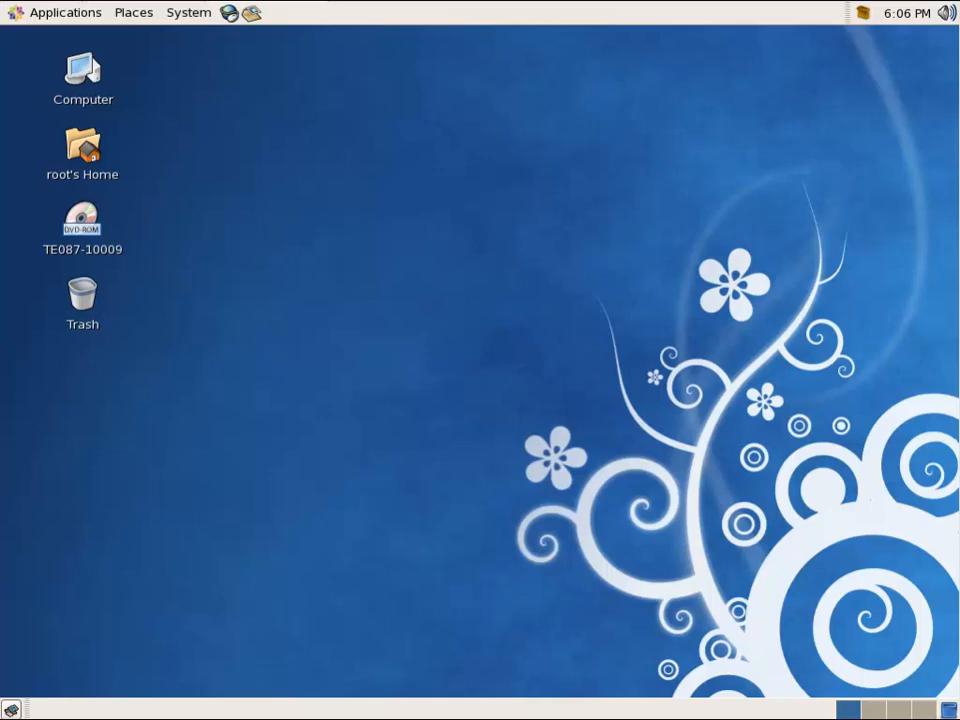
Dismiss the package updates notice and bring up a root terminal from the Applications menu
left_click(866, 12)
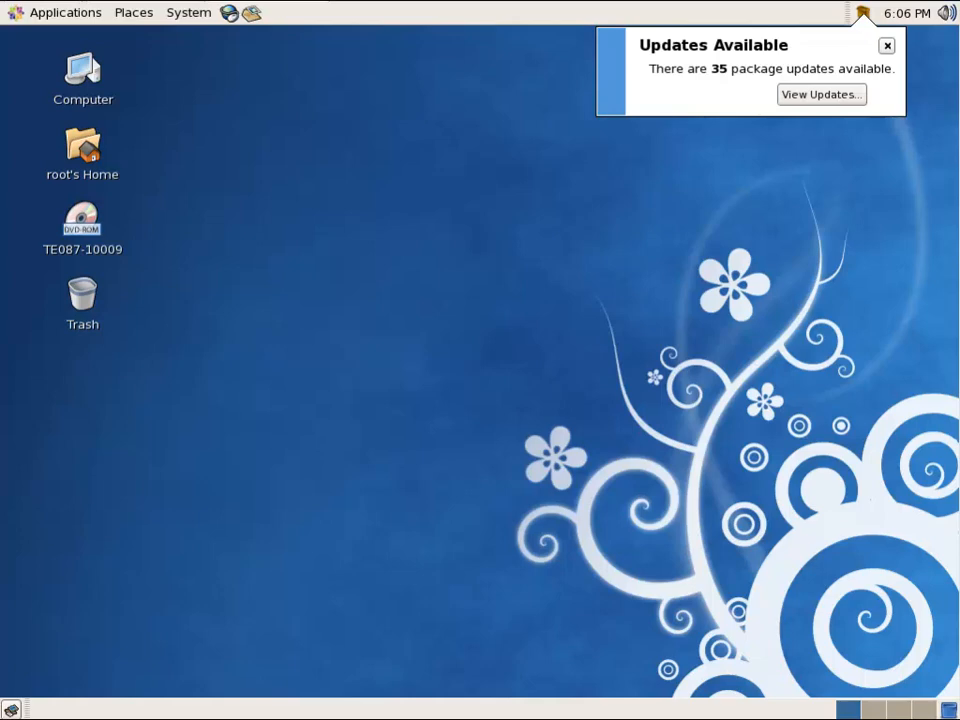
left_click(886, 44)
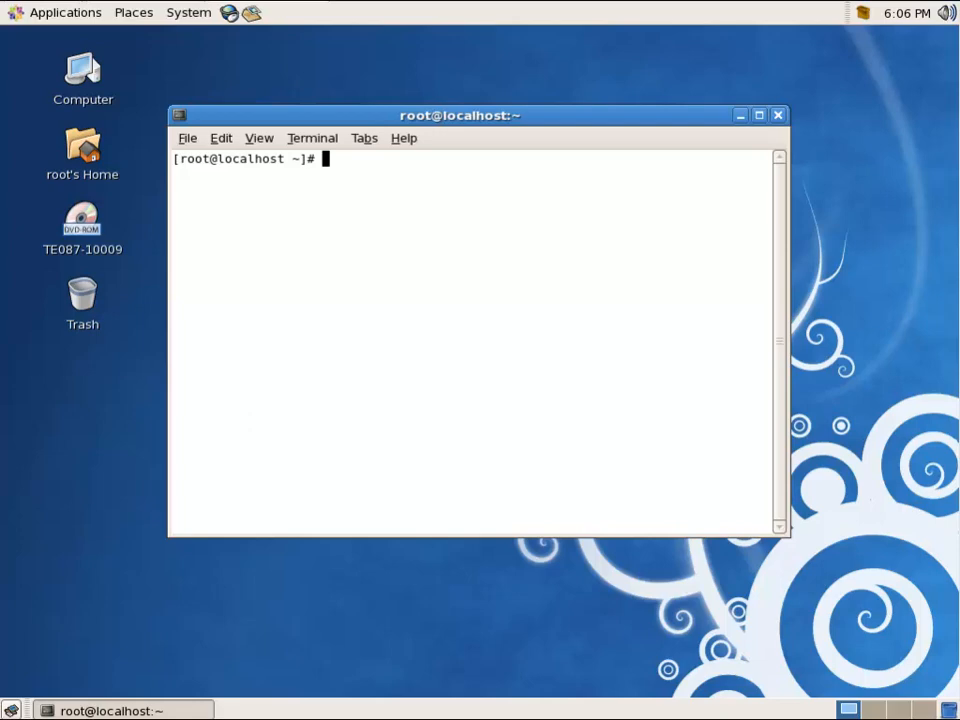
type("cd")
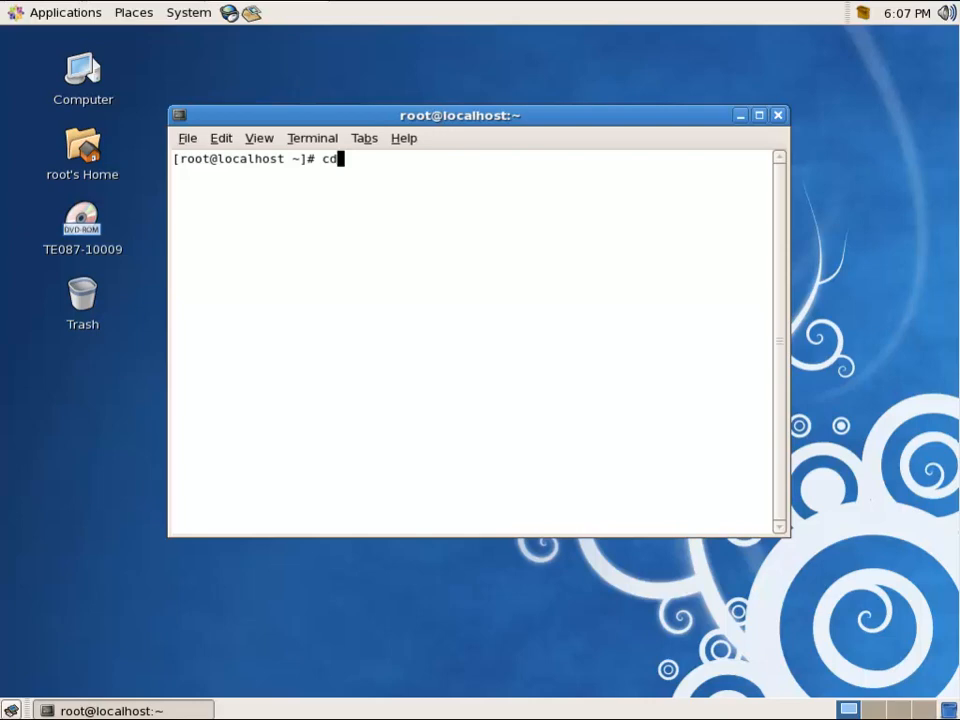
key("BackSpace")
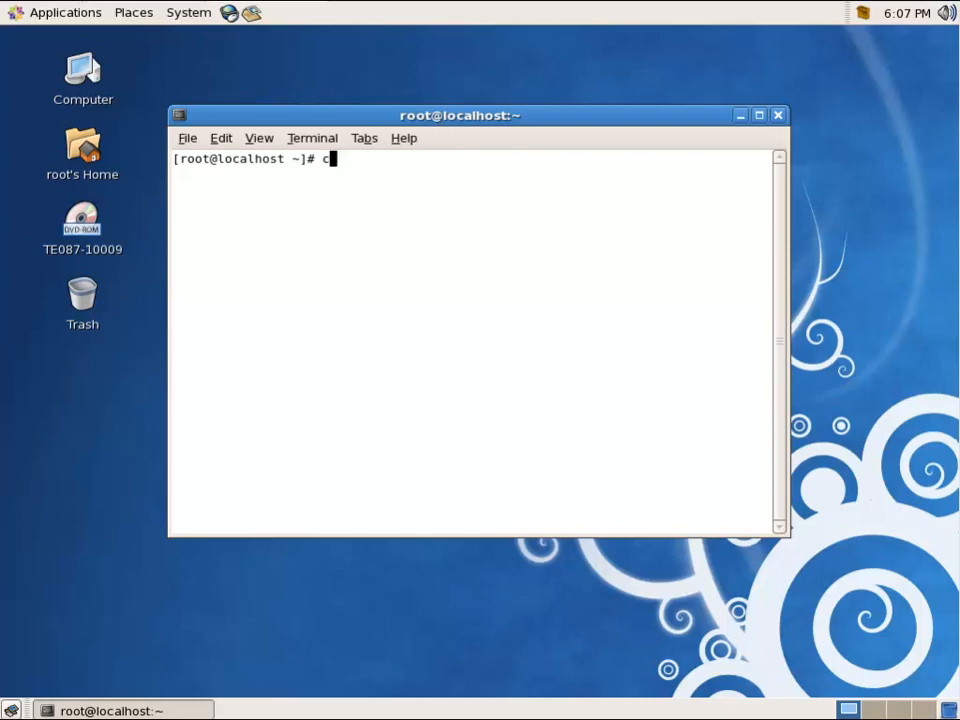
key("BackSpace")
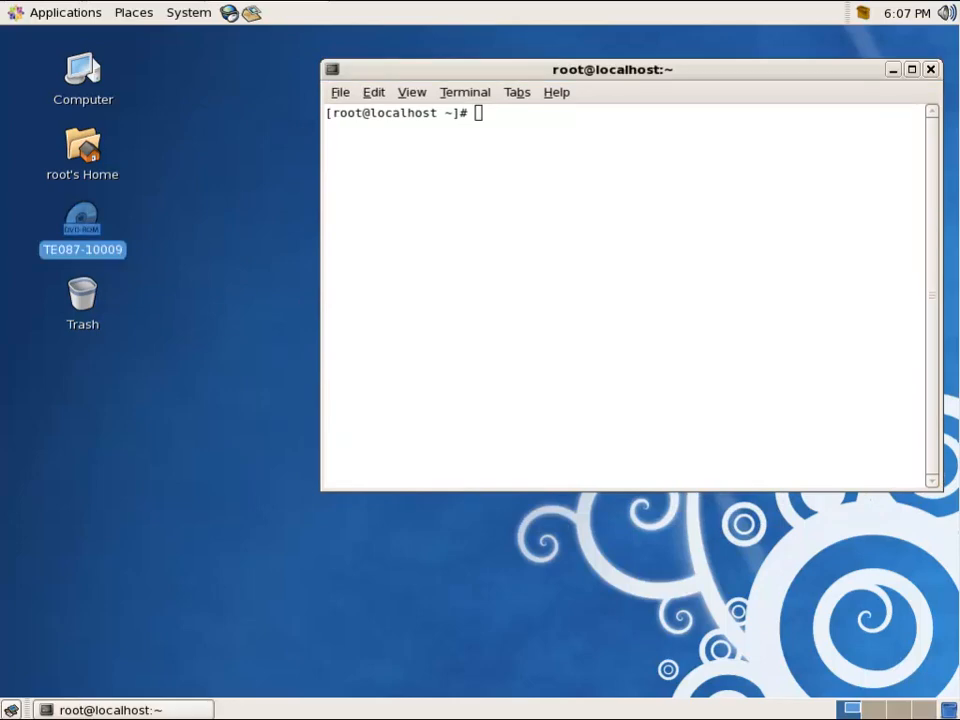
double_click(82, 230)
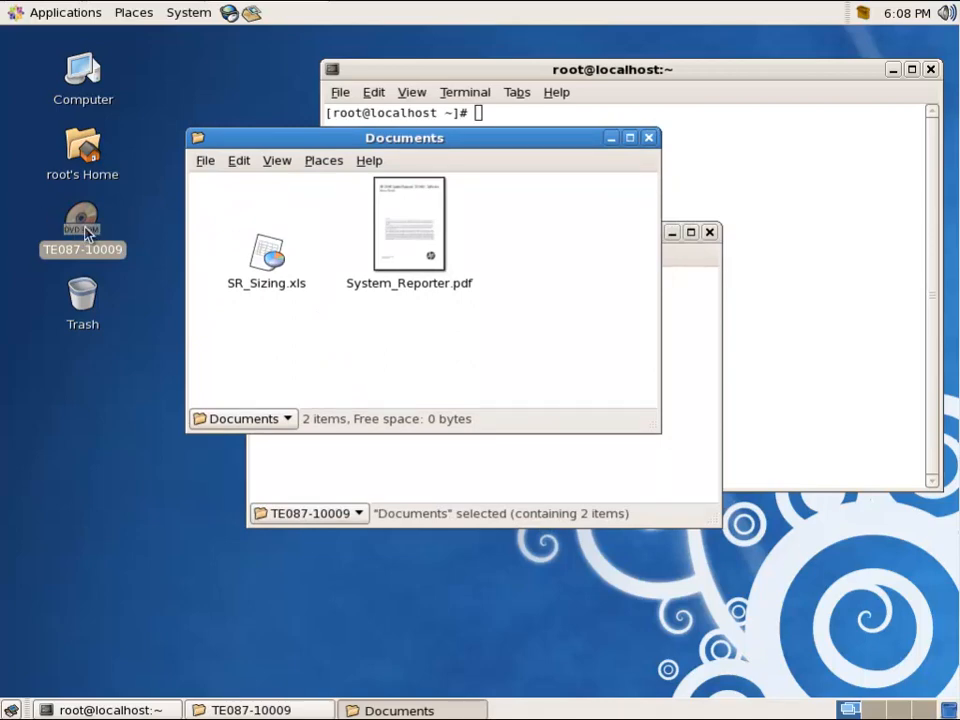
mouse_move(308, 352)
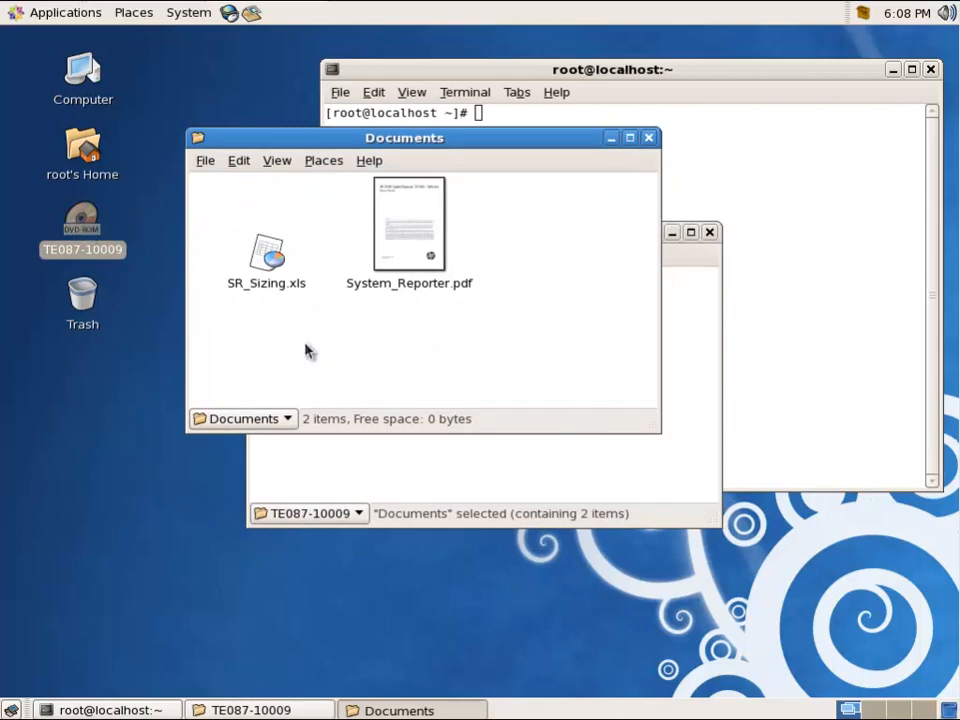
left_click(266, 250)
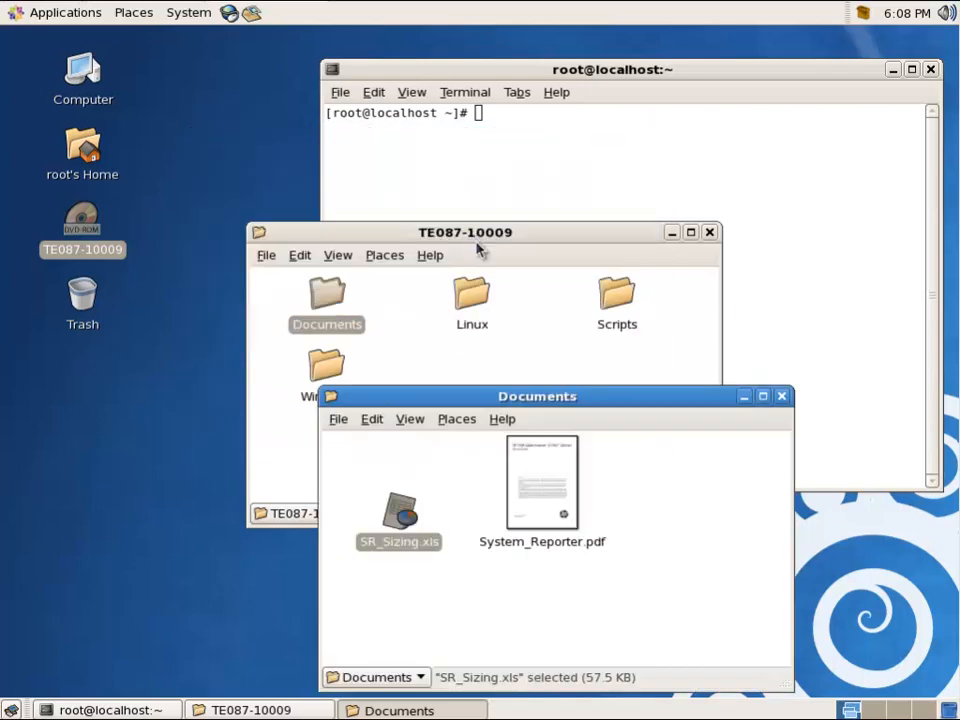
left_click_drag(536, 396, 592, 298)
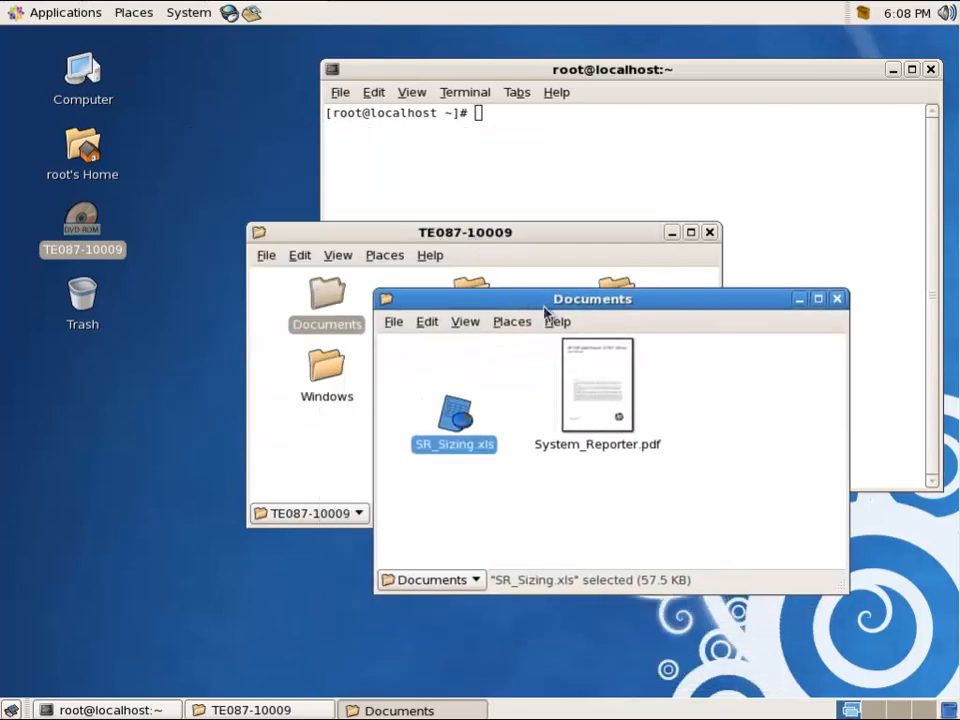
mouse_move(584, 332)
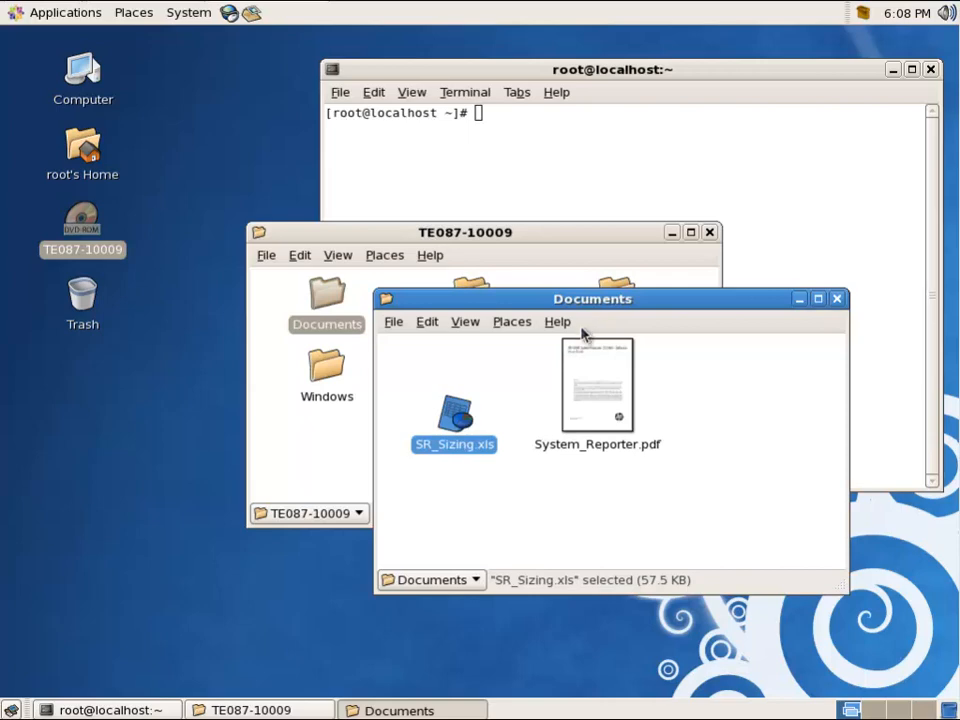
mouse_move(562, 336)
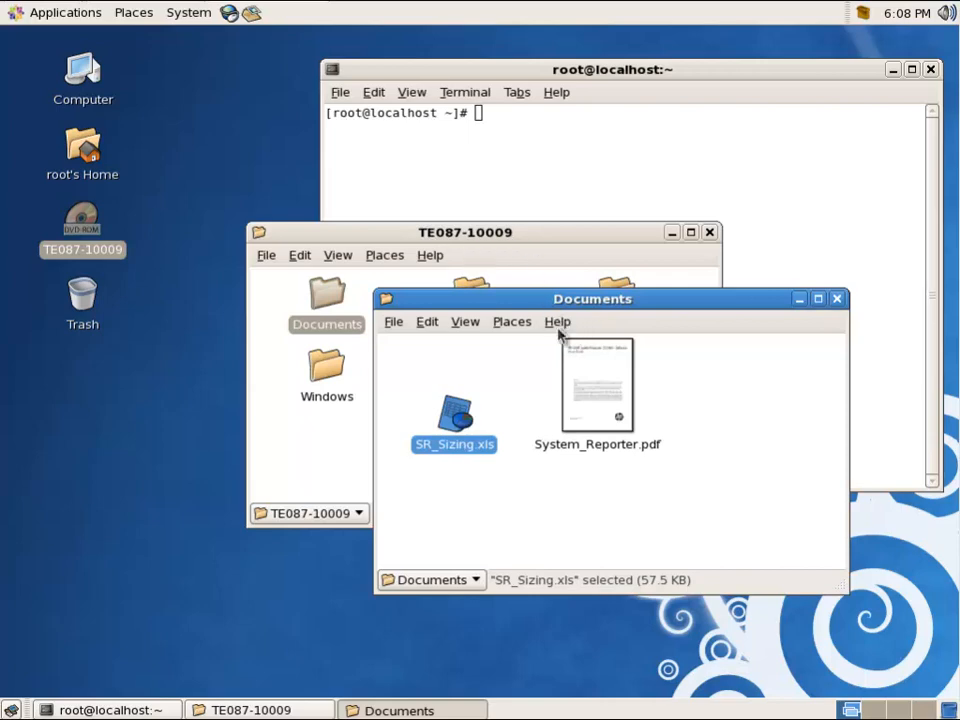
mouse_move(336, 240)
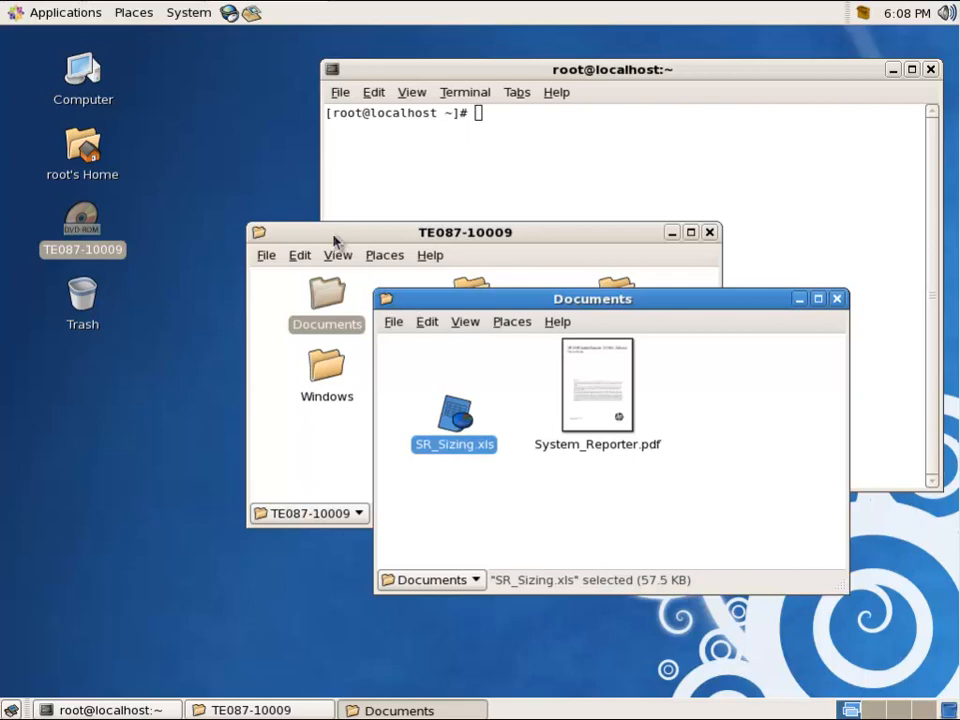
mouse_move(340, 280)
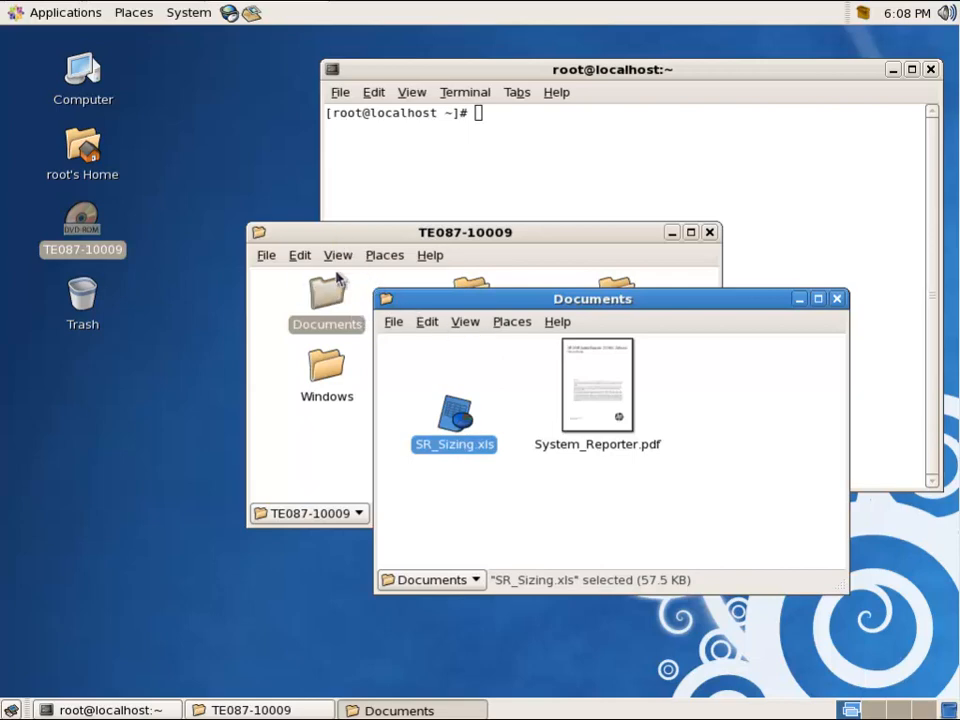
mouse_move(392, 340)
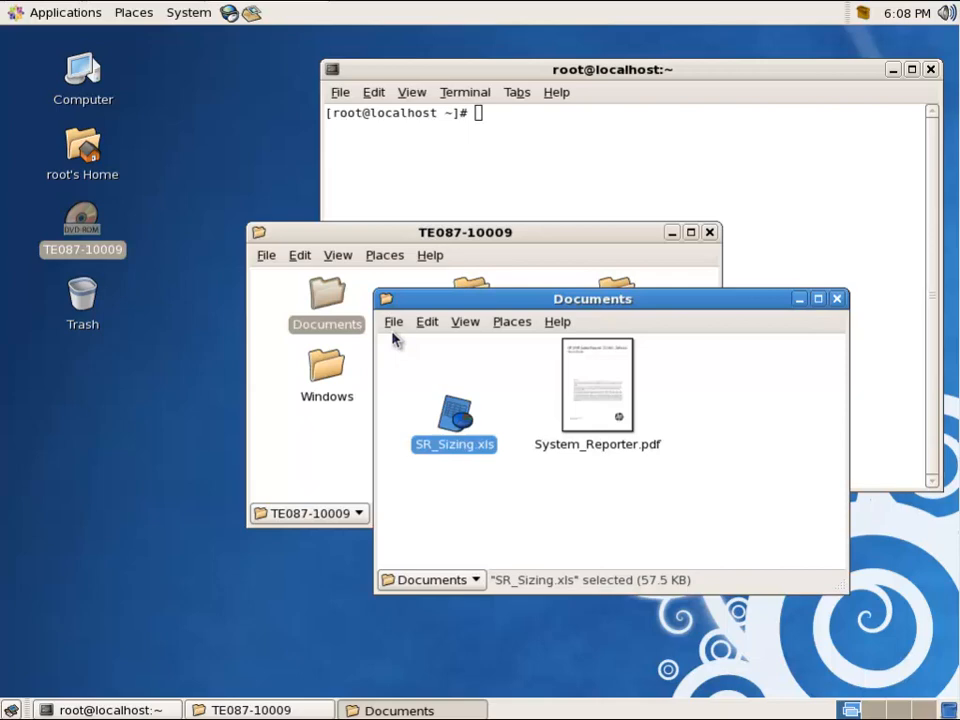
left_click(838, 298)
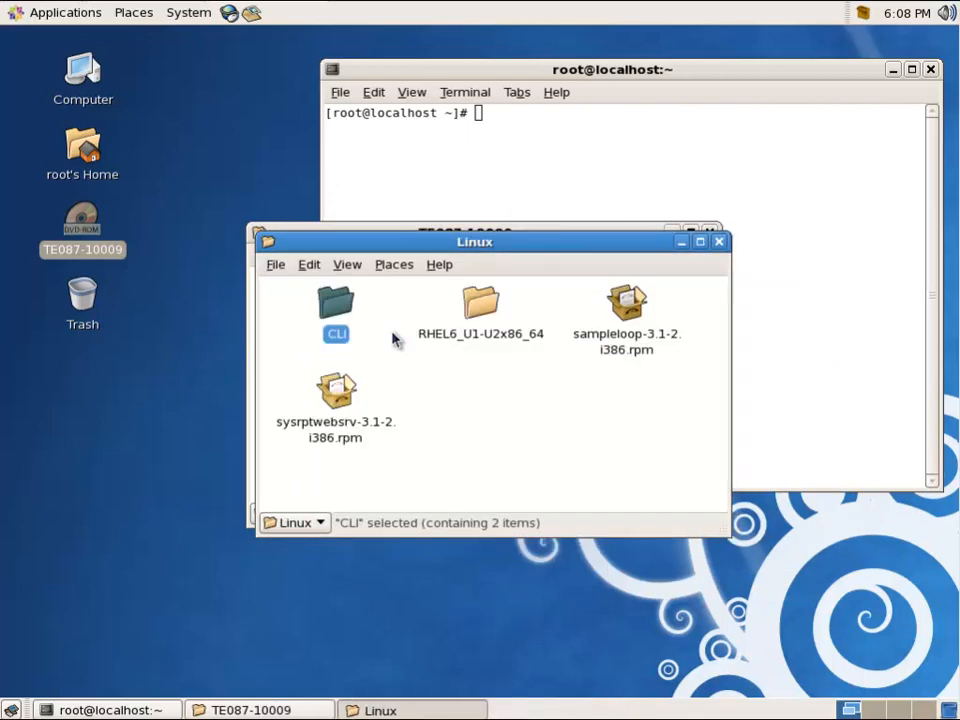
left_click(626, 310)
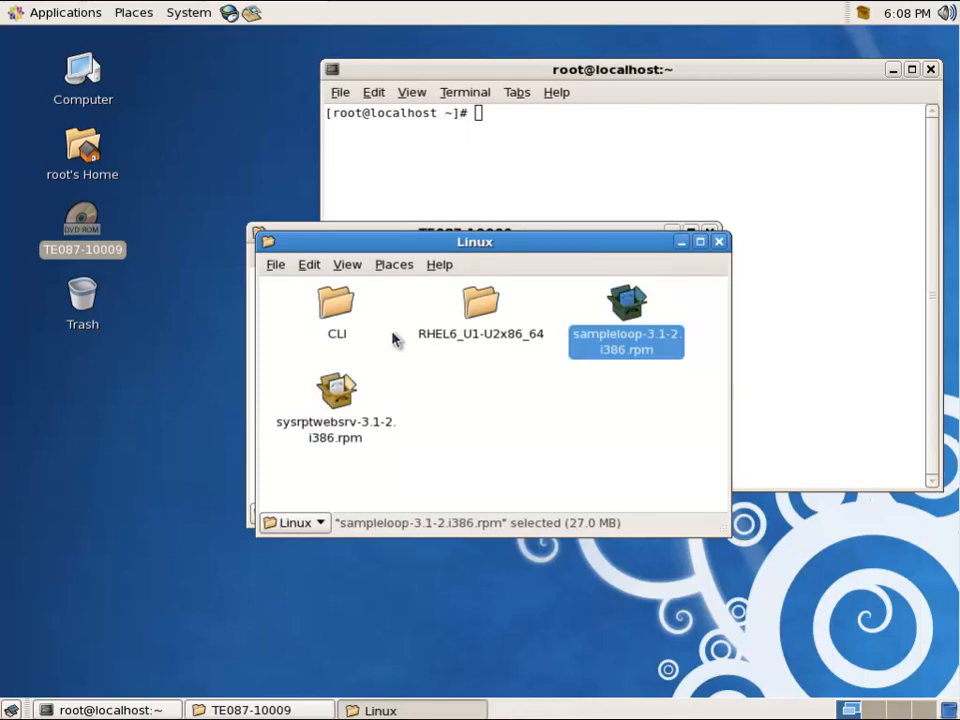
double_click(480, 304)
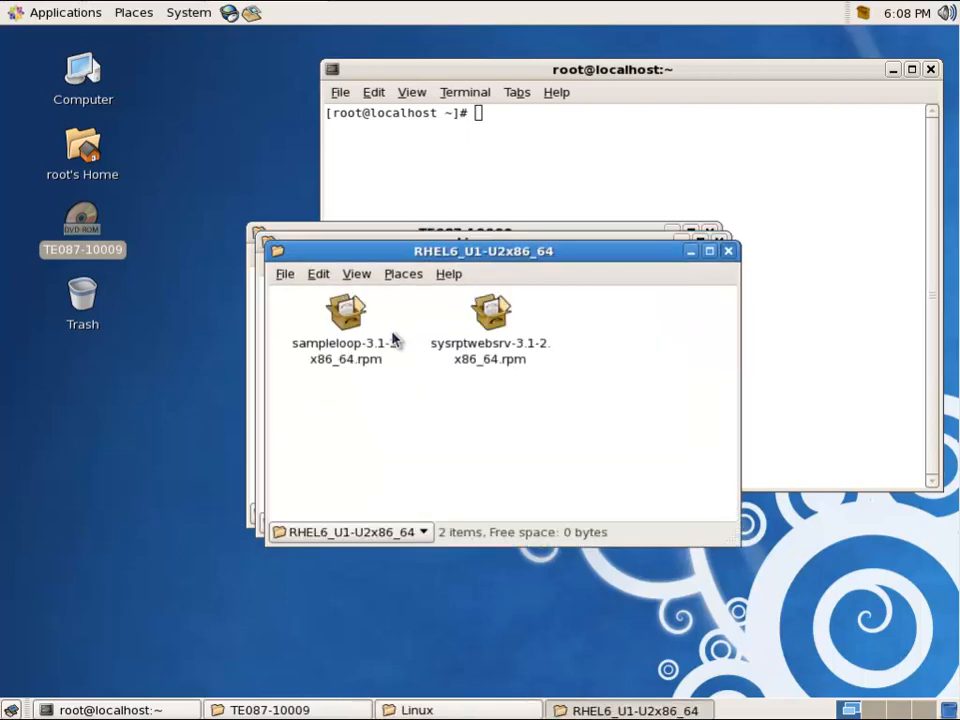
left_click(728, 250)
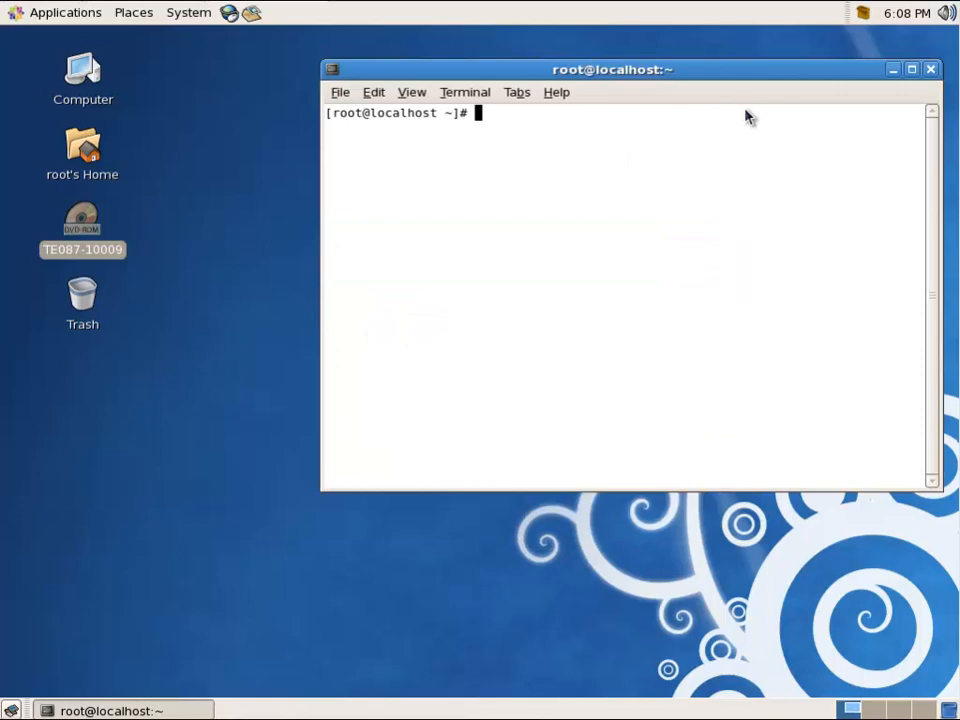
Edit /etc/hosts in vi, appending the host name 'mysqlss' to the 127.0.0.1 line, and save
type("vi")
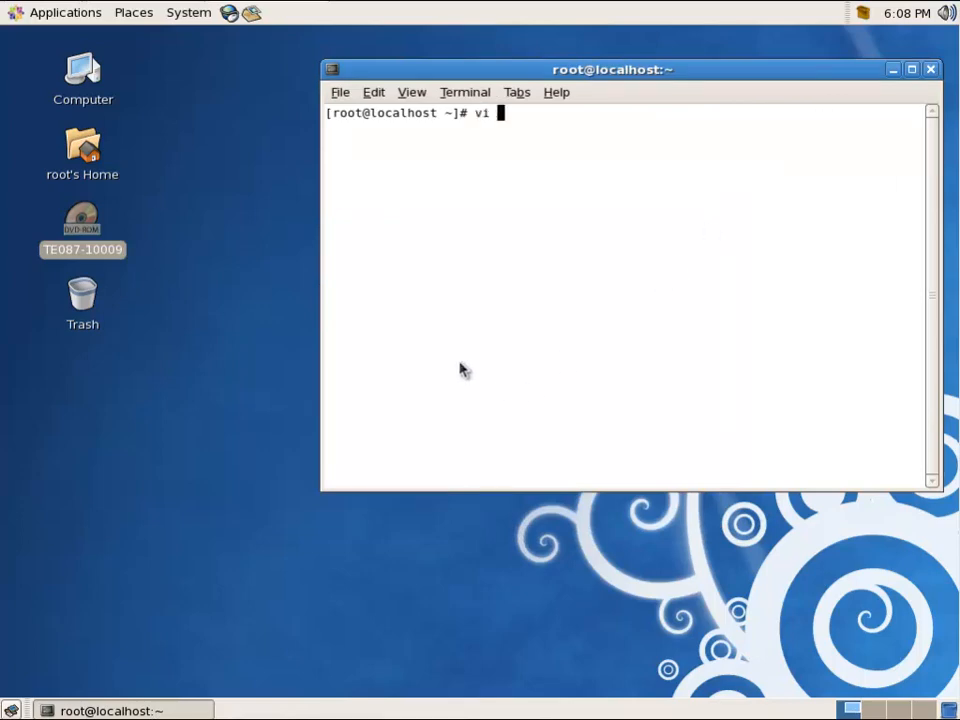
type("/etc/")
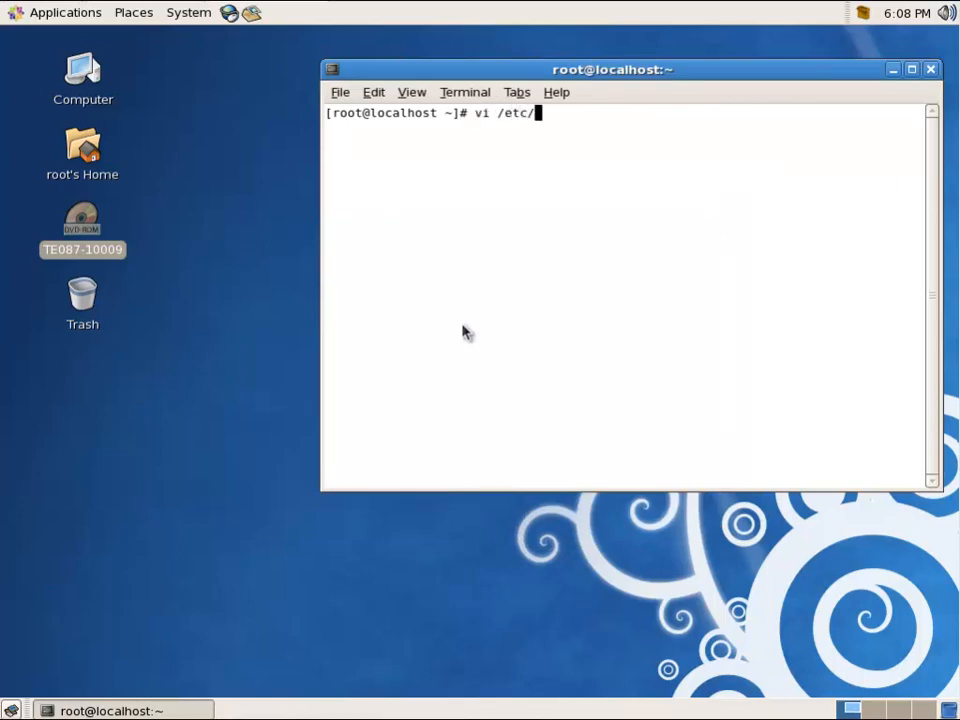
mouse_move(462, 260)
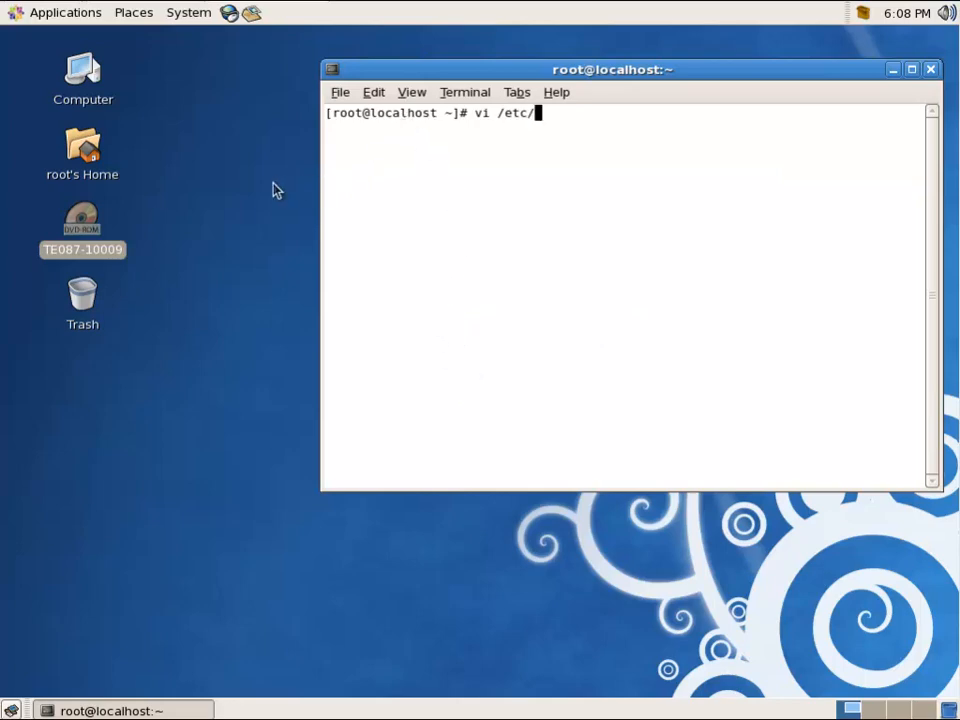
type("hot")
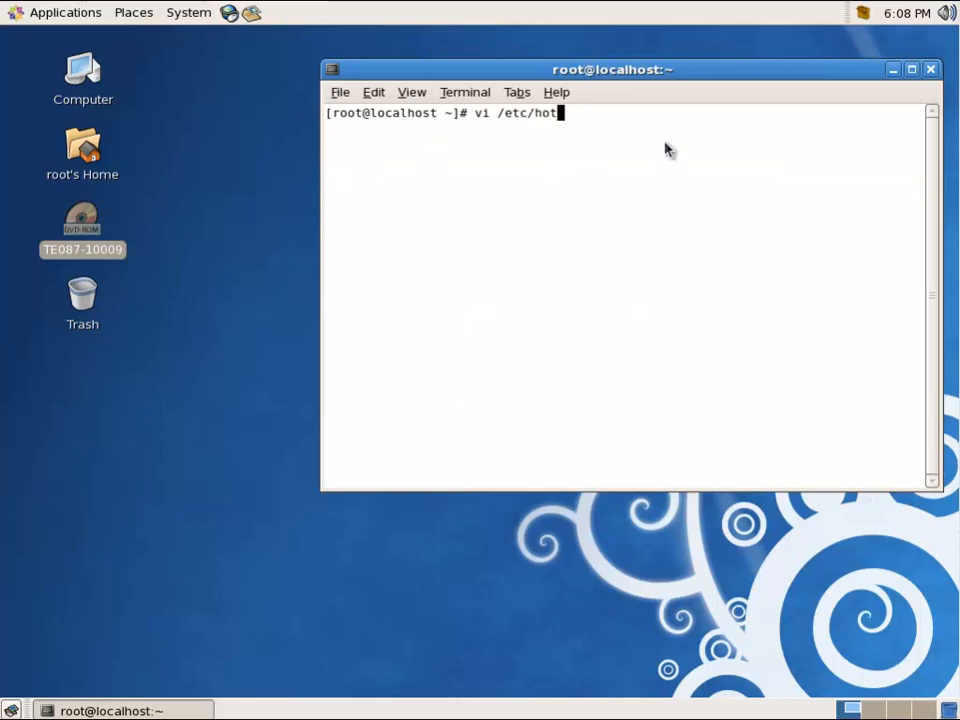
key("Return")
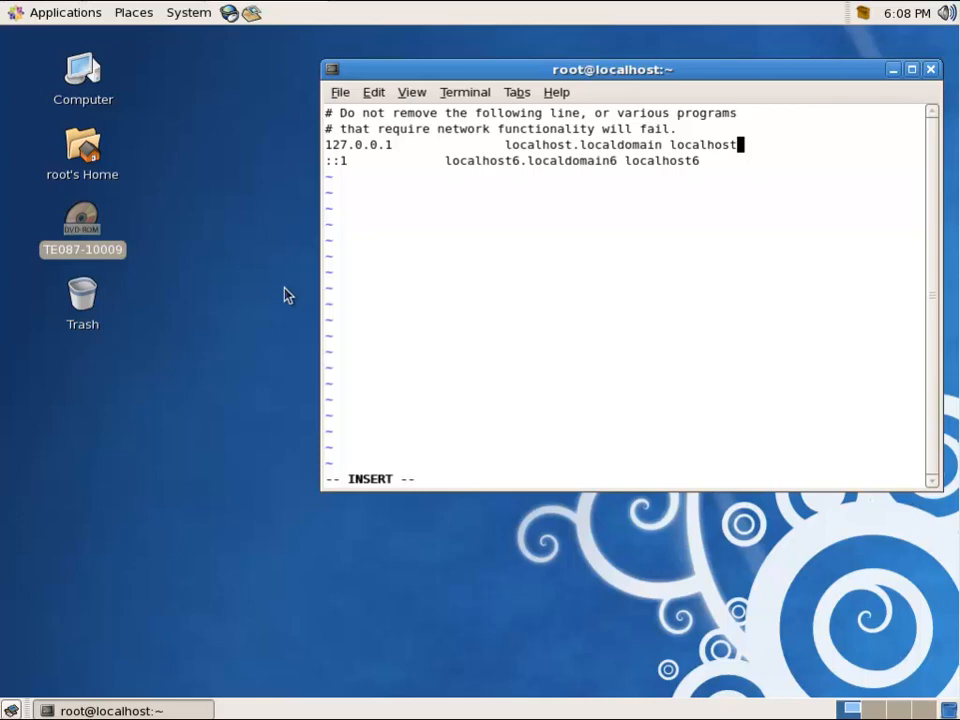
type("mysqlss")
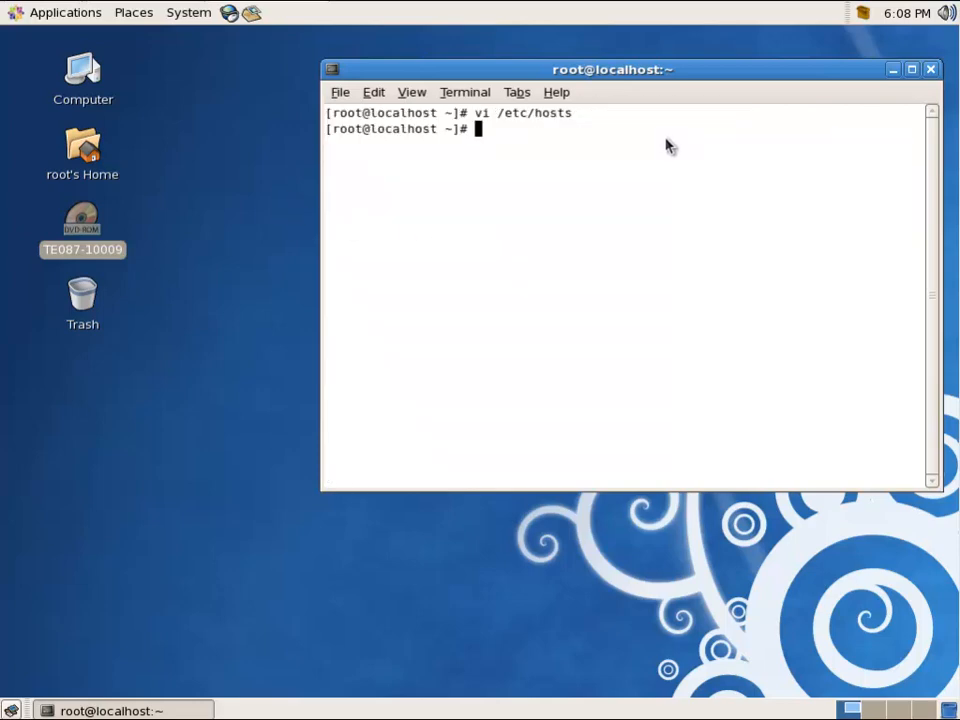
Edit /etc/selinux/config in vi, setting SELINUX to disabled, and save
type("vi /etc/")
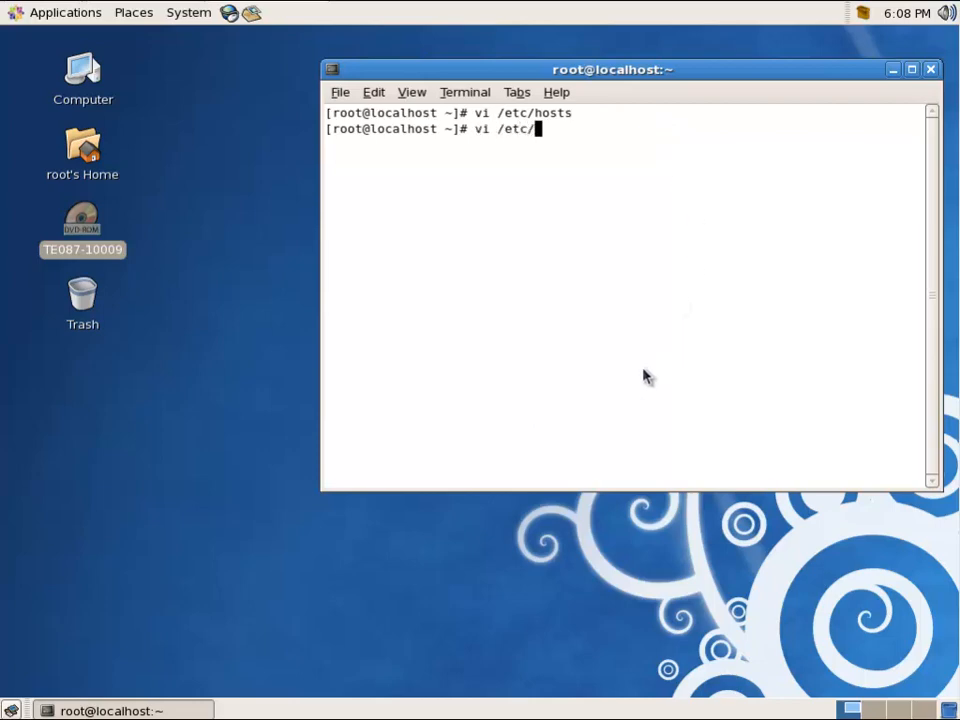
type("selinux/")
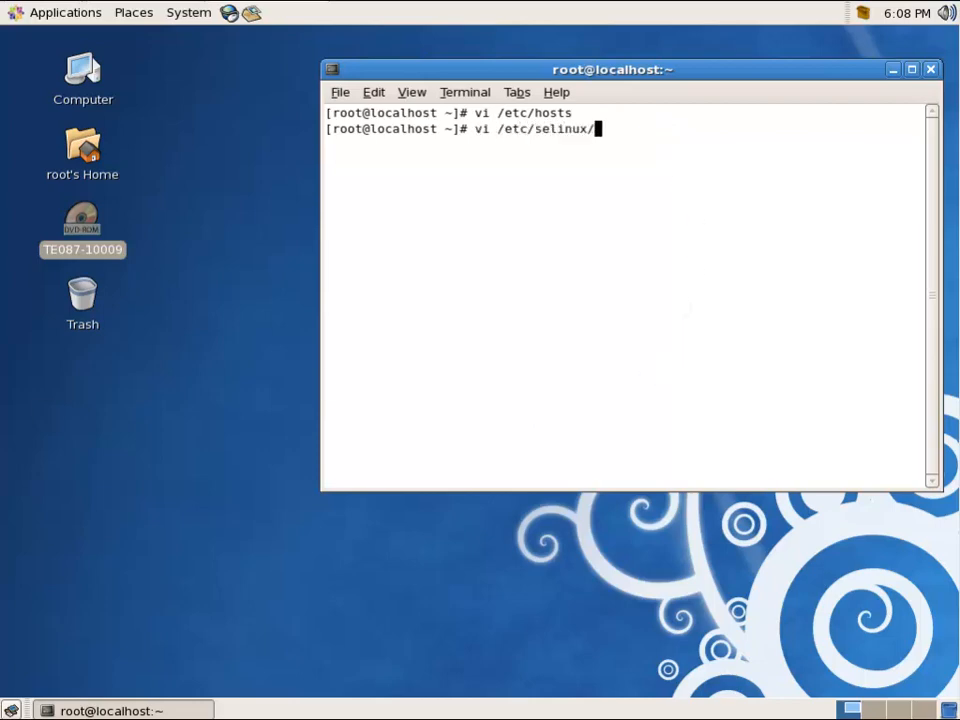
key("Tab")
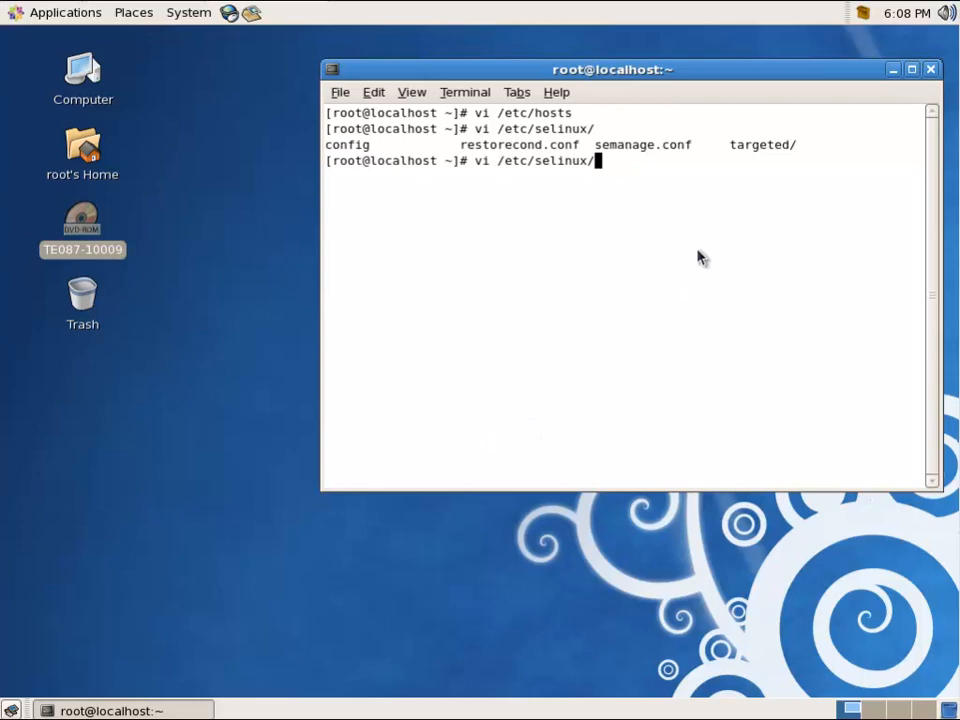
key("Return")
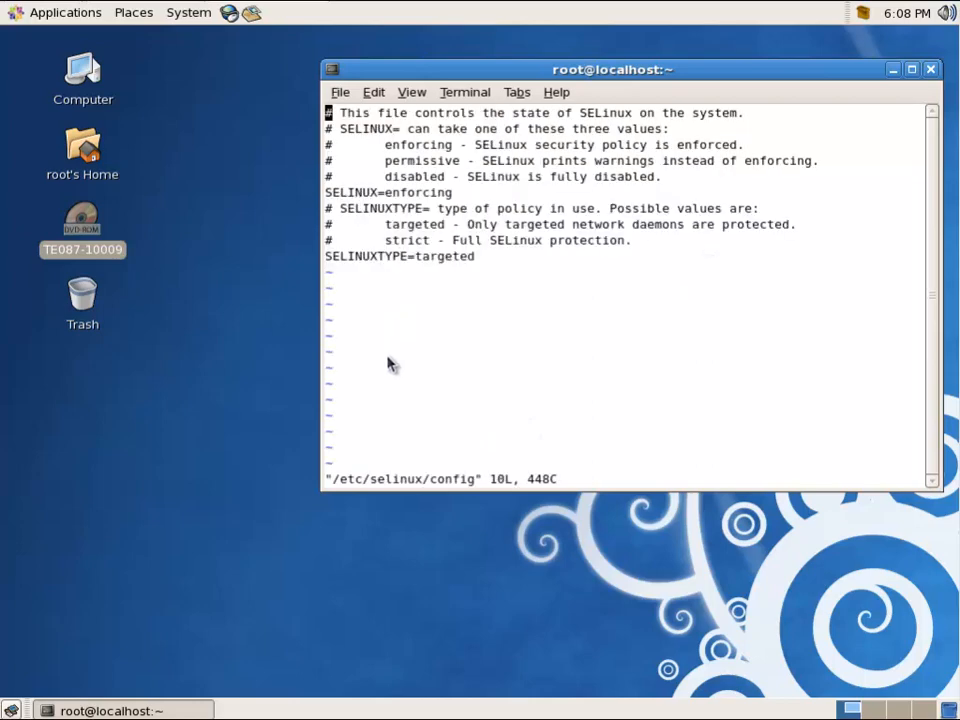
type("/e")
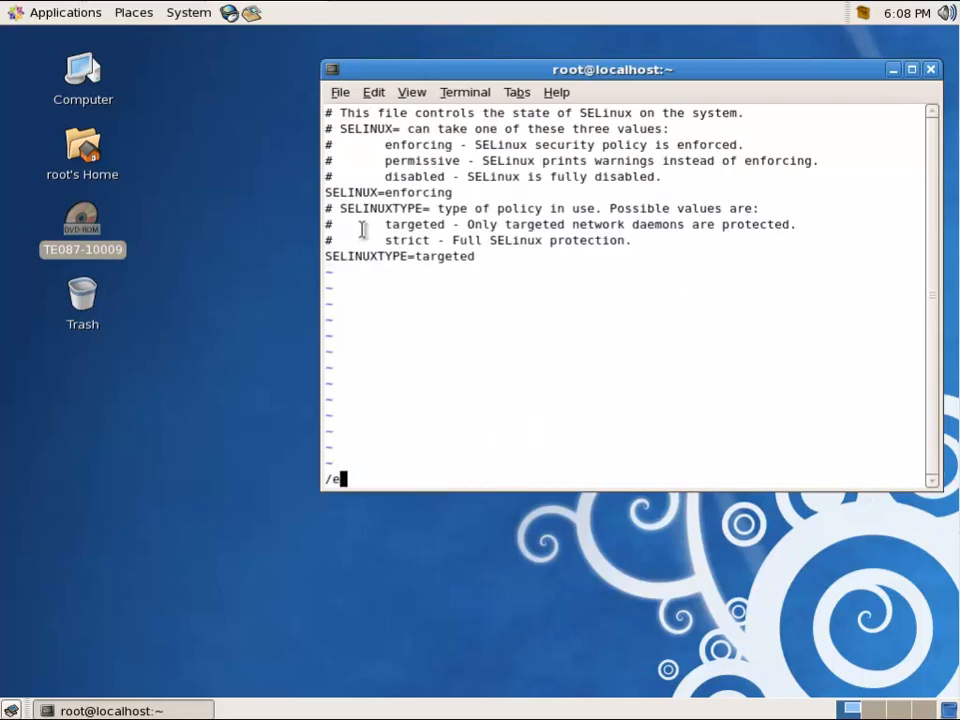
type("n")
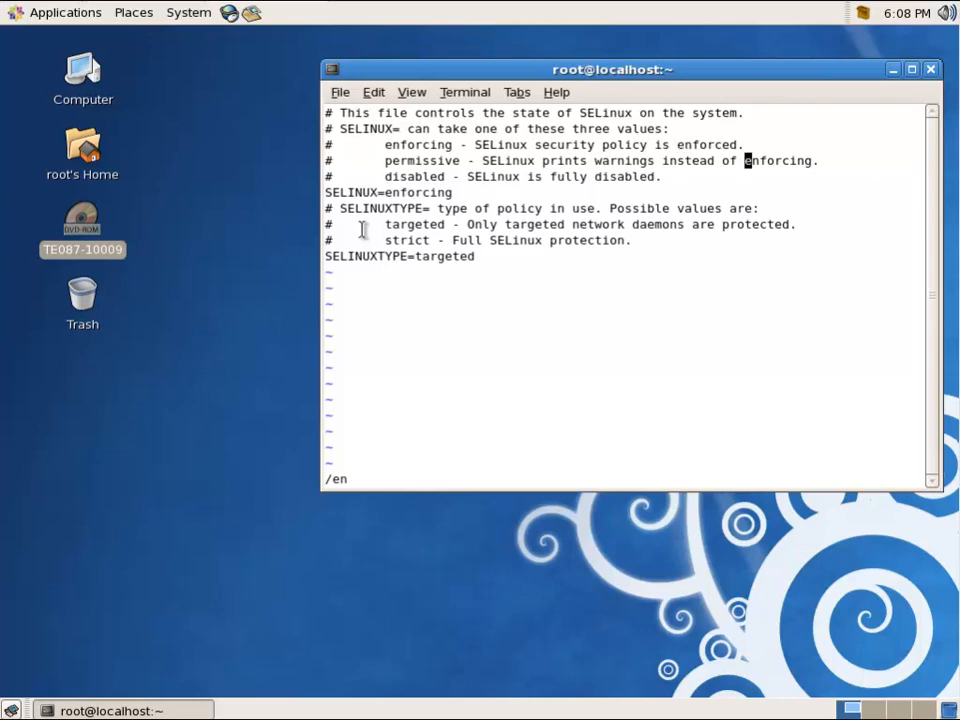
type("disabled")
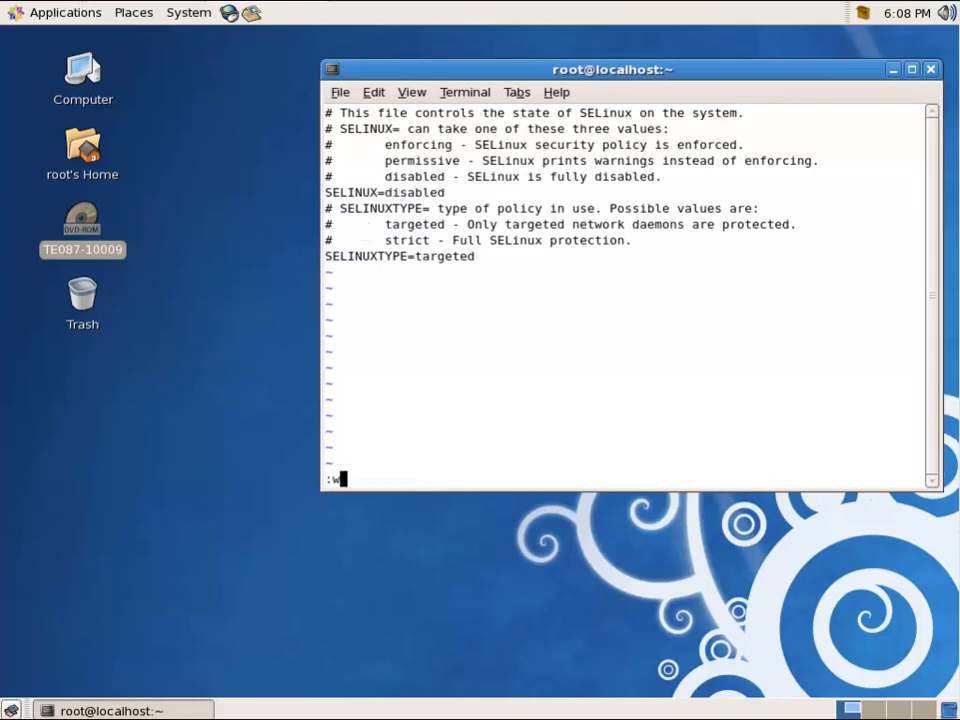
key("Return")
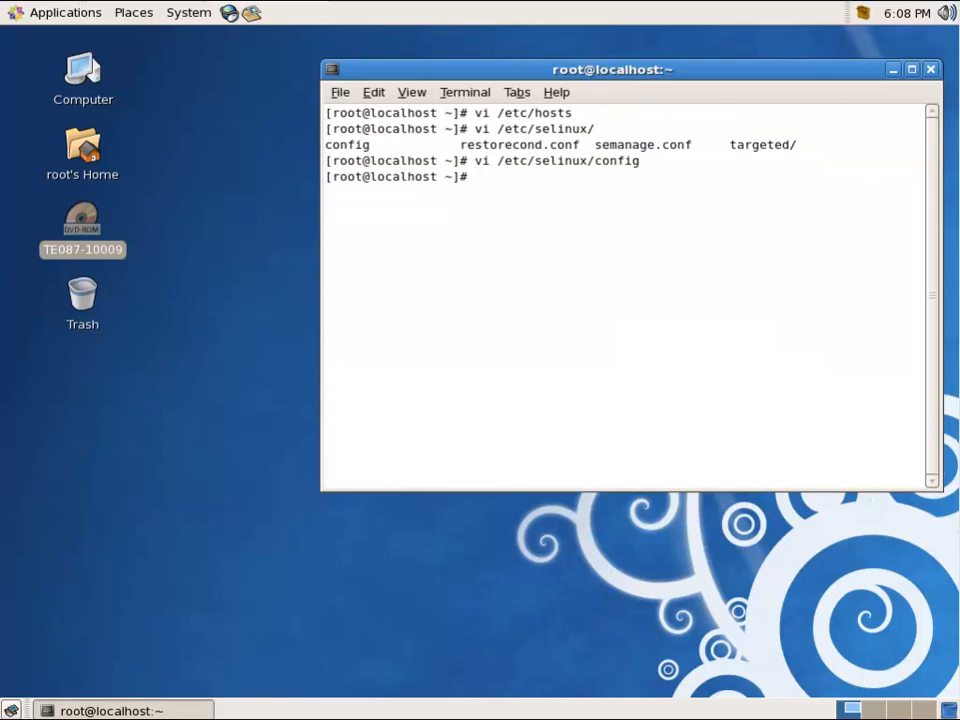
Run echo 0 > /selinux/enforce to turn off SELinux enforcement on the running system
type("echo")
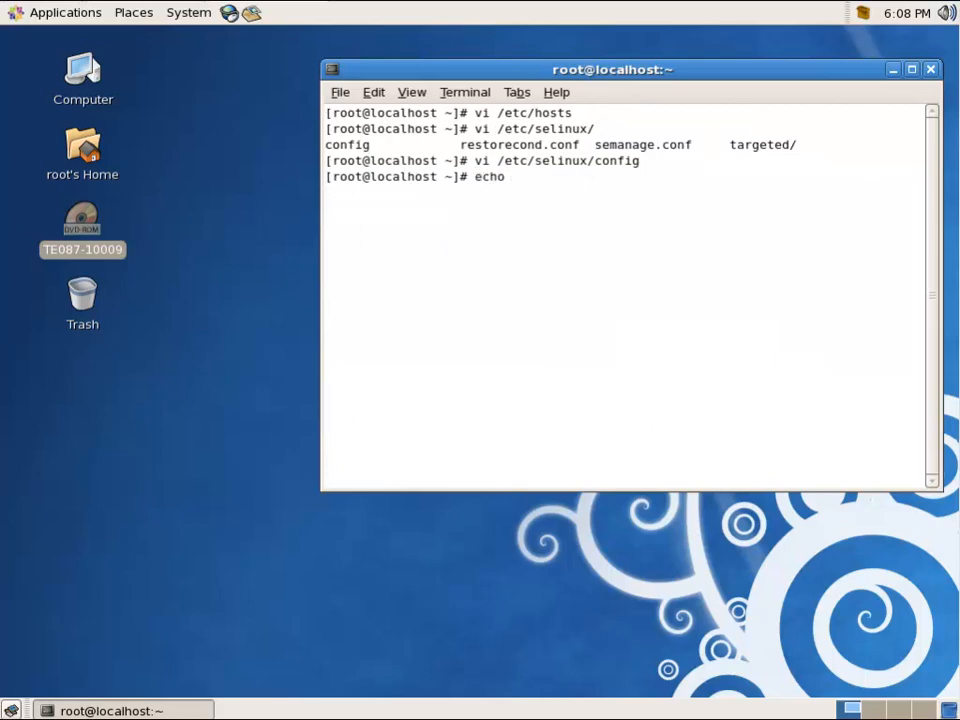
type("0 >")
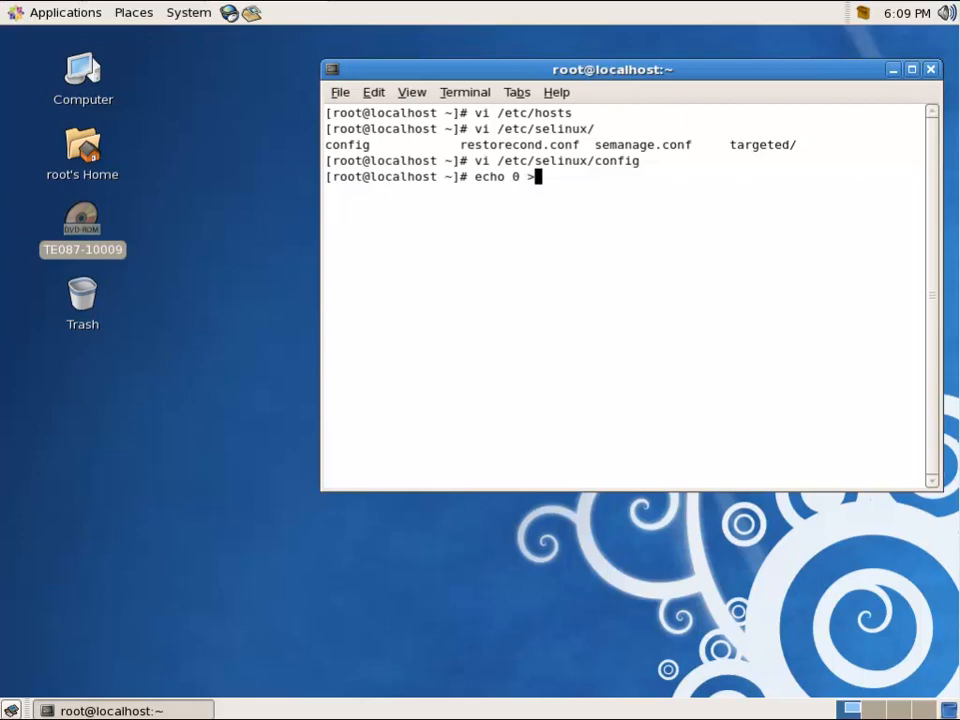
type("/selinux/")
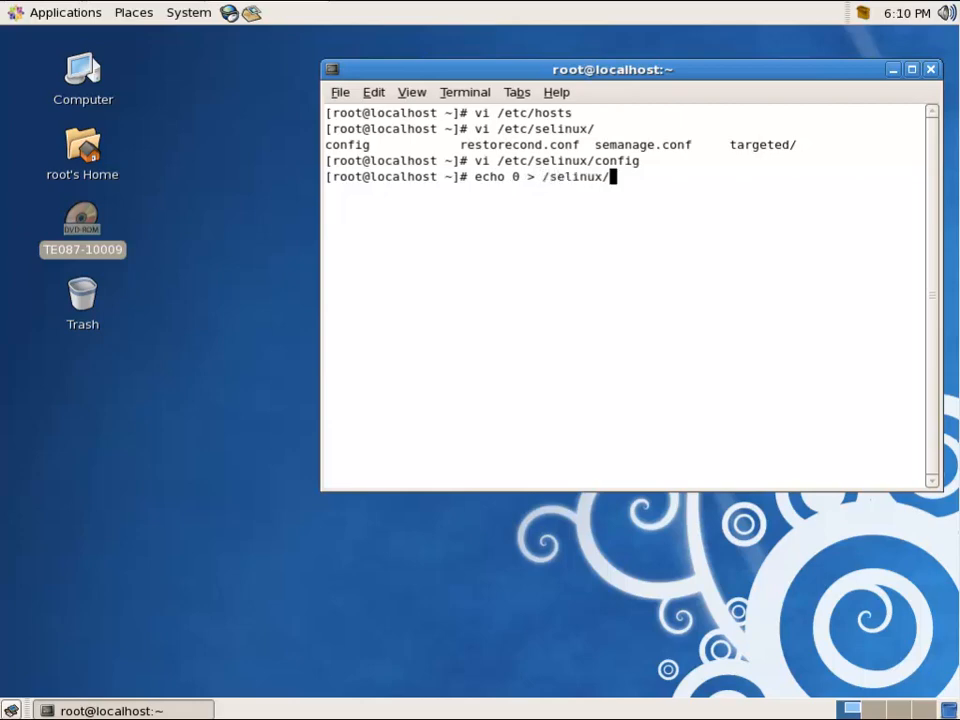
key("Return")
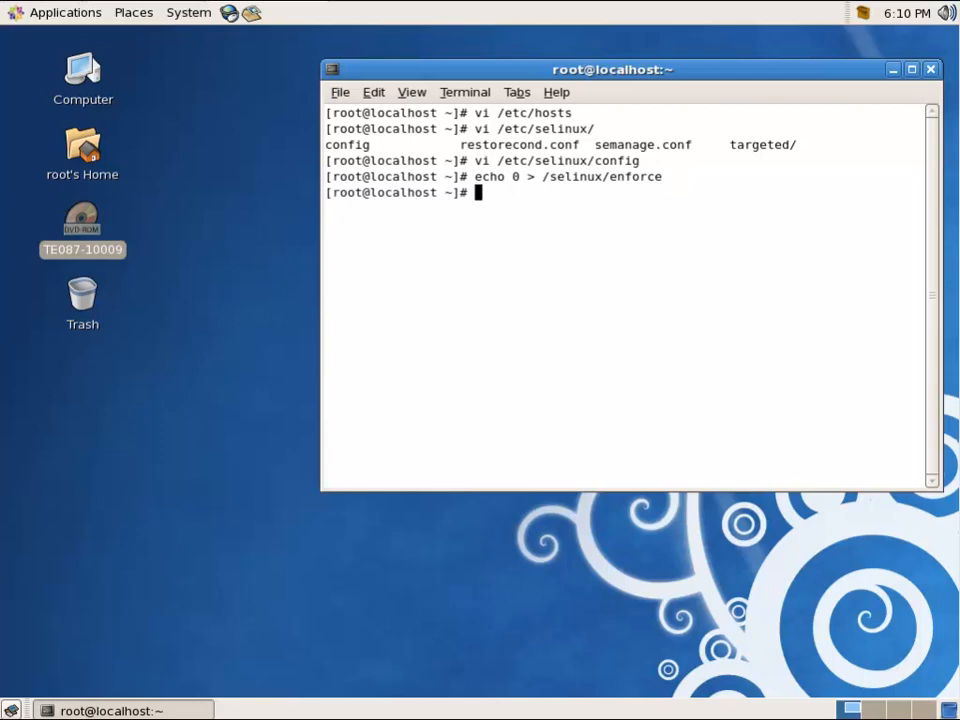
Run yum install gd, accepting the install and the GPG key import, so gd and libXpm install
type("y")
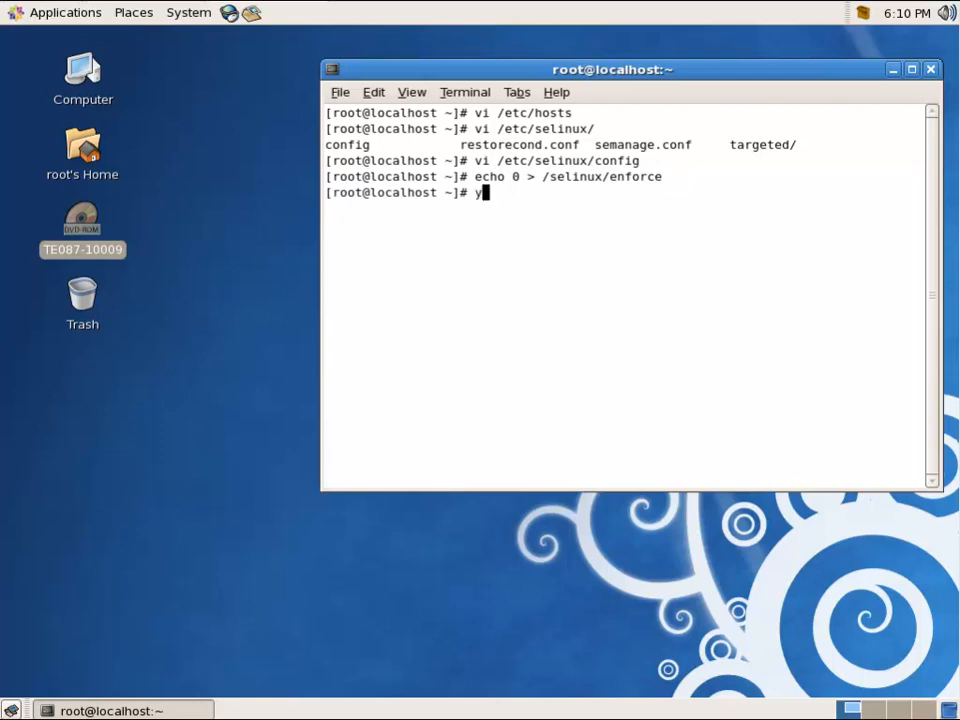
type("yum install")
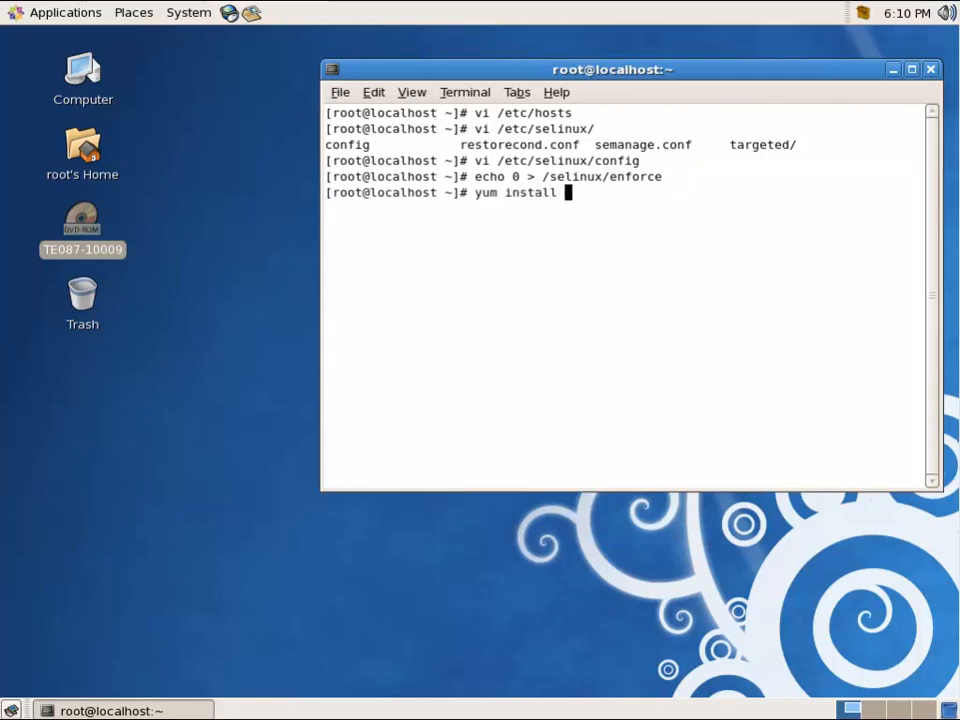
type("gd")
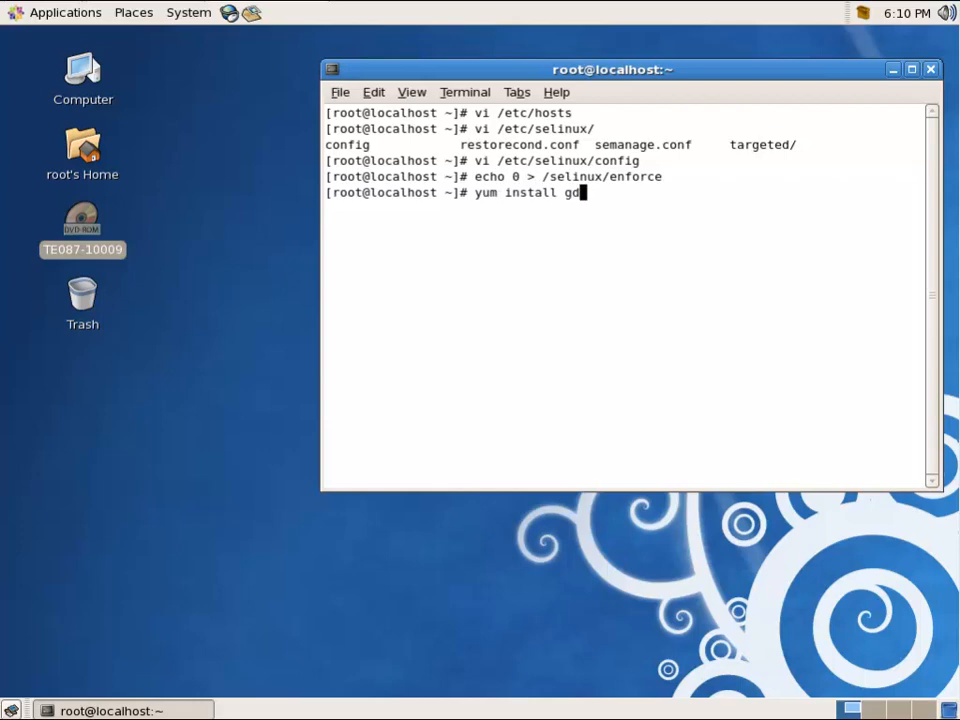
key("Return")
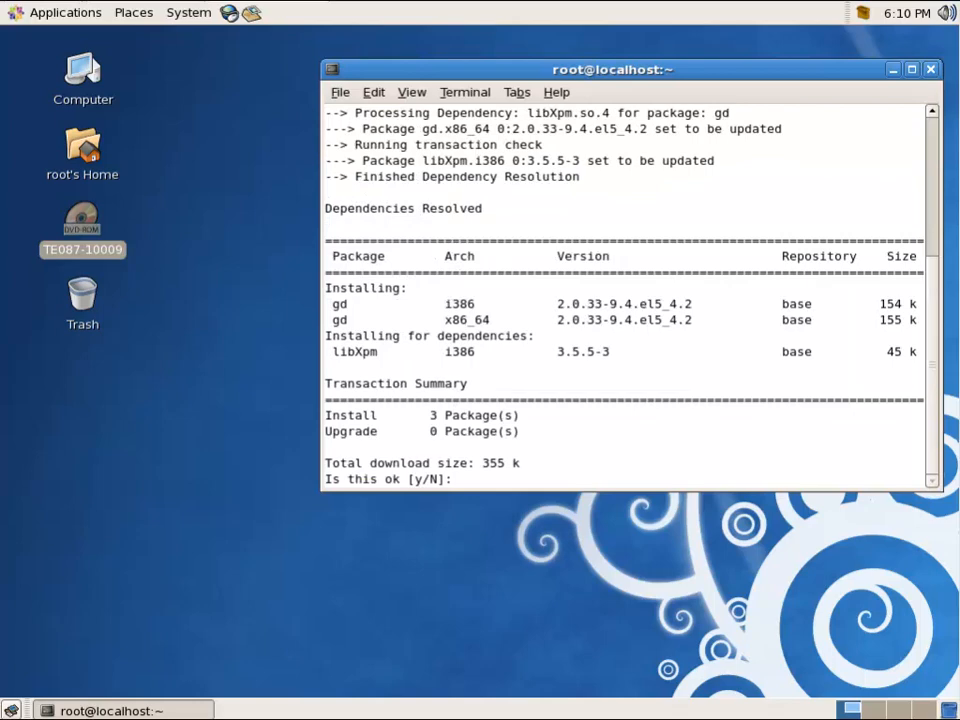
double_click(460, 304)
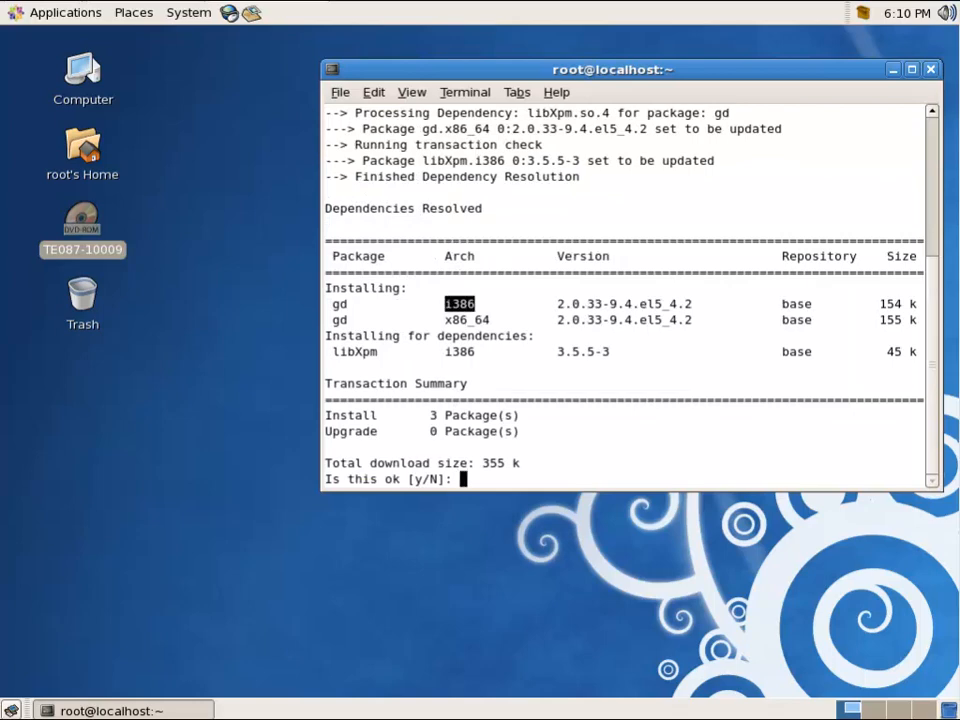
type("y")
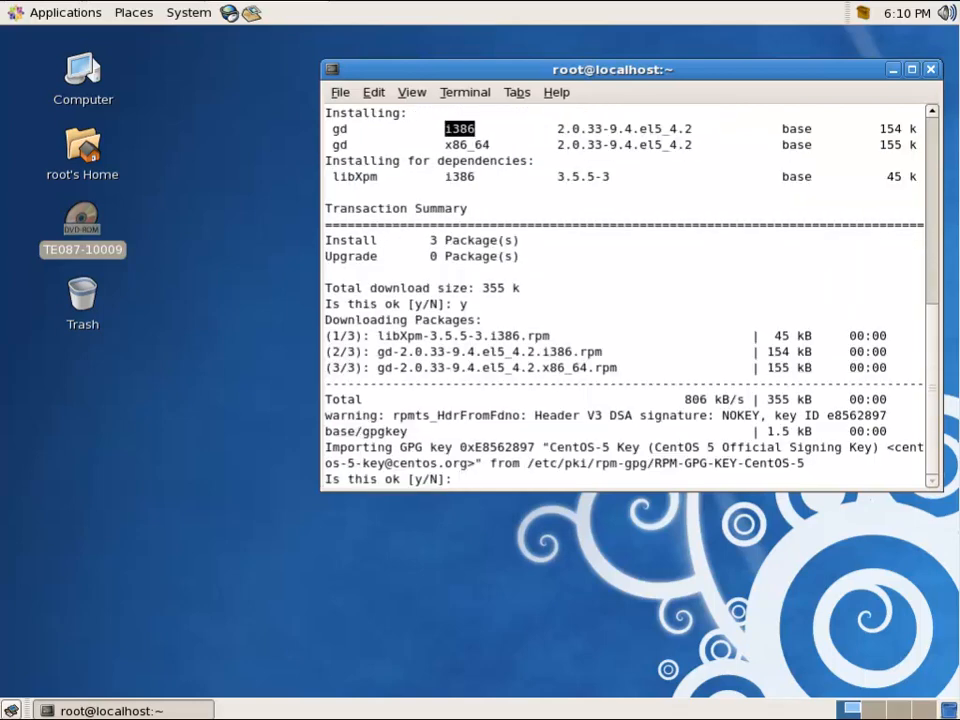
type("y")
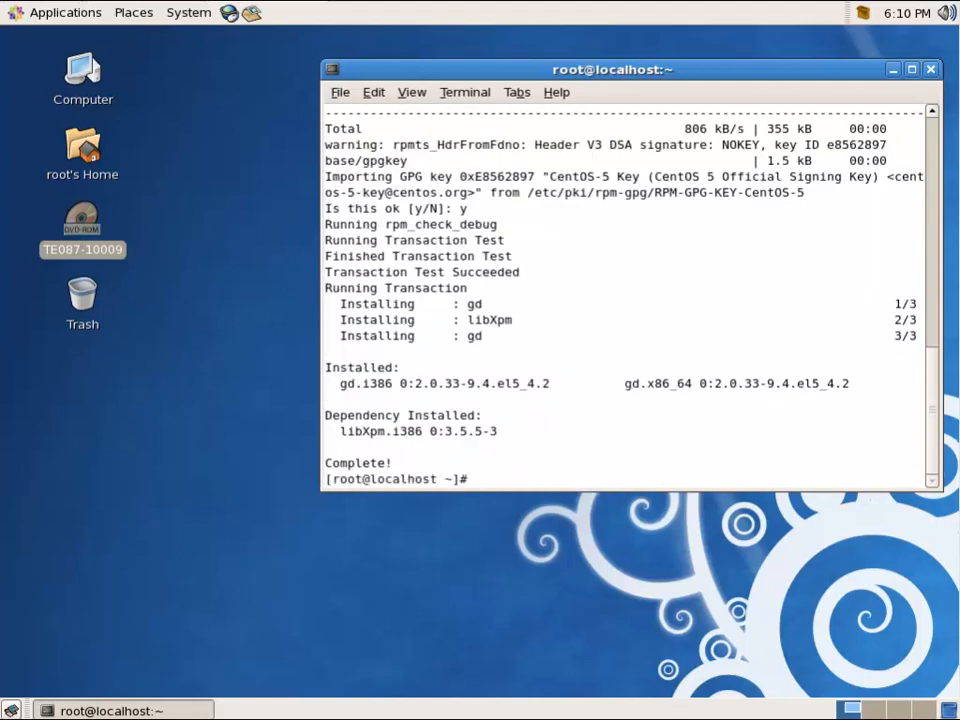
key("Return")
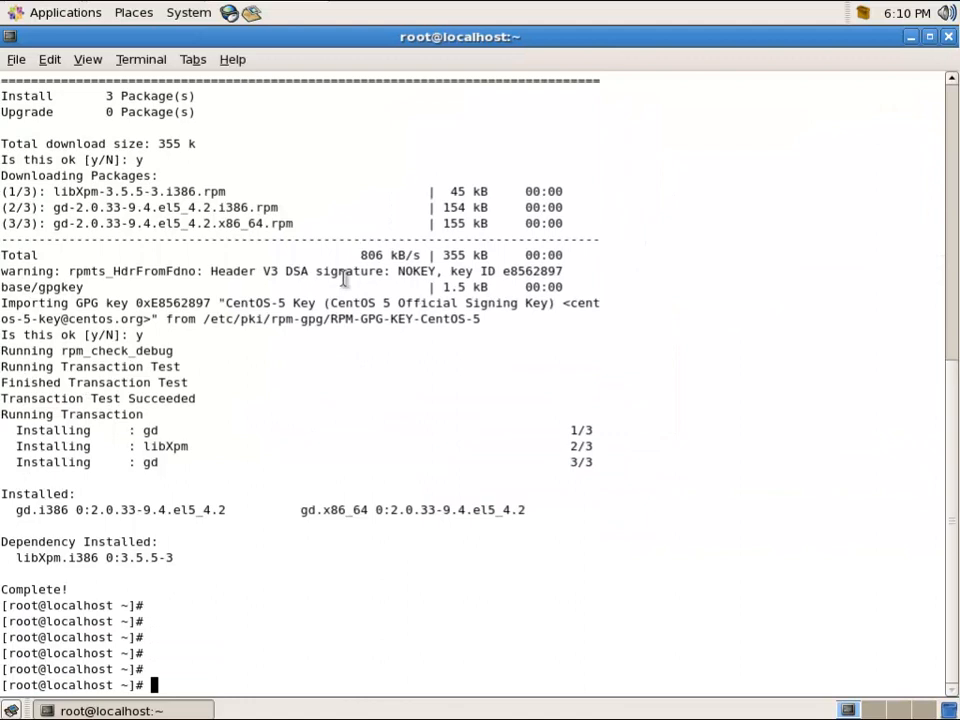
In /etc/httpd/conf, edit httpd.conf in vi to set Timeout to 360 and save
type("cd /etc/httpd/")
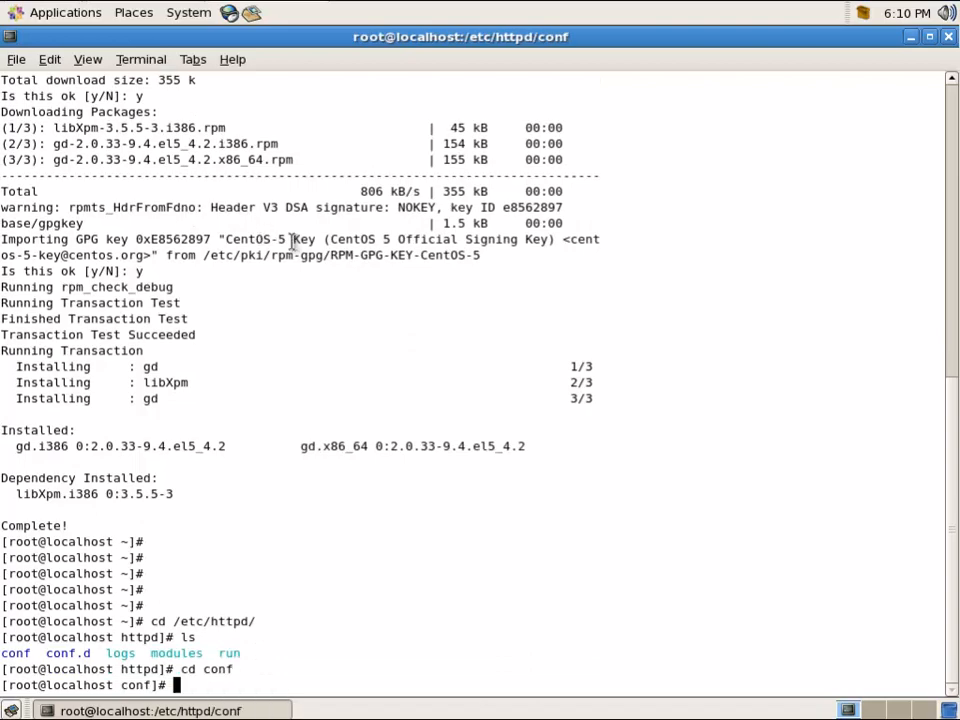
type("vi httpd.conf")
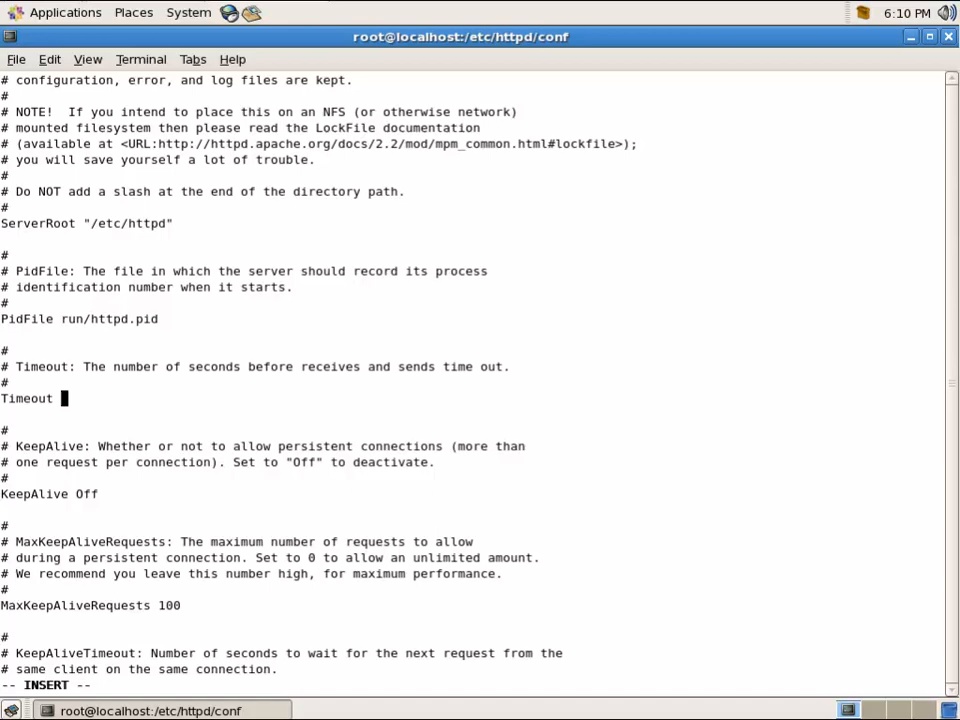
type("360")
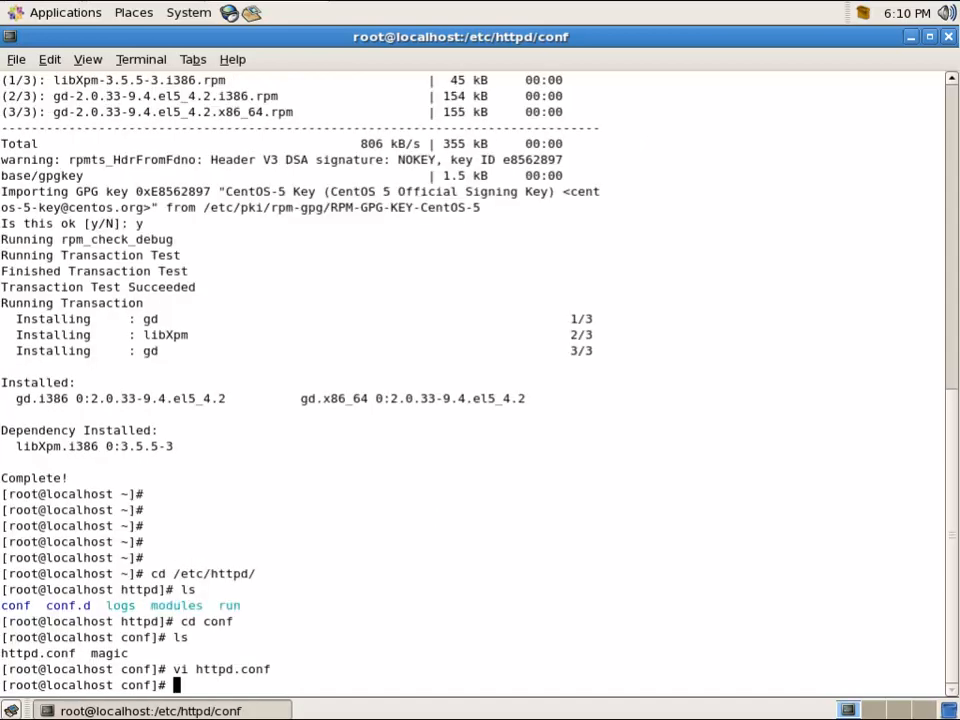
Run chkconfig httpd on so Apache starts automatically at boot
type("chkconfig")
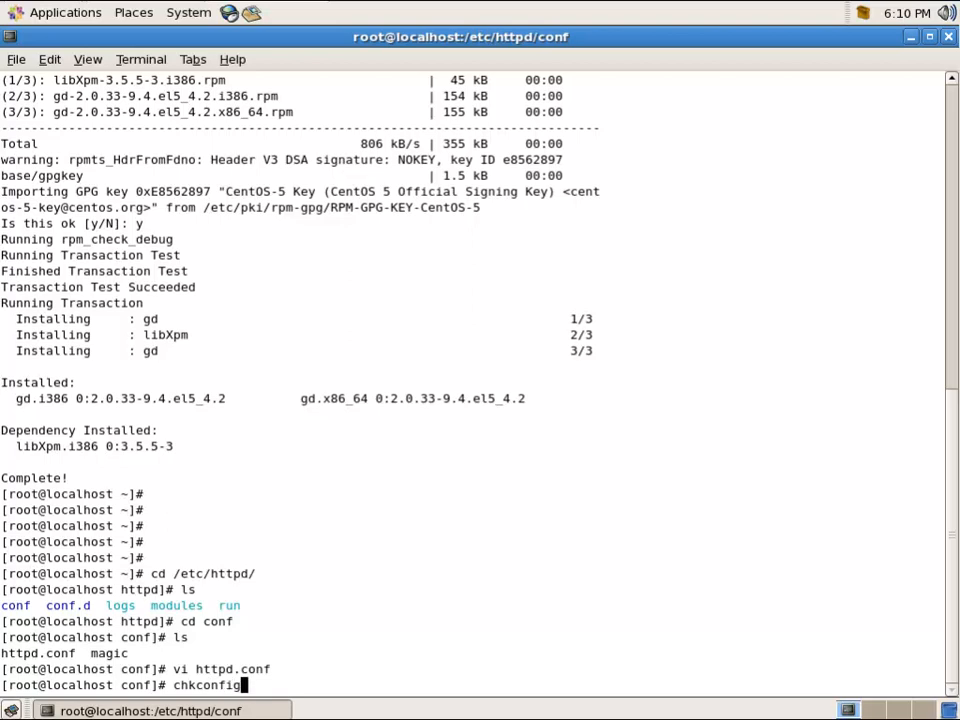
type("http")
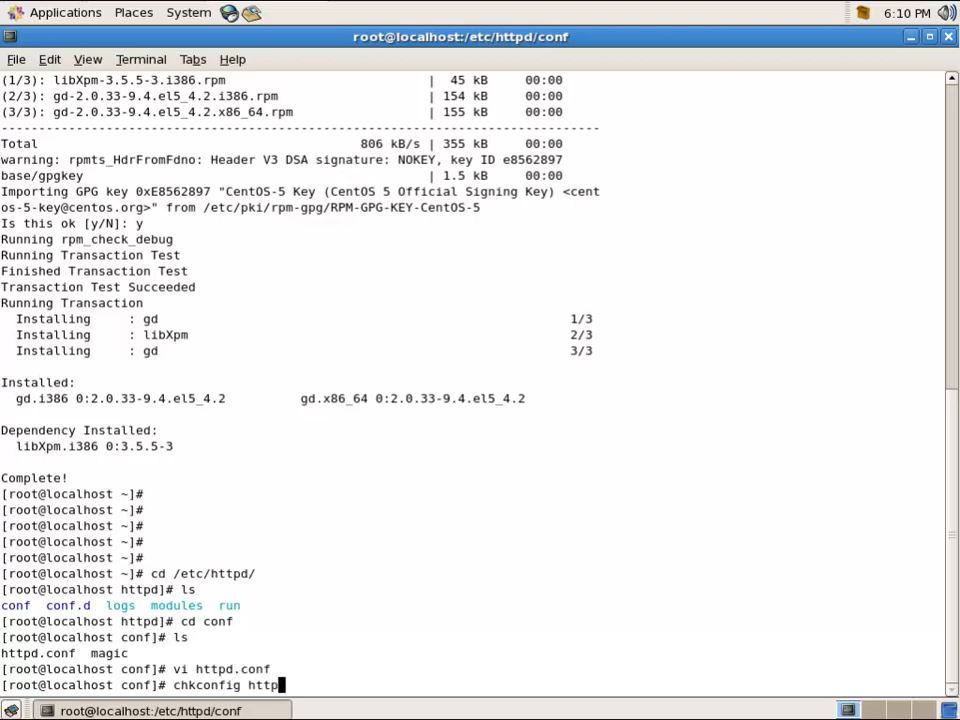
type("on")
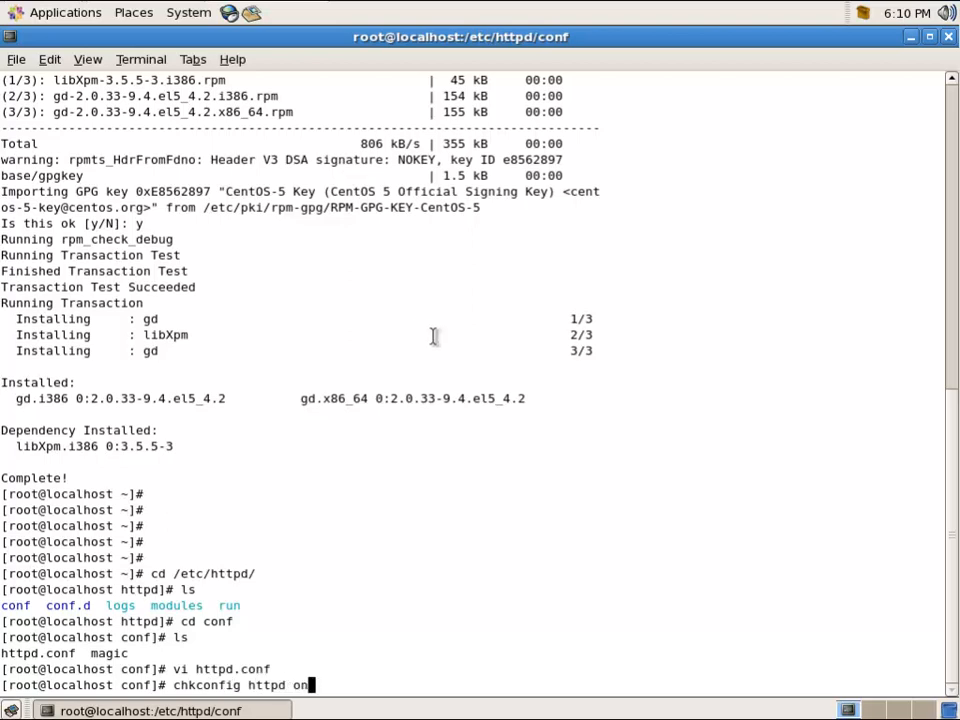
key("Return")
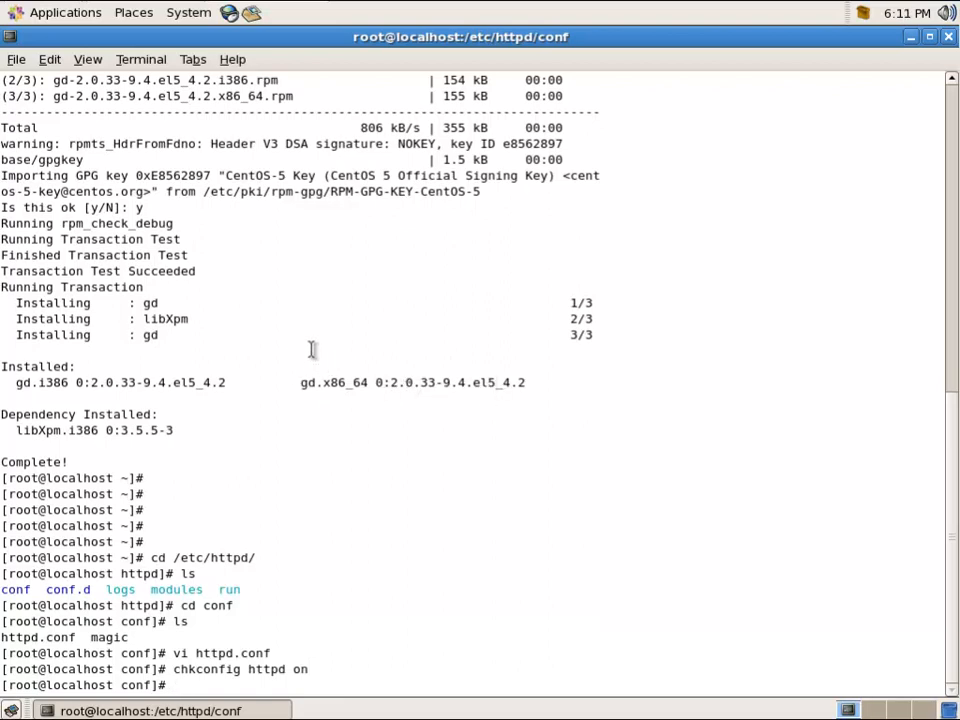
mouse_move(430, 468)
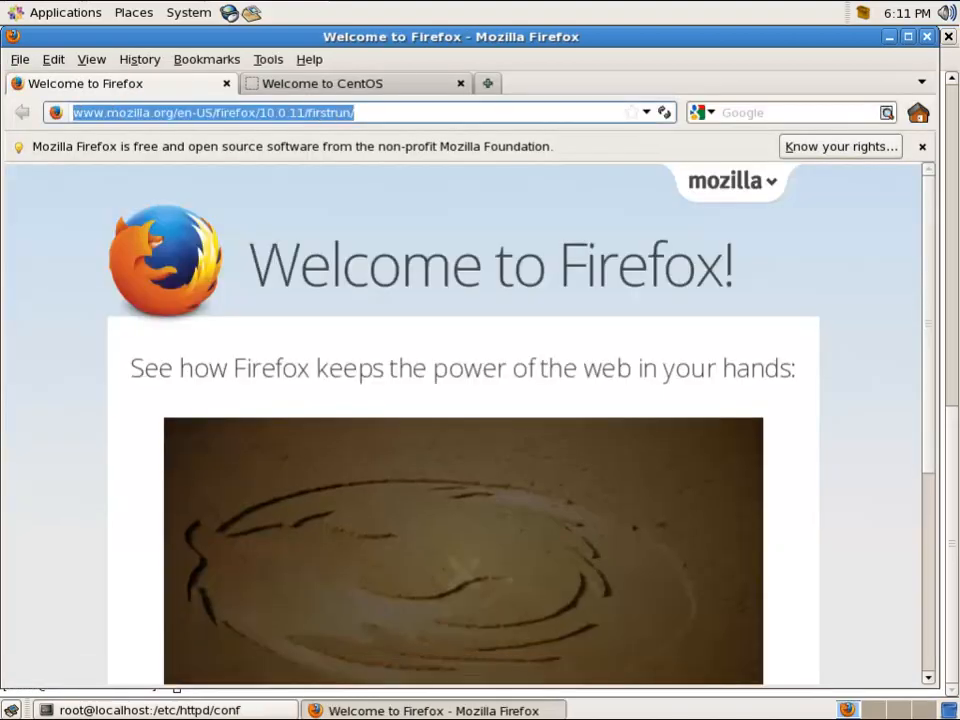
Browse to mysql.com Downloads and select the previous GA release 5.5.32 of MySQL Community Server
type("mysq")
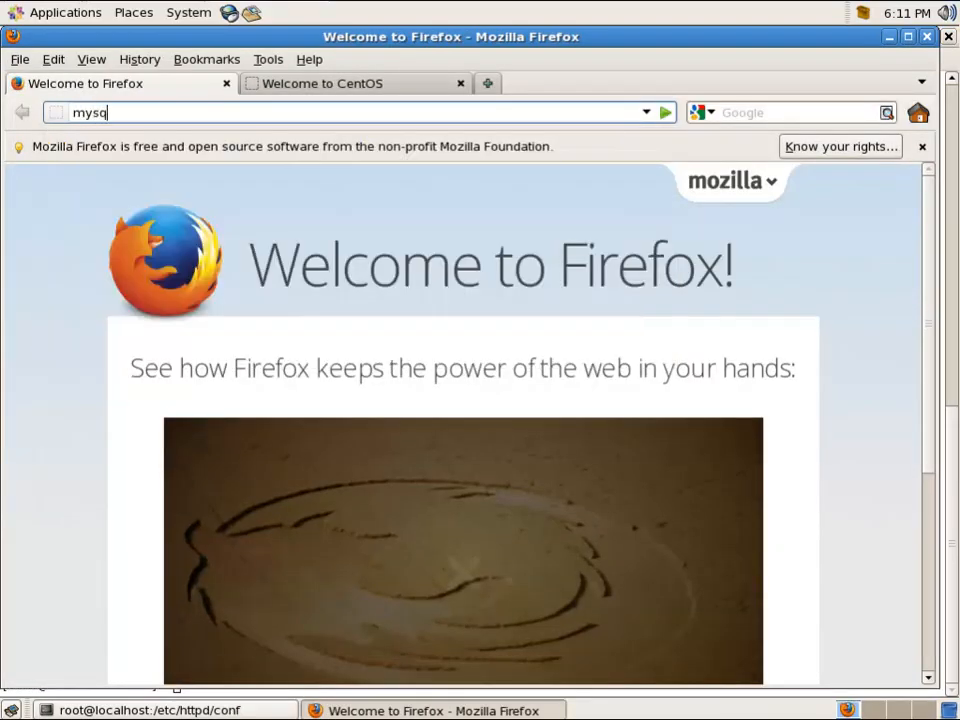
key("Return")
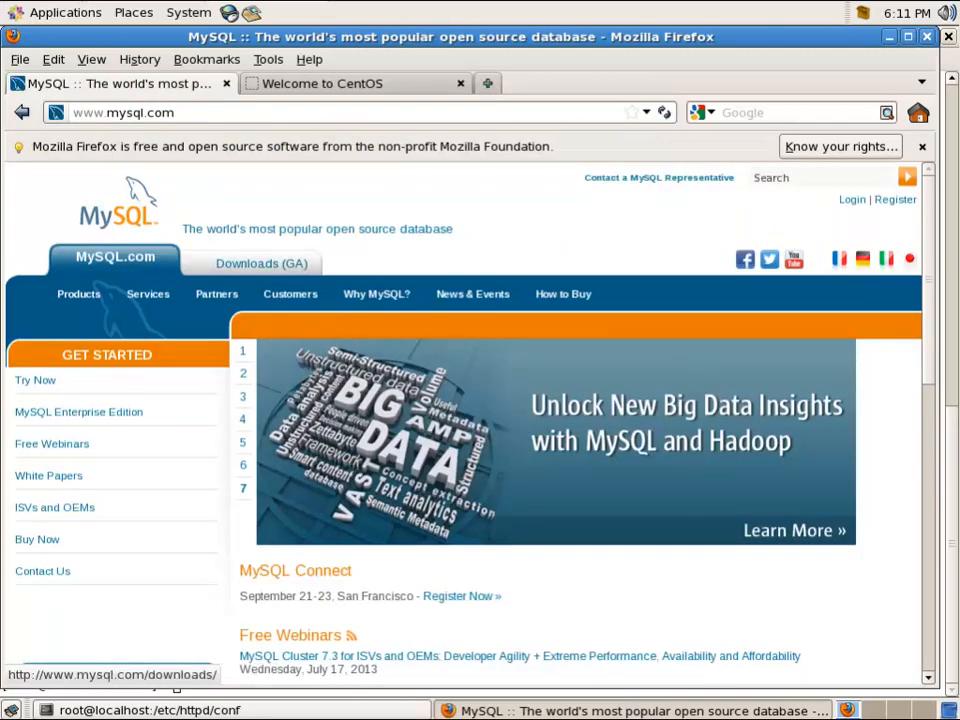
left_click(264, 264)
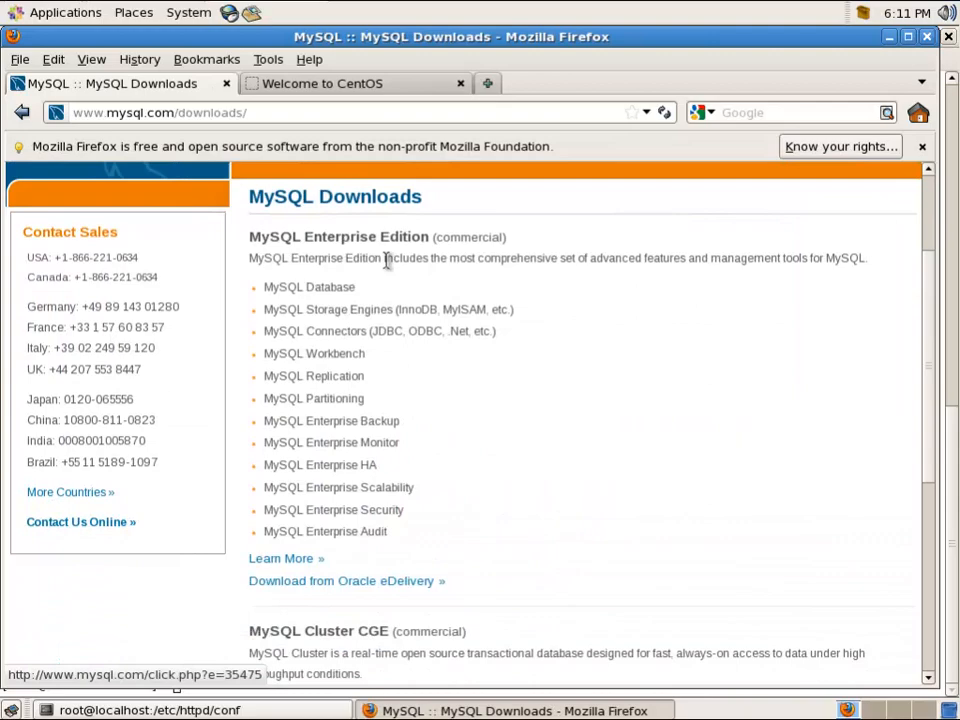
scroll("down", 3)
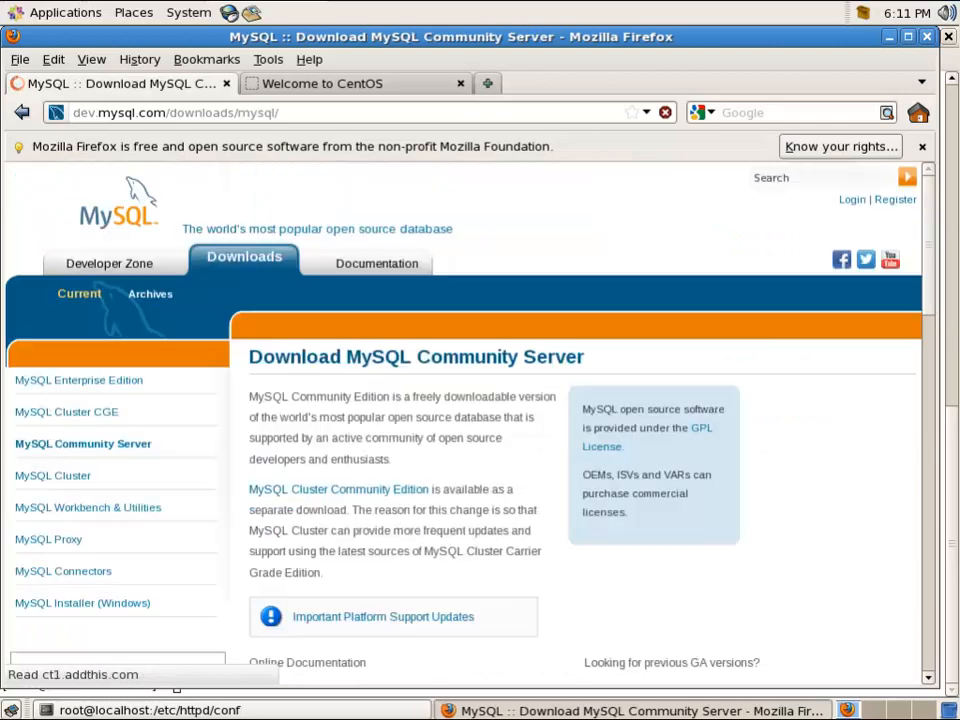
scroll("down", 3)
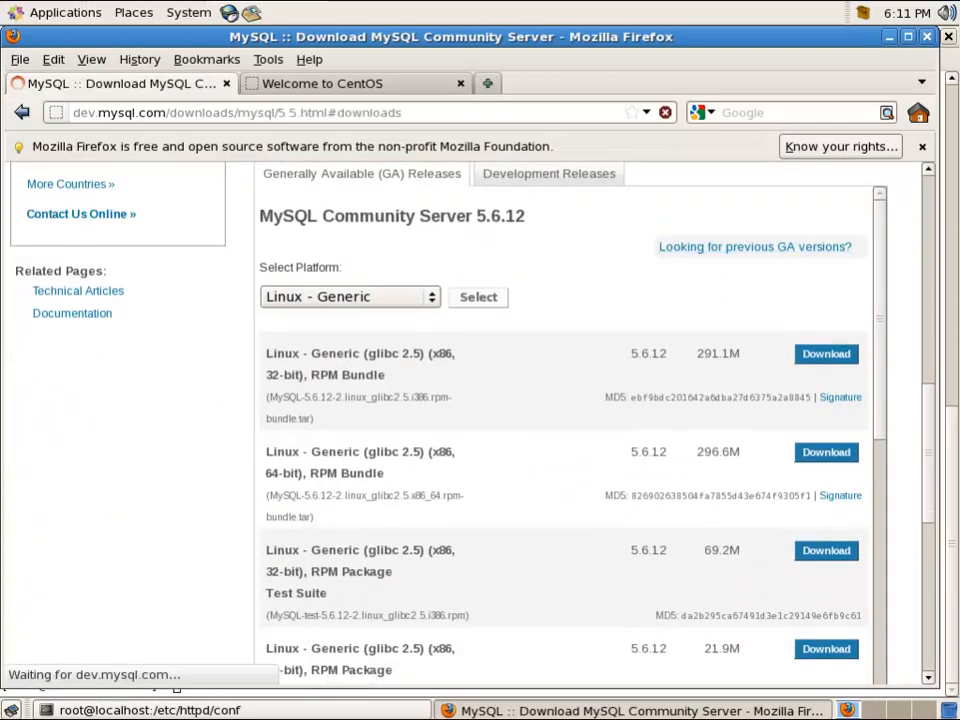
left_click(754, 248)
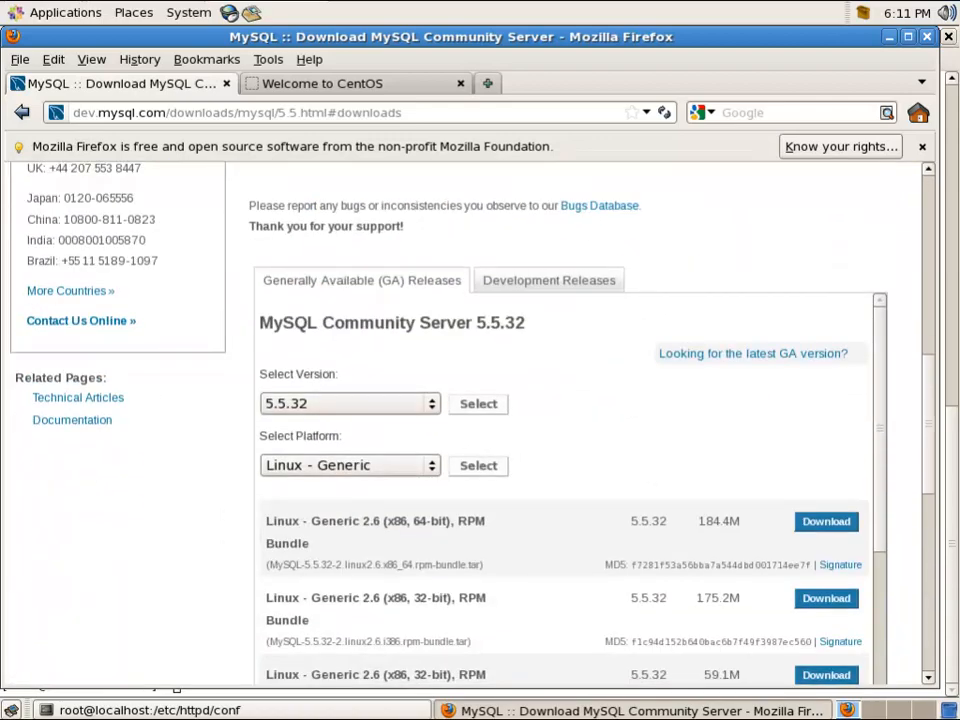
Download the 64-bit RPM bundle without signing in and save it into root's home folder
left_click(824, 520)
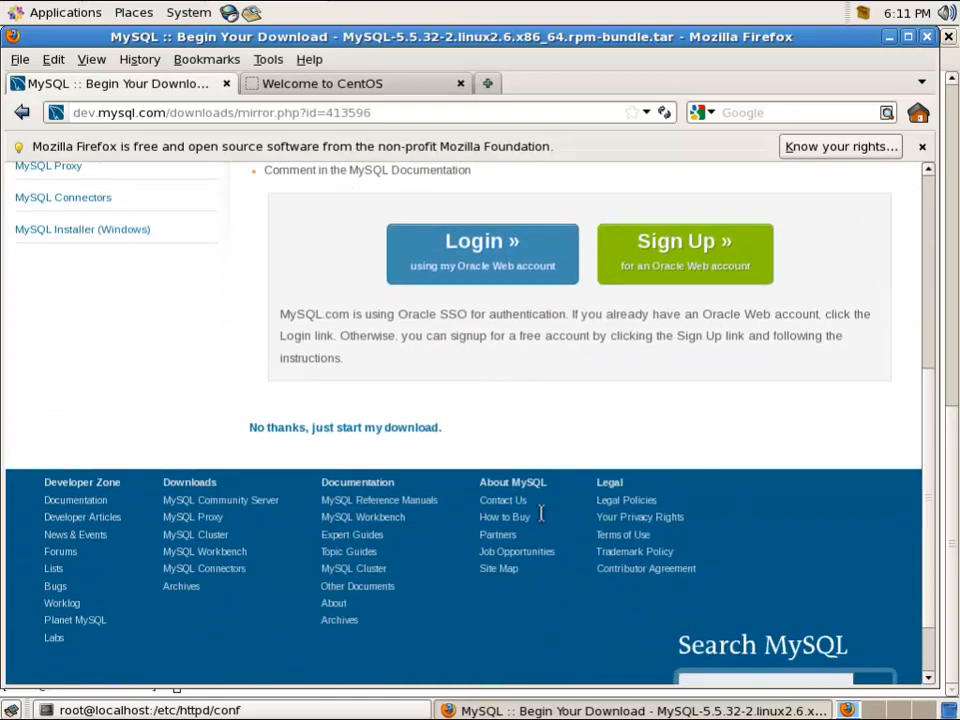
left_click(344, 428)
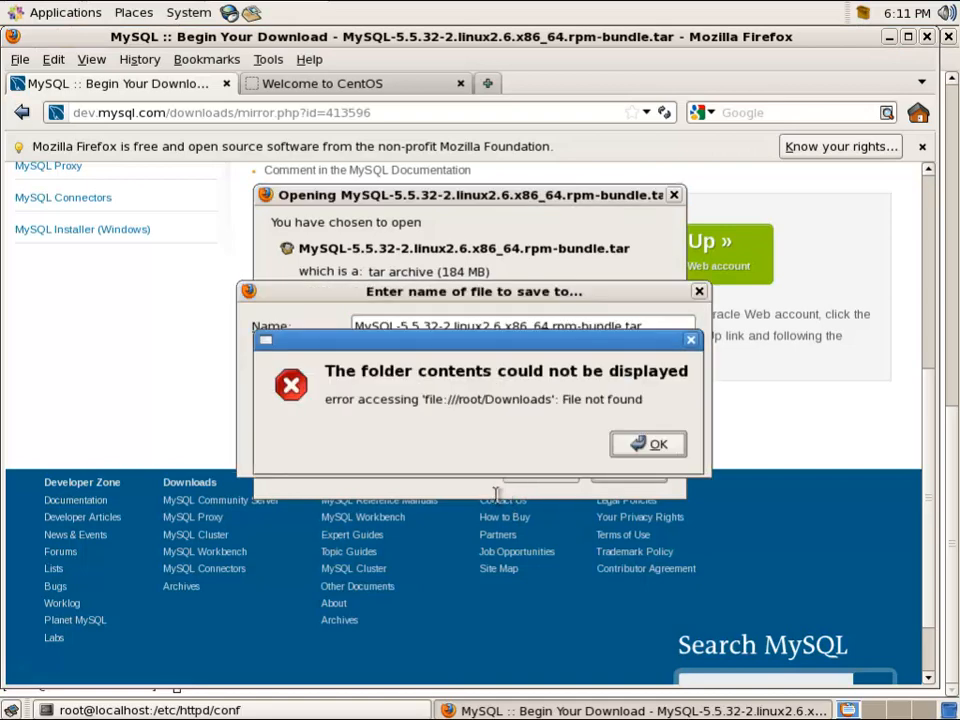
left_click(648, 444)
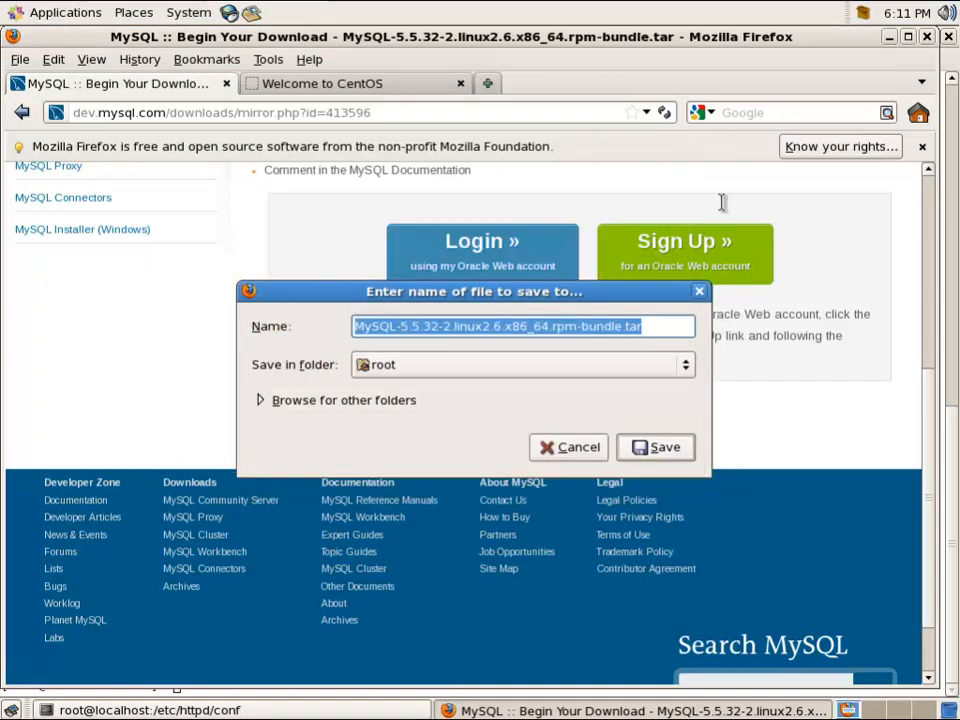
left_click(656, 448)
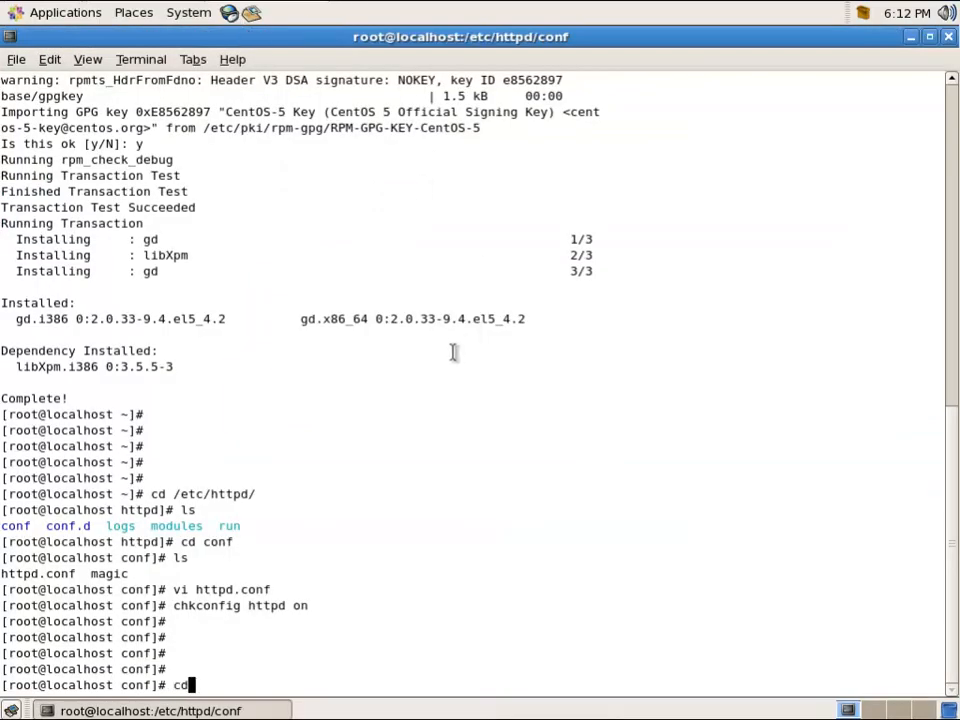
From root's home folder, extract MySQL-5.5.32-2.linux2.6.x86_64.rpm-bundle.tar with tar xf
key("Return")
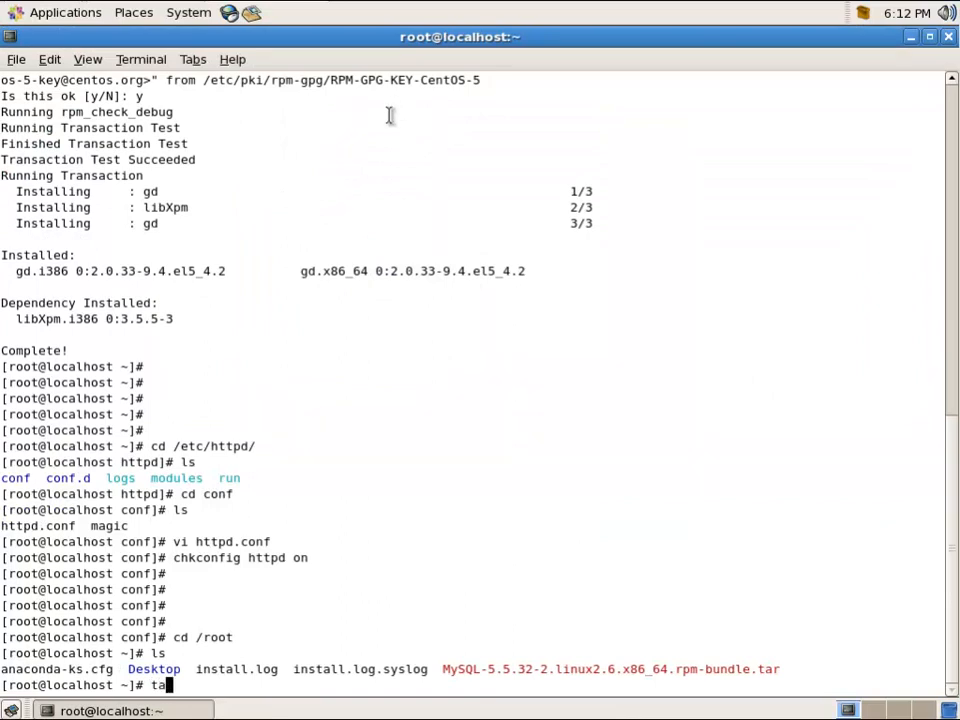
type("r x")
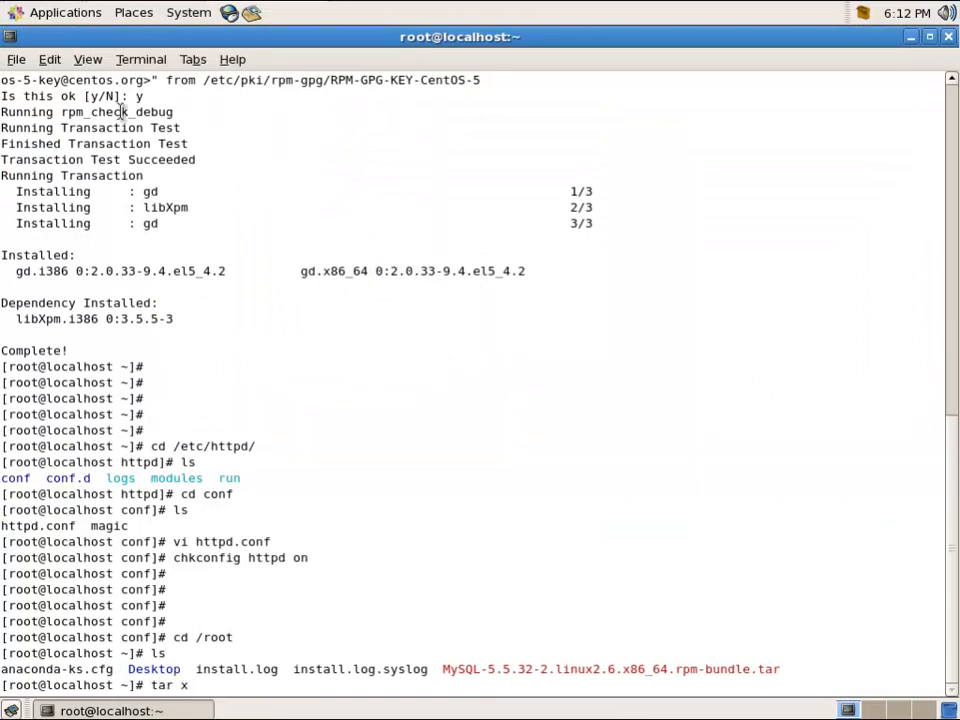
type("f MySQL-5.5.32-2.linux2.6.x86_64.rpm-bundle.tar")
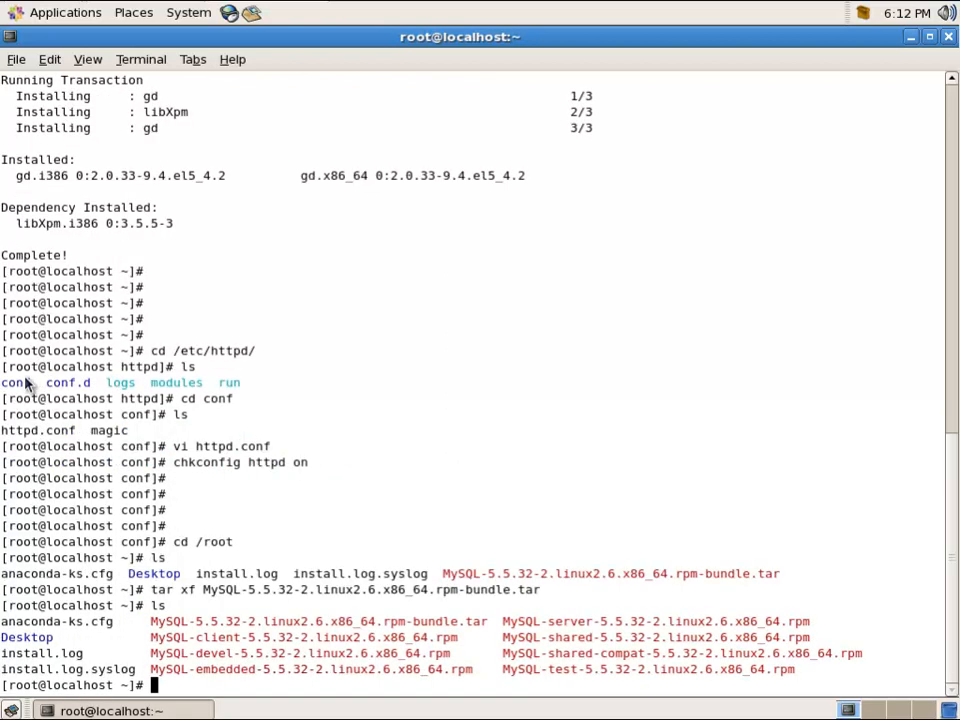
Install the MySQL-client, MySQL-devel and MySQL-server 5.5.32 rpm files with rpm -i
type("rpm -")
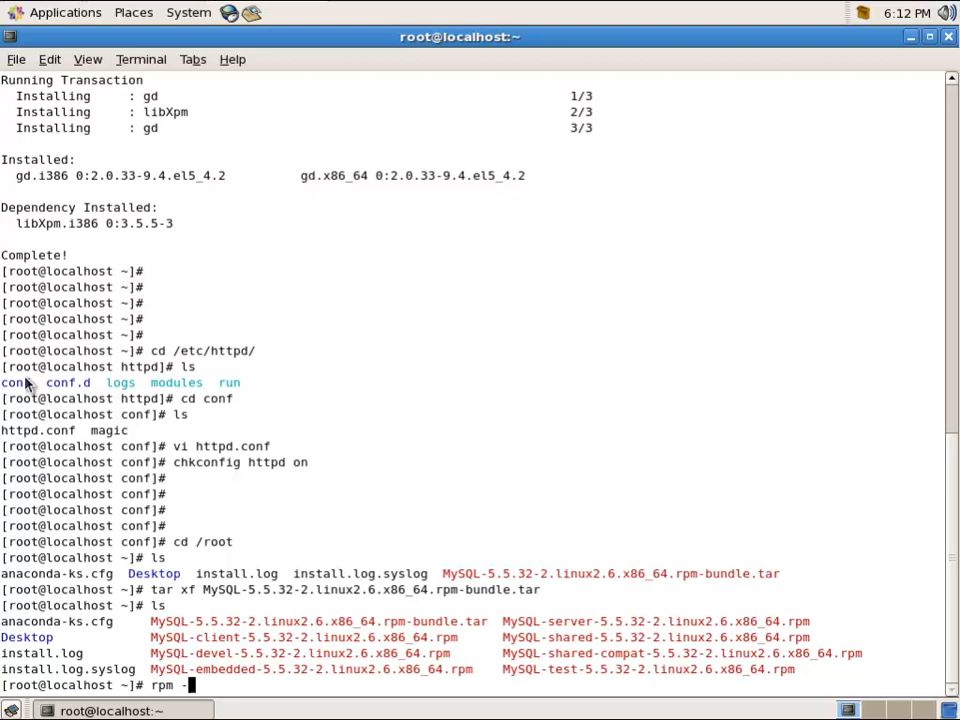
type("-i MySQL-client-5.5.32-2.linux2.6.x86_64.rpm")
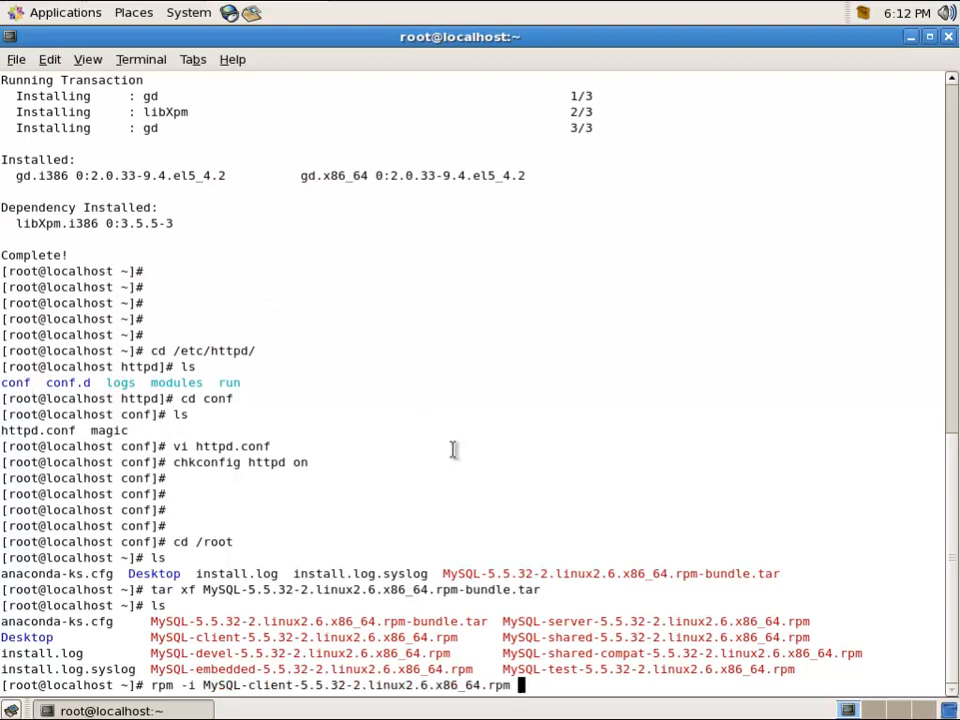
type("MySQL-devel-5.5.32-2.linux2.6.x86_64.rpm")
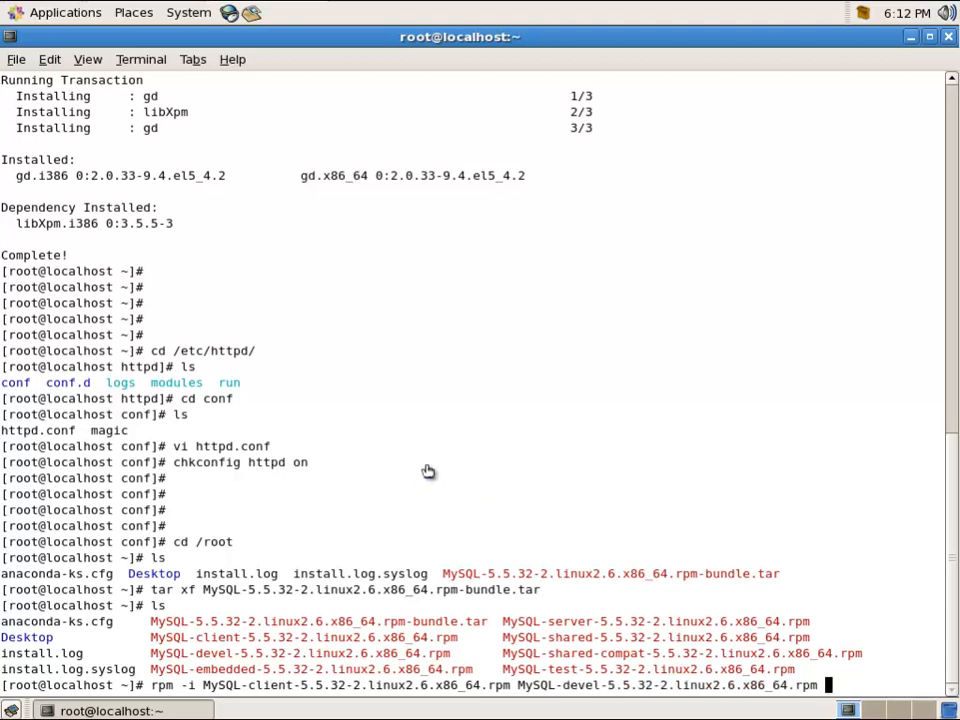
type("MySQL-server-5.5.32-2.linux2.6.x86_64.rpm")
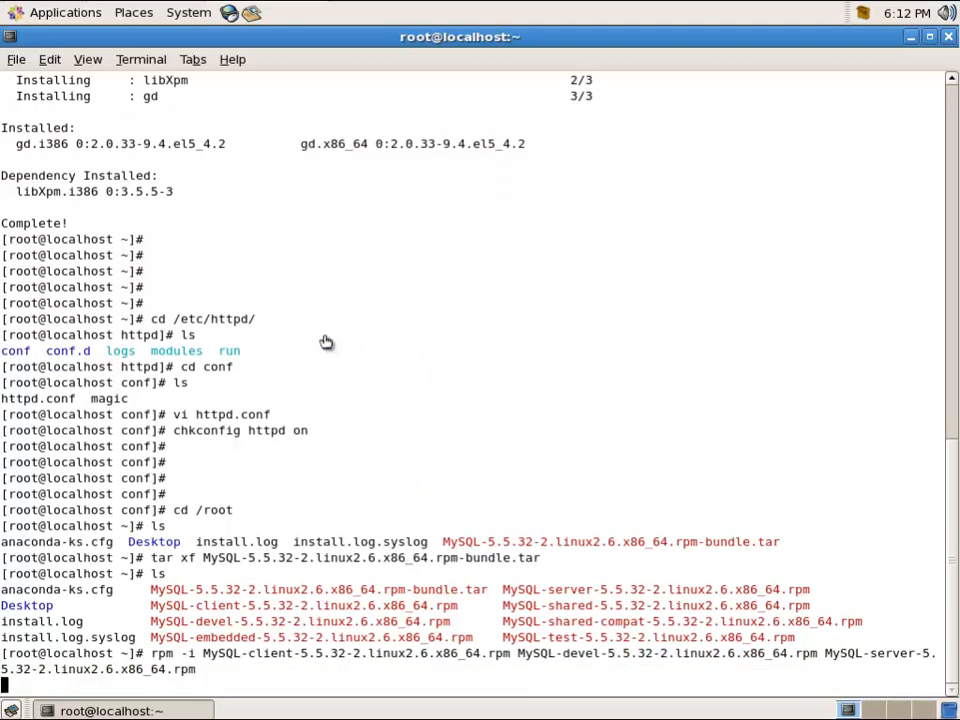
mouse_move(670, 498)
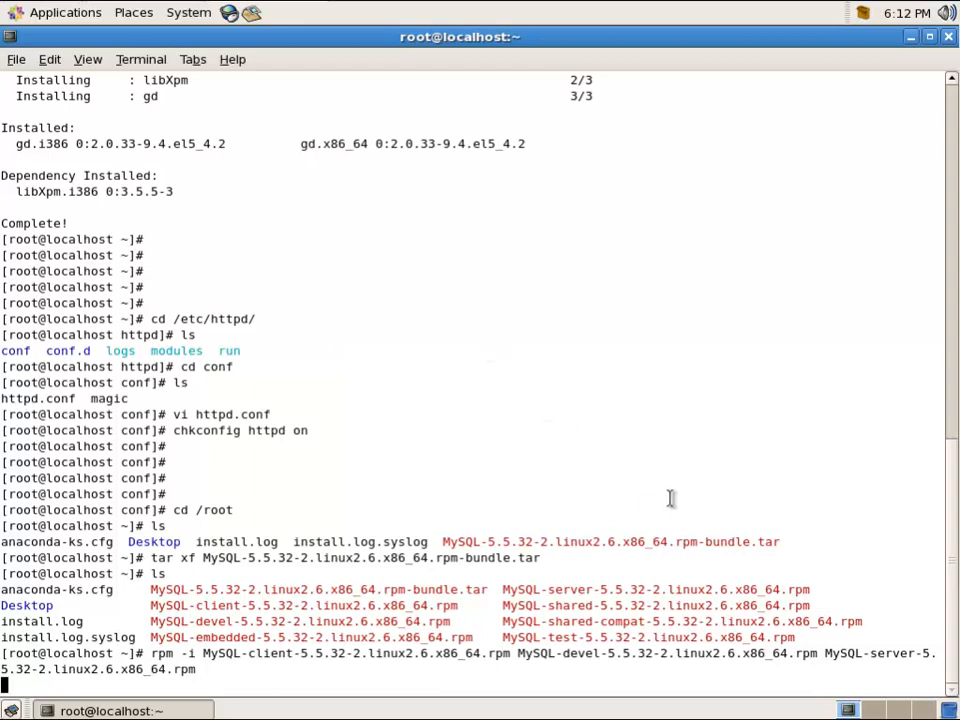
mouse_move(650, 544)
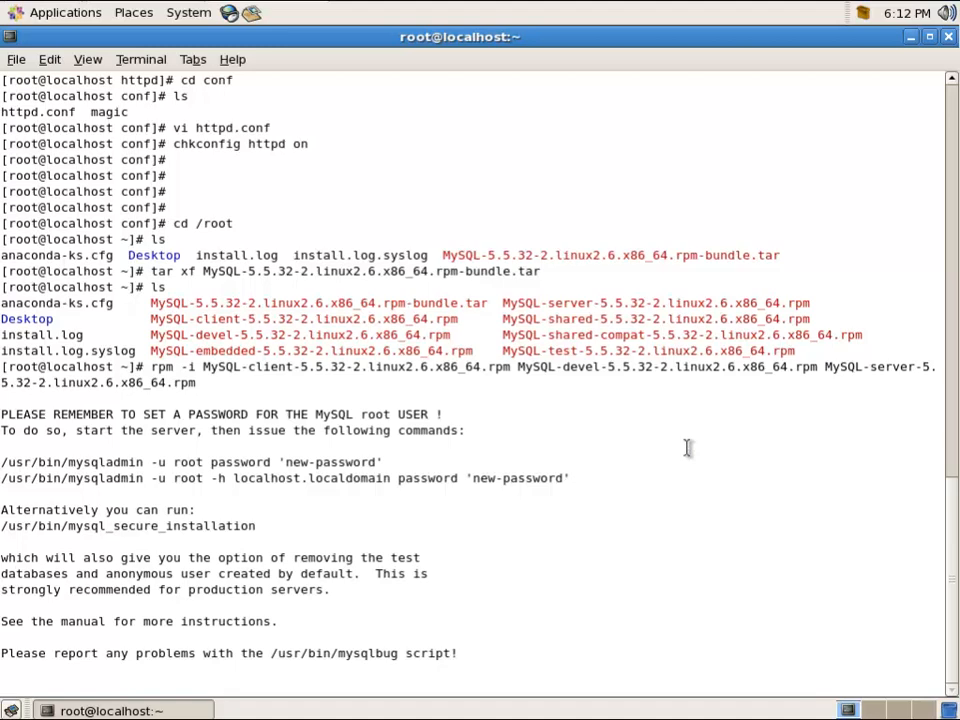
Bring up /etc/my.cnf in vi for editing
type("vi /etc")
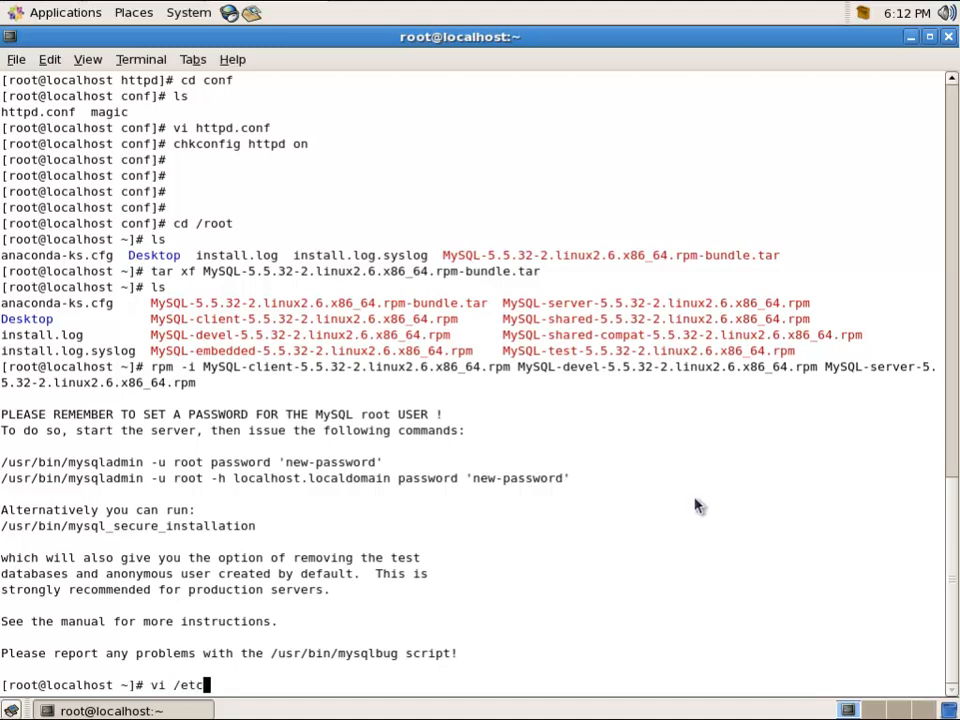
type("/m")
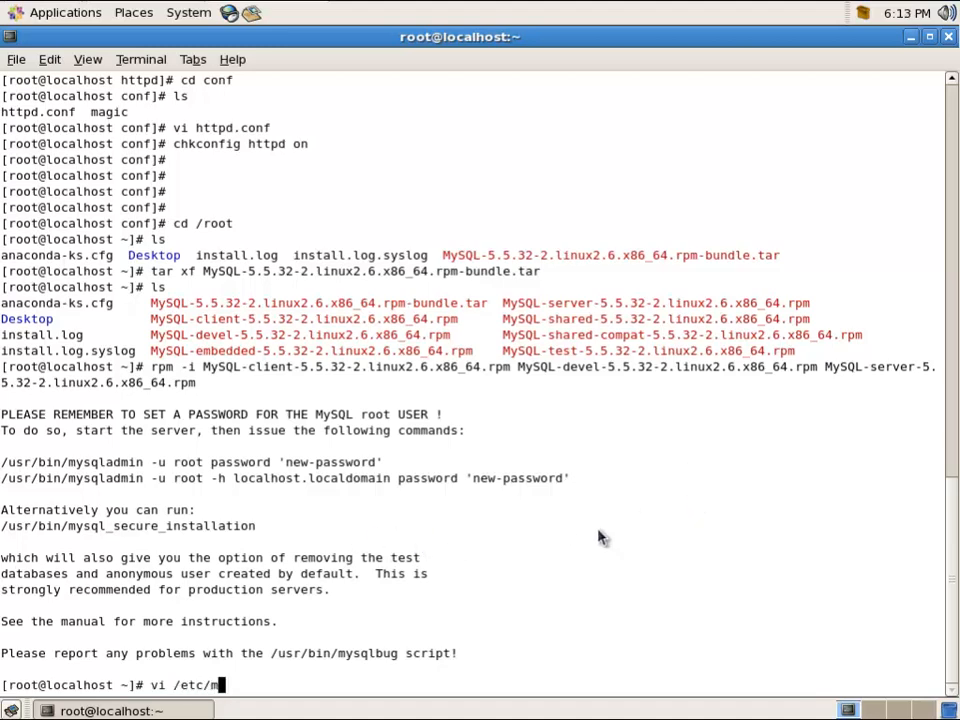
type("y.c")
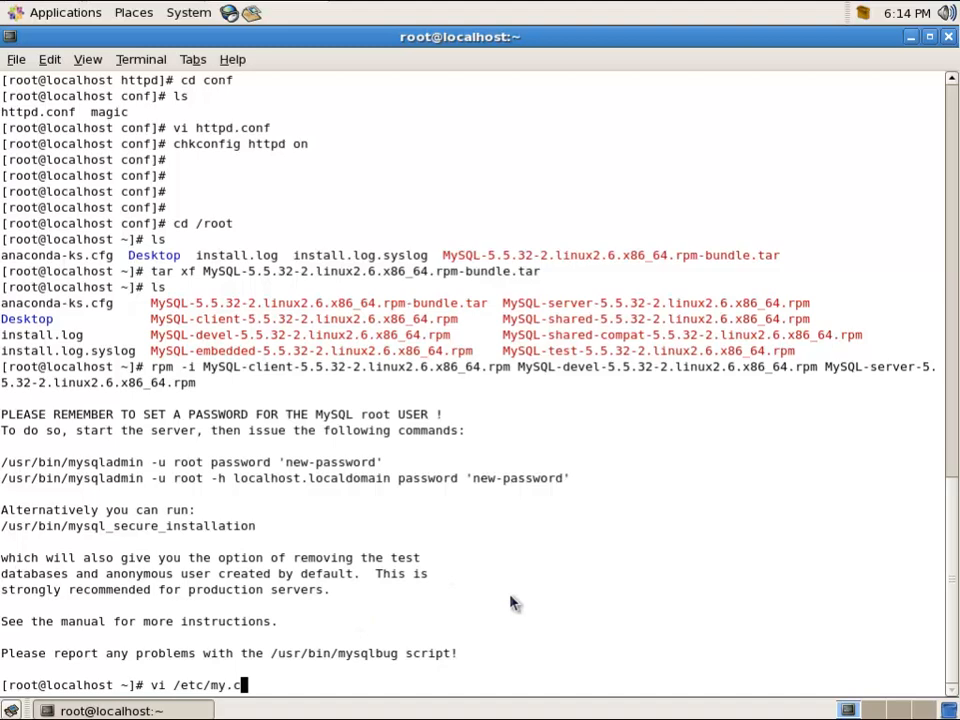
type("nf")
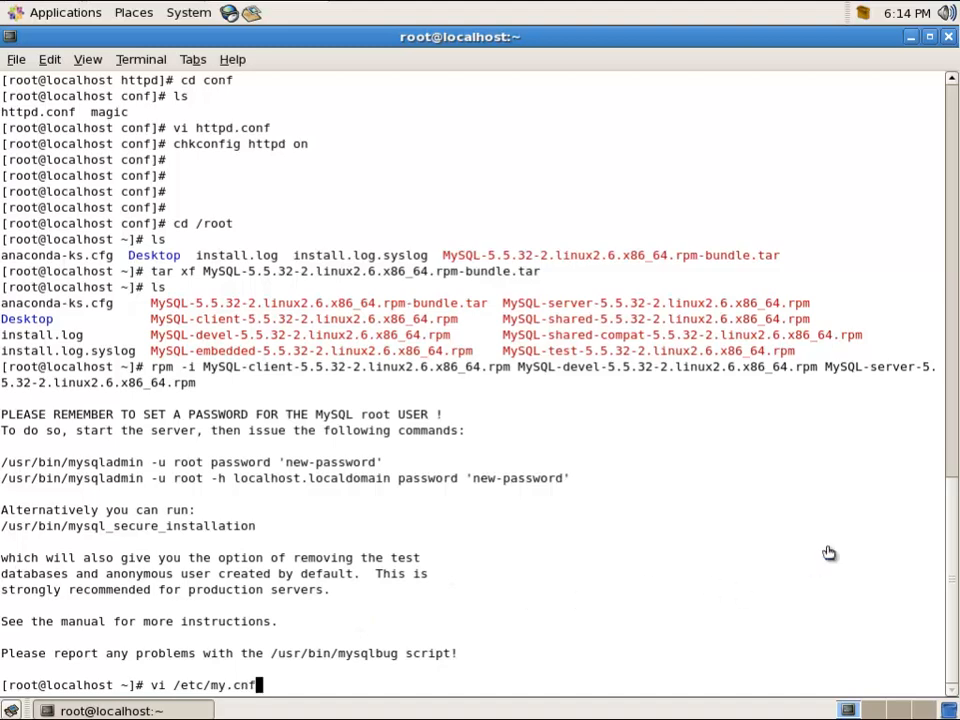
mouse_move(648, 592)
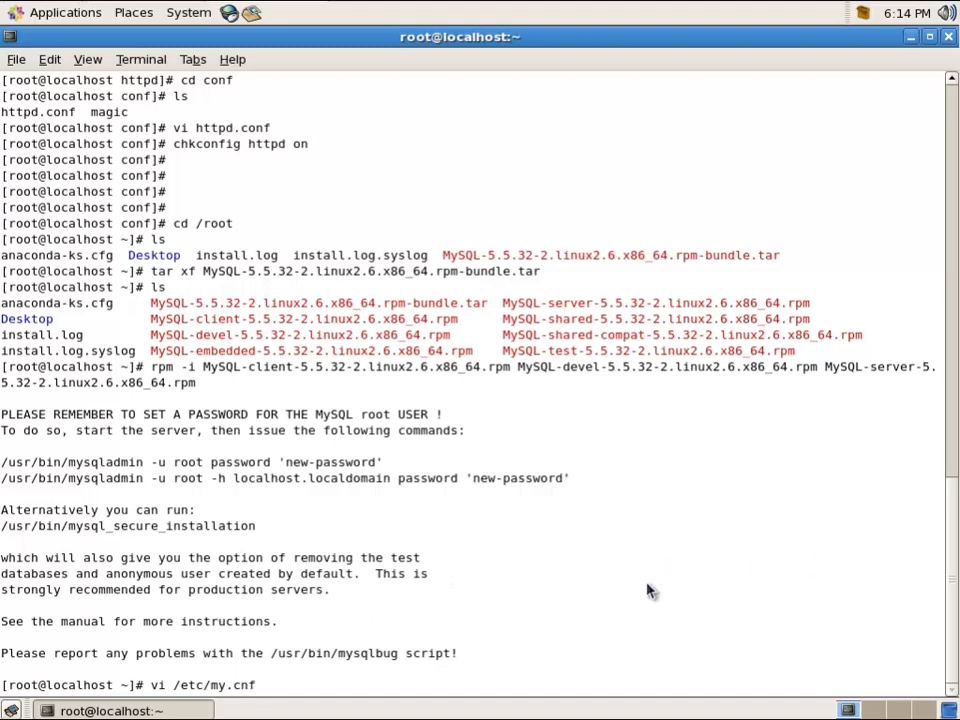
key("Return")
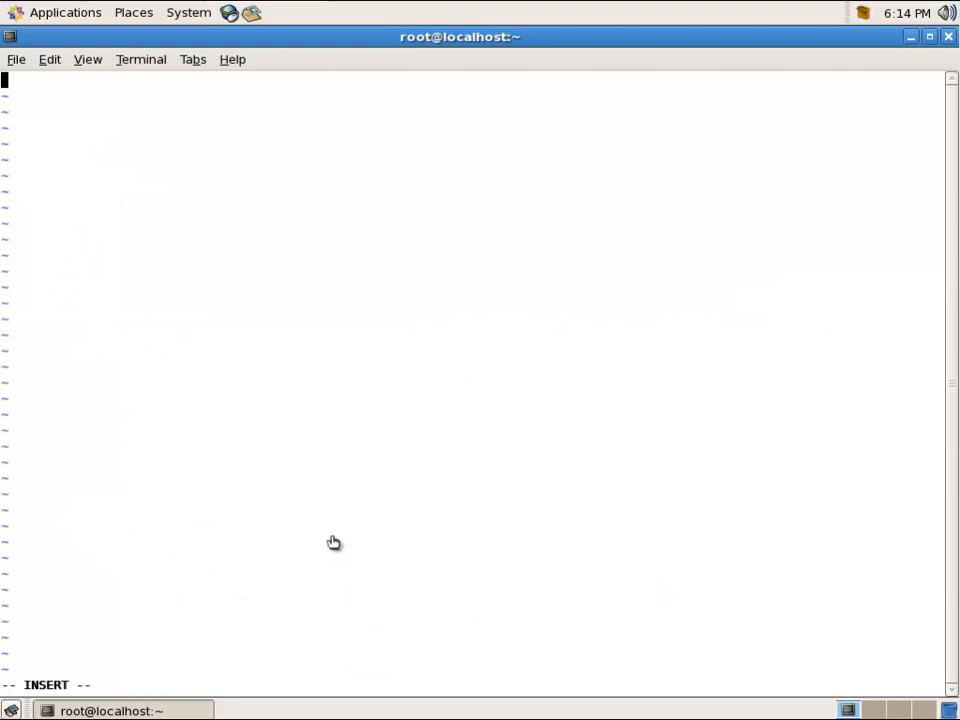
Add a [mysql] section containing max_allowed_packet=32M
type("[my")
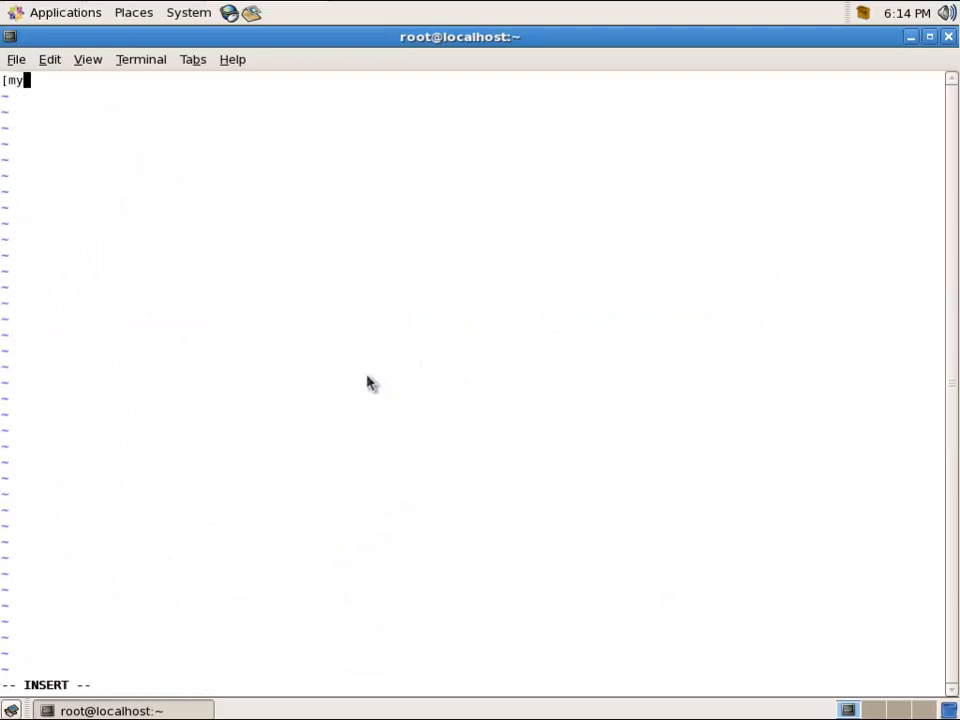
type("sql]")
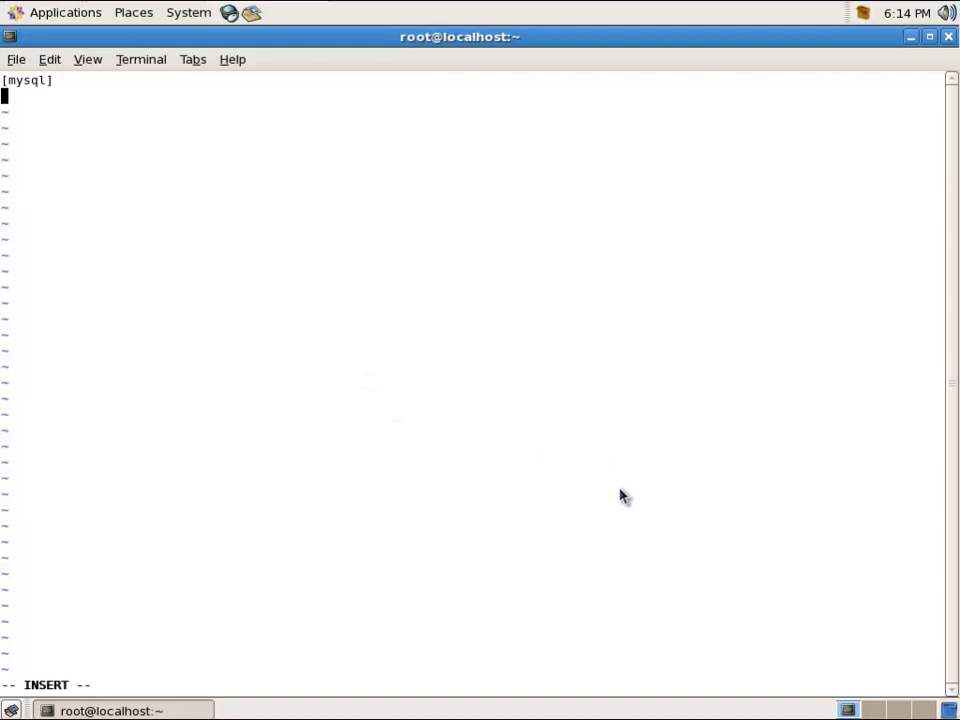
type("max_all")
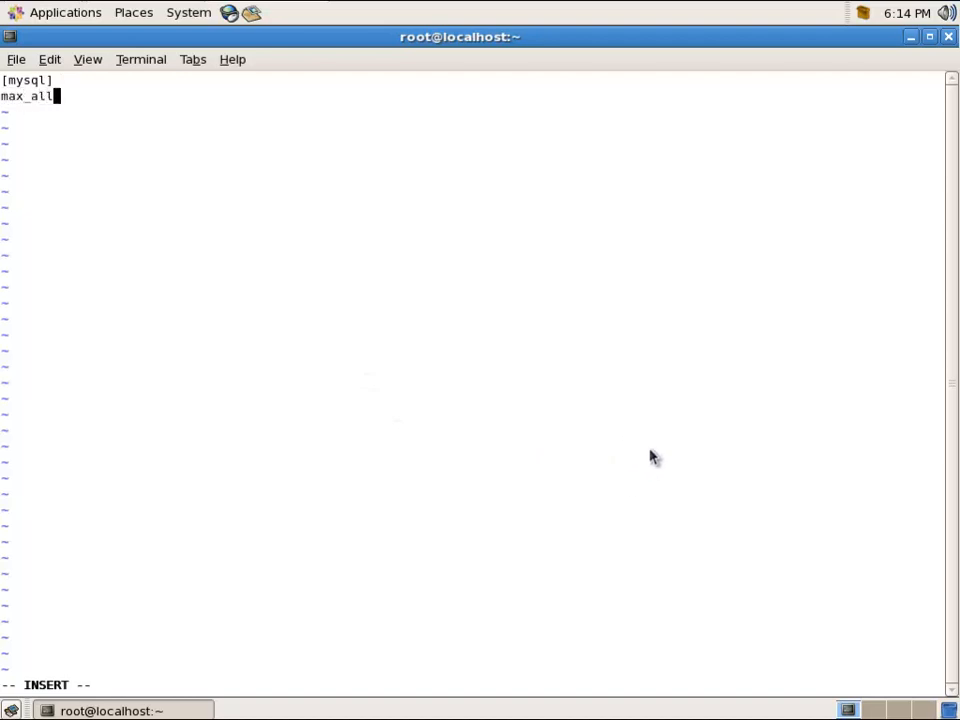
type("owed")
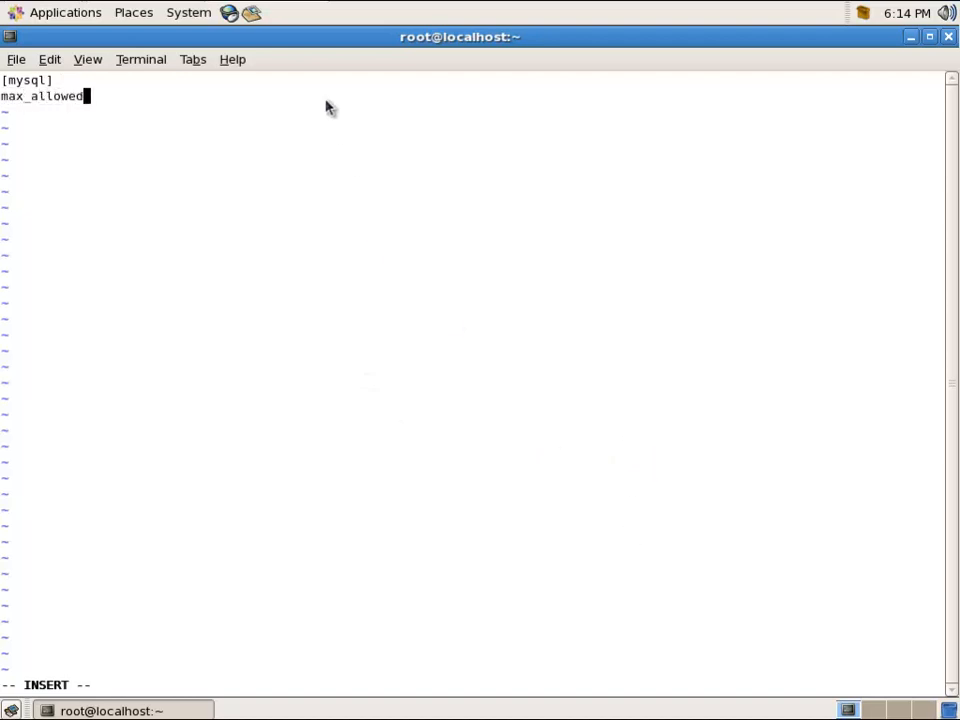
type("_packet")
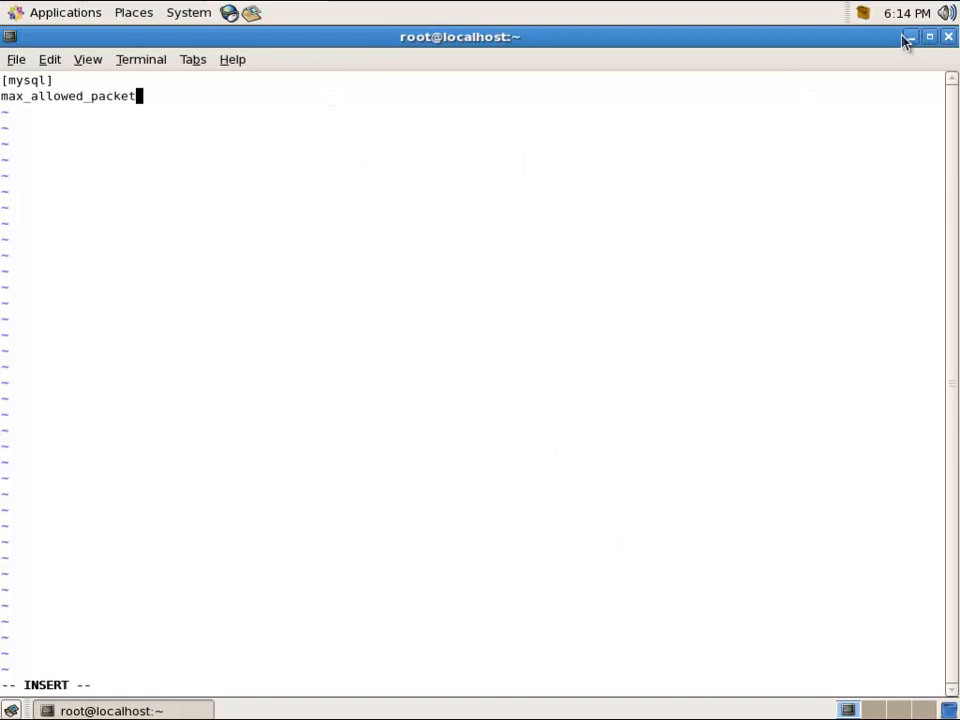
type("=32M")
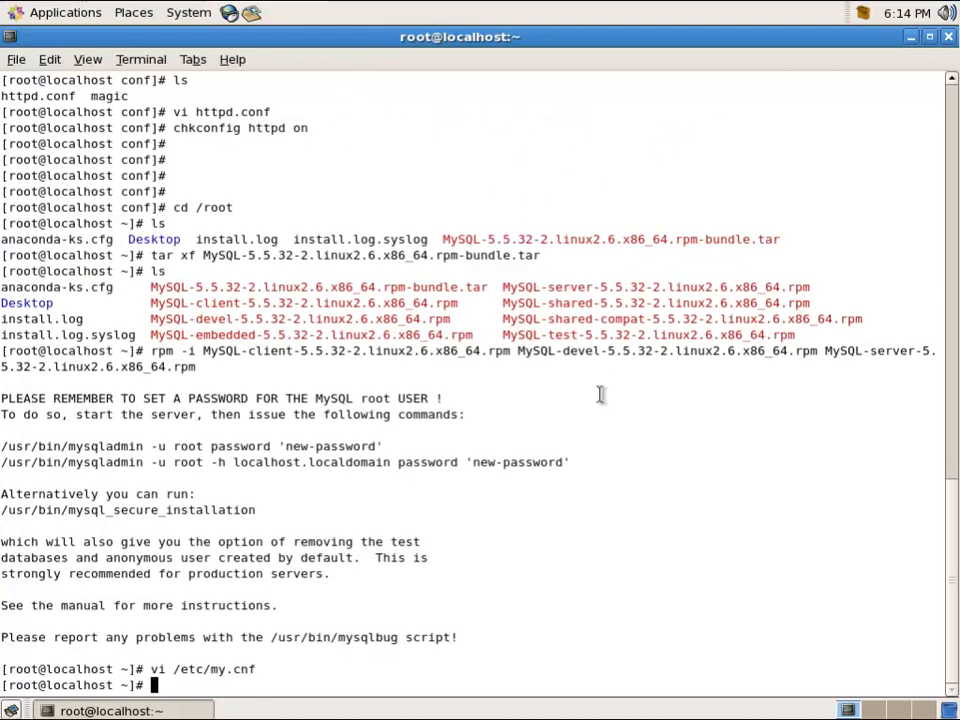
Run service mysql start, see it report OK, and select the mysql_secure_installation path for copying
type("serv")
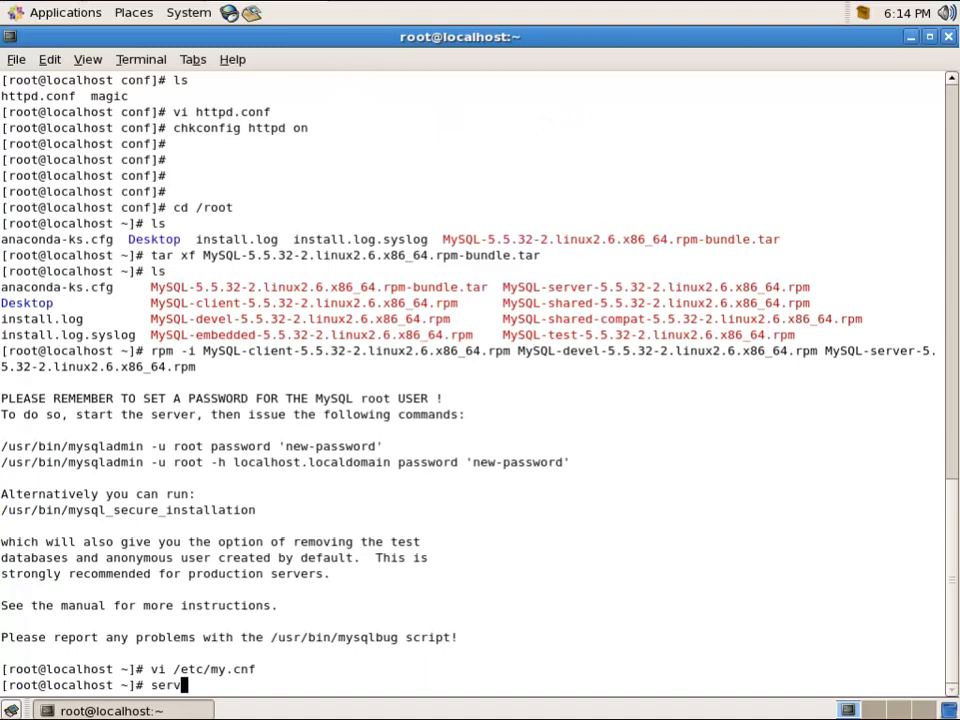
type("ice mysql")
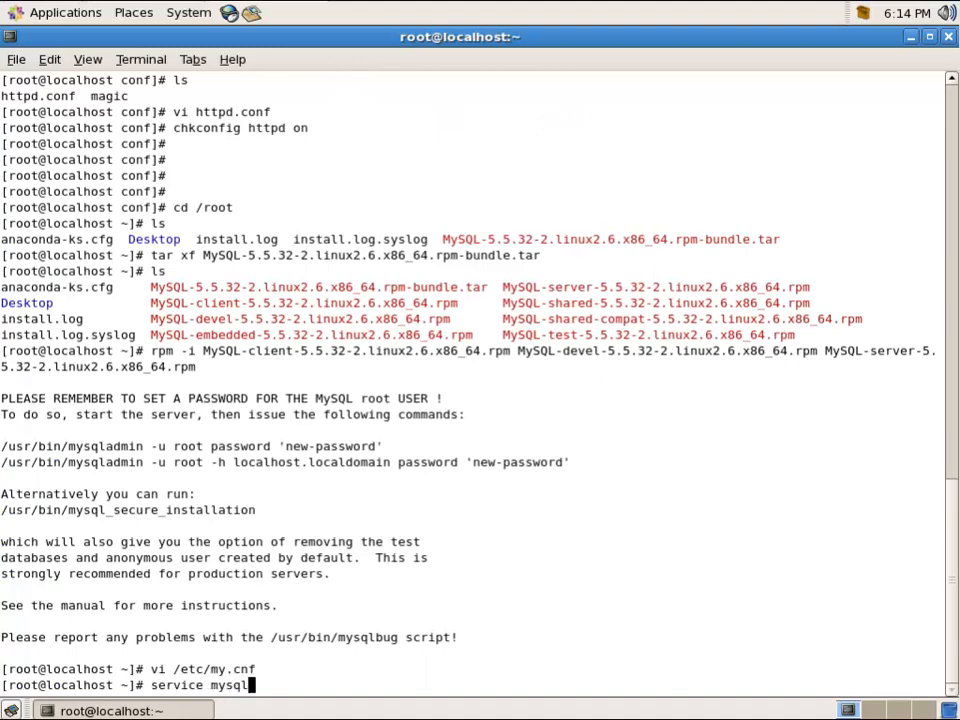
type("start")
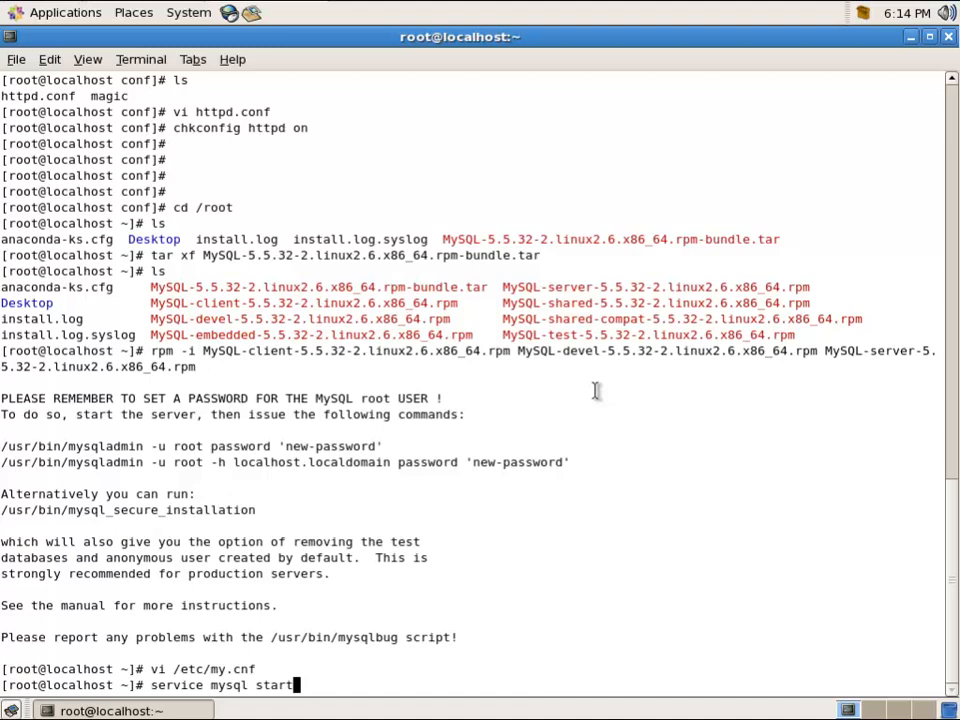
key("Return")
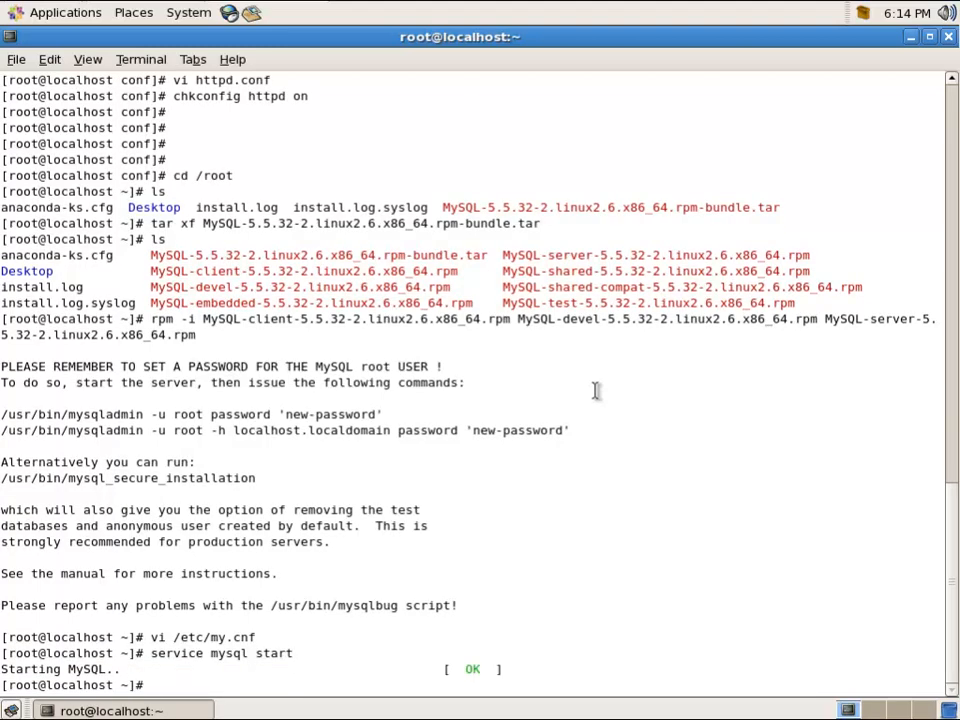
double_click(128, 478)
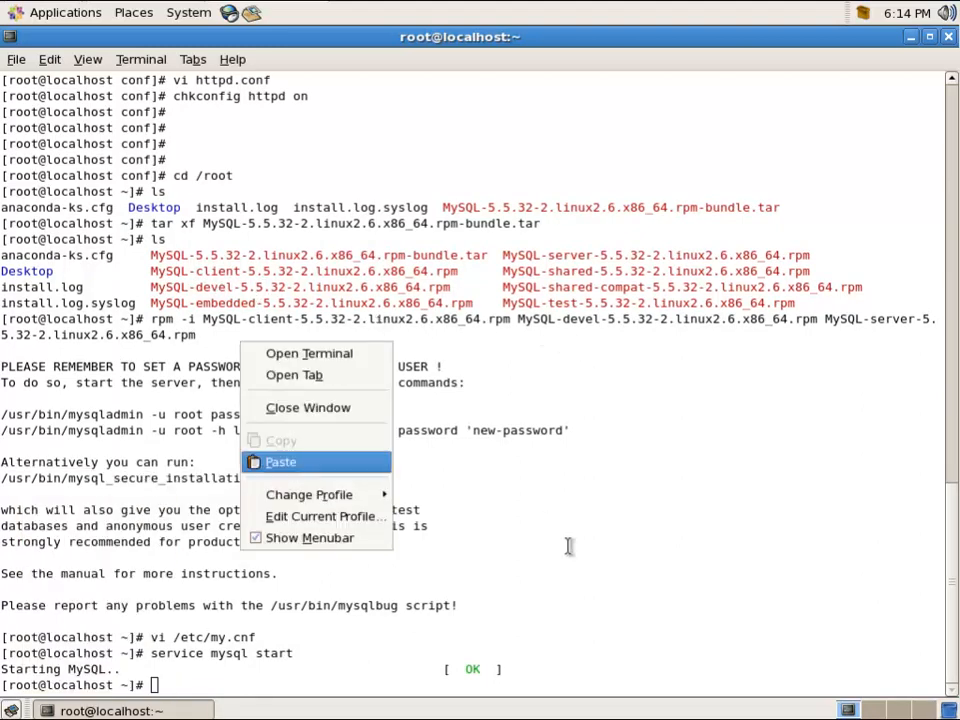
Run /usr/bin/mysql_secure_installation, set the root password and answer Y to every hardening prompt
left_click(280, 460)
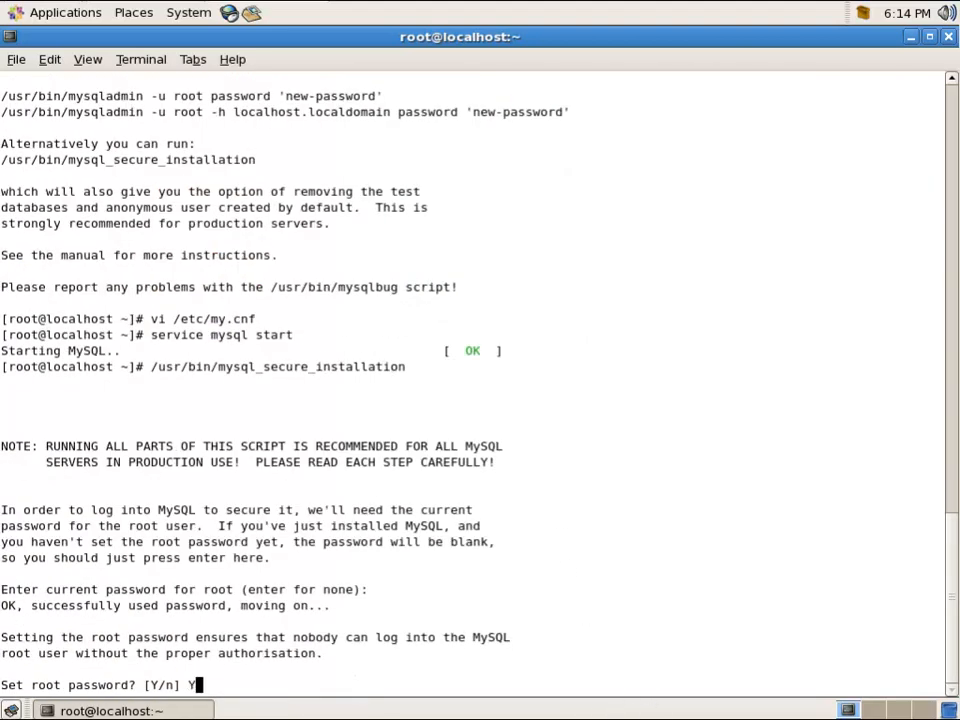
key("Return")
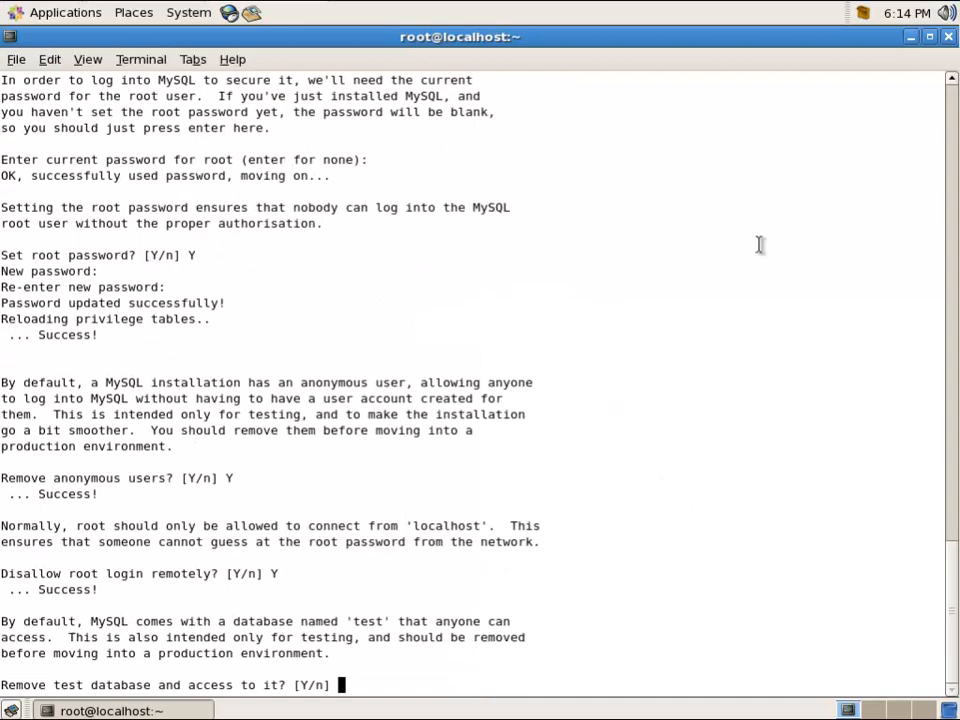
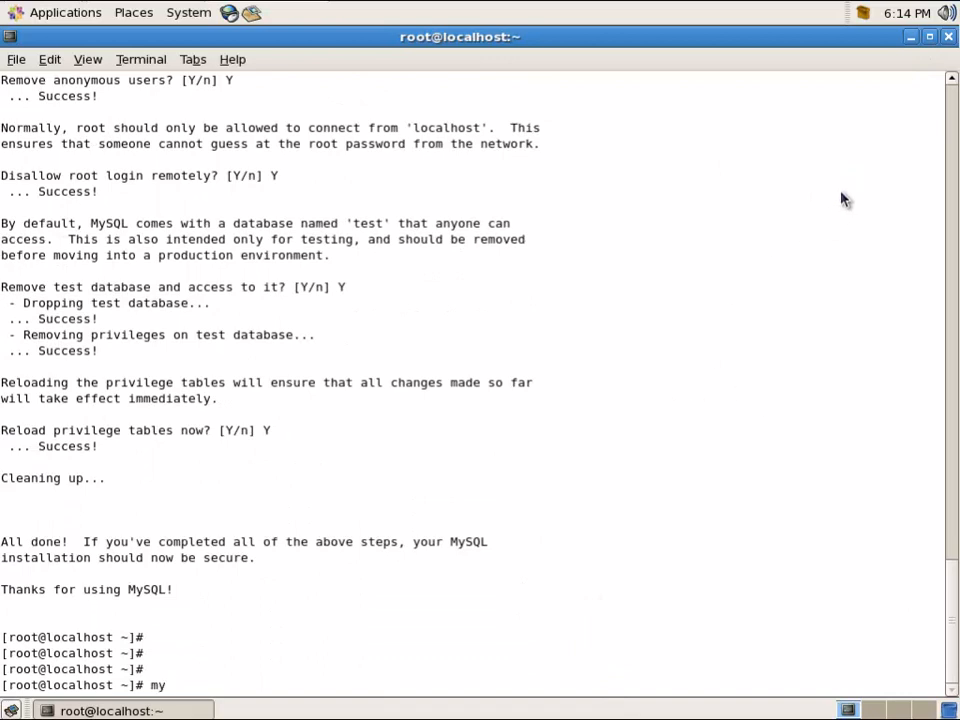
Log into MySQL as root and create the database inservstats
type("sql -u root -p")
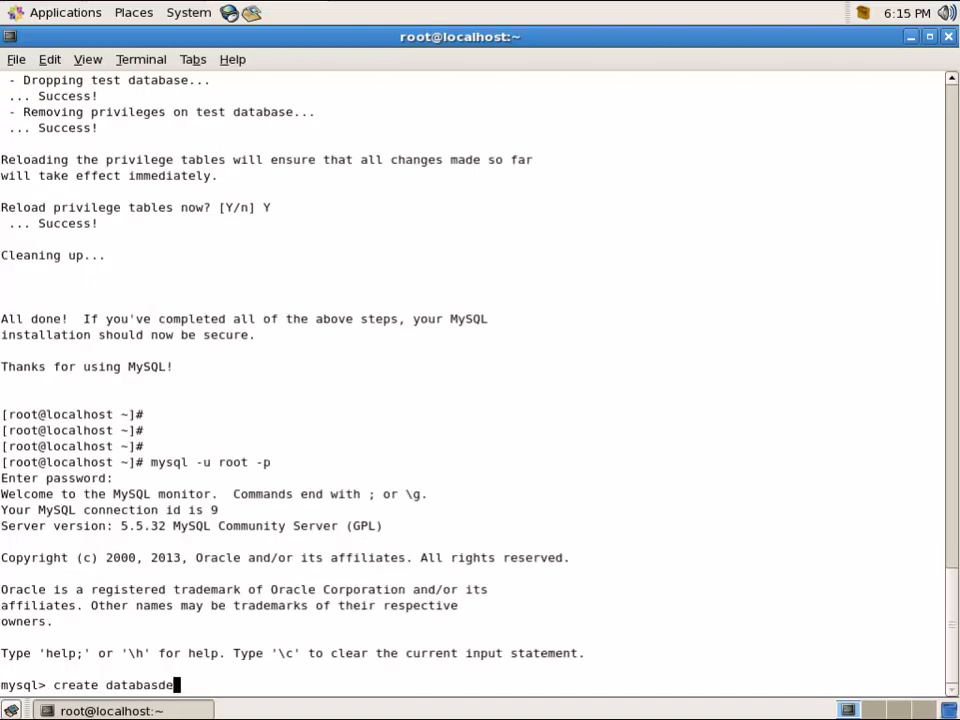
type("se")
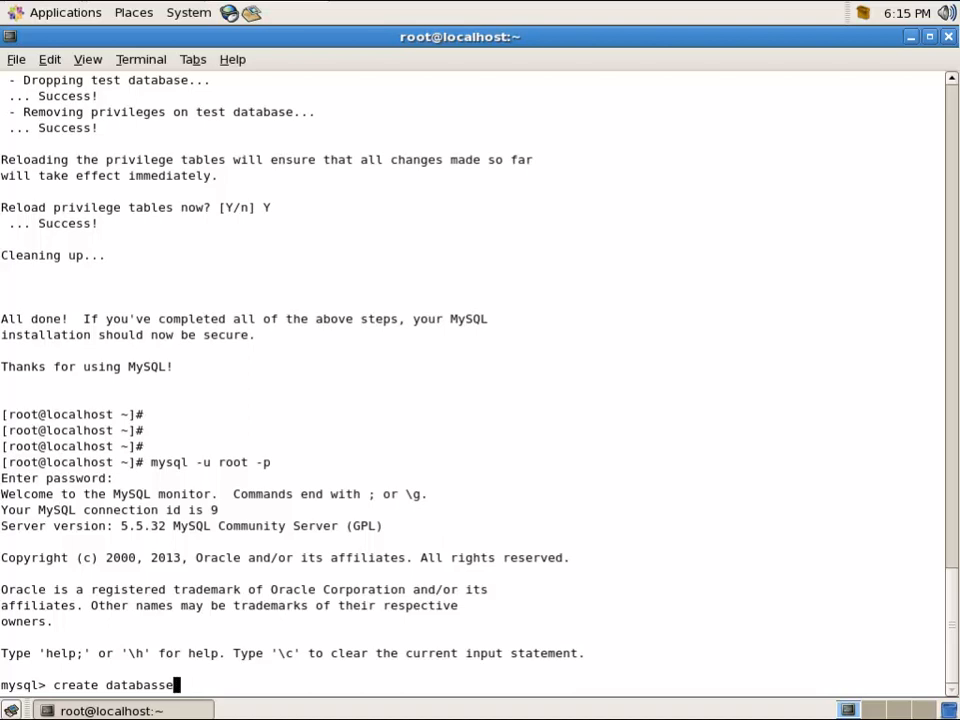
type("inservstat")
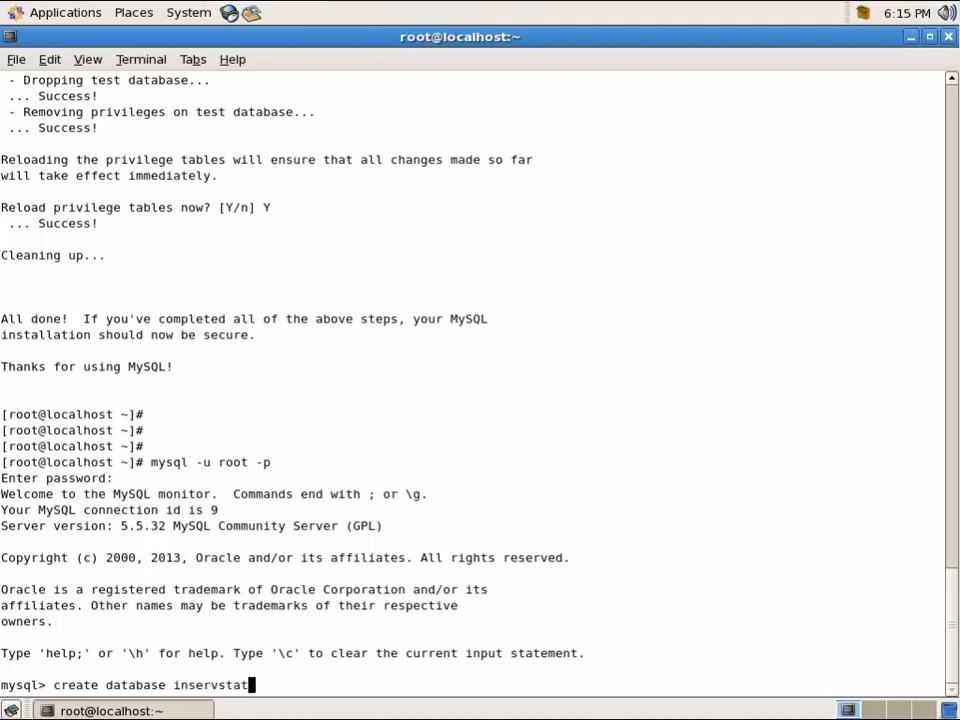
key("Return")
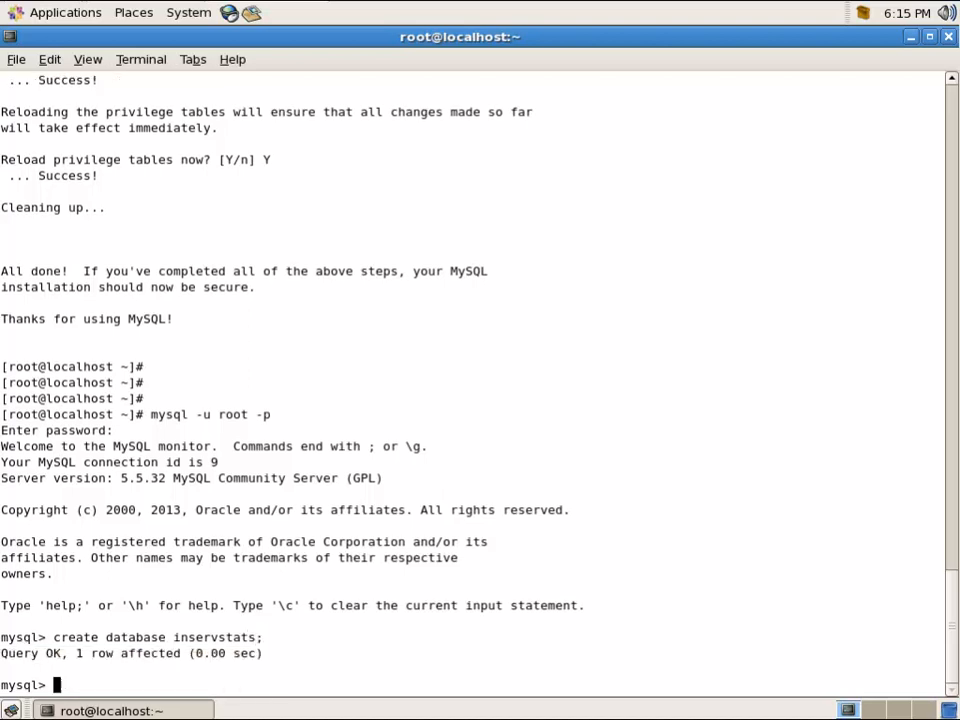
type("create")
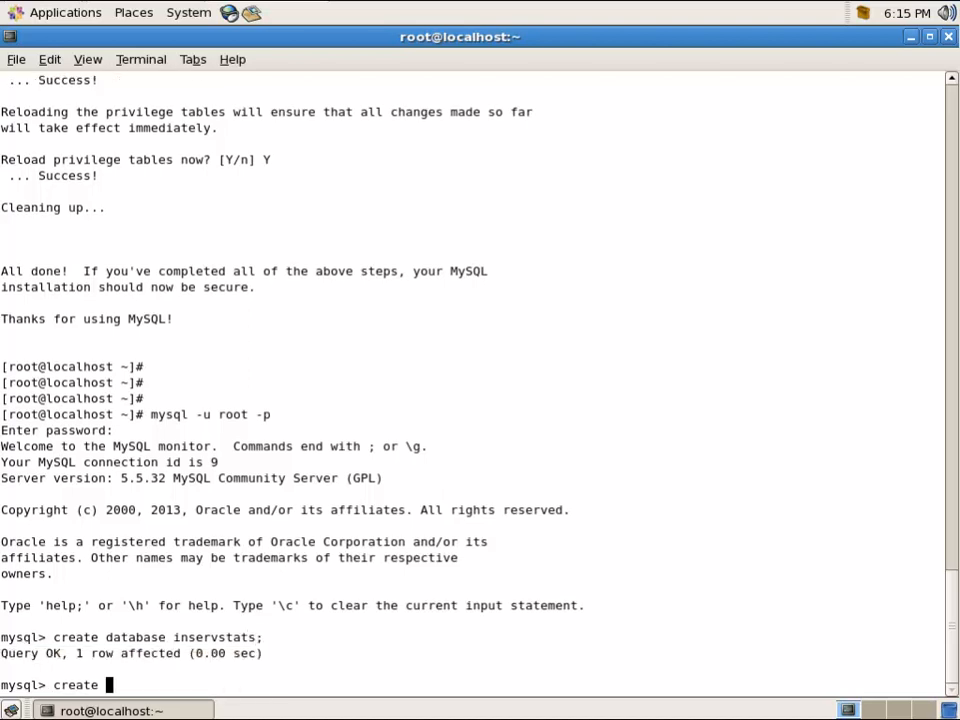
type("user")
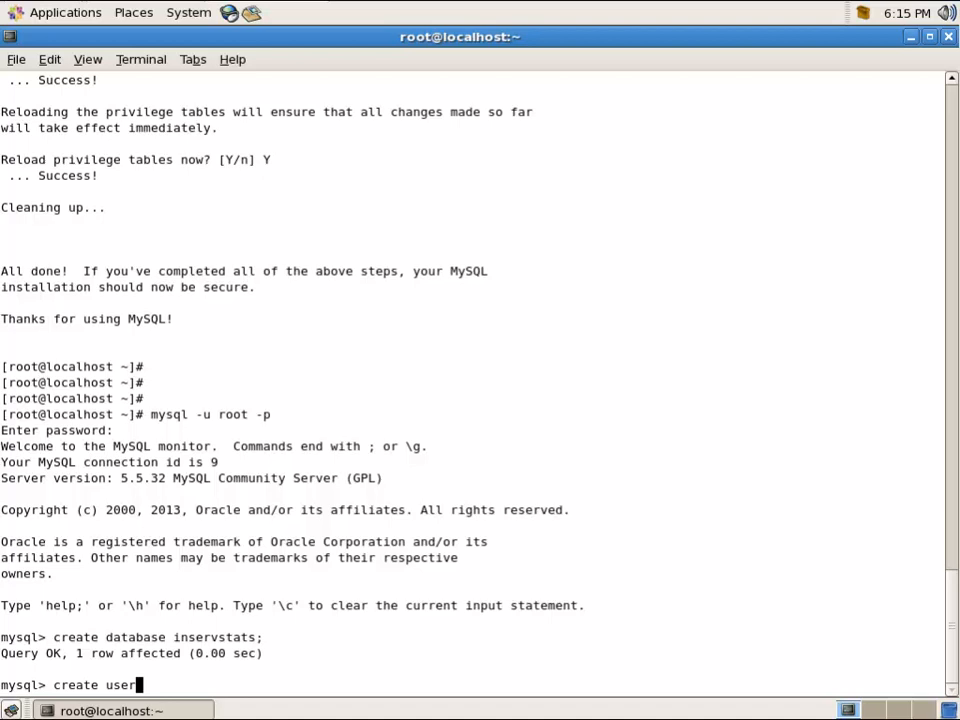
type("cliuser")
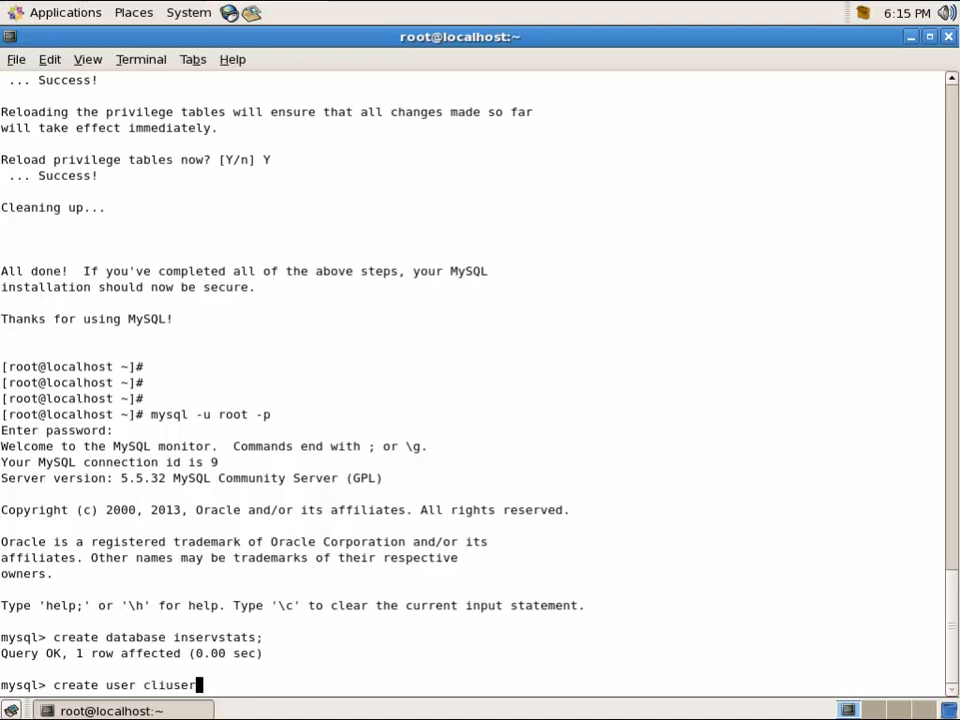
type("identified by")
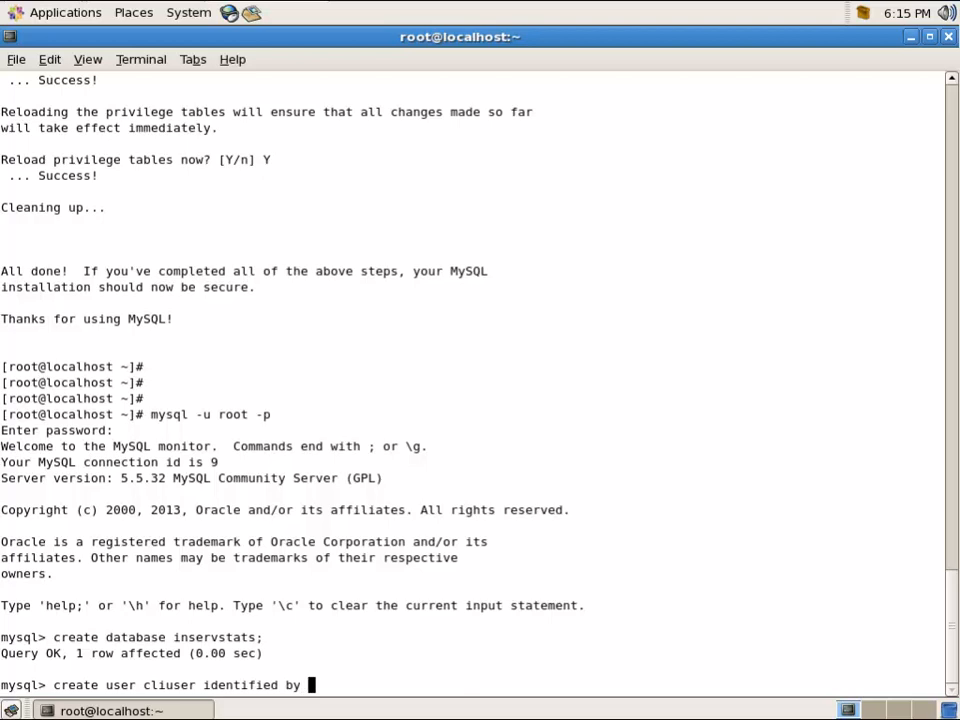
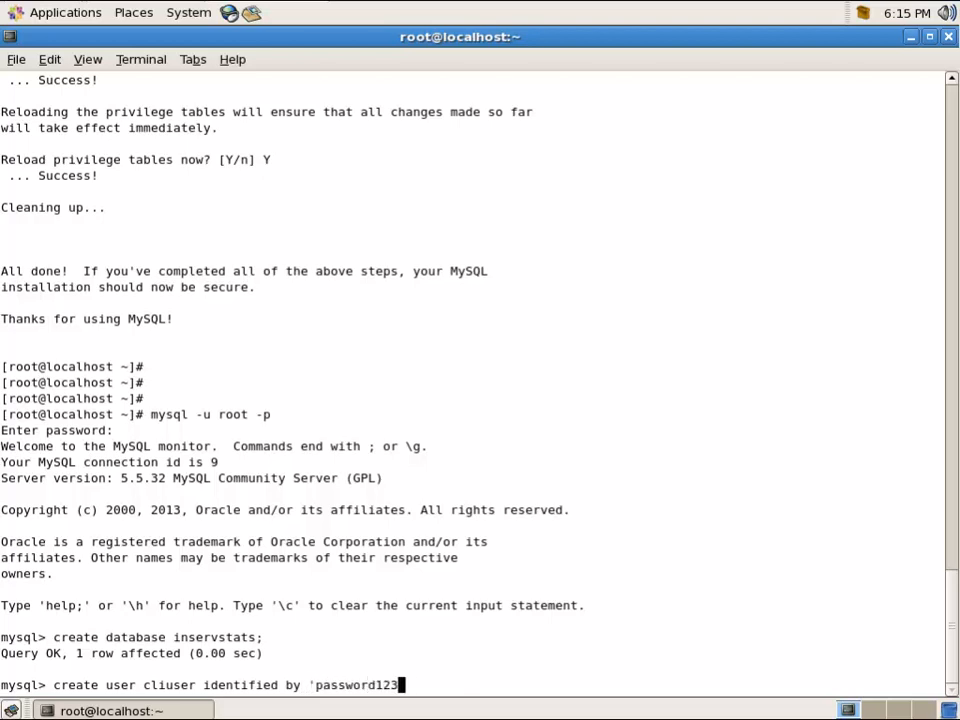
key("Return")
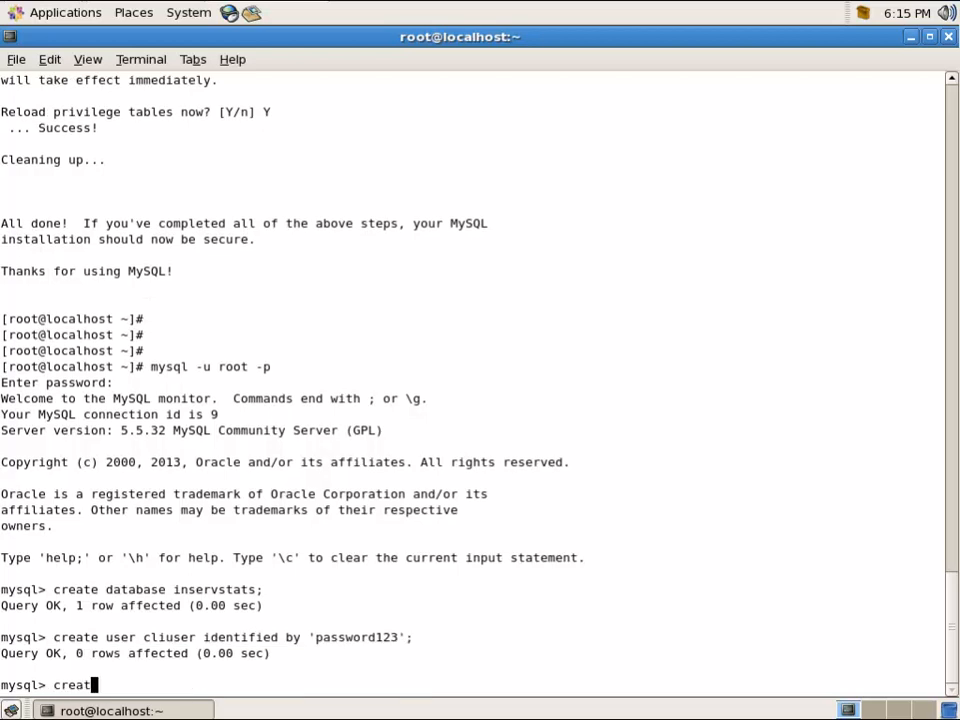
type("e user webuser")
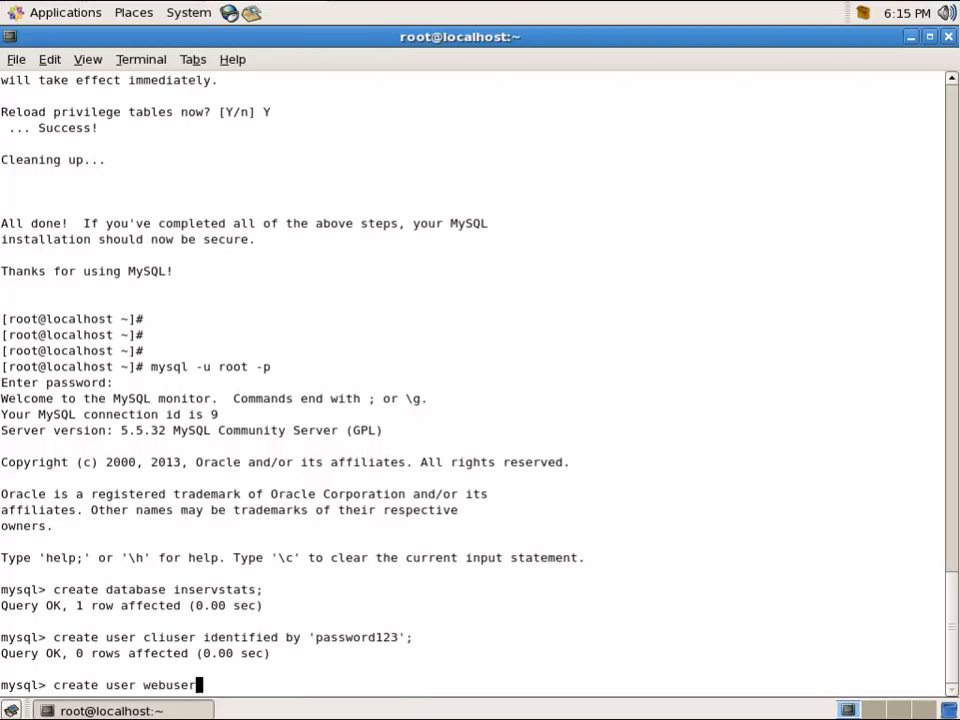
type("identif")
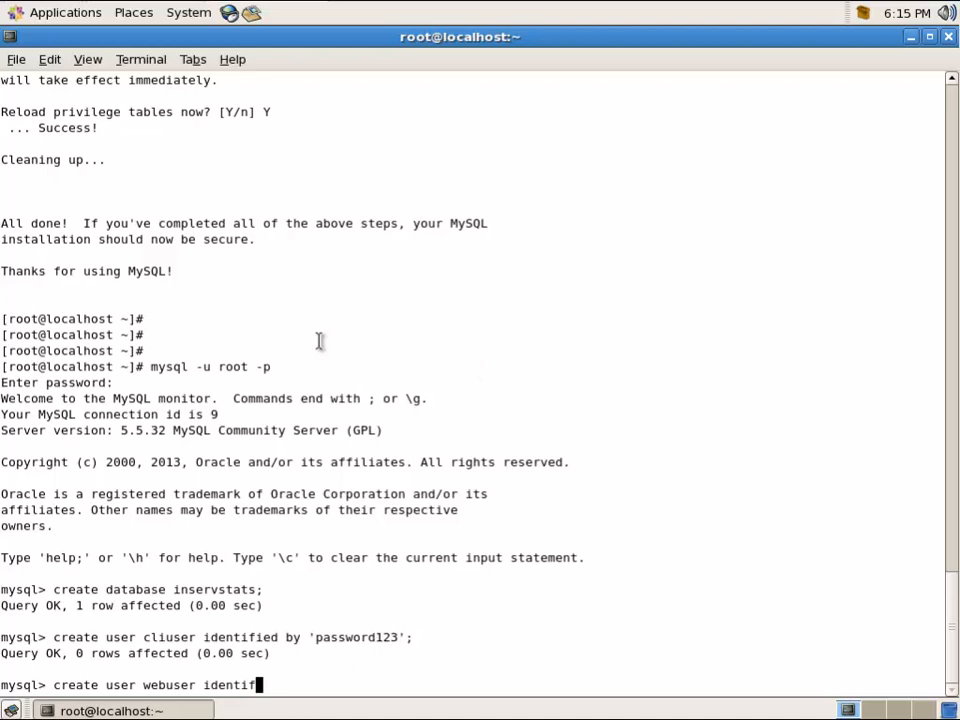
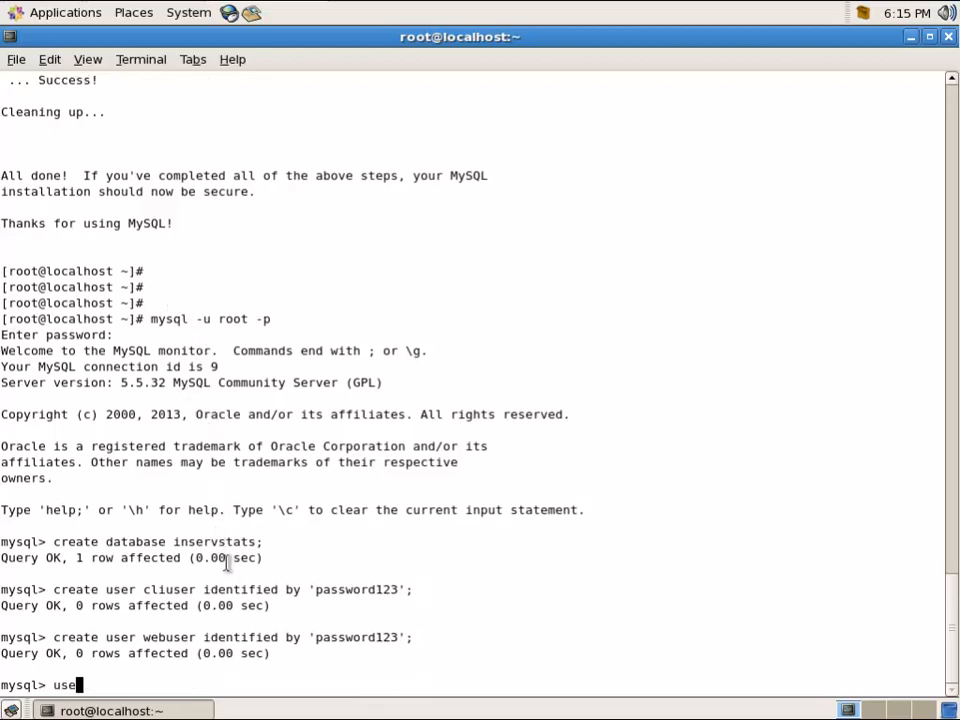
Make inservstats the active database with USE inservstats
type("database inservstate")
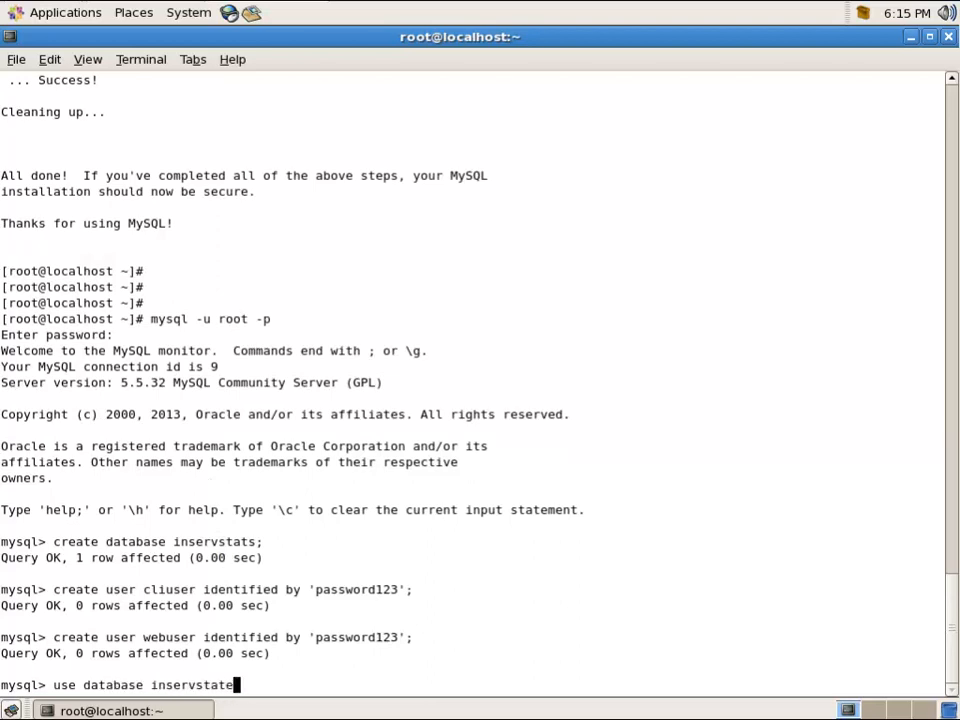
key("Return")
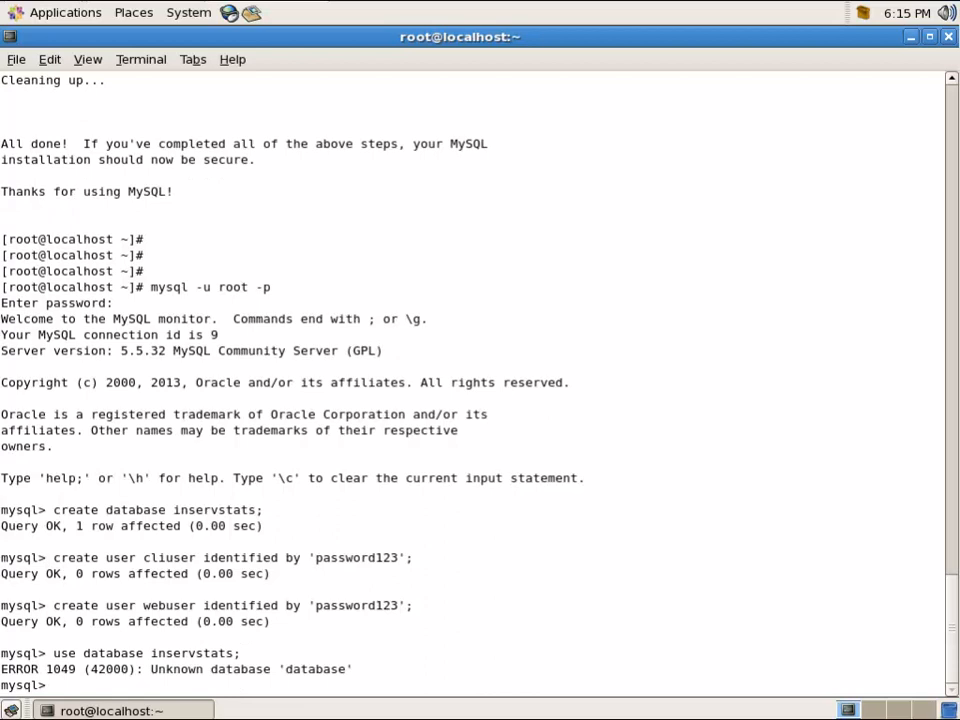
type("use i")
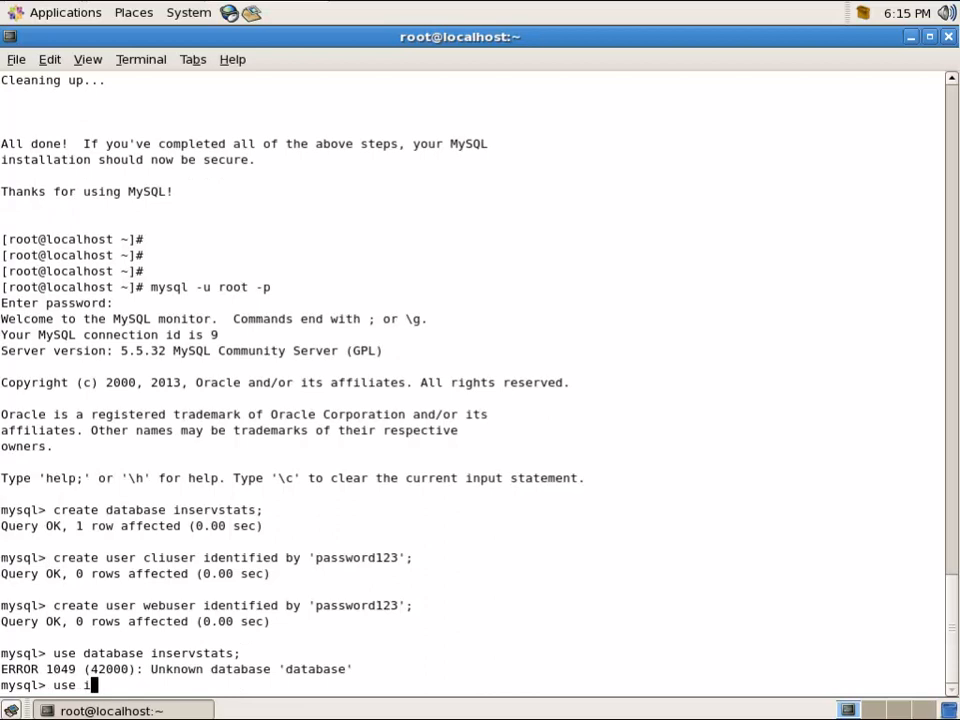
type("nservstats")
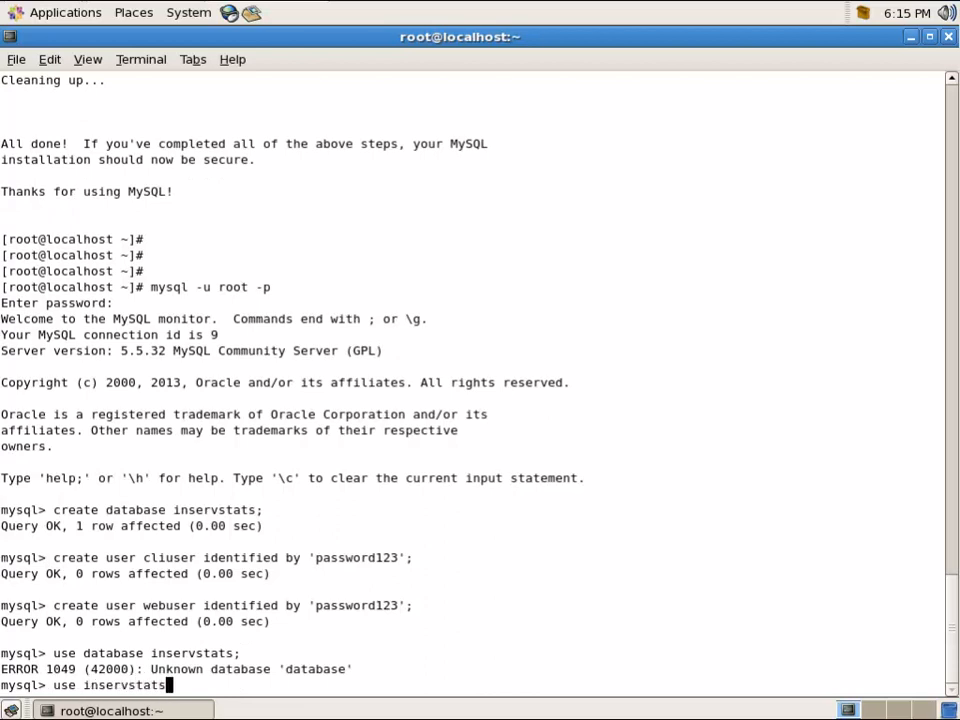
key("Return")
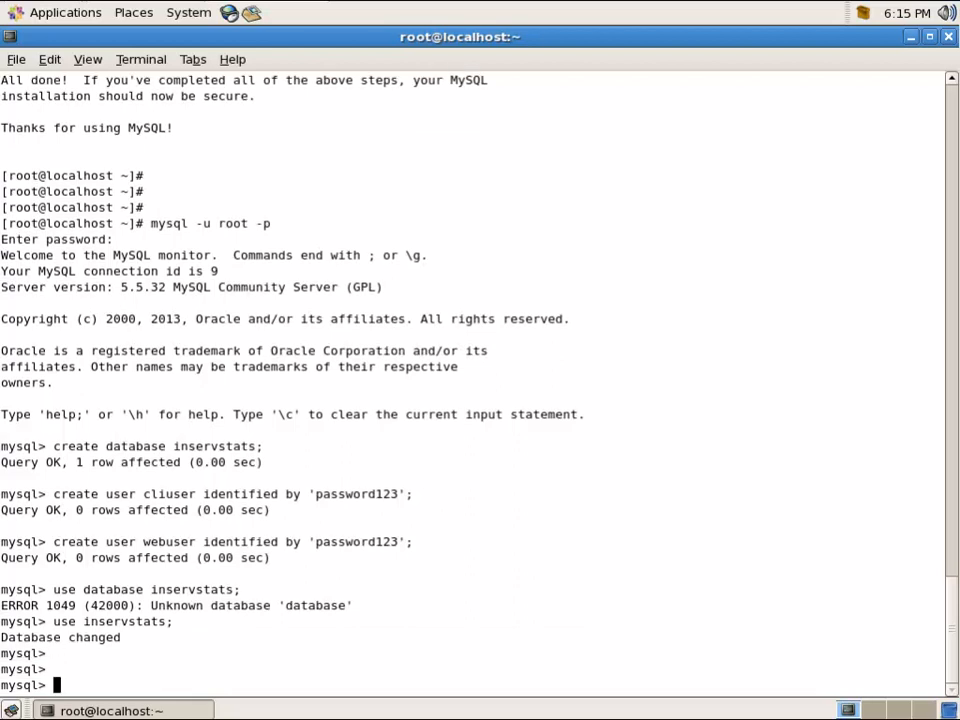
Grant all privileges on * to cliuser and select on * to webuser
type("grant all")
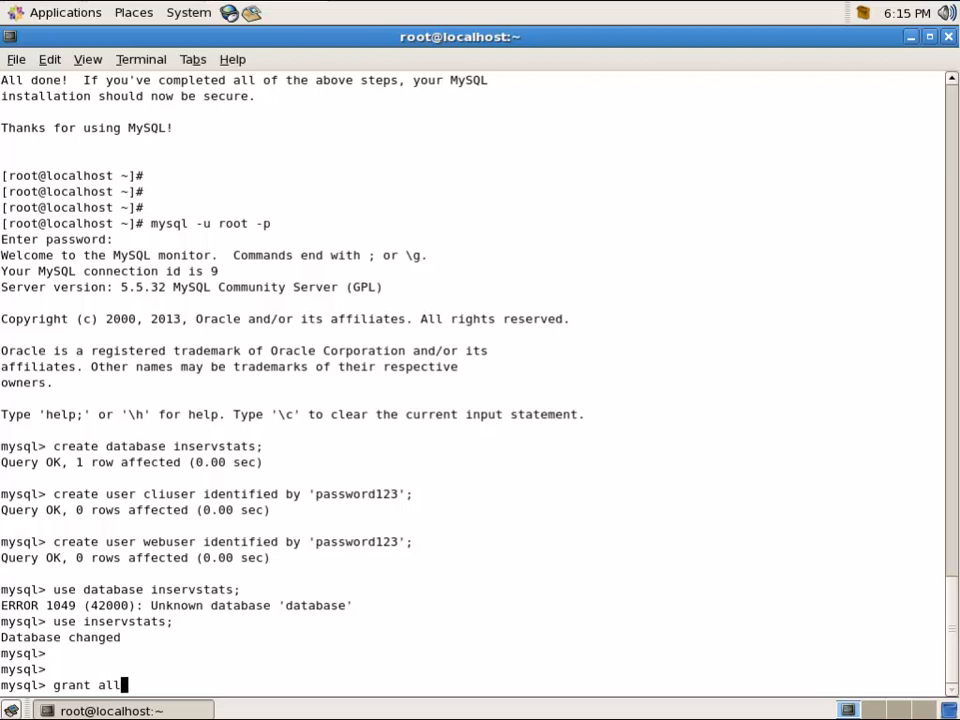
type("on *")
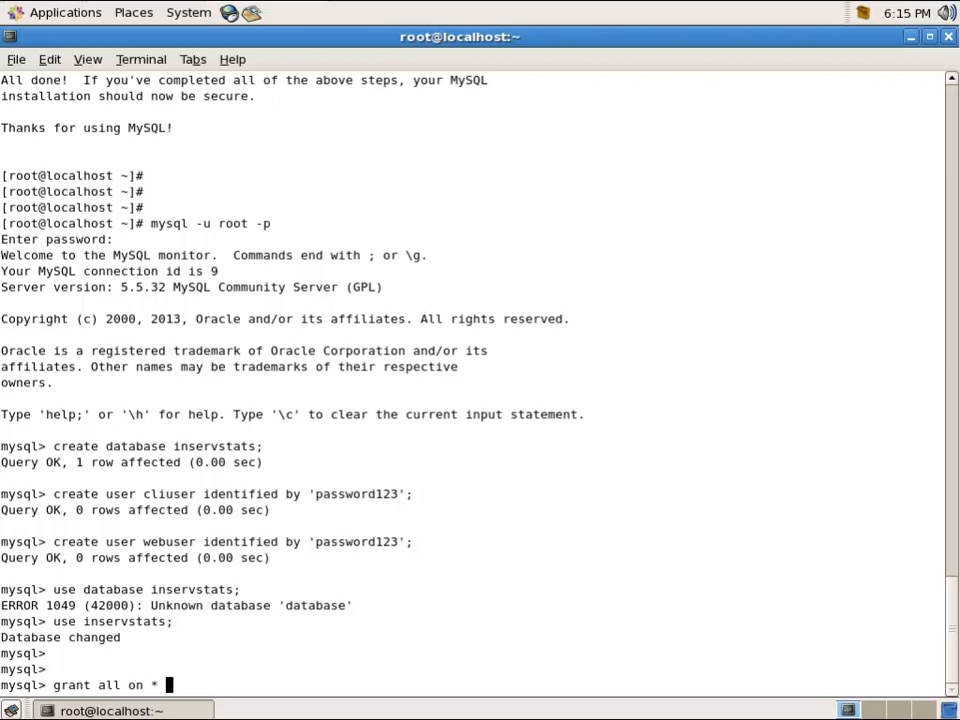
type("to cli")
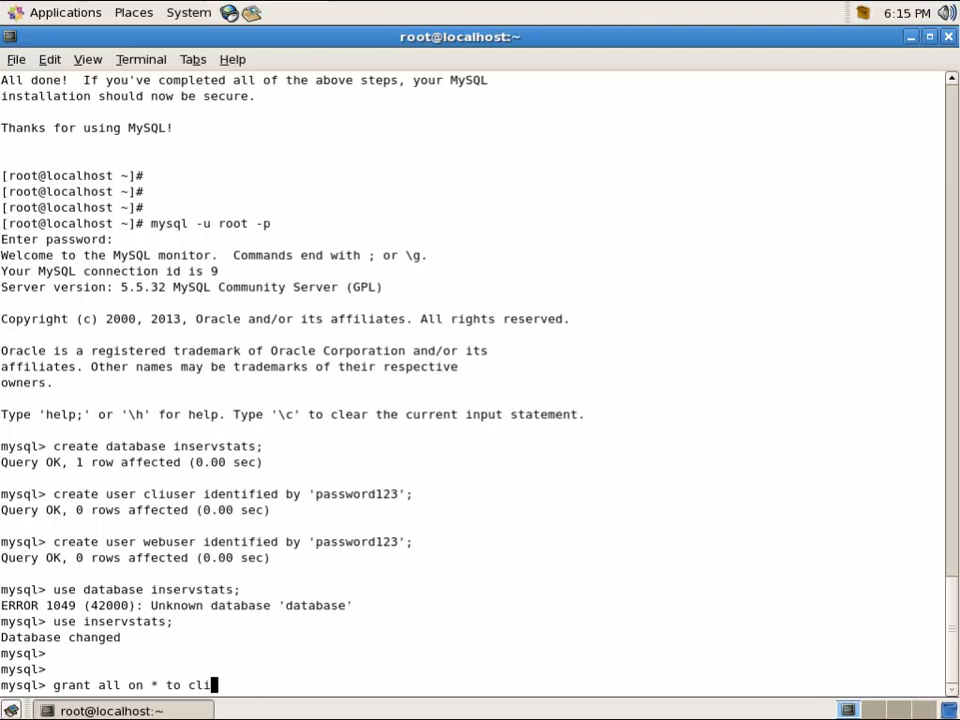
key("Return")
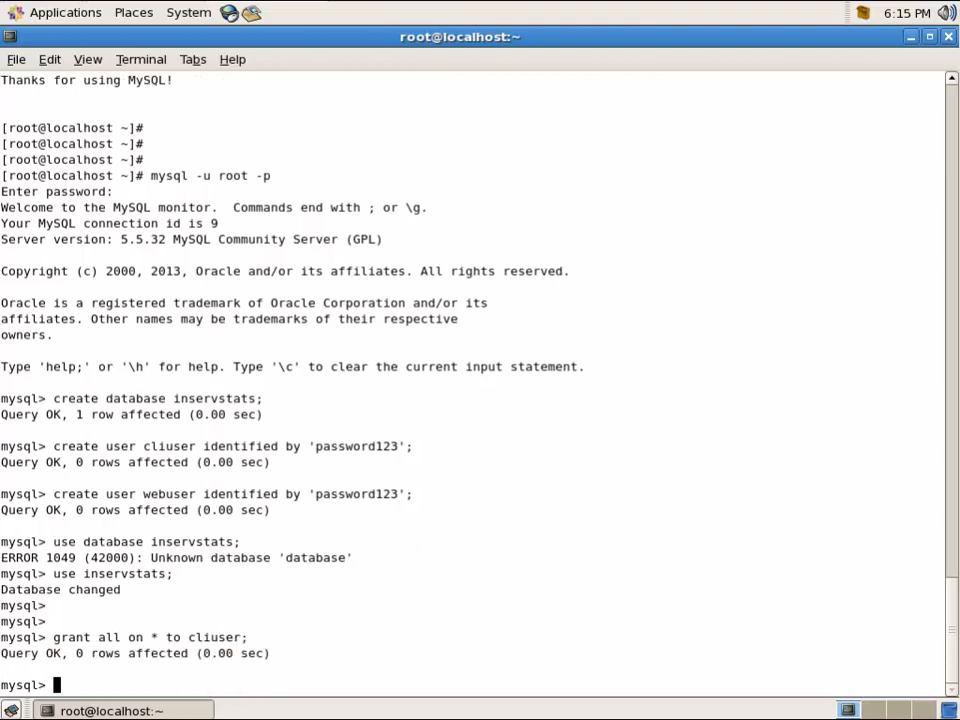
type("grant se")
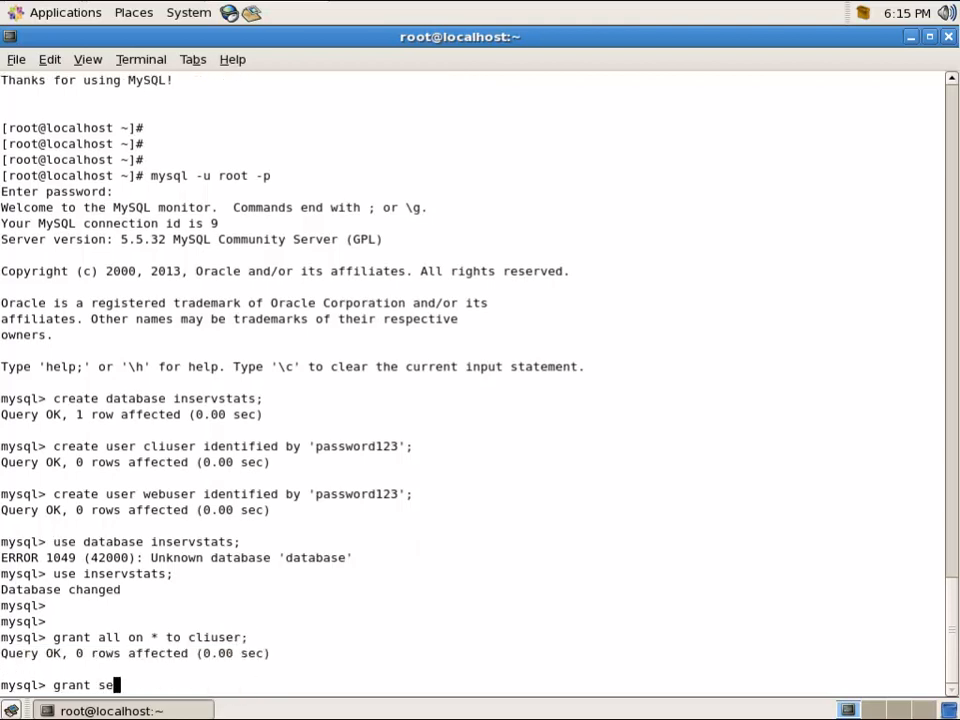
type("lect on * to weib")
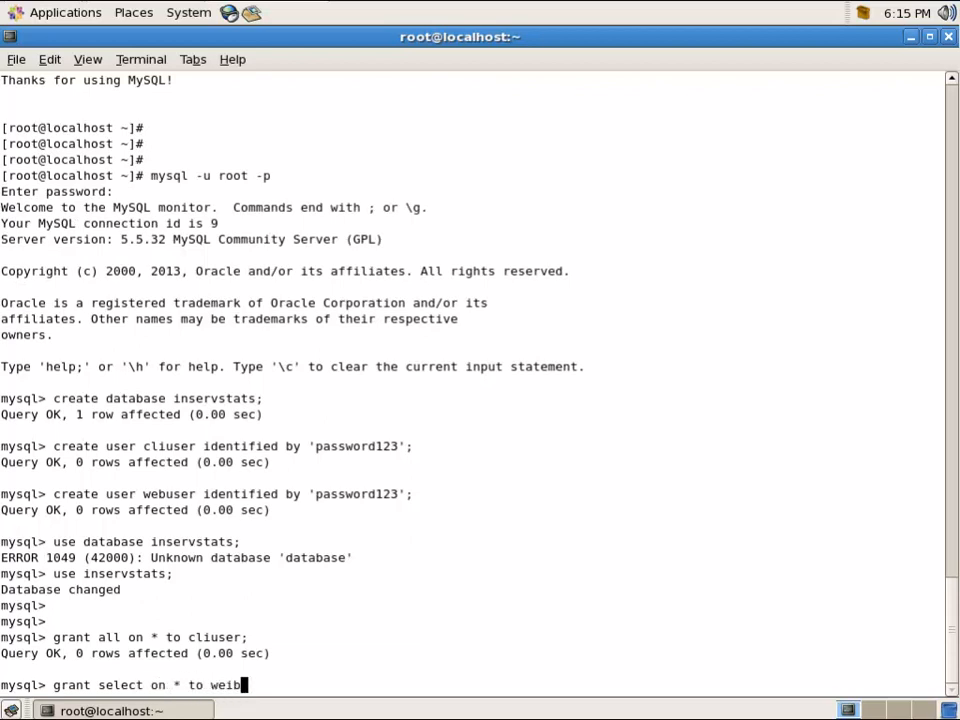
type("ser;")
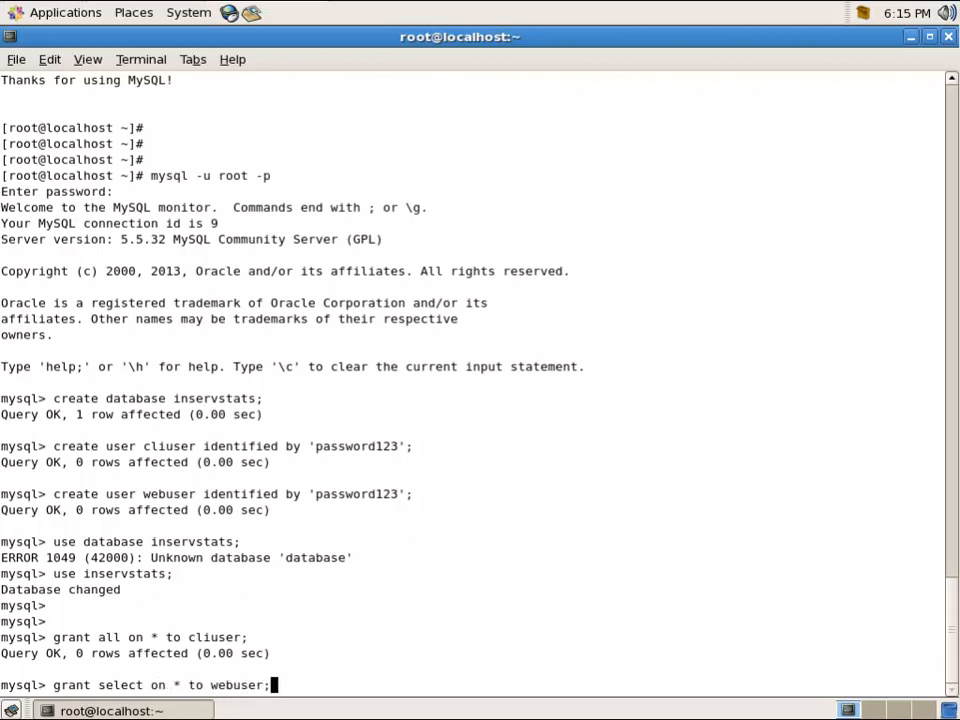
key("Return")
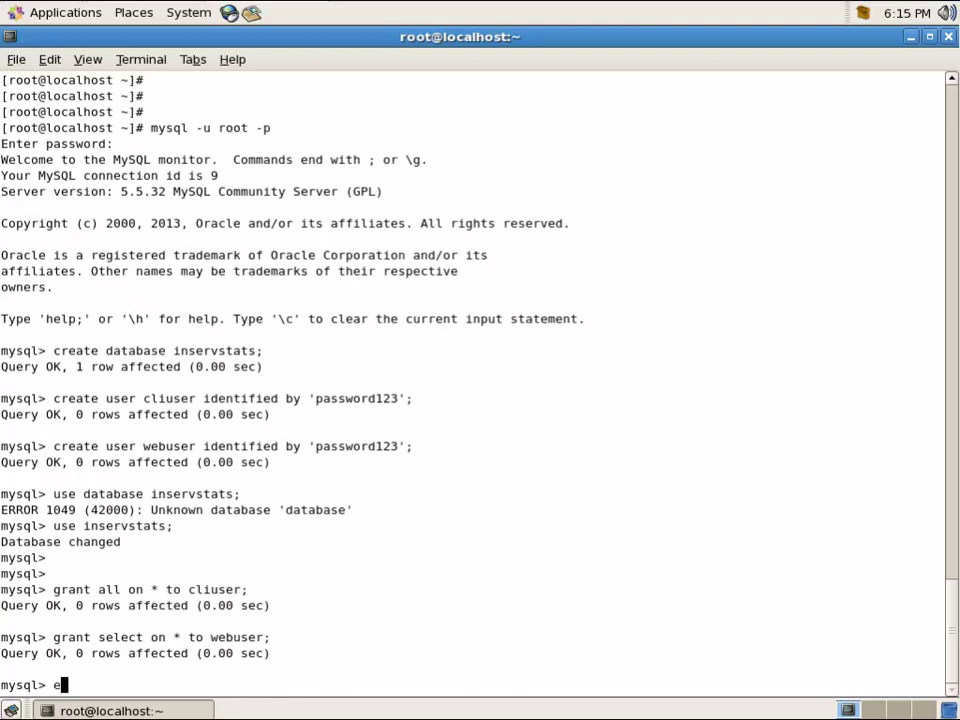
Exit MySQL, restart the mysql service and create the /var/run/mysqld directory
type("xit")
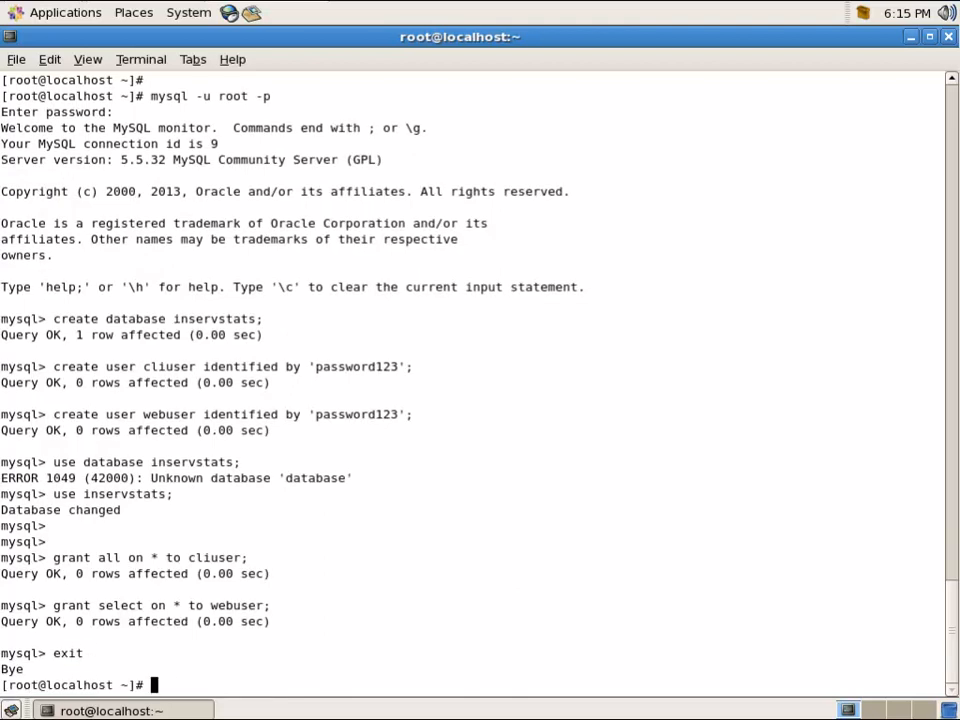
type("service mysql")
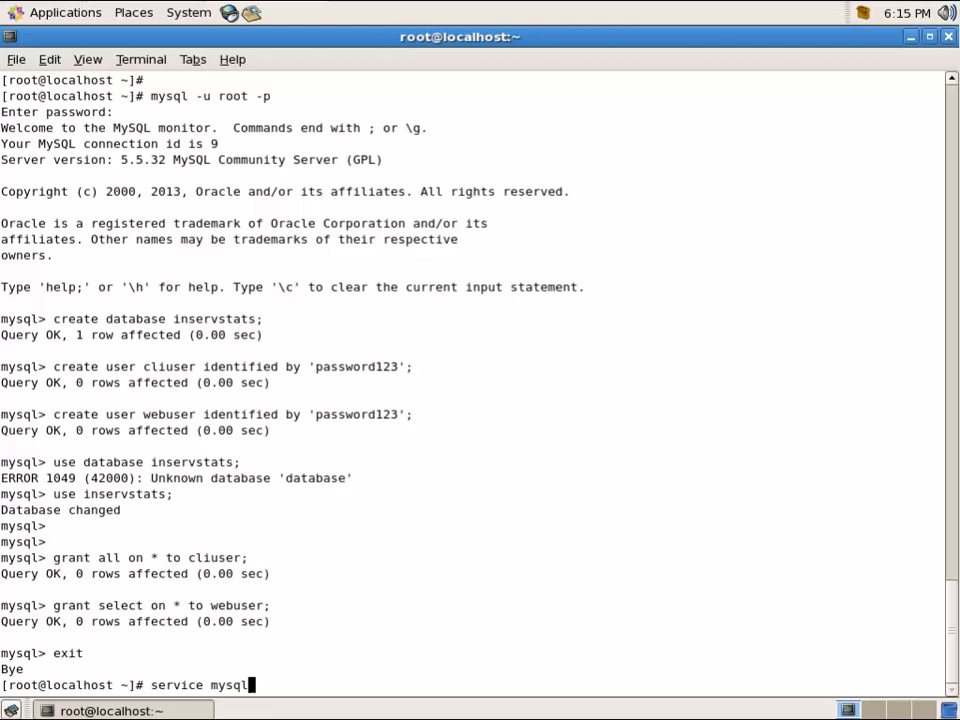
type("restar")
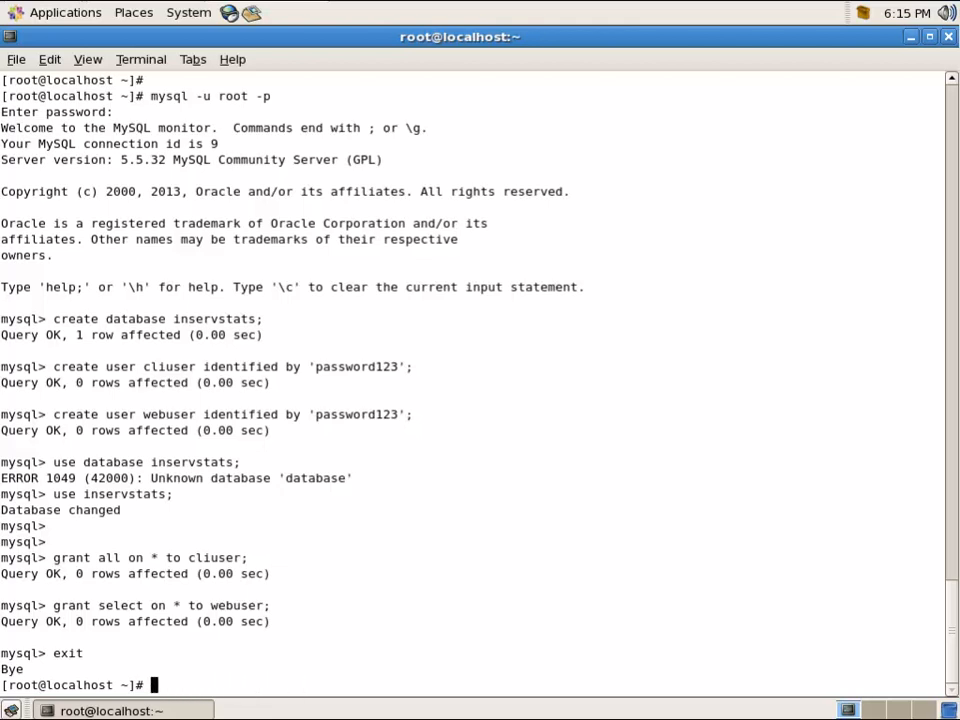
type("mkdir /var/ru")
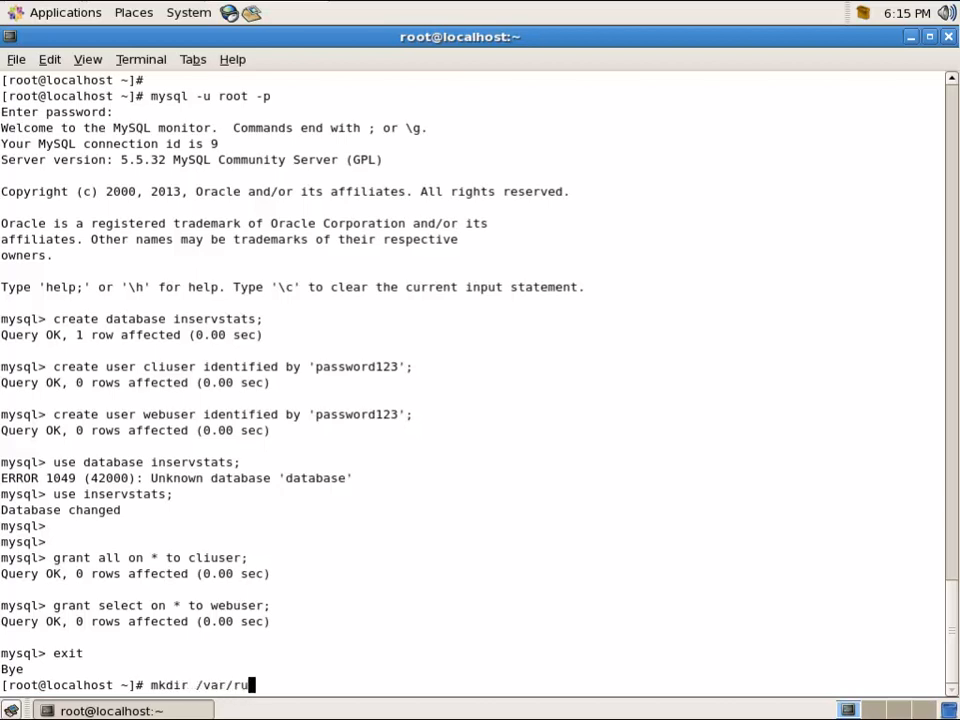
type("/mysqld")
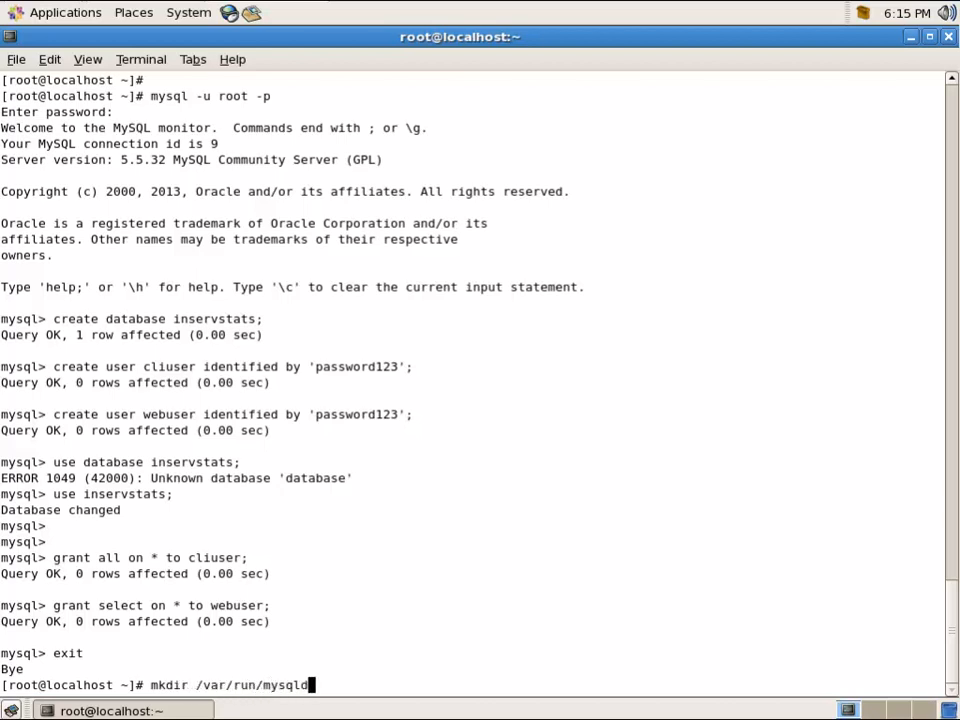
key("Return")
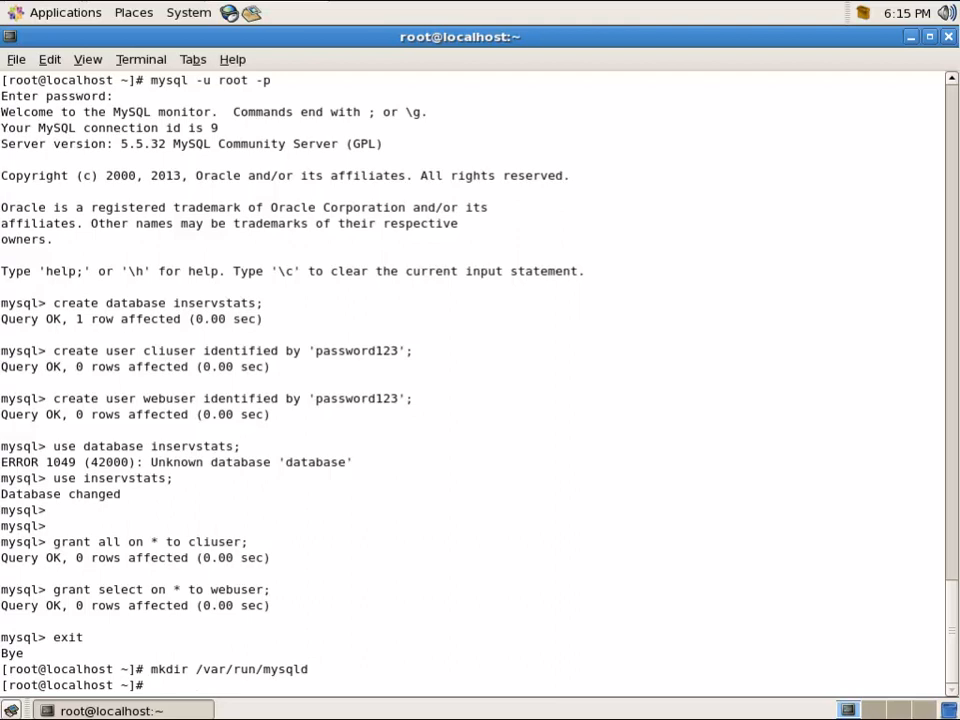
Symlink /var/lib/mysql/mysql.sock to /var/run/mysqld/mysqld.sock
type("ln -s")
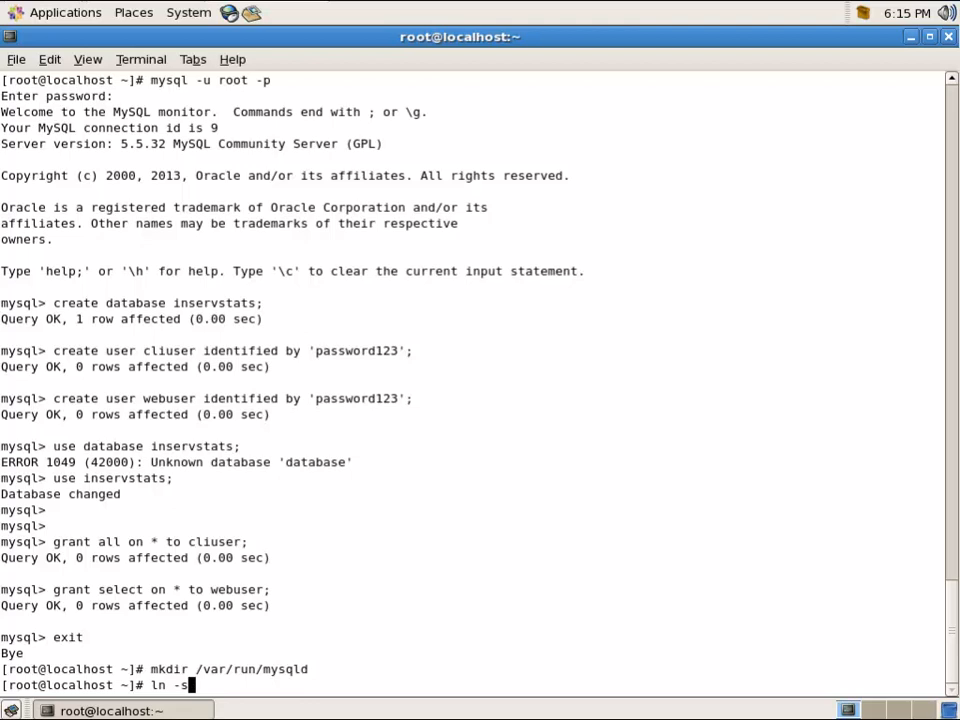
type("/var/li")
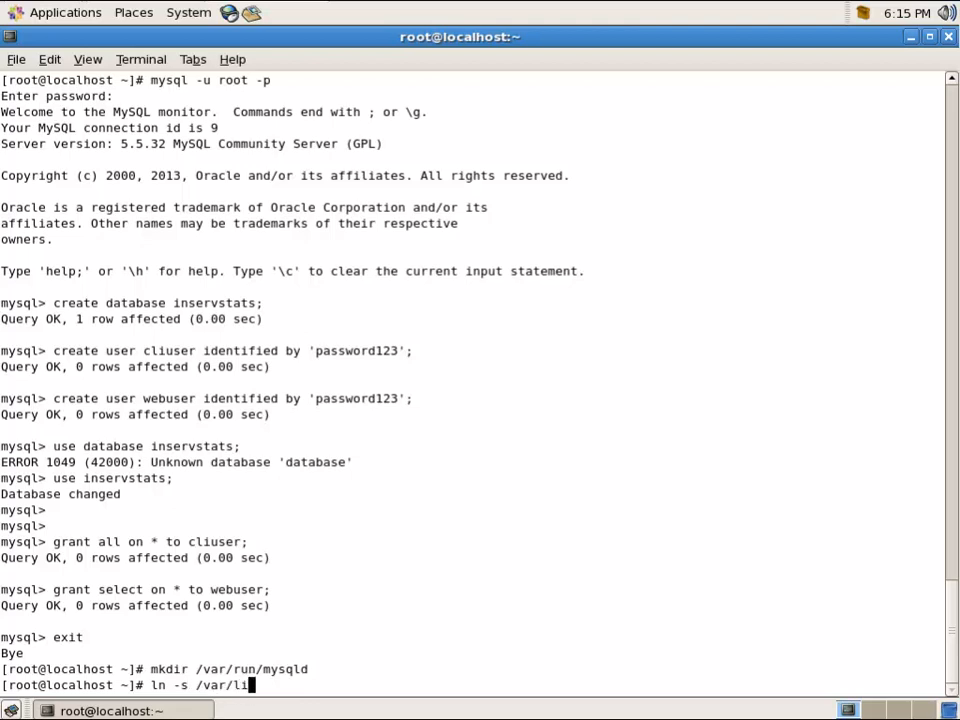
type("b/mysql")
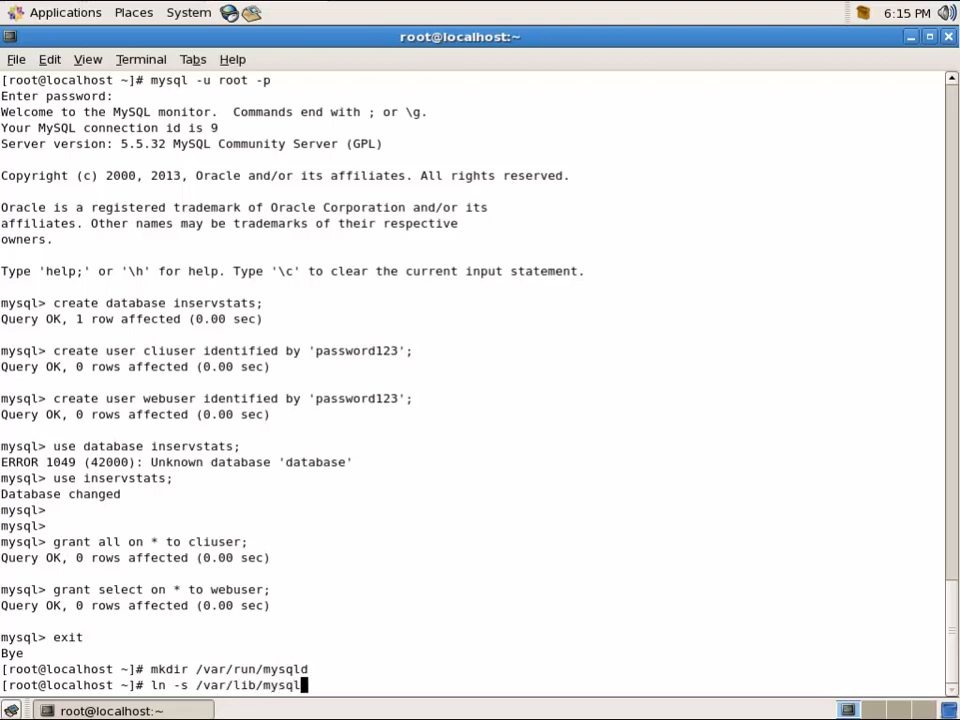
type("/myslq")
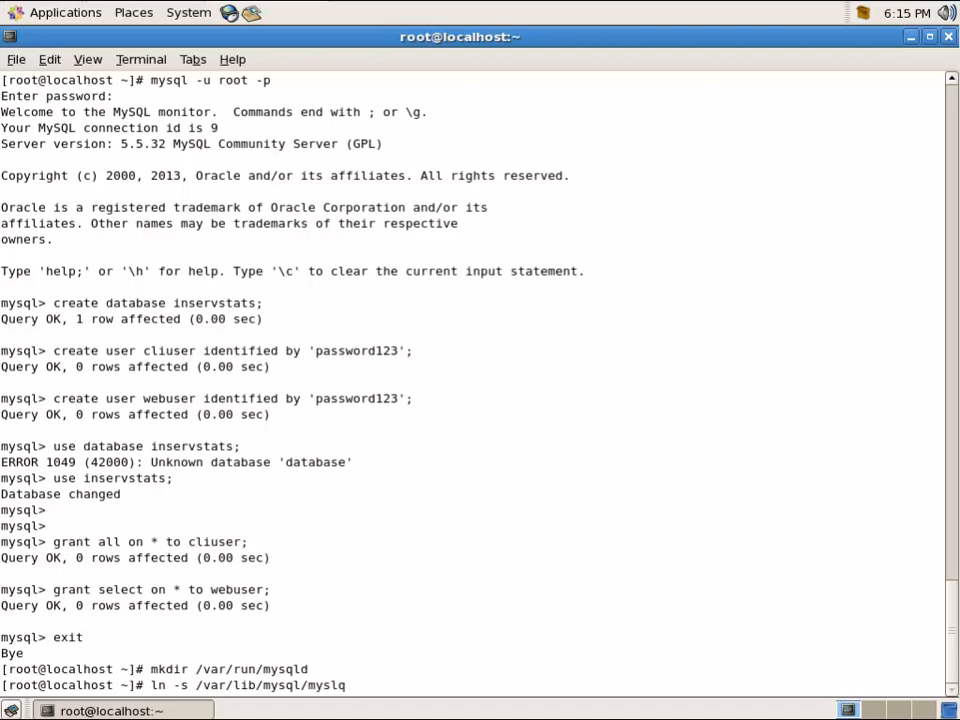
type(".")
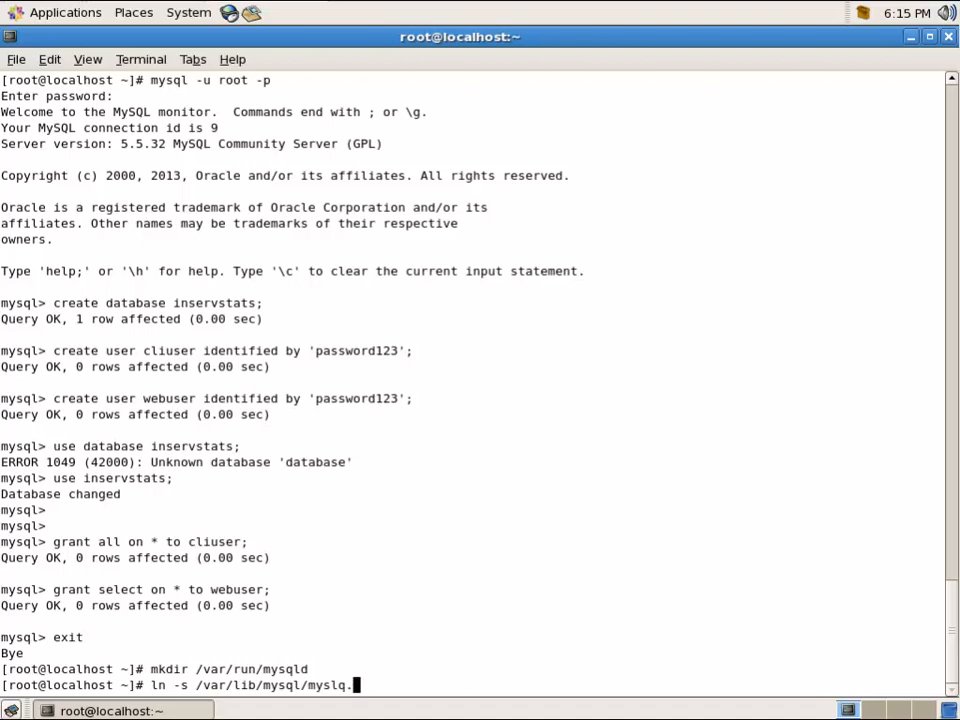
type("sock")
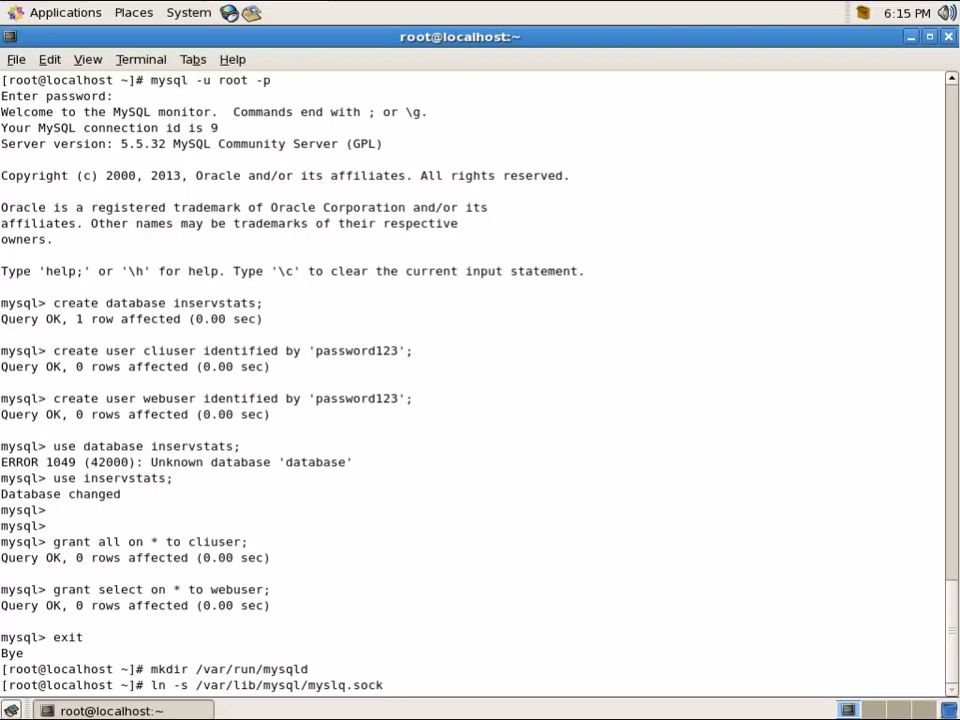
type("/var/run/")
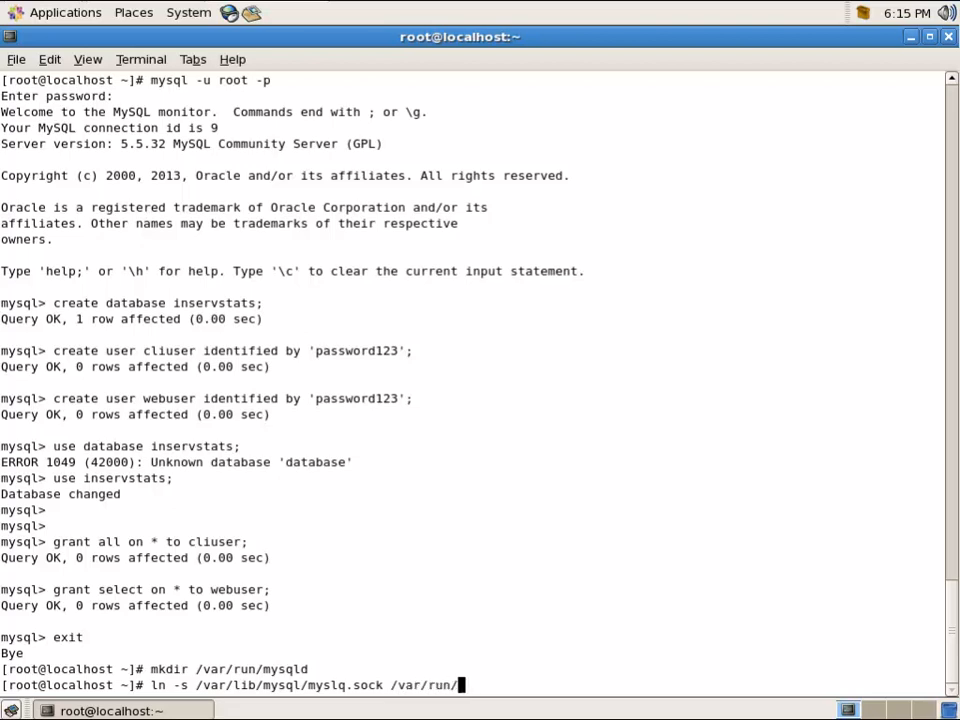
type("mysqld/m")
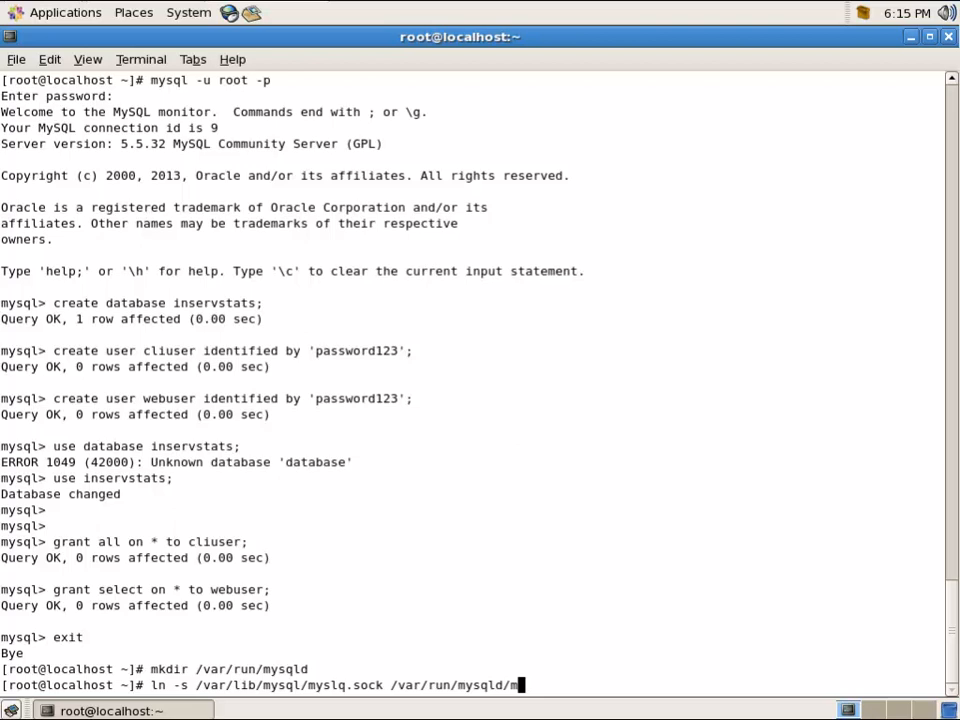
type("ysql")
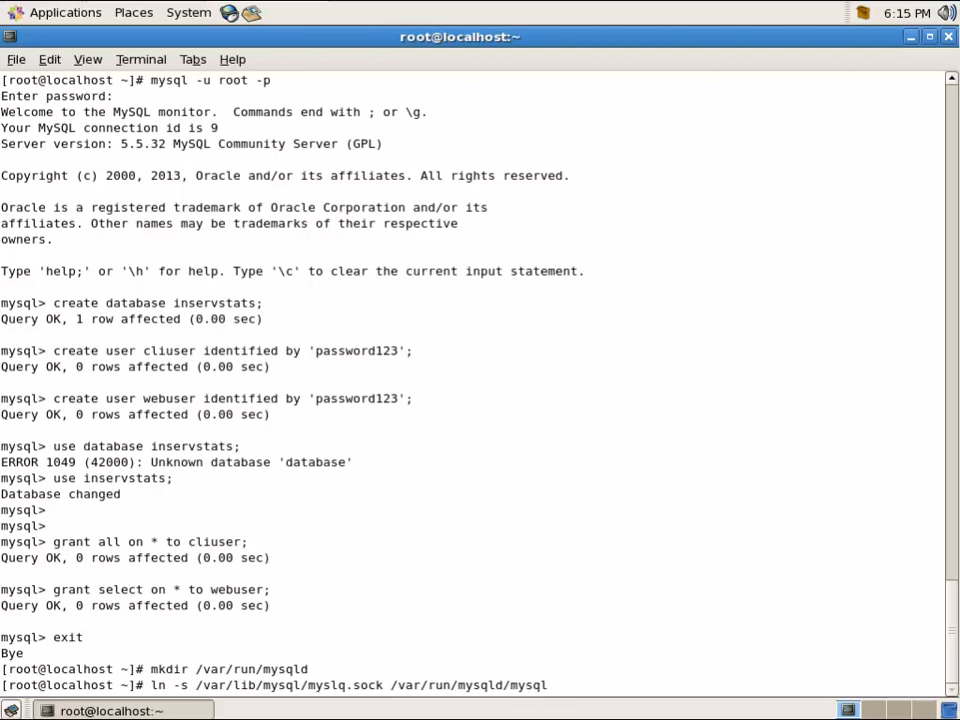
type(".doc")
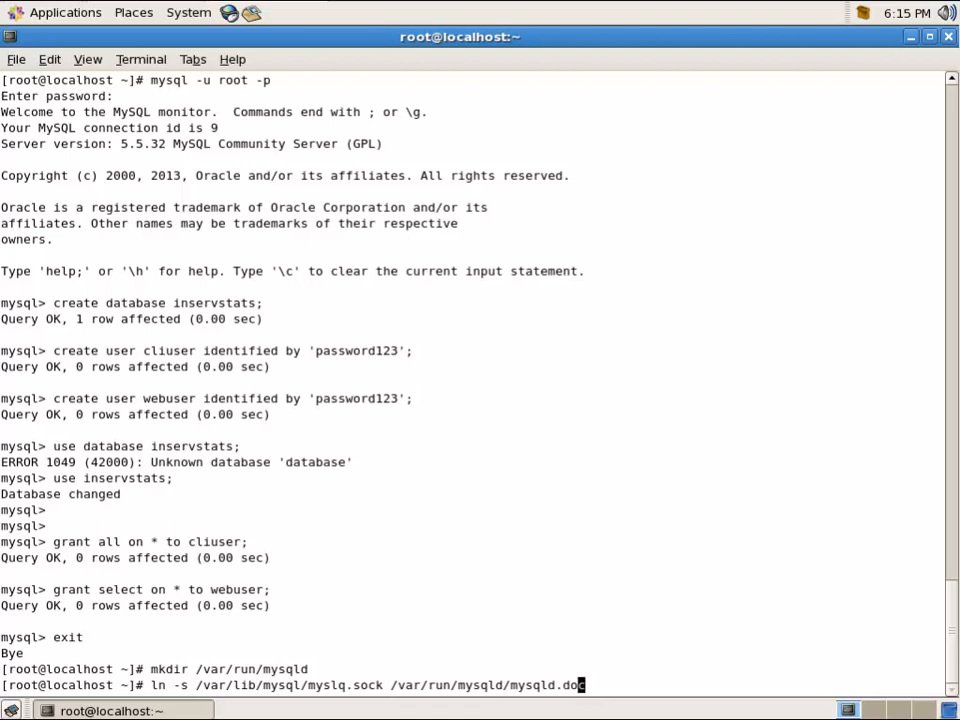
type("pv")
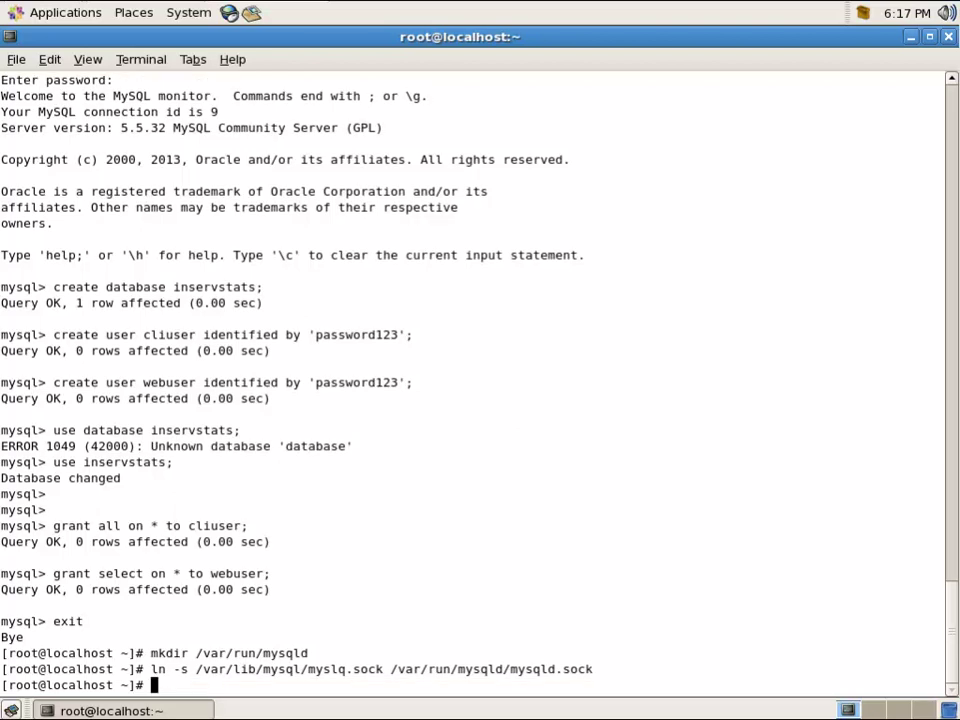
Restart MySQL with 'service mysql restart' so shutdown and startup both report OK
key("Return")
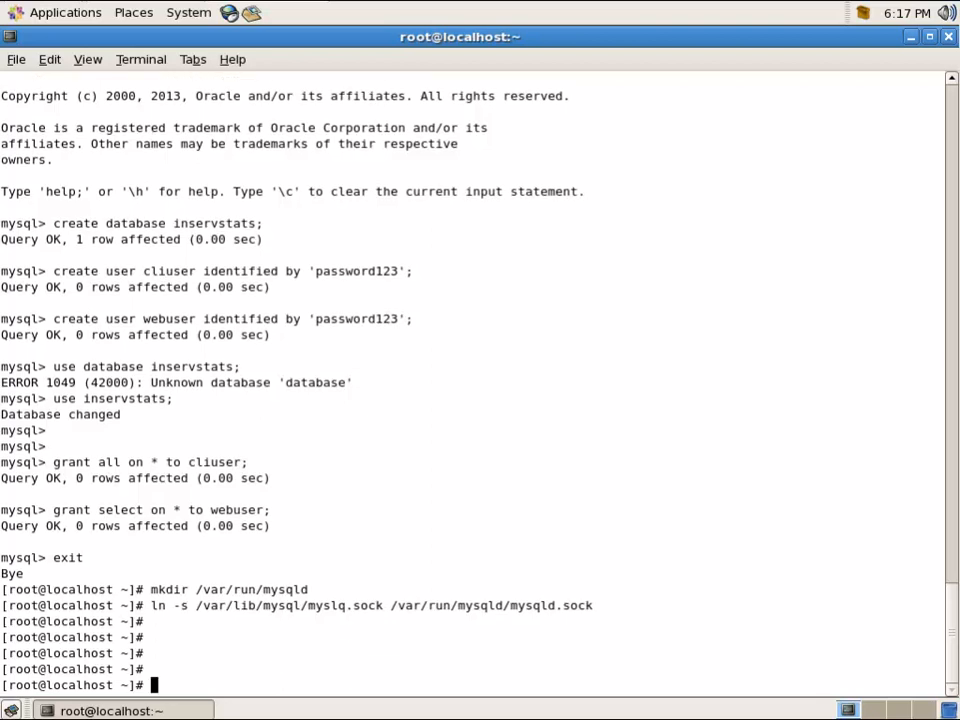
type("service")
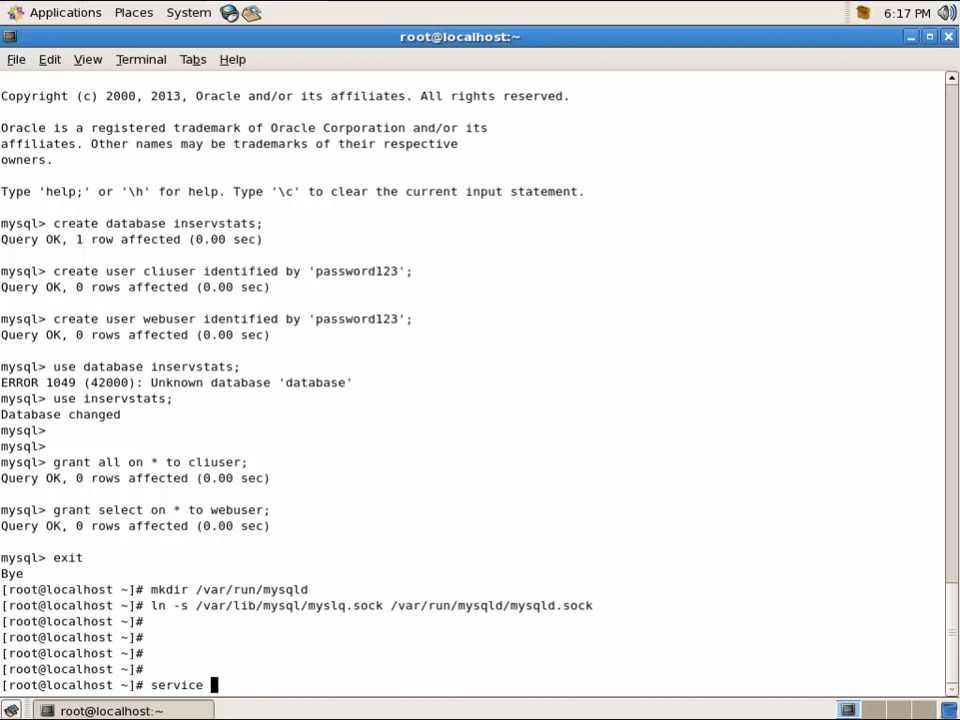
type("mysql reesta")
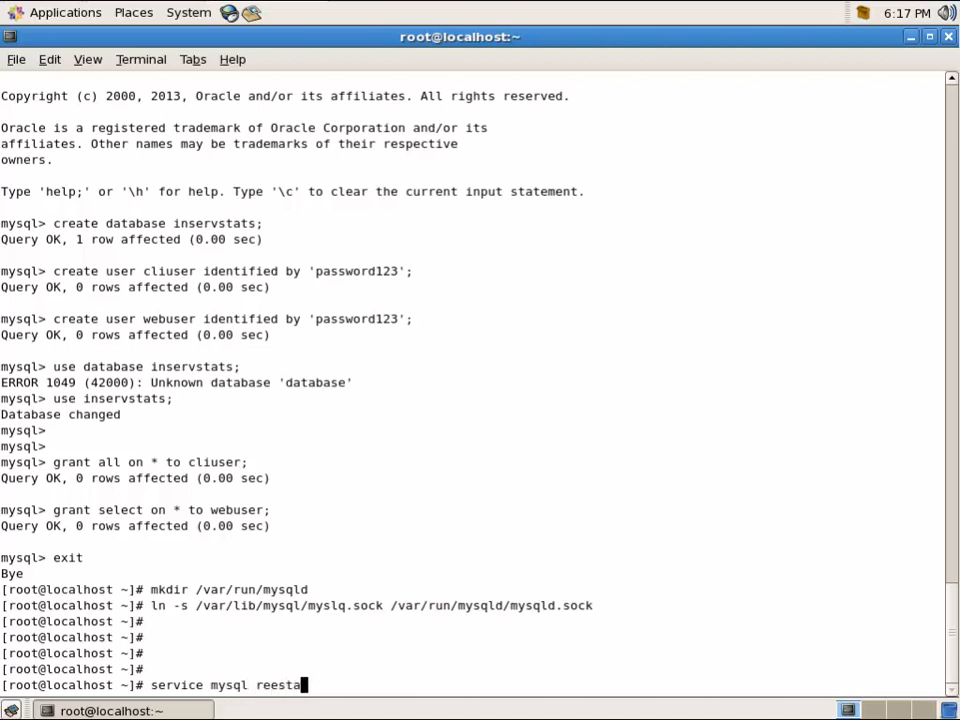
key("BackSpace")
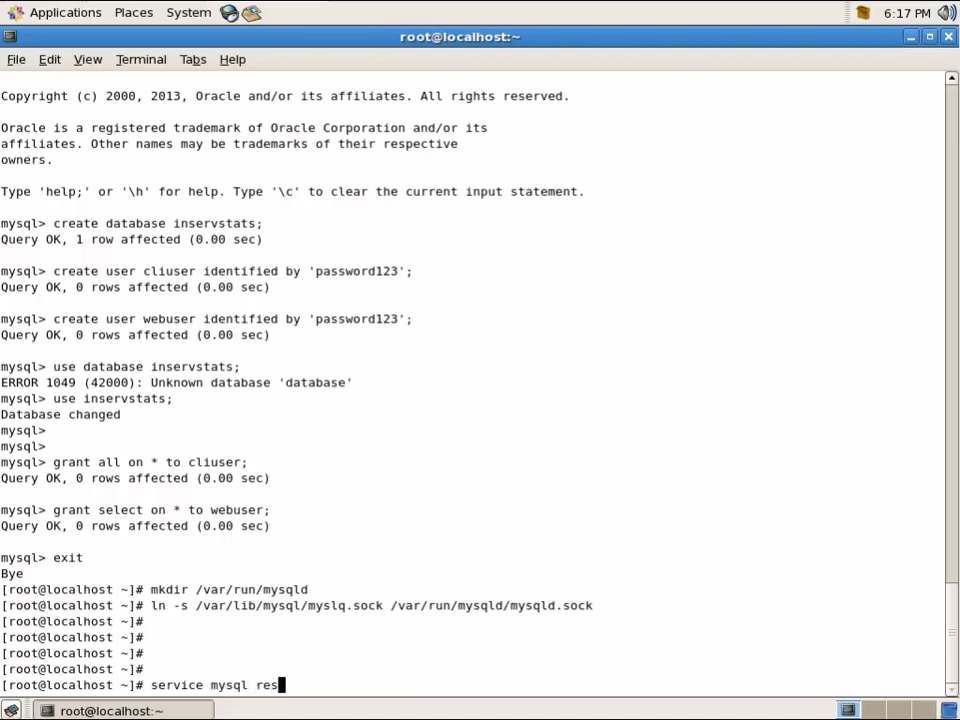
key("Return")
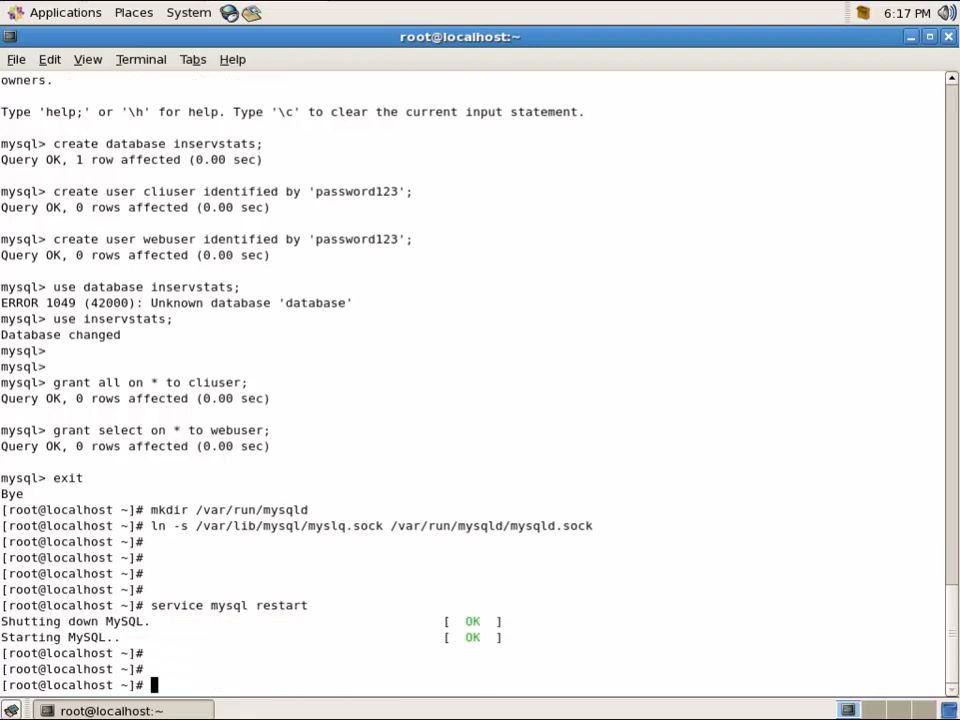
scroll("down", 3)
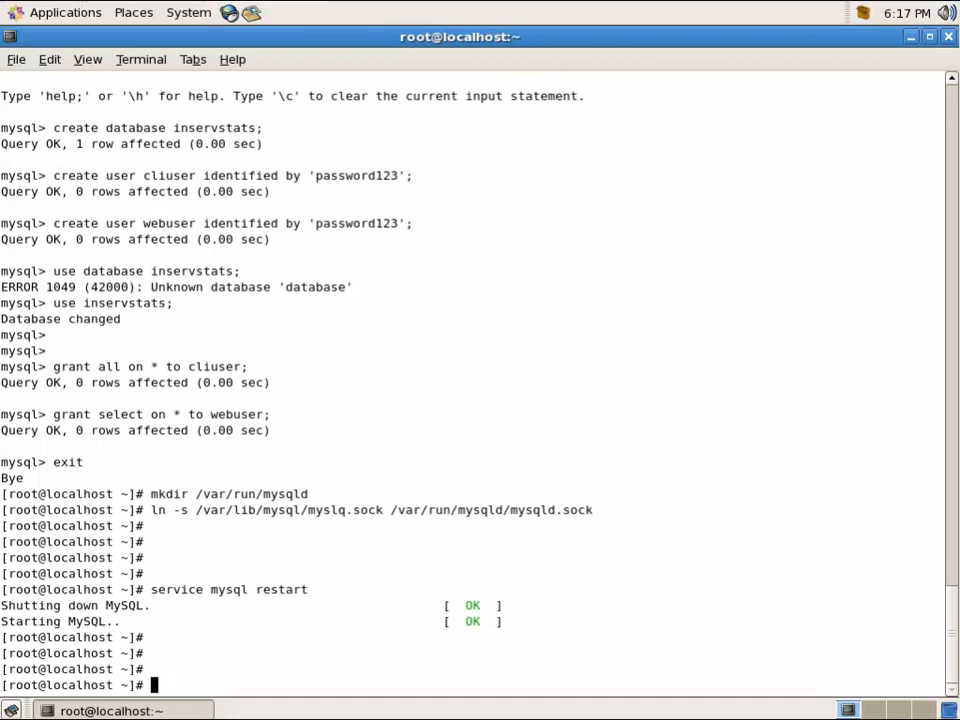
Start a new /etc/sampleloop_dbpwfile in vi
type("vi /etc")
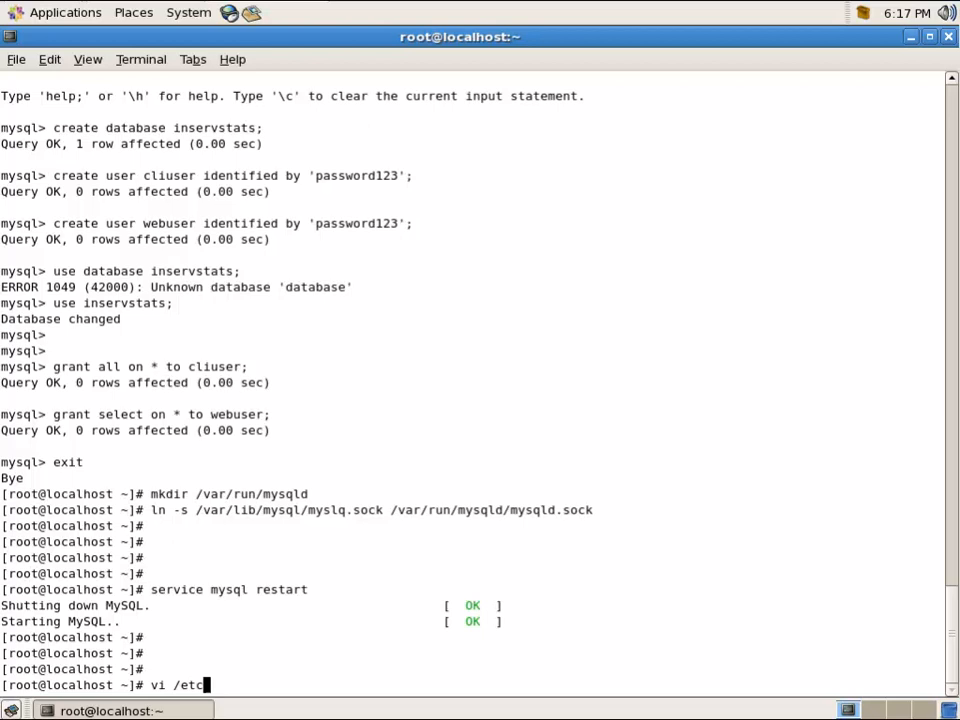
type("/")
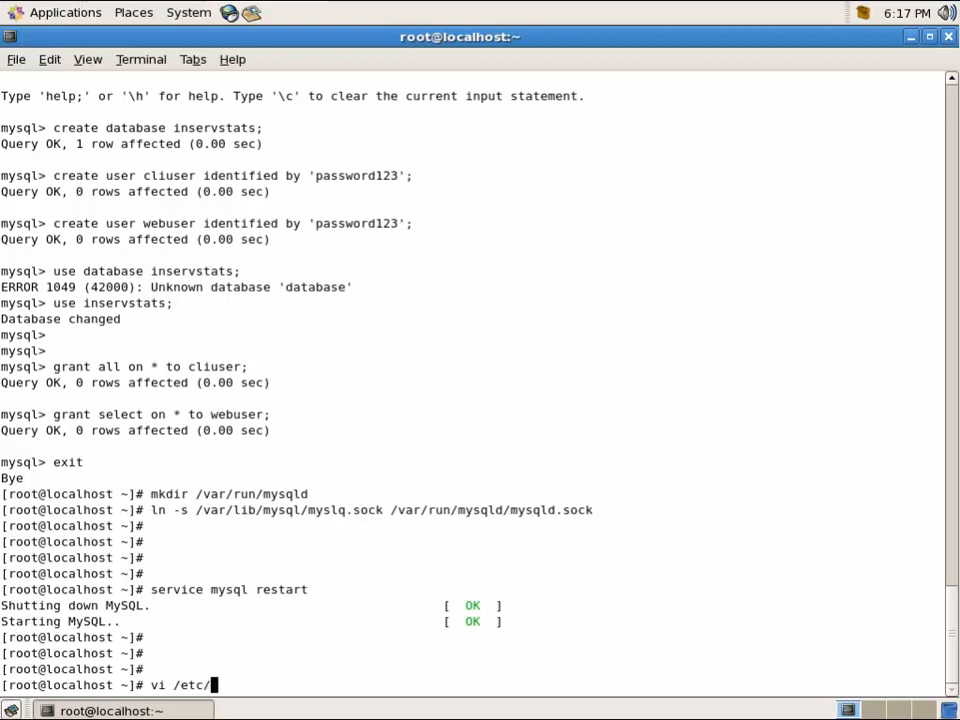
type("sam")
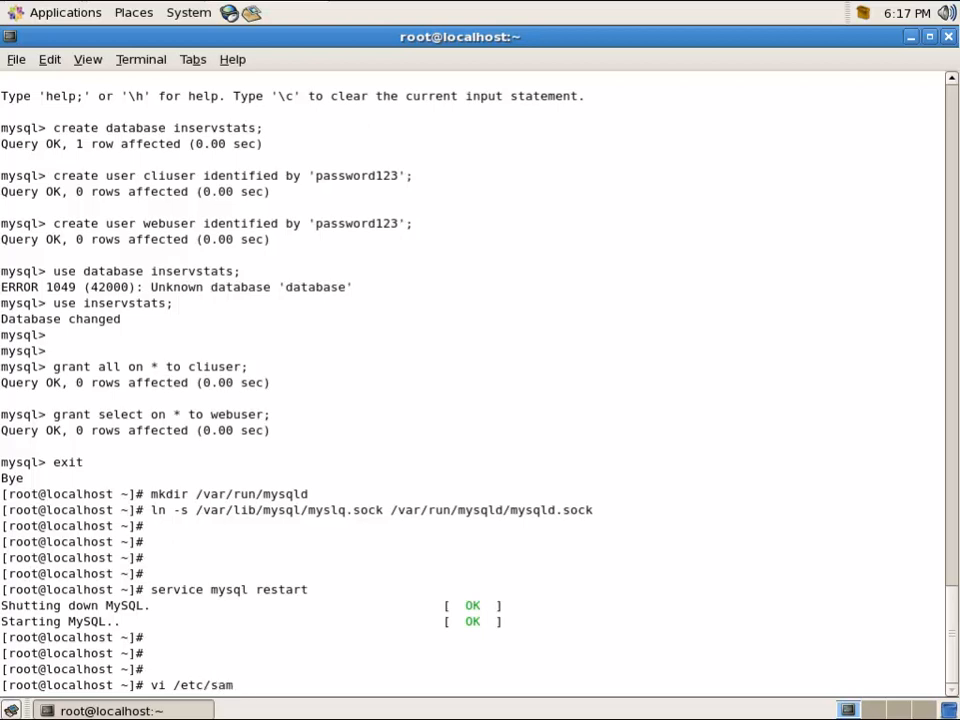
type("pl")
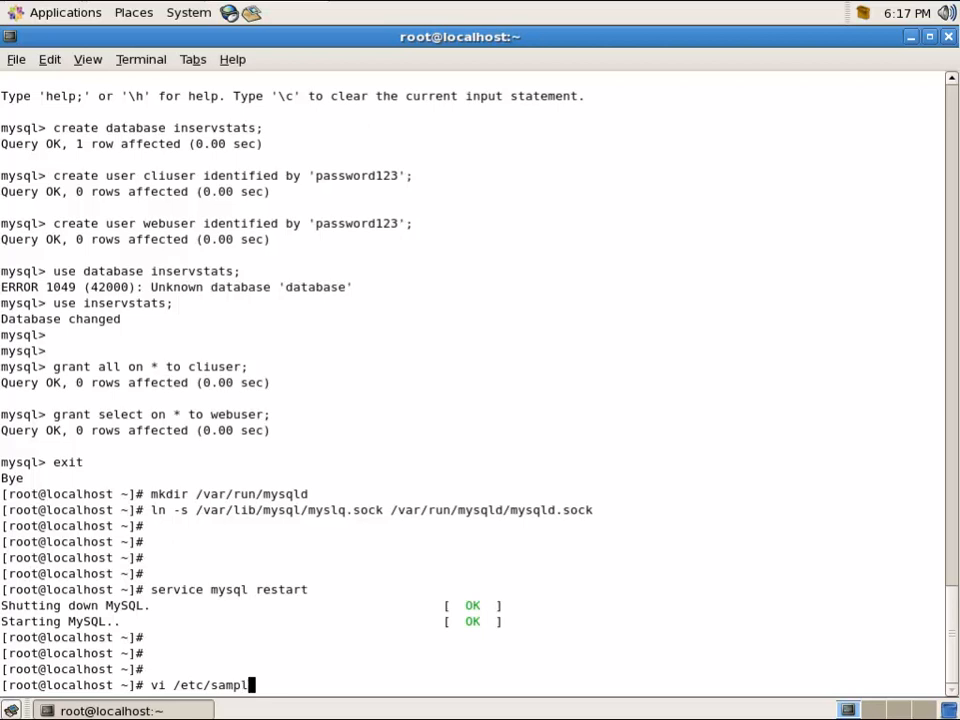
type("loop_d")
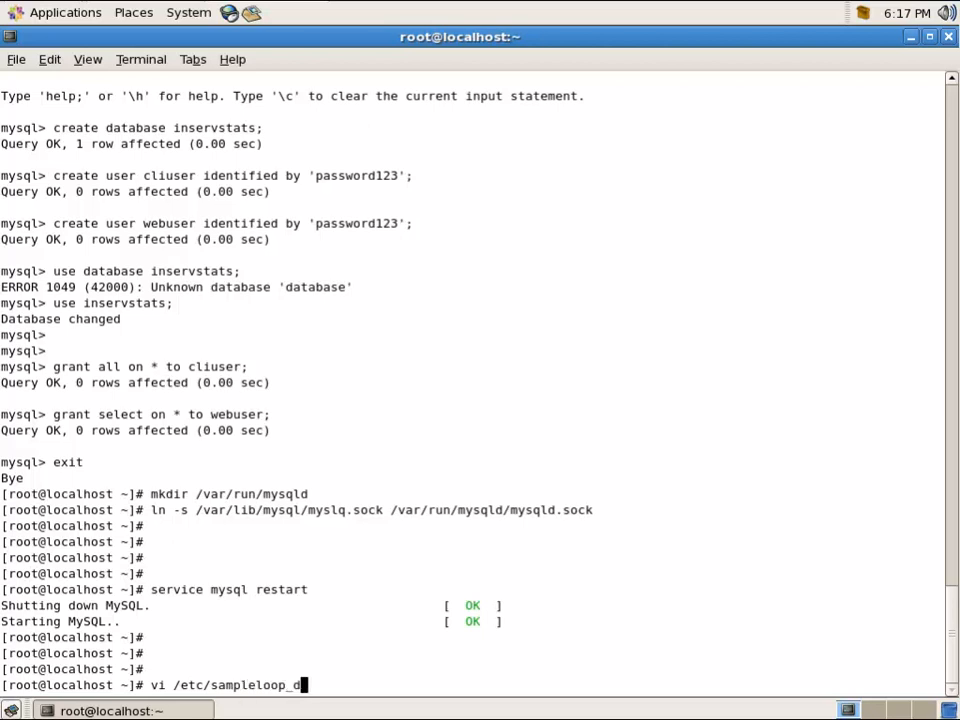
type("bp")
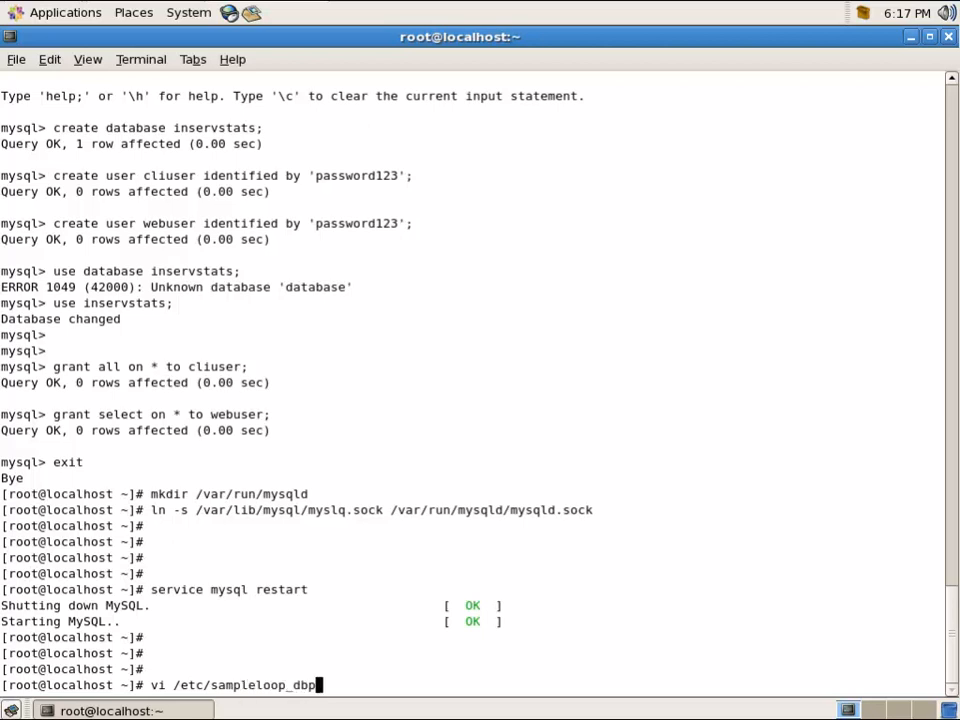
type("wfile")
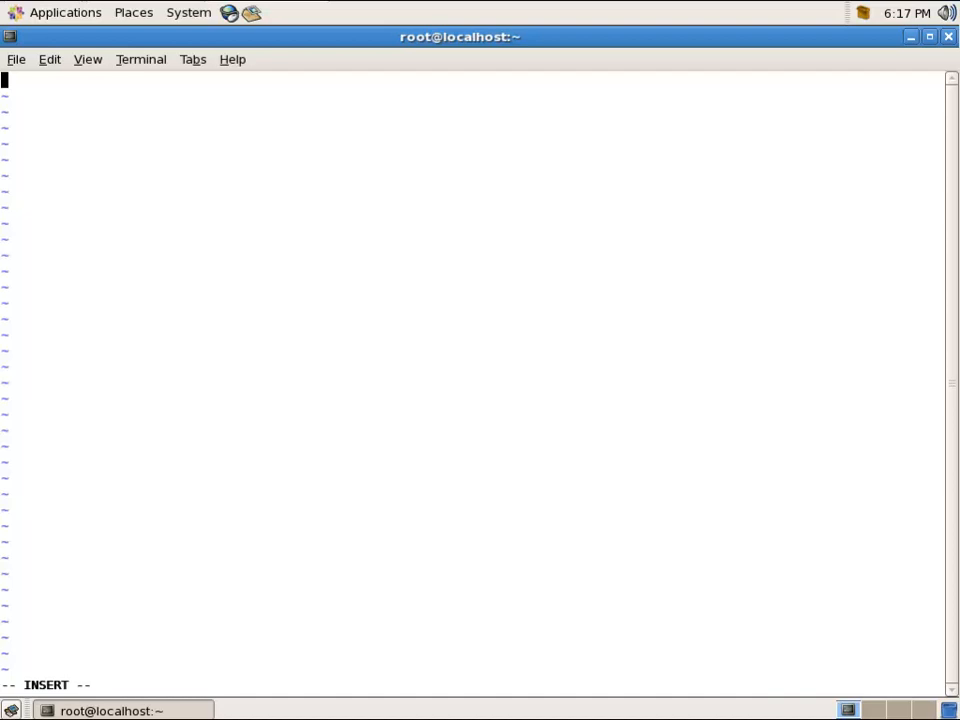
type("cli")
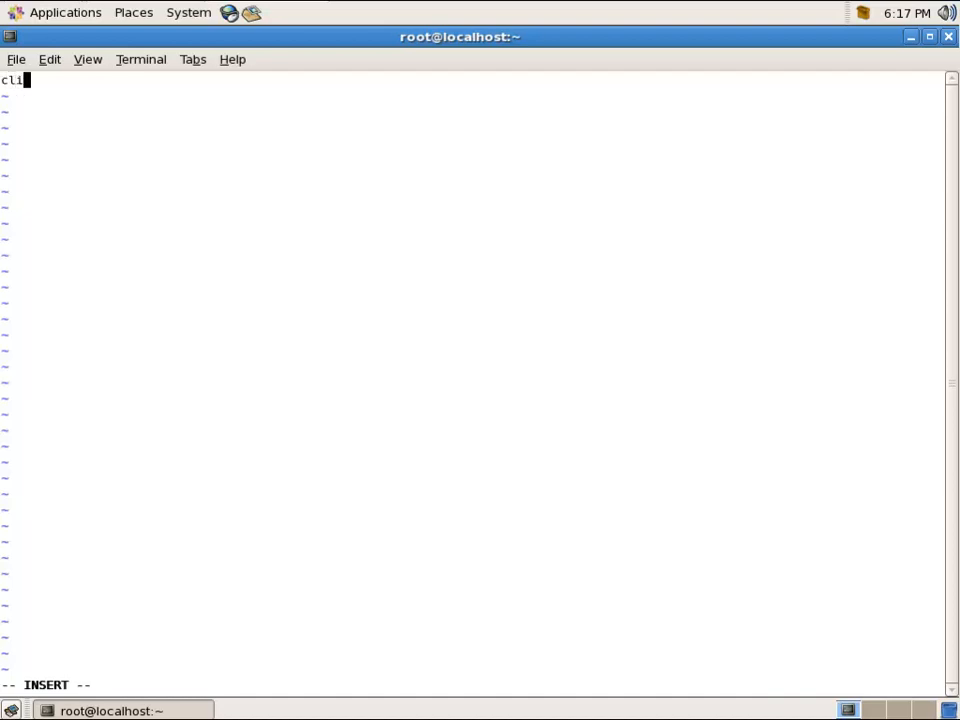
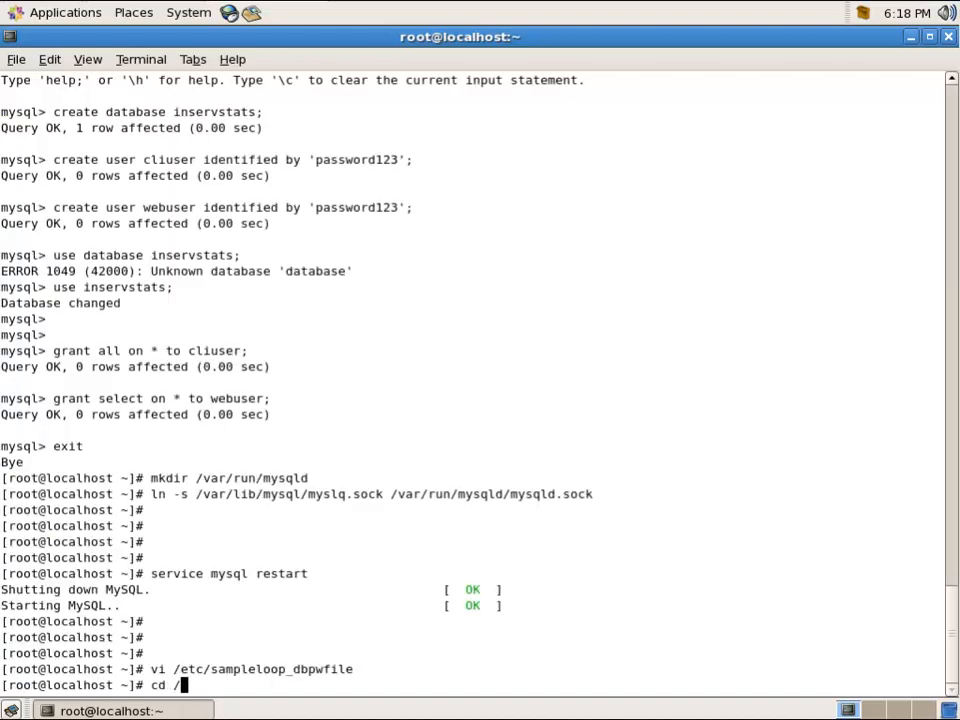
Change into the mounted disc's Linux CLI folder under /media
type("media/")
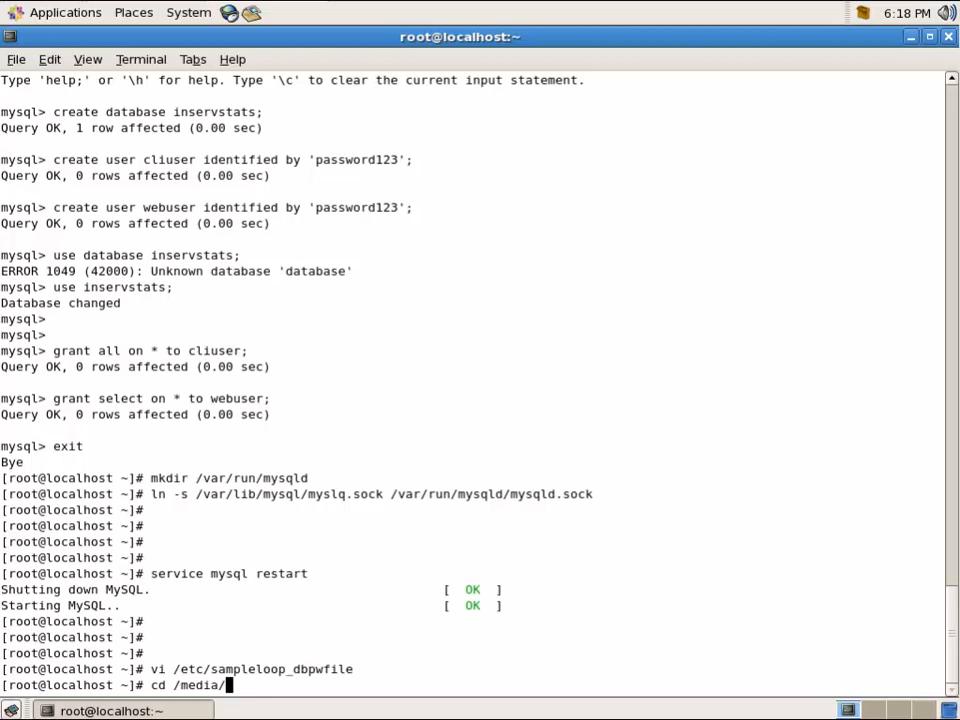
key("Return")
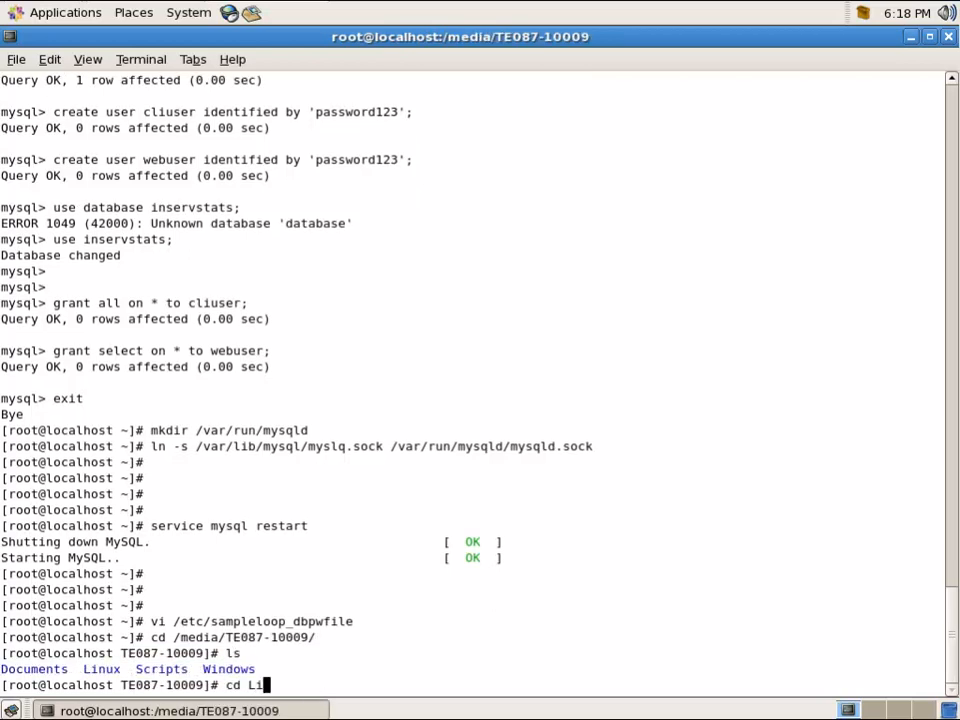
key("Return")
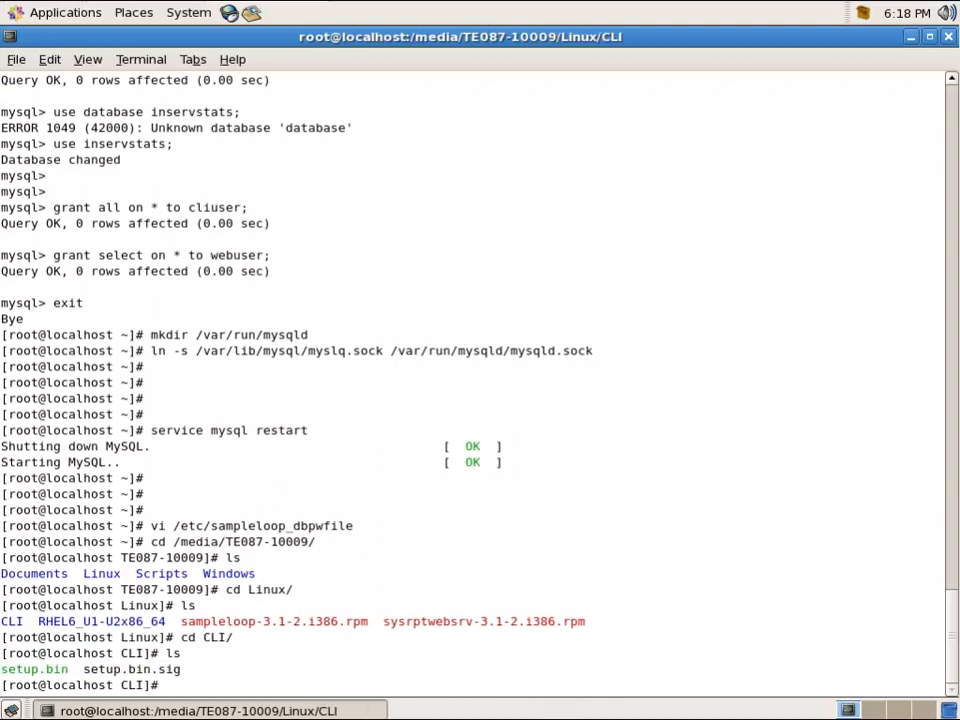
Run sh setup.bin and accept the defaults to install HP 3PAR CLI 3.1.2 into /opt/3PAR/inform_cli_3.1.2
type("sh setup")
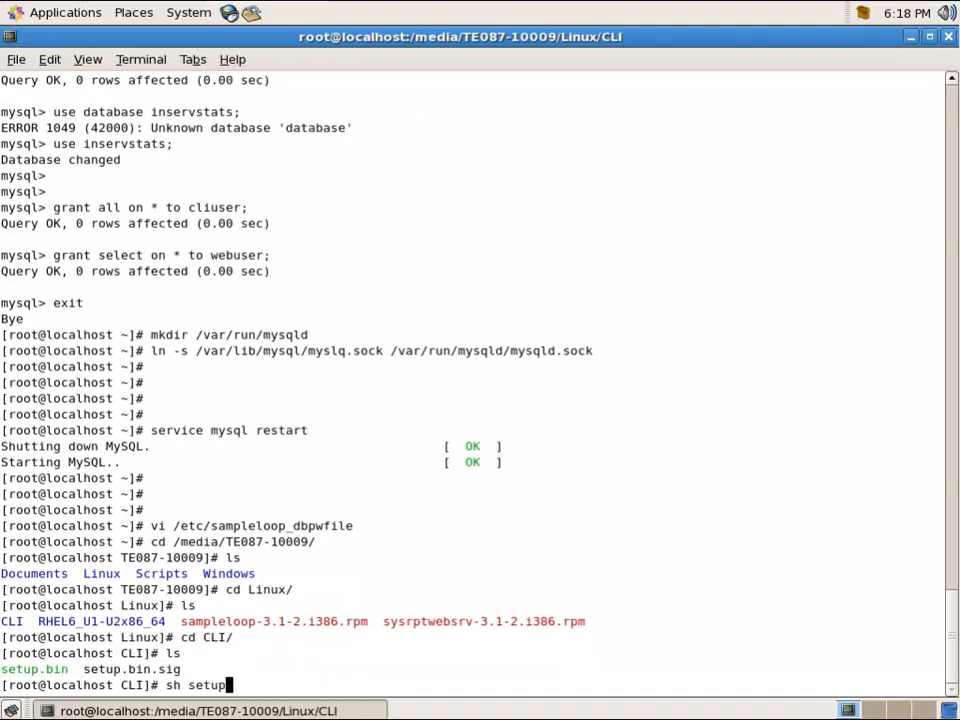
key("Return")
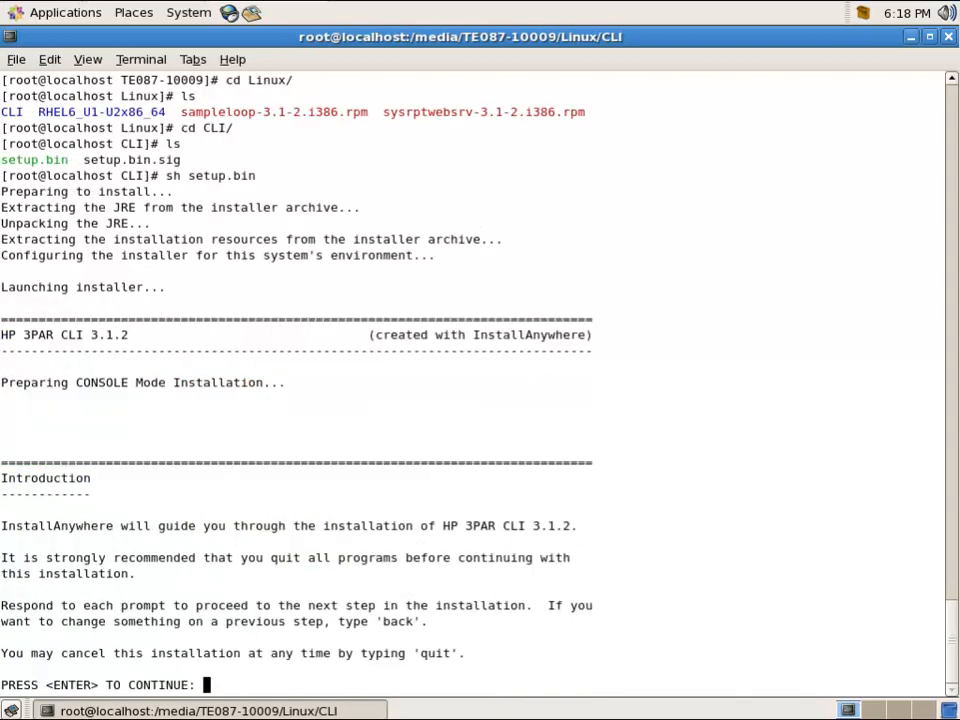
key("Return")
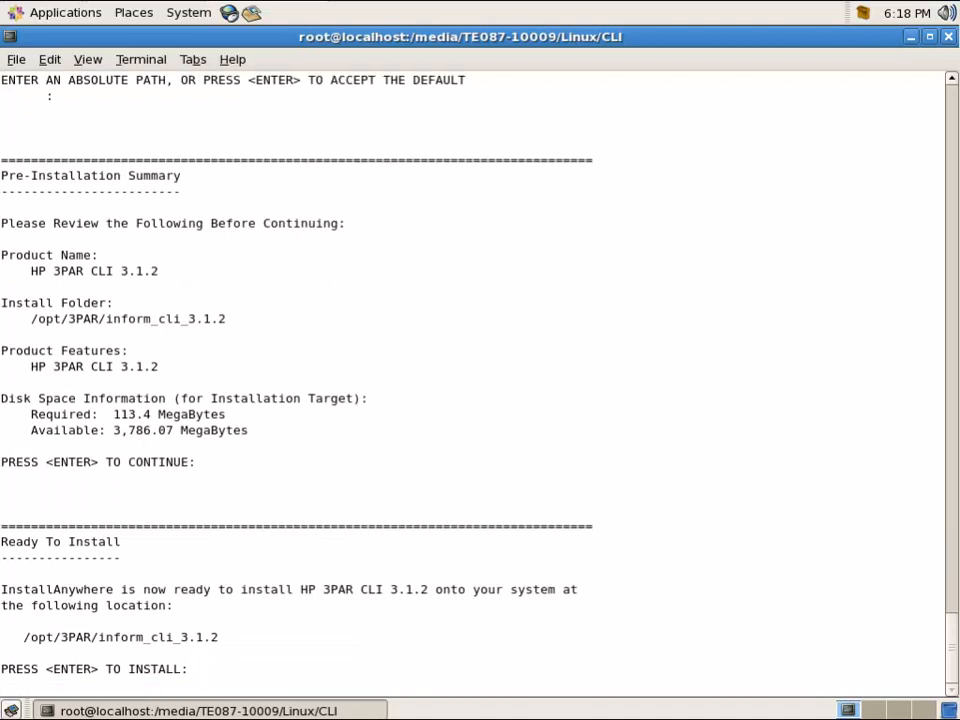
key("Return")
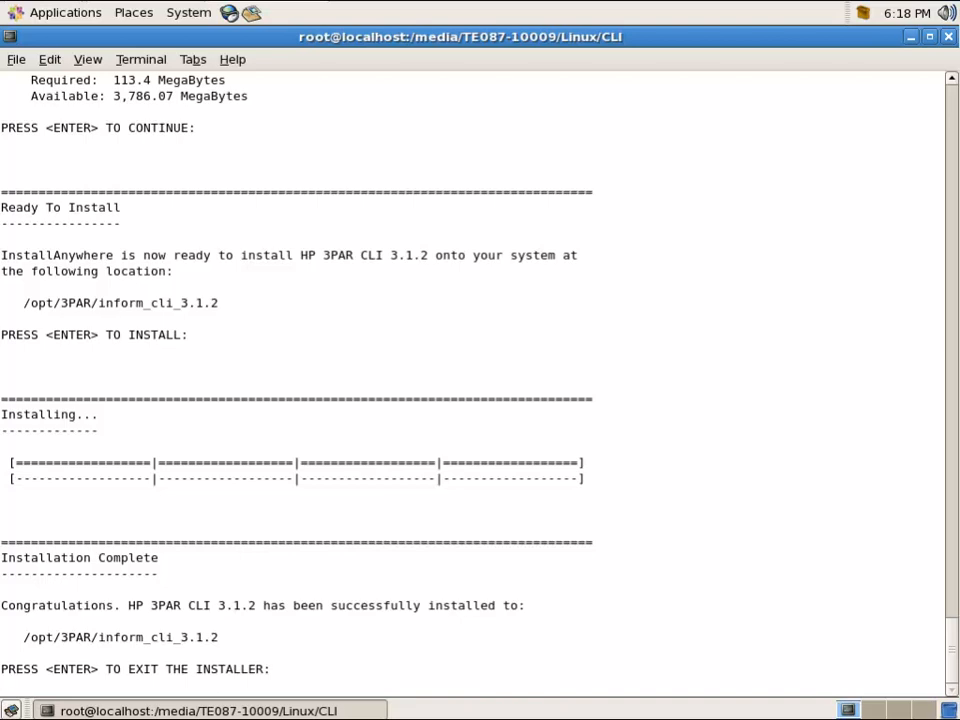
key("Return")
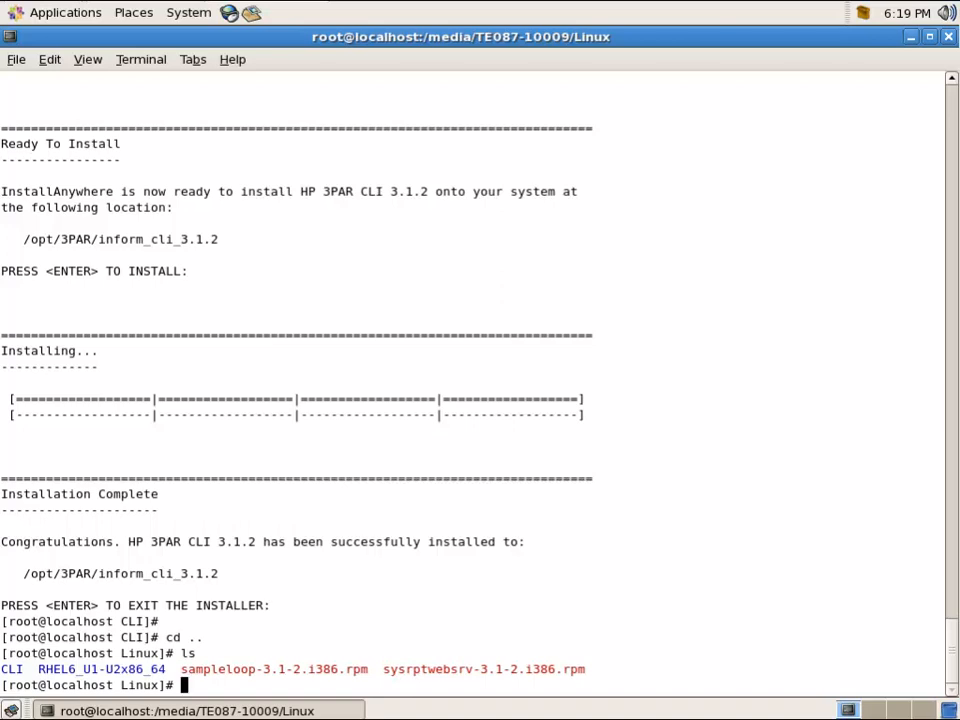
Install sampleloop-3.1-2.i386.rpm and sysrptwebsrv-3.1-2.i386.rpm with rpm -i
type("rpm -")
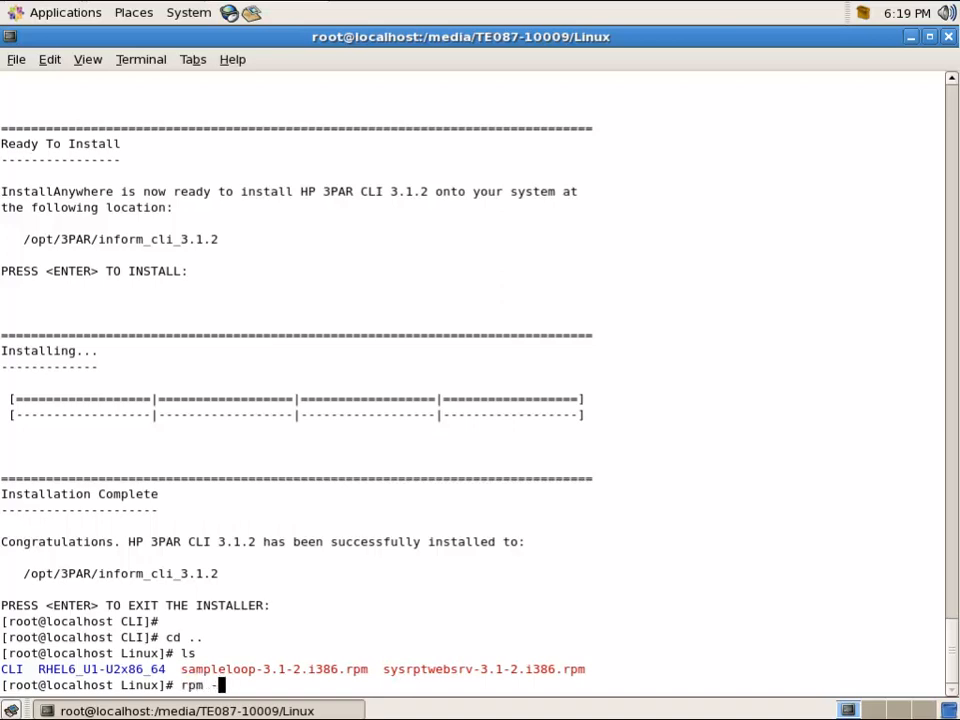
type("-i sampleloop-3.1-2.i386.rpm")
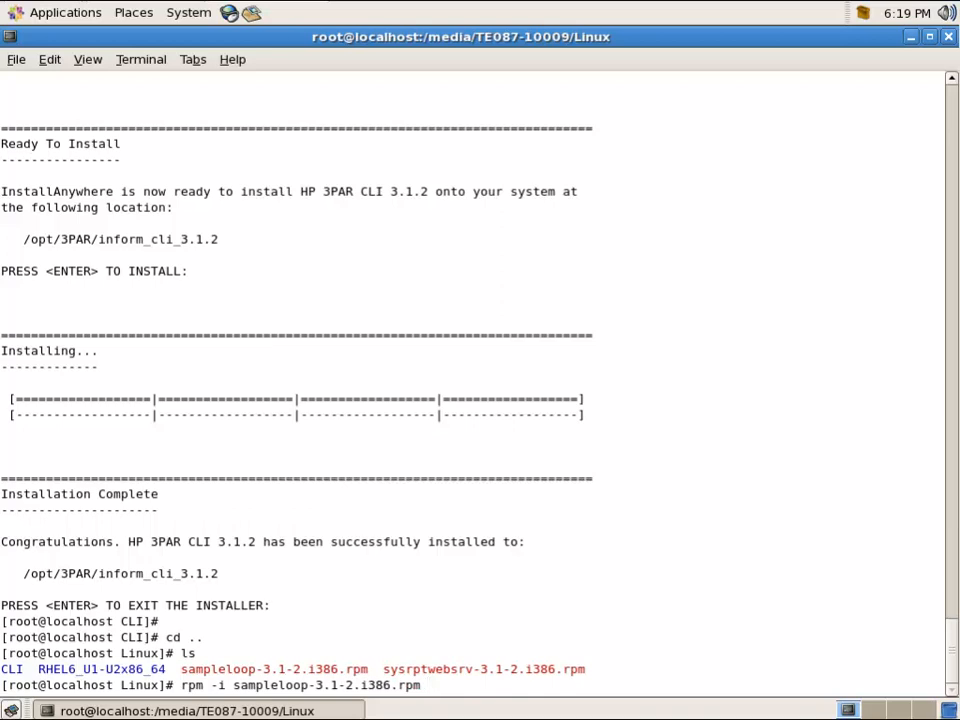
type("sysrptwebsrv-3.1-2.i386.rpm")
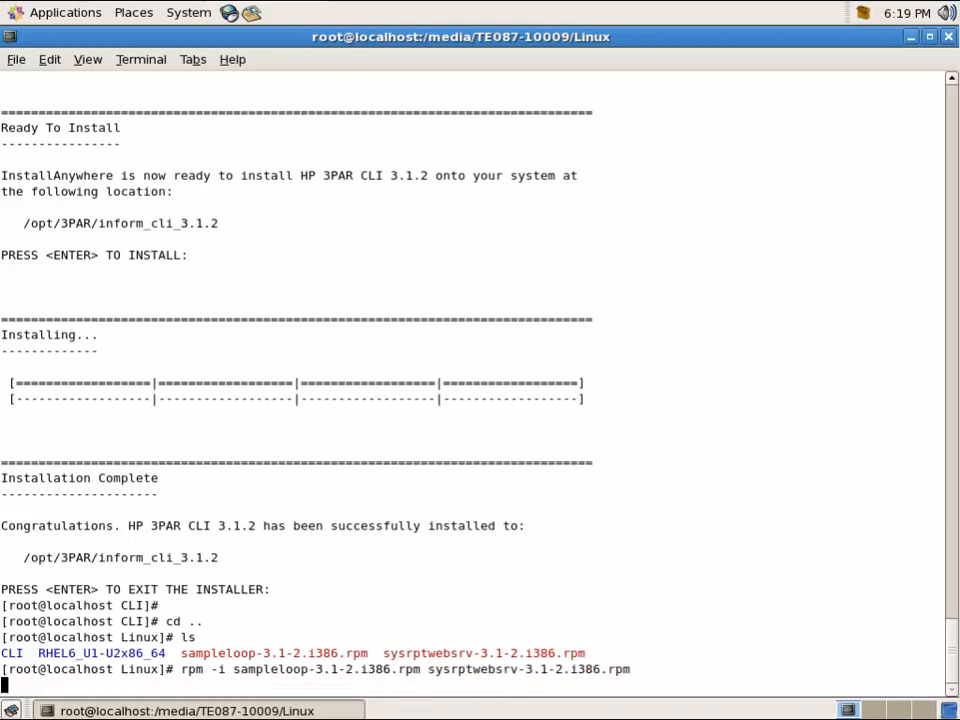
key("Return")
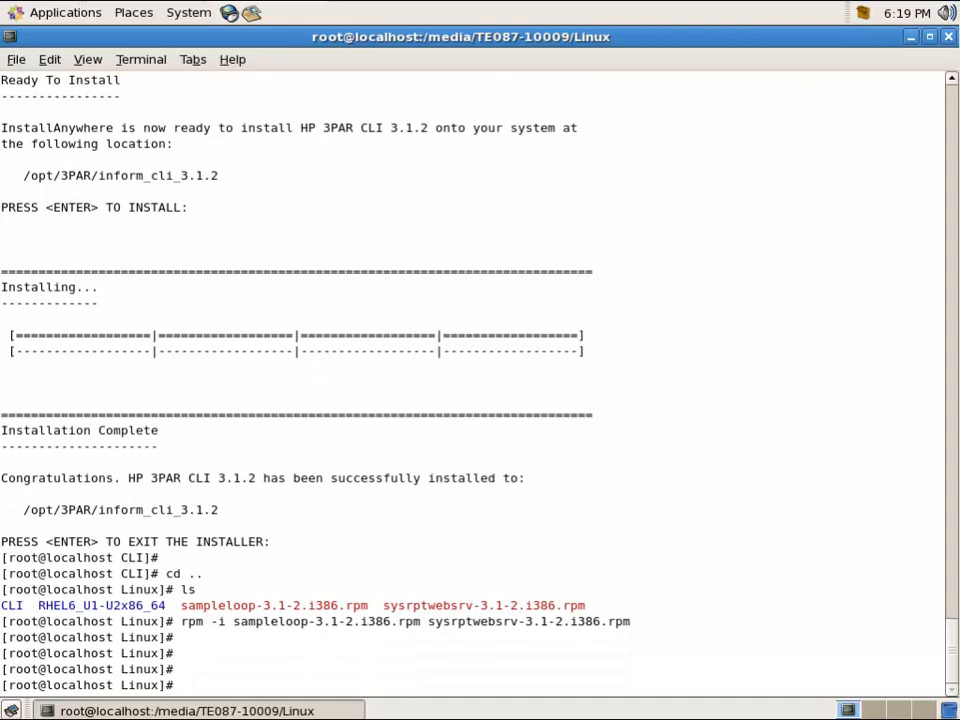
type("cd /etc/init.")
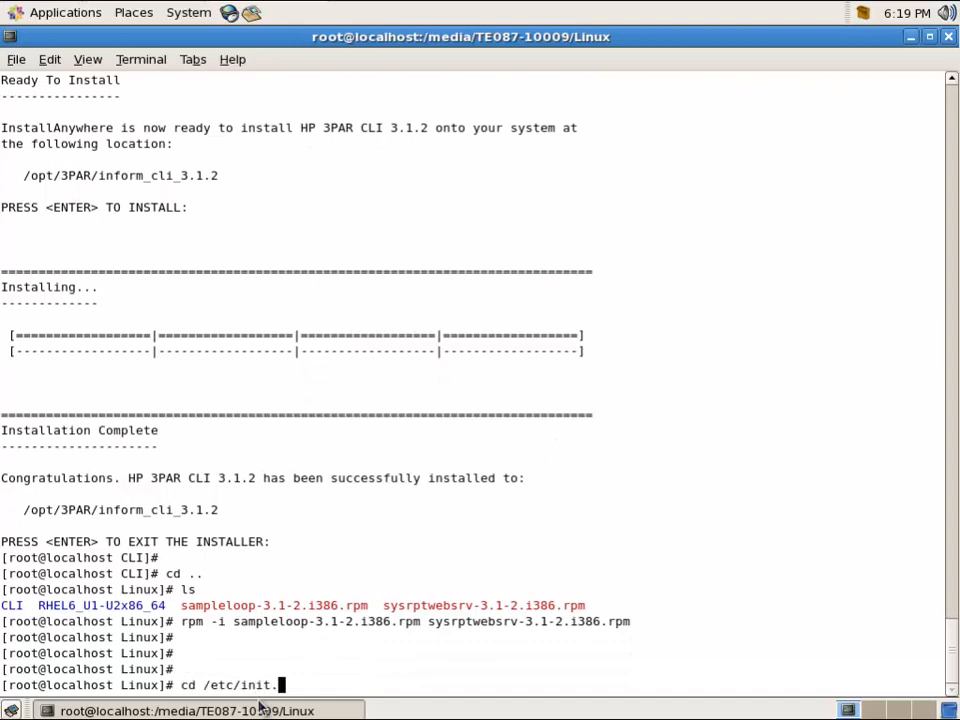
In /etc/init.d, list services with chkconfig --list and confirm sampleloop is on at run level 3
key("Return")
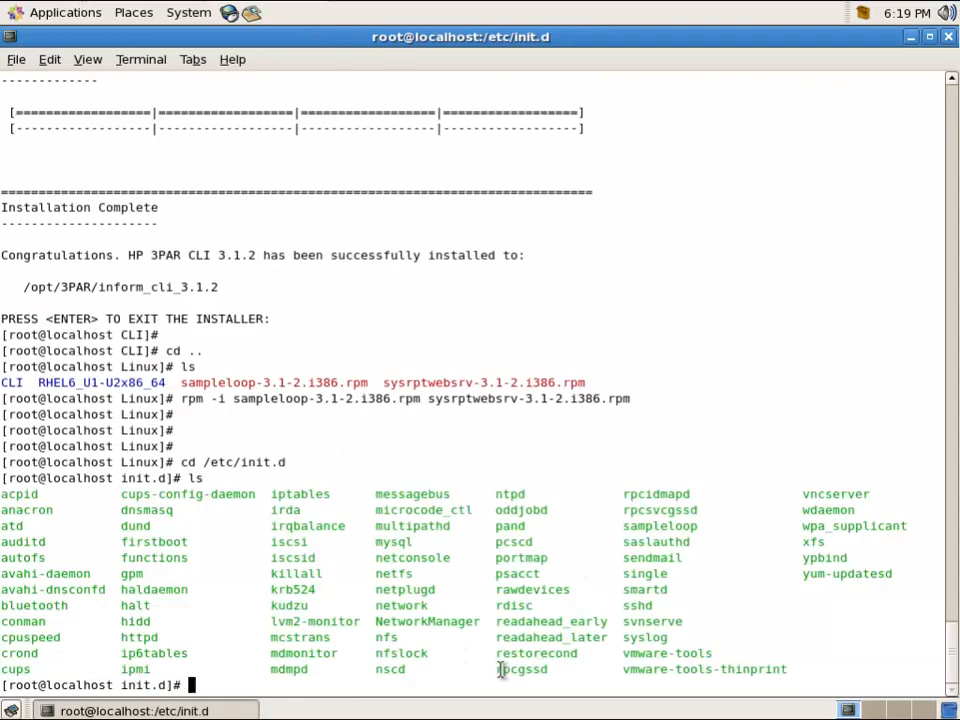
double_click(660, 524)
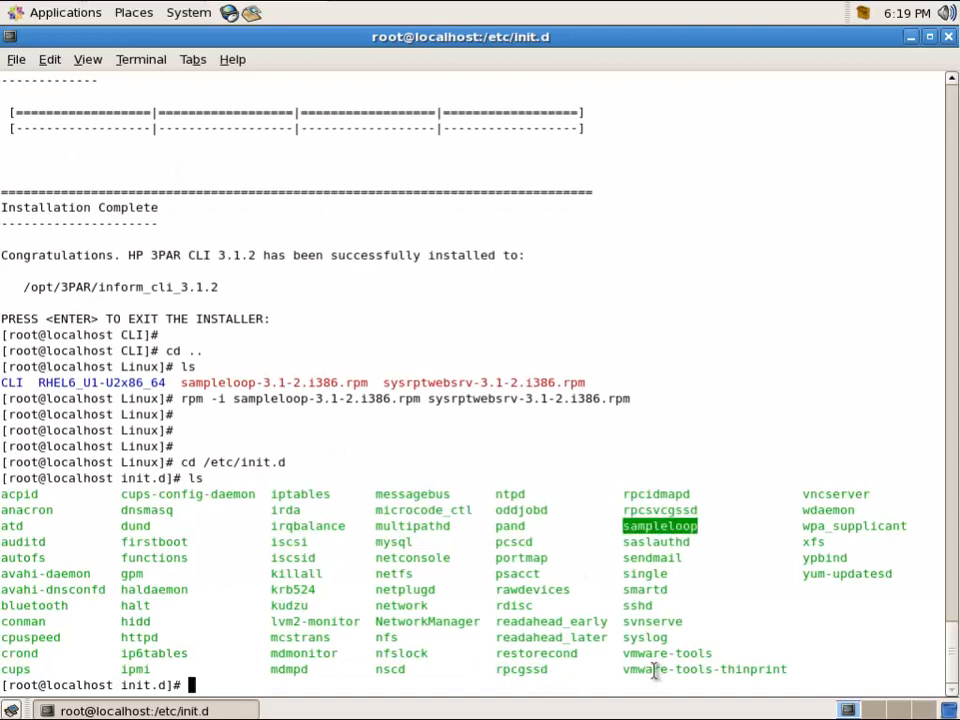
type("chkconf")
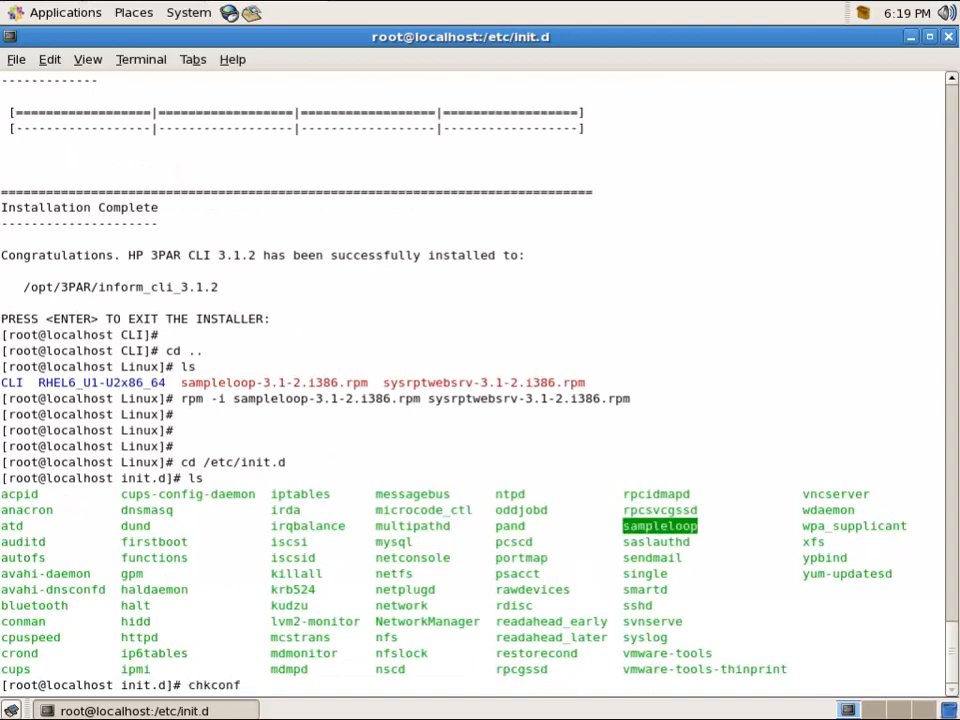
key("Return")
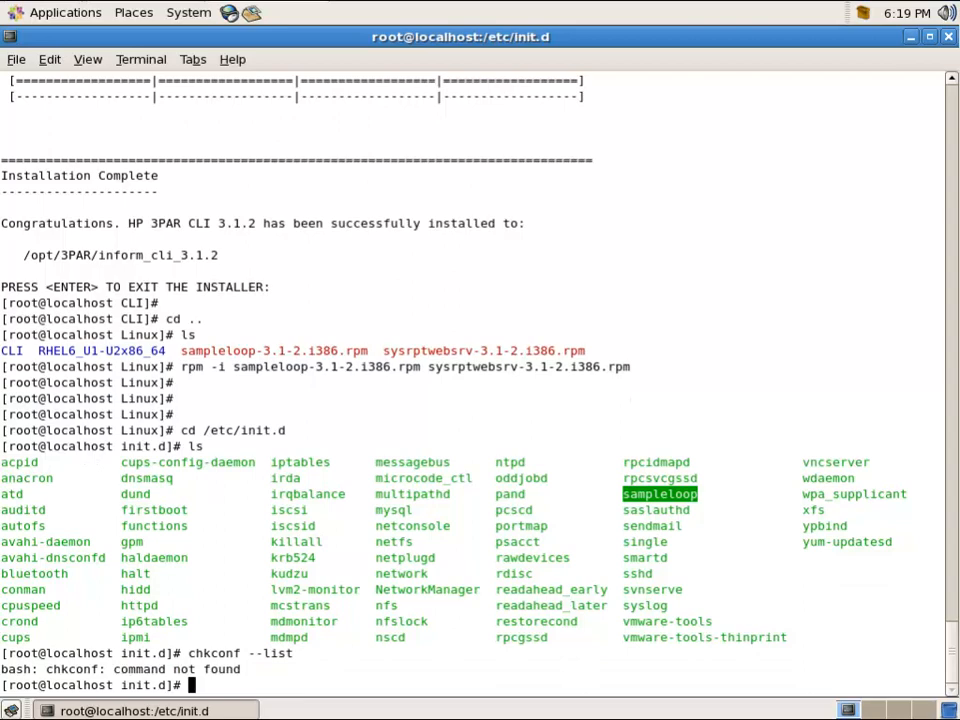
type("chkconf --list")
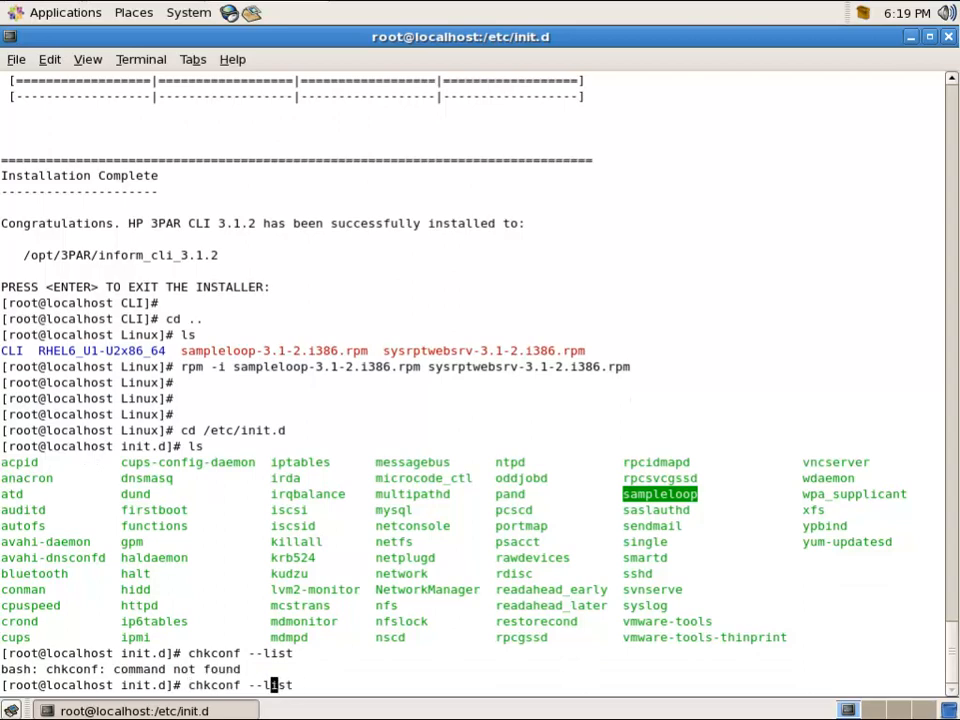
key("Return")
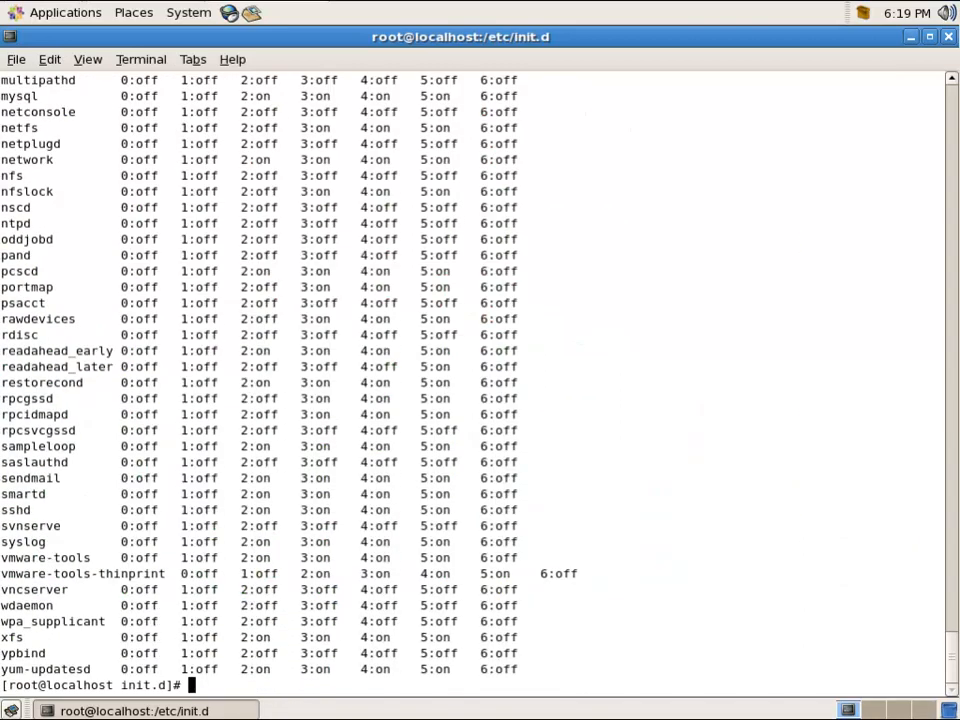
double_click(38, 446)
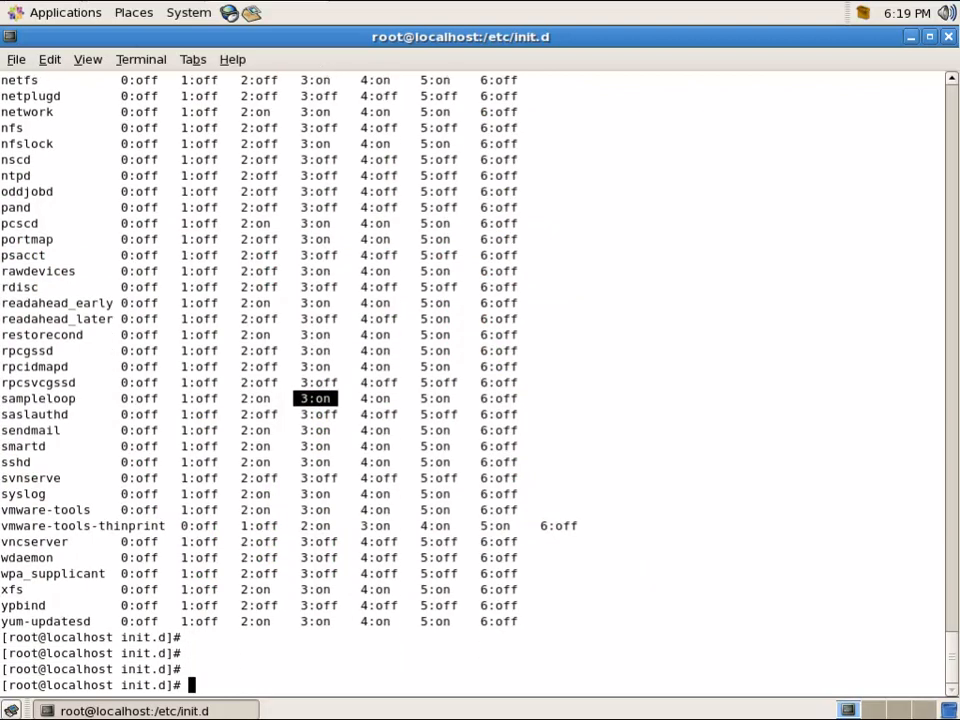
Move into the web server's /var/www/cgi-bin folder
type("cd /var")
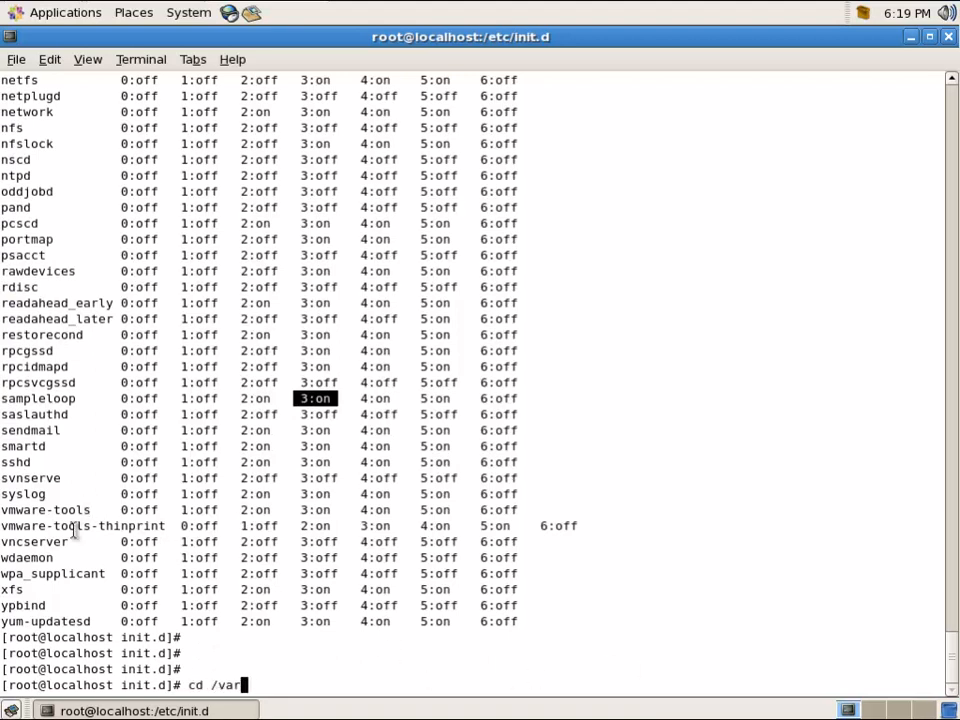
type("/")
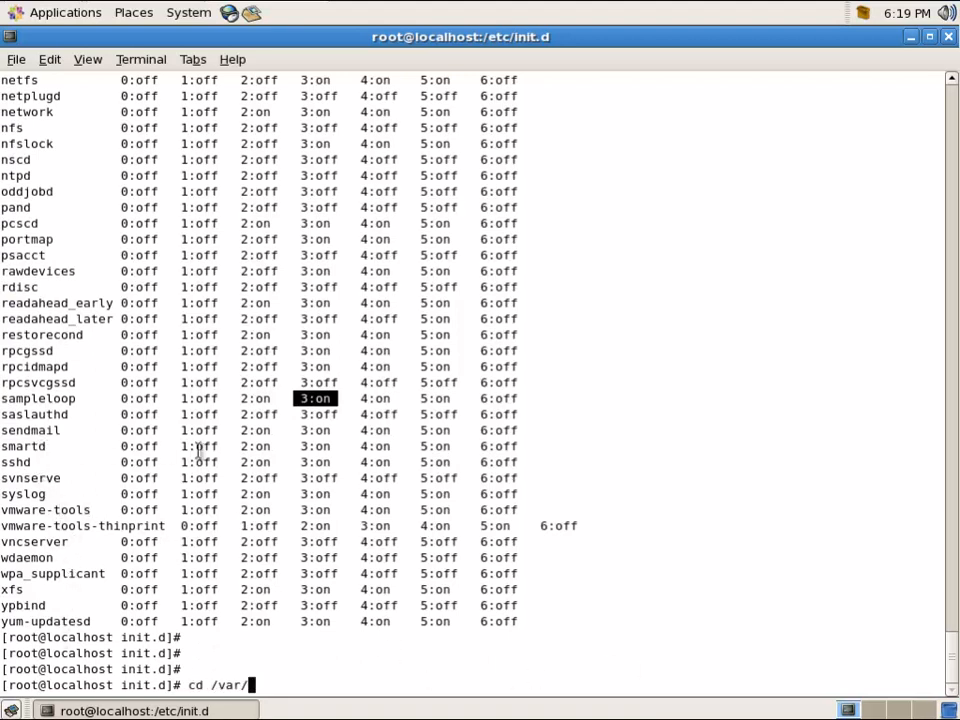
type("www/")
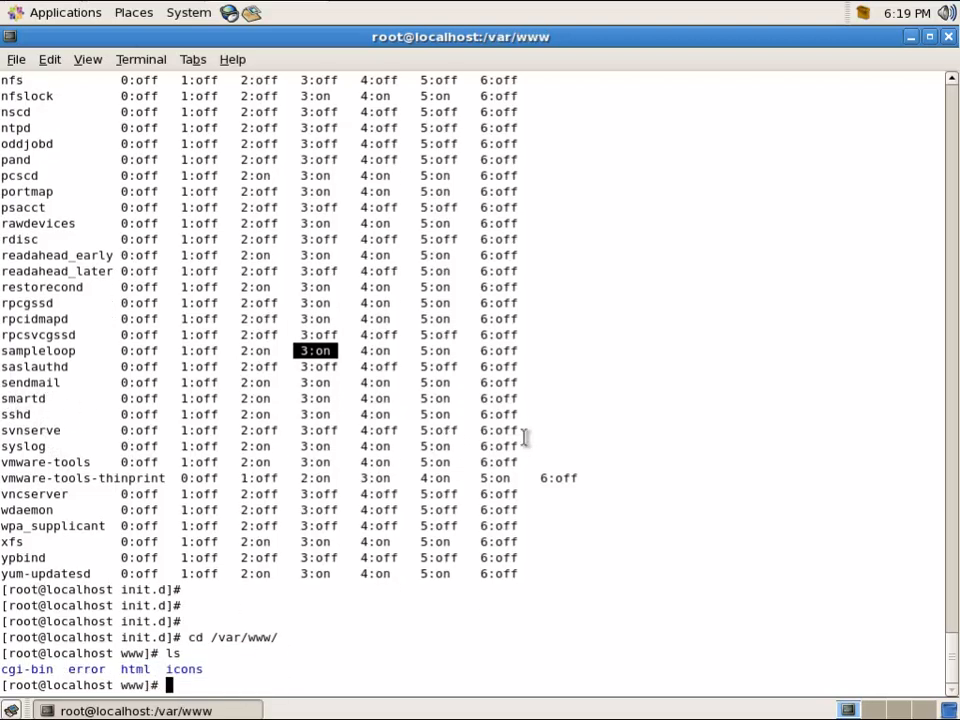
type("cd cgi-bin/")
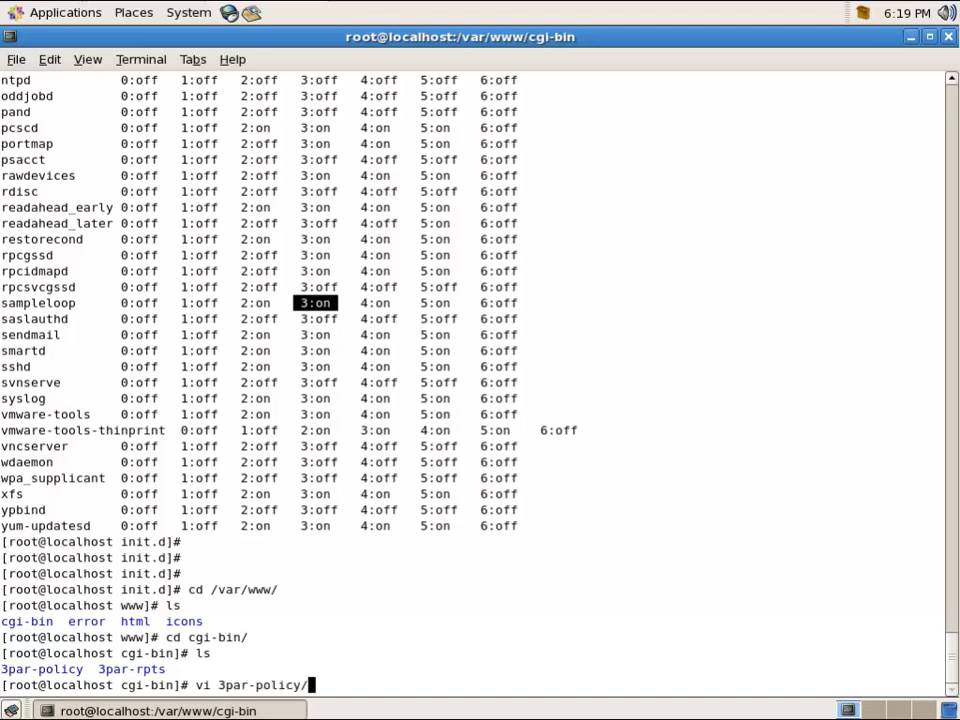
type("config.tcl")
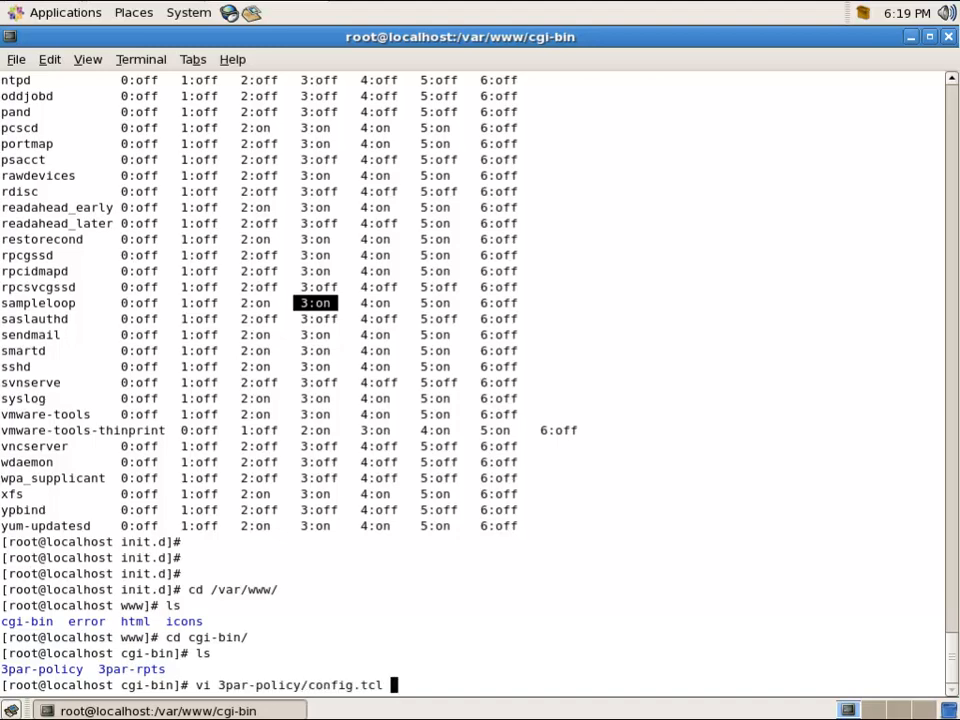
key("Return")
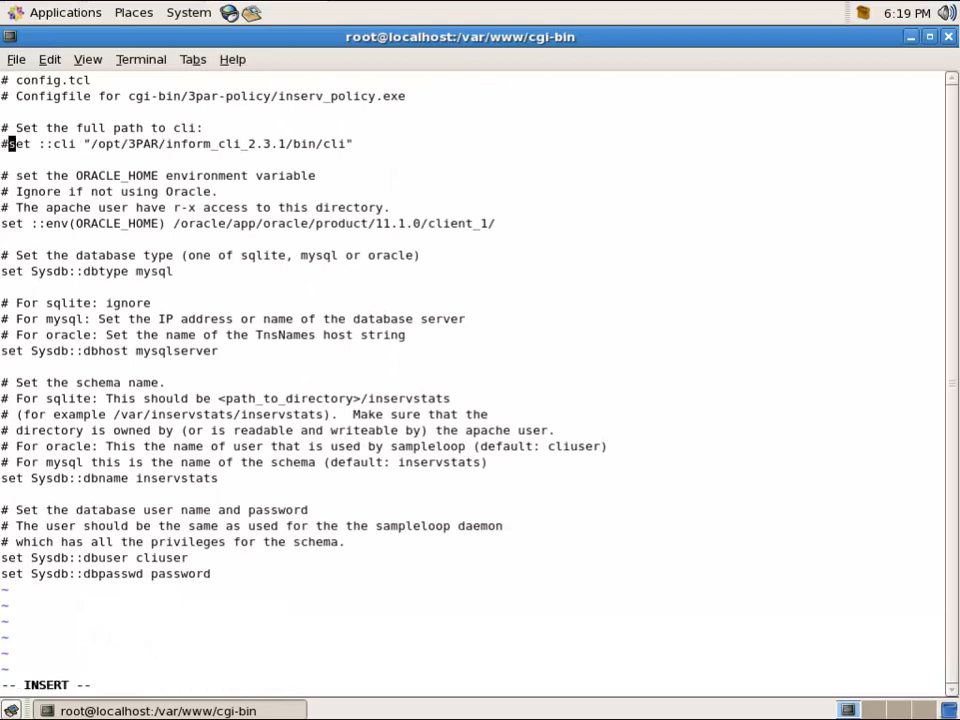
key("Escape")
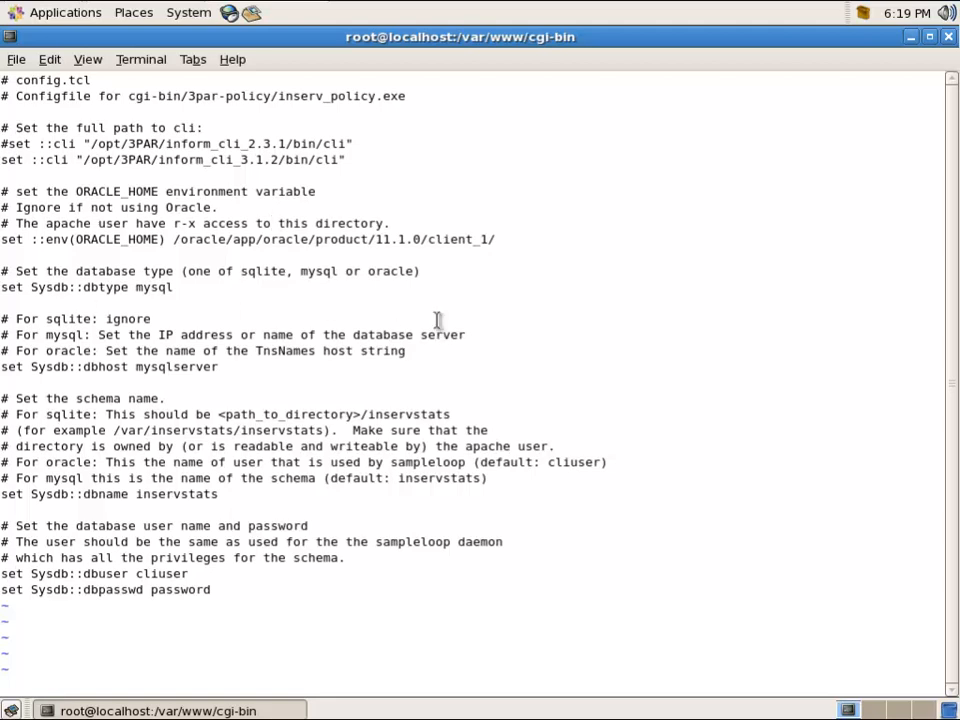
double_click(176, 366)
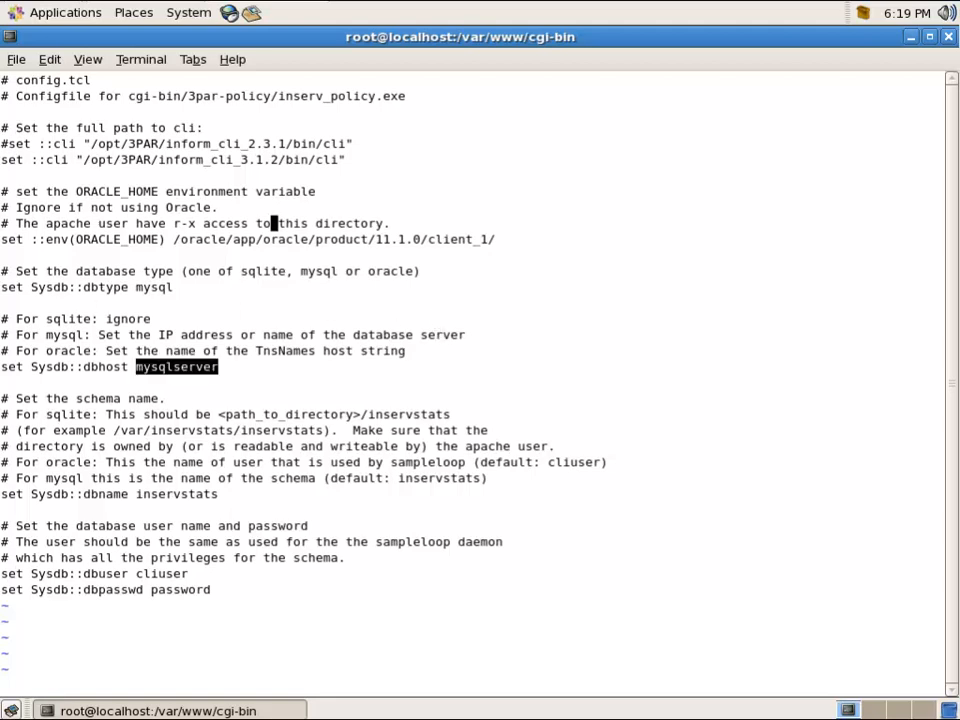
double_click(176, 494)
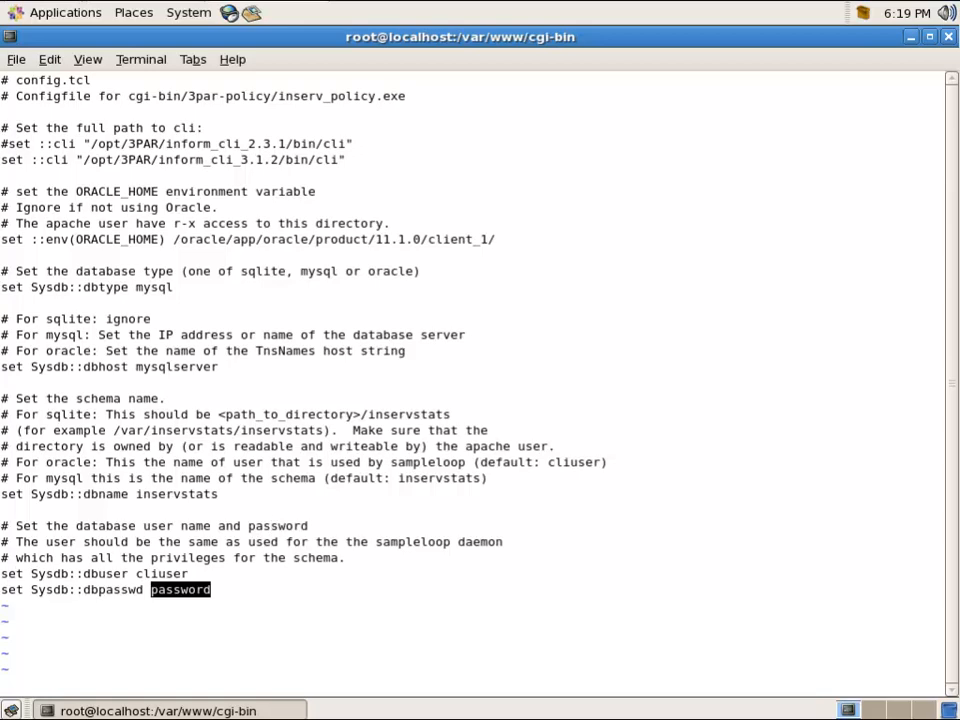
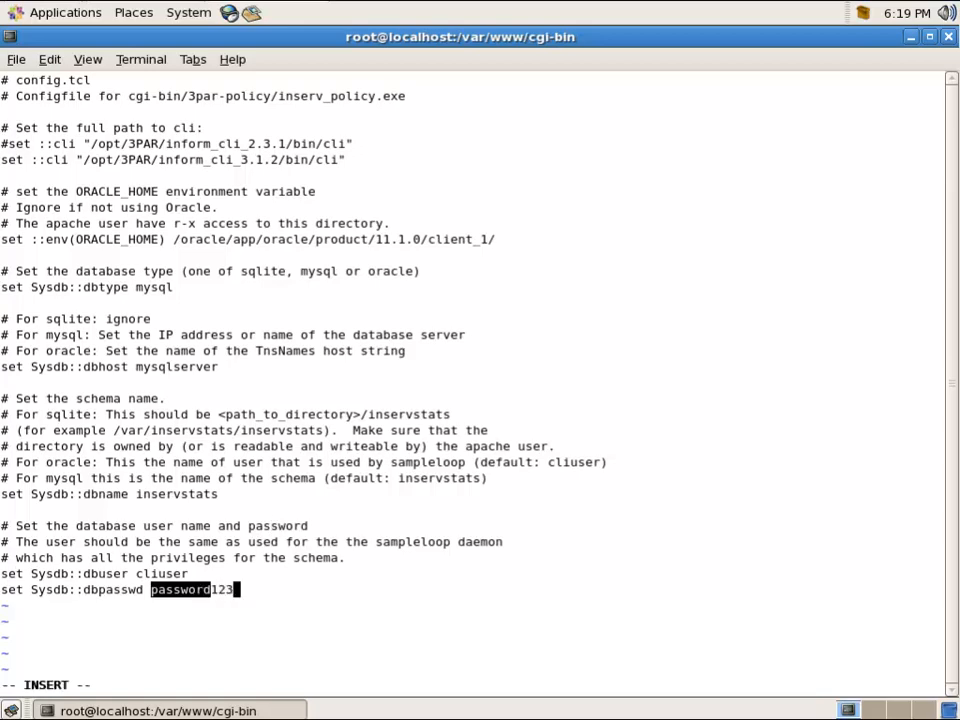
type(":wq!")
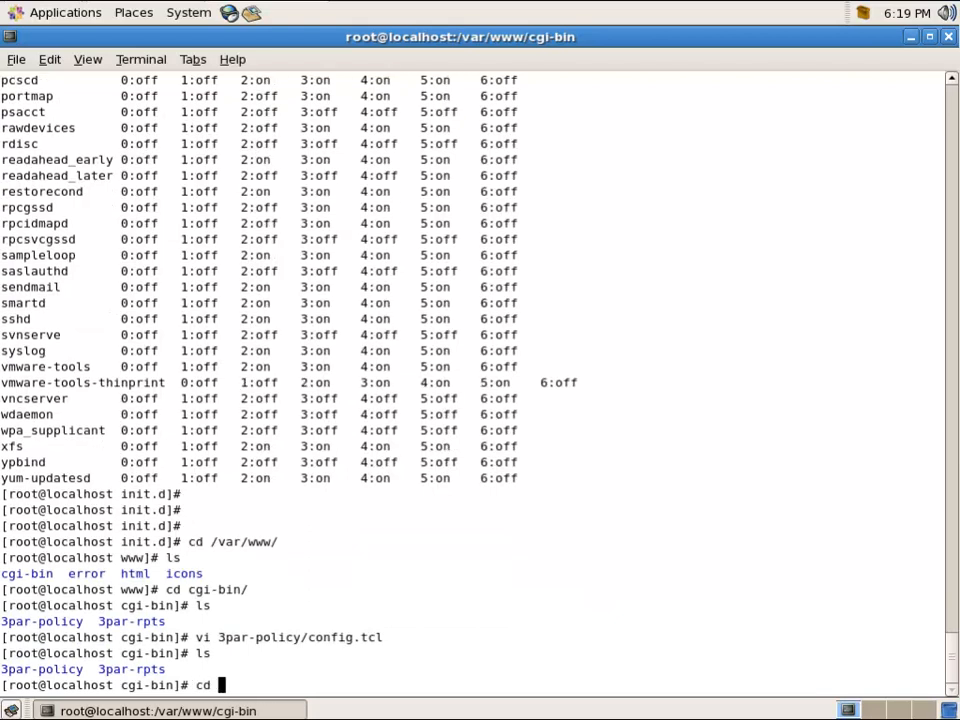
type("vi")
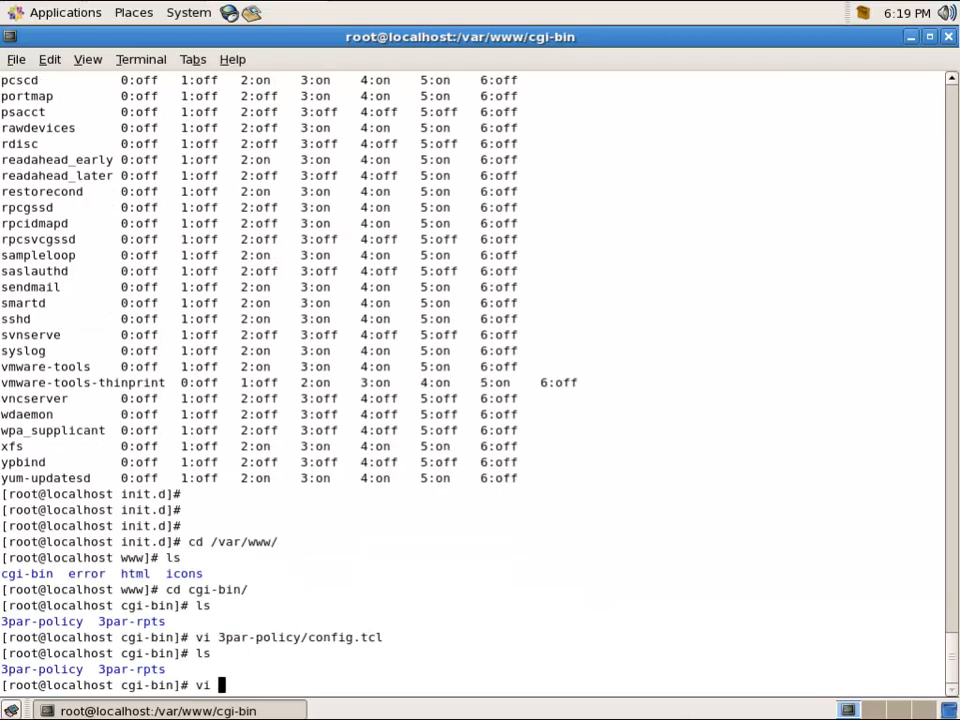
type("3par-r")
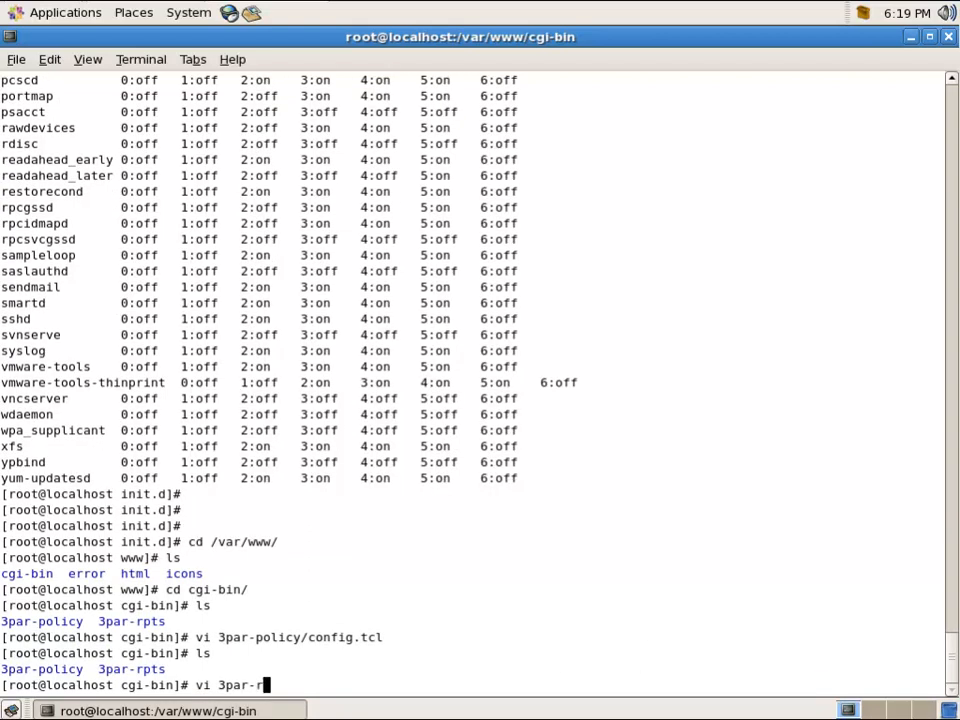
key("Return")
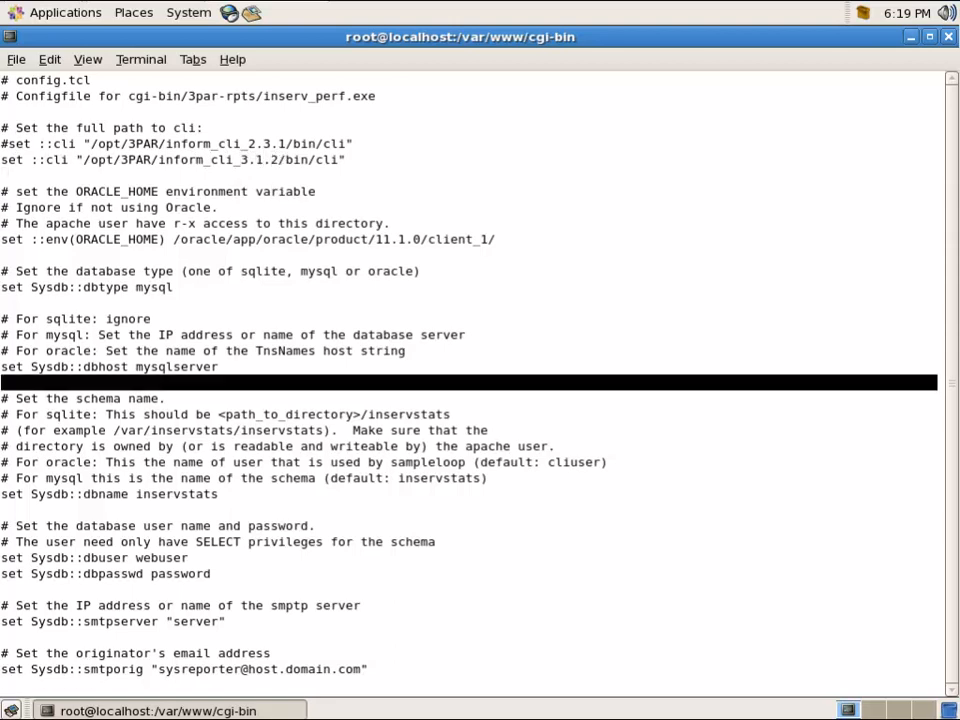
double_click(176, 366)
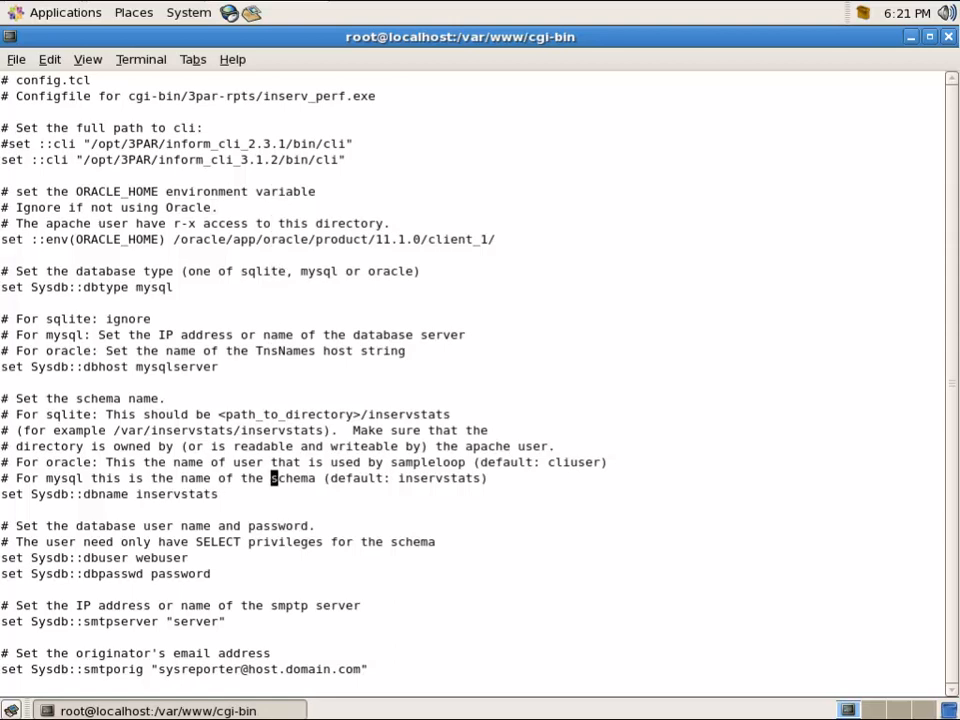
scroll("down", 3)
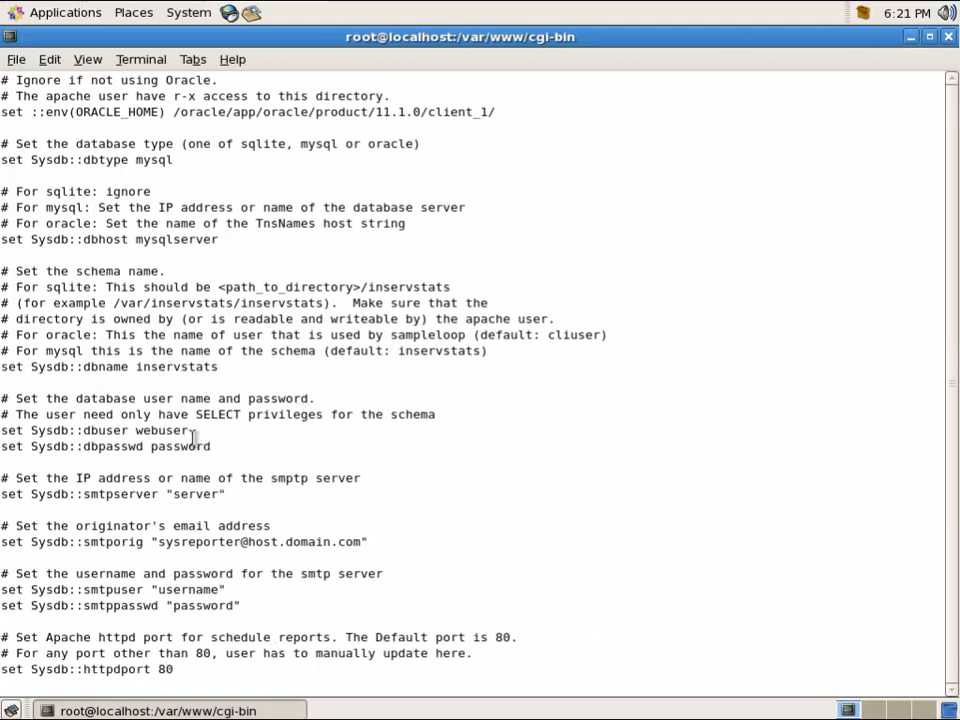
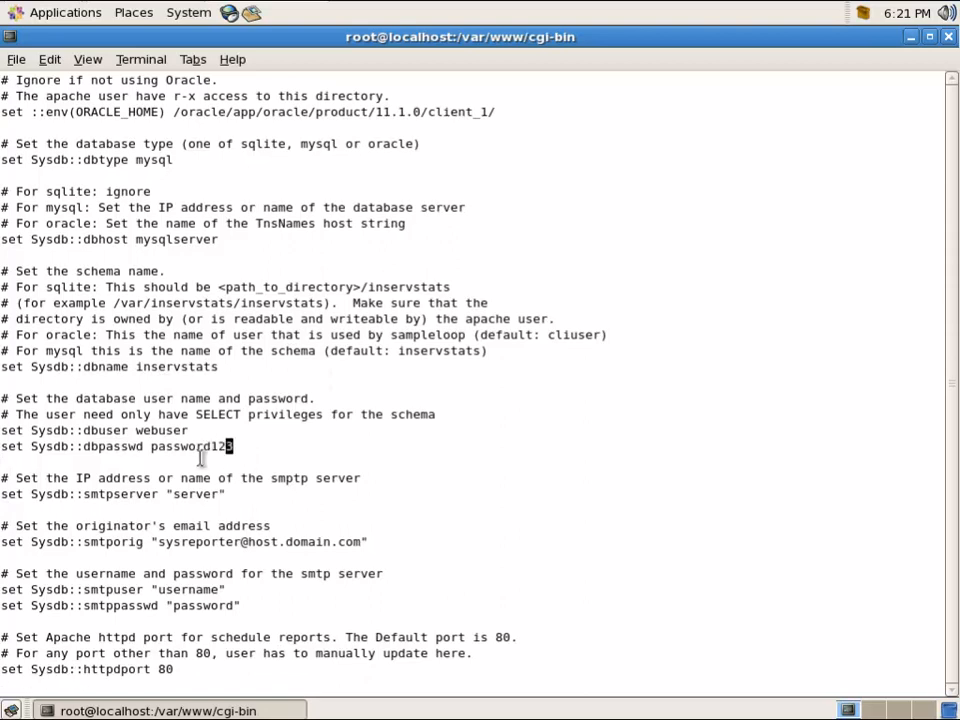
mouse_move(608, 592)
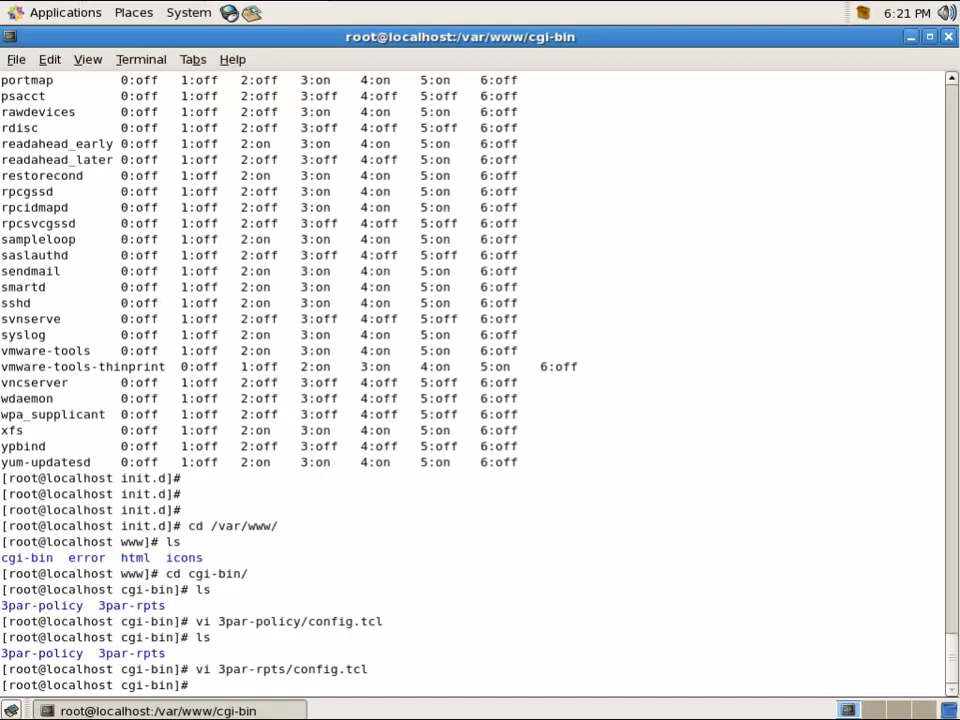
Start the httpd web server with 'service httpd start'
type("ser")
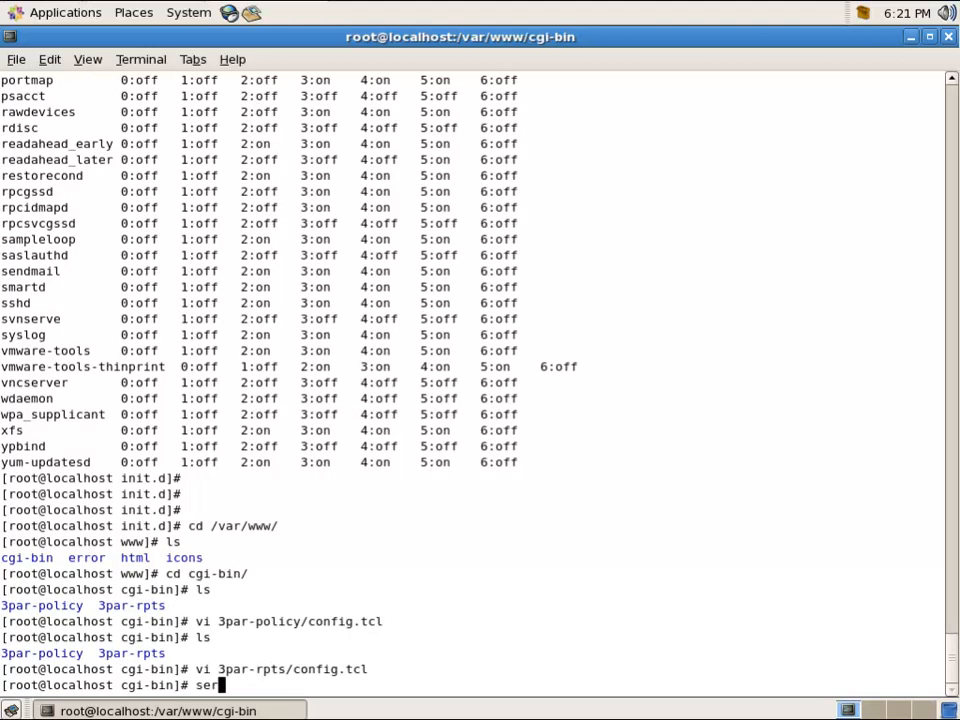
key("BackSpace")
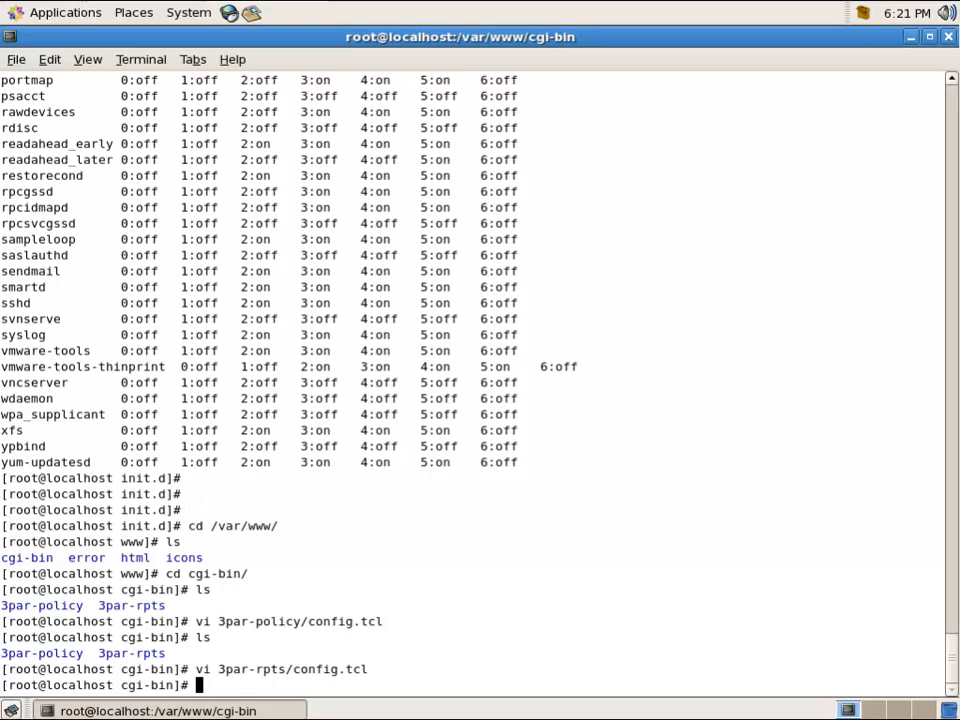
type("ser")
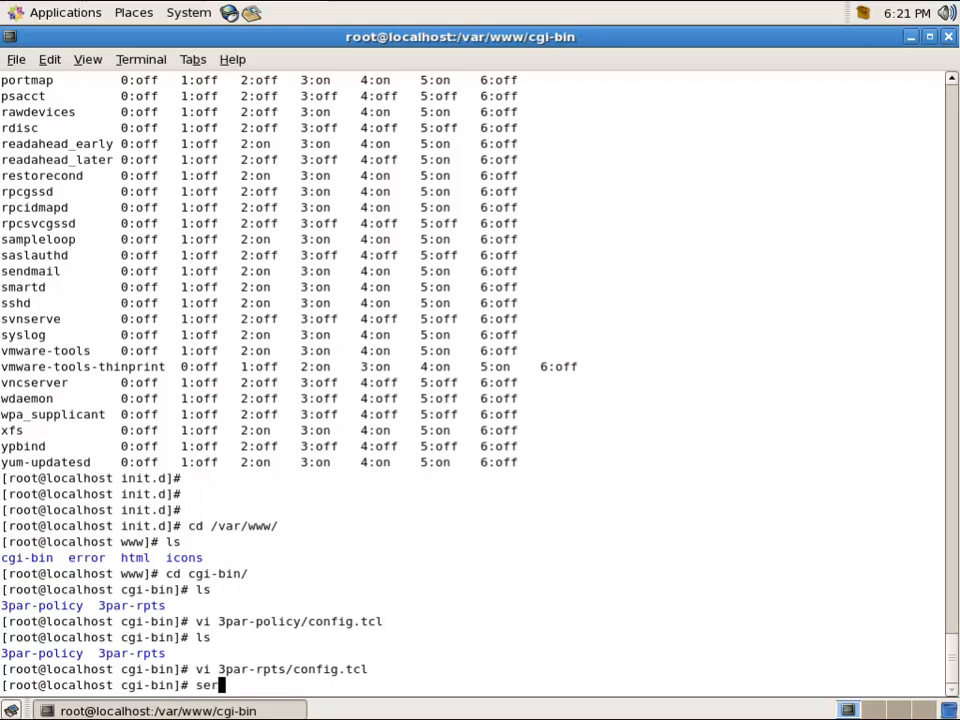
type("vice samp")
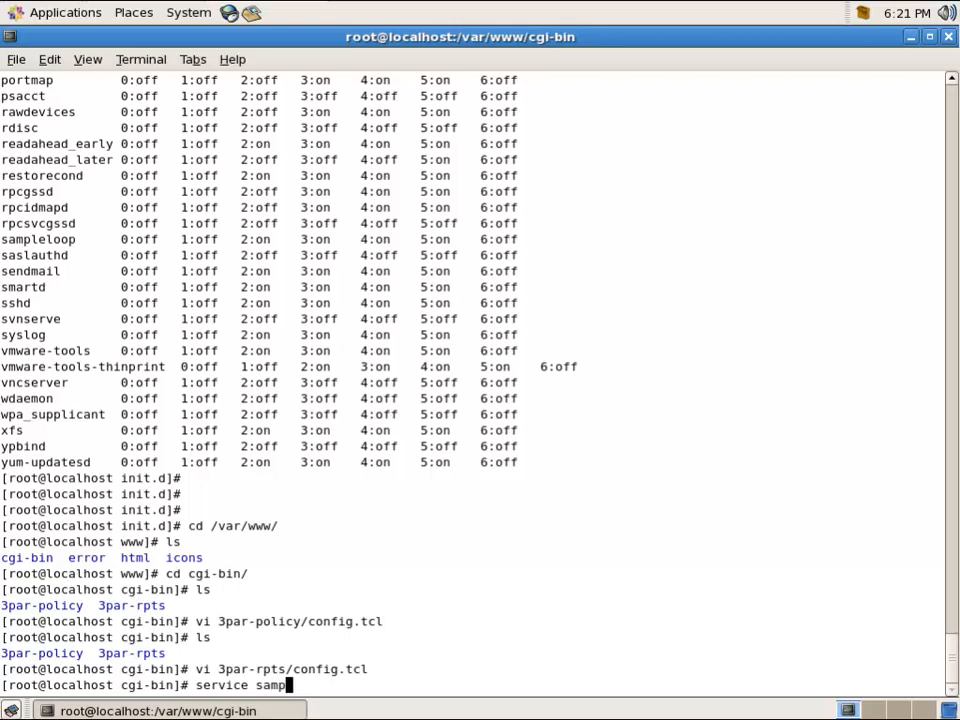
type("l")
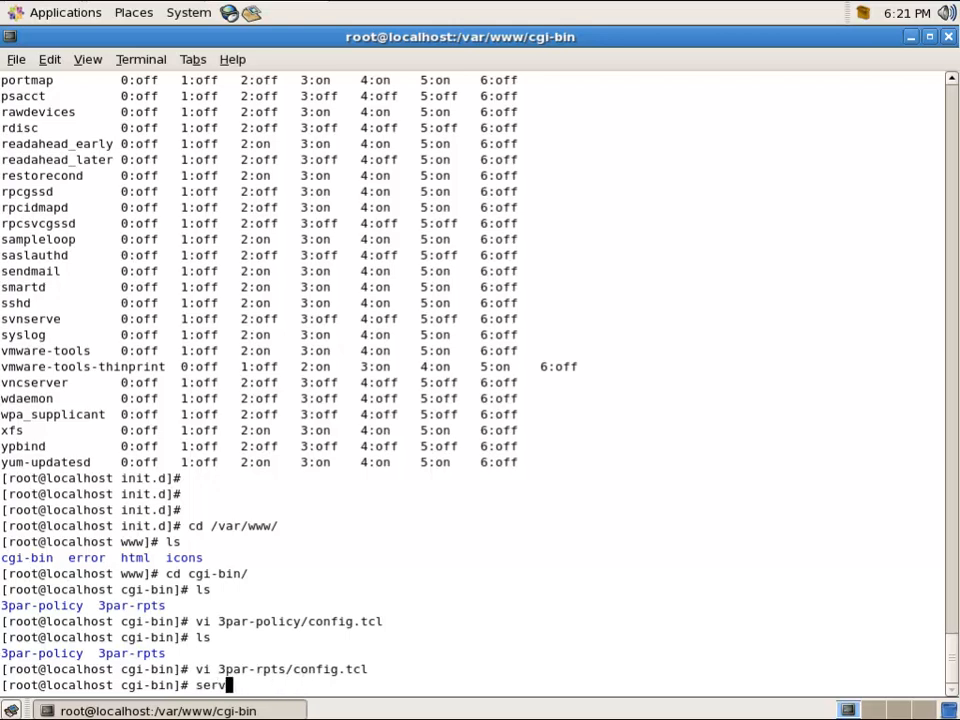
type("ice httpd sta")
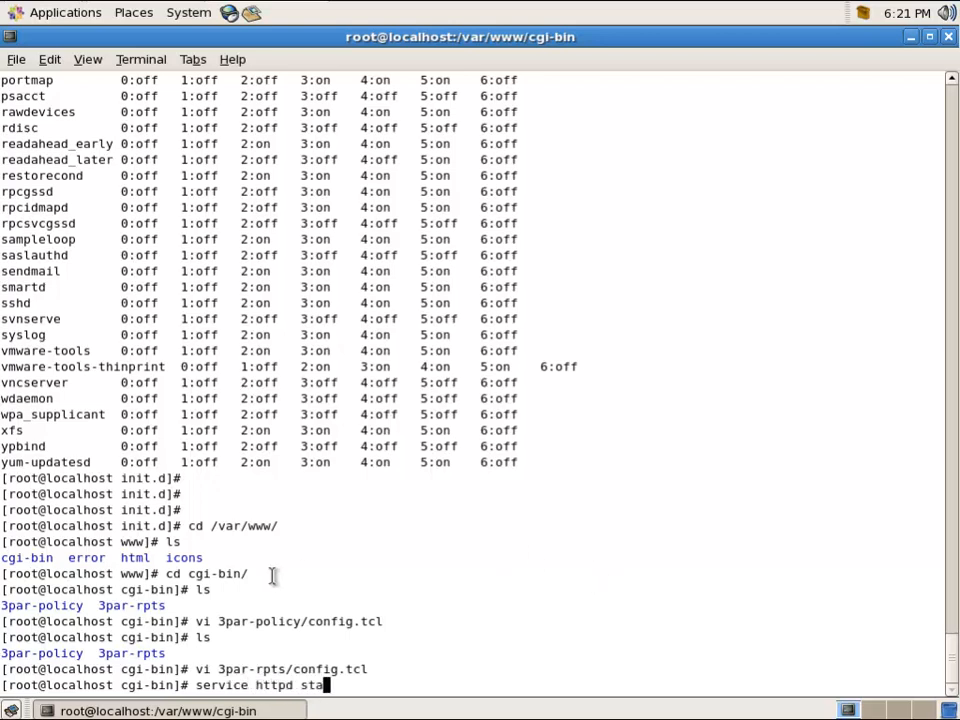
key("Return")
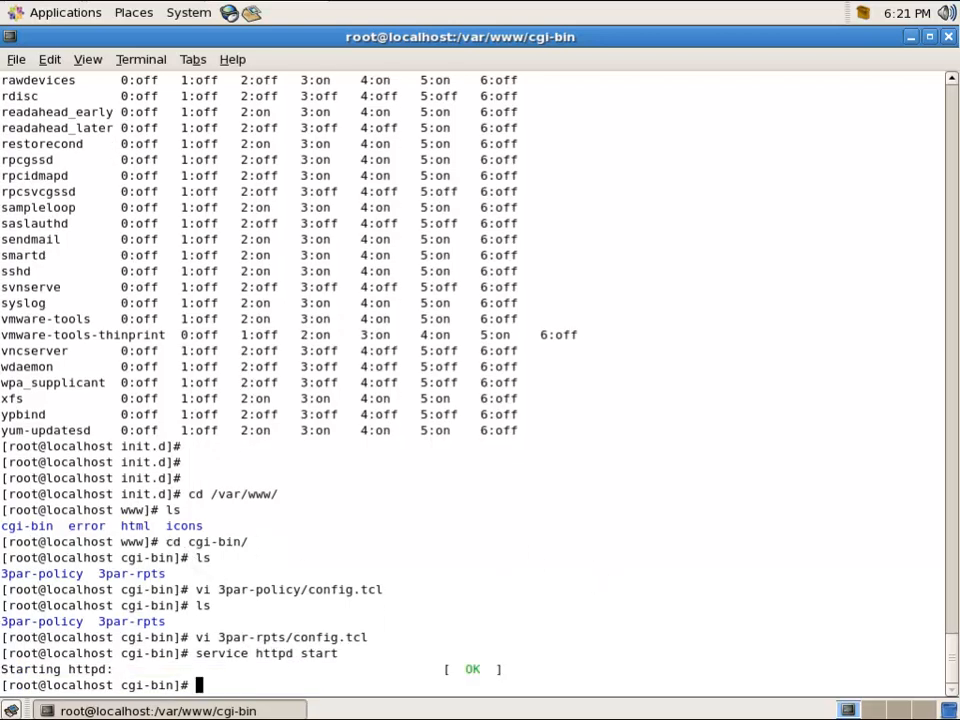
Restart MySQL and start the sampleloop service
type("service")
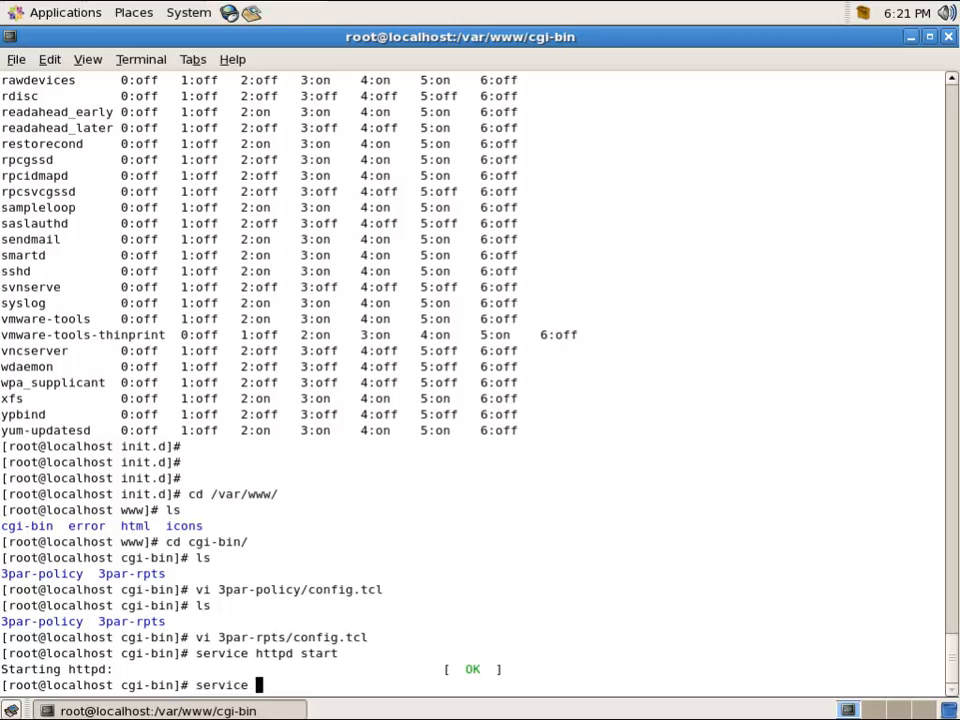
type("mysql r")
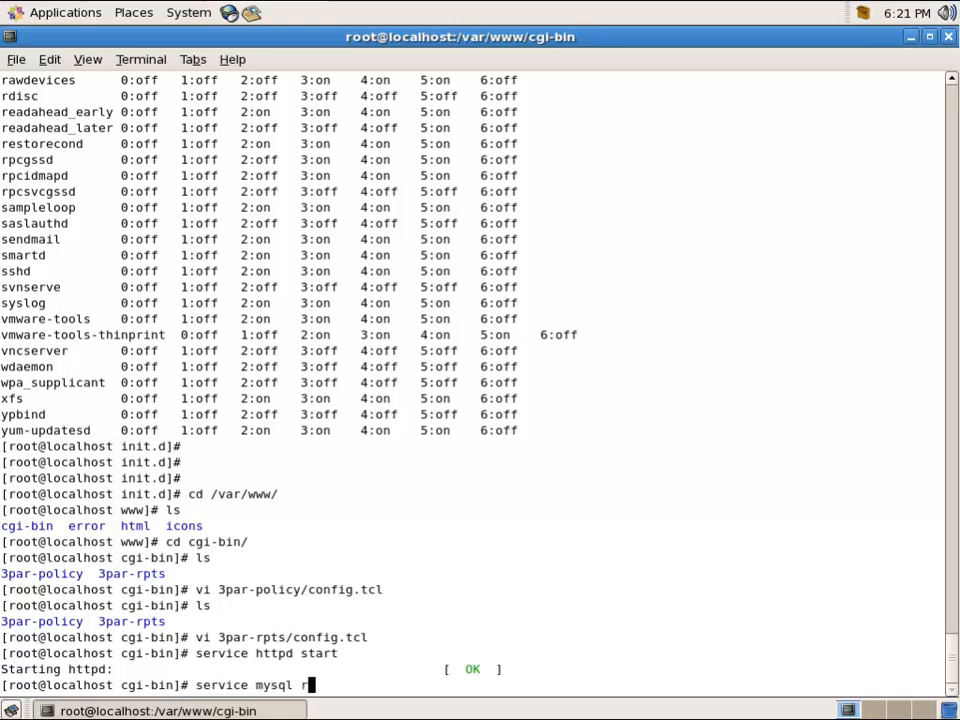
key("Return")
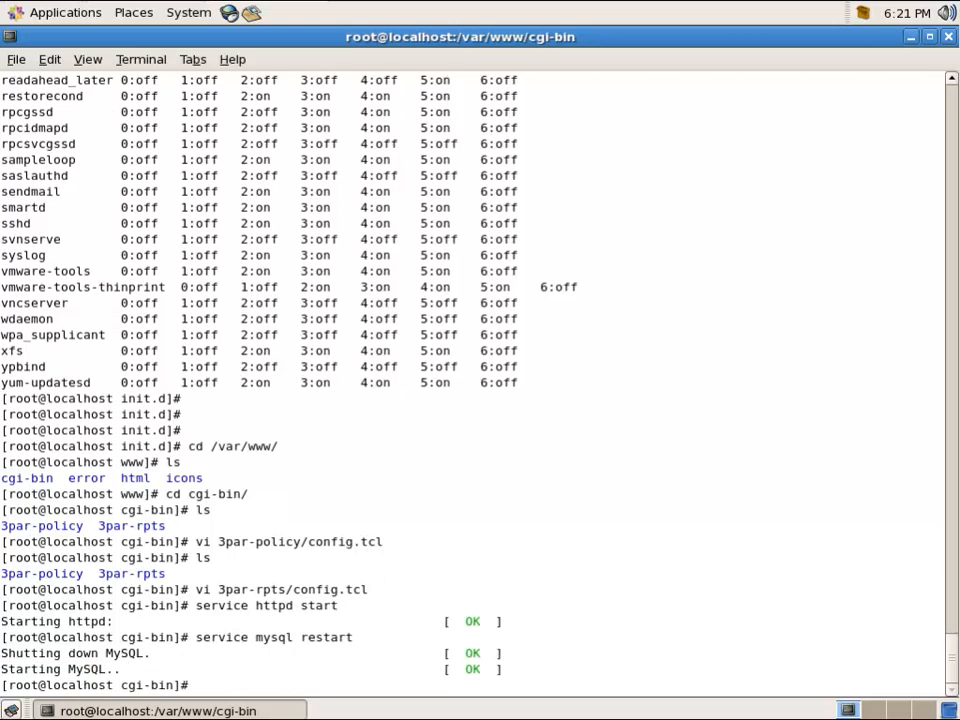
type("service sameloo")
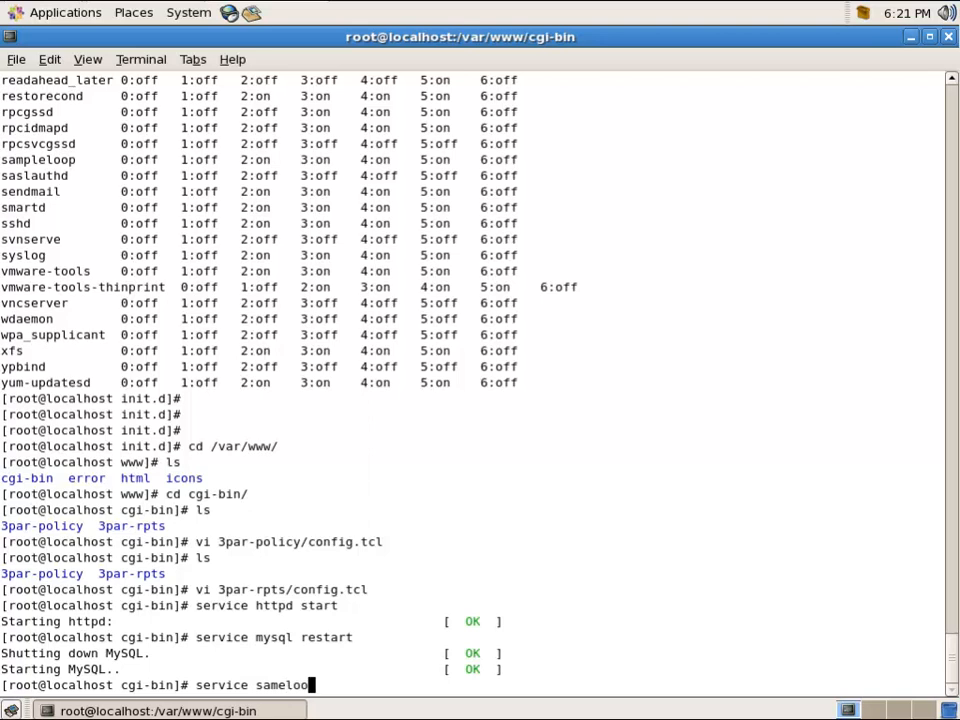
type("pl")
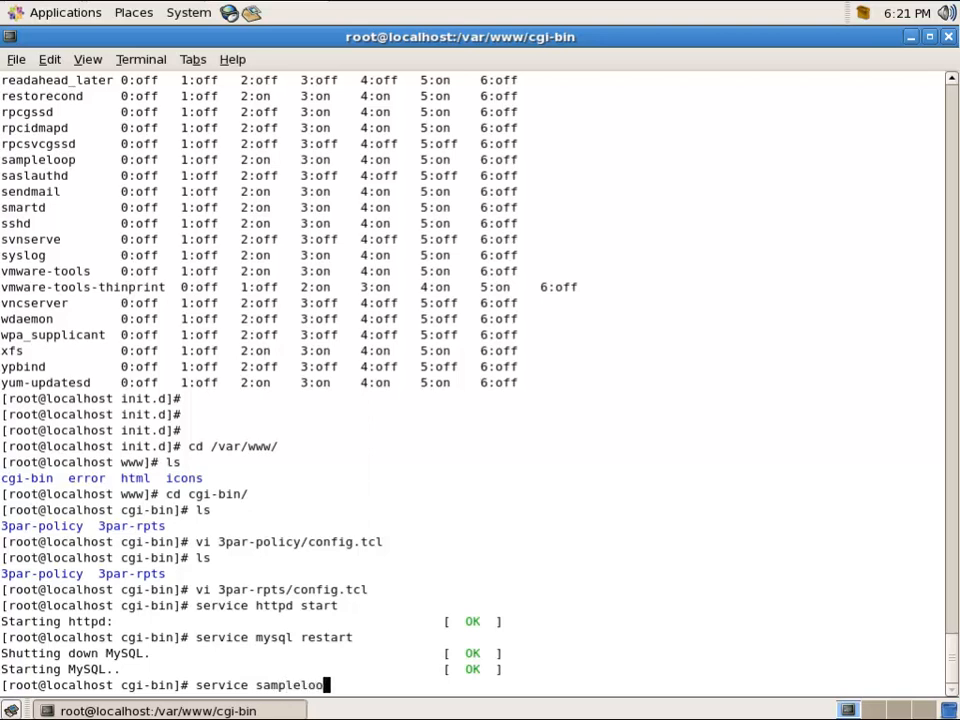
type("start")
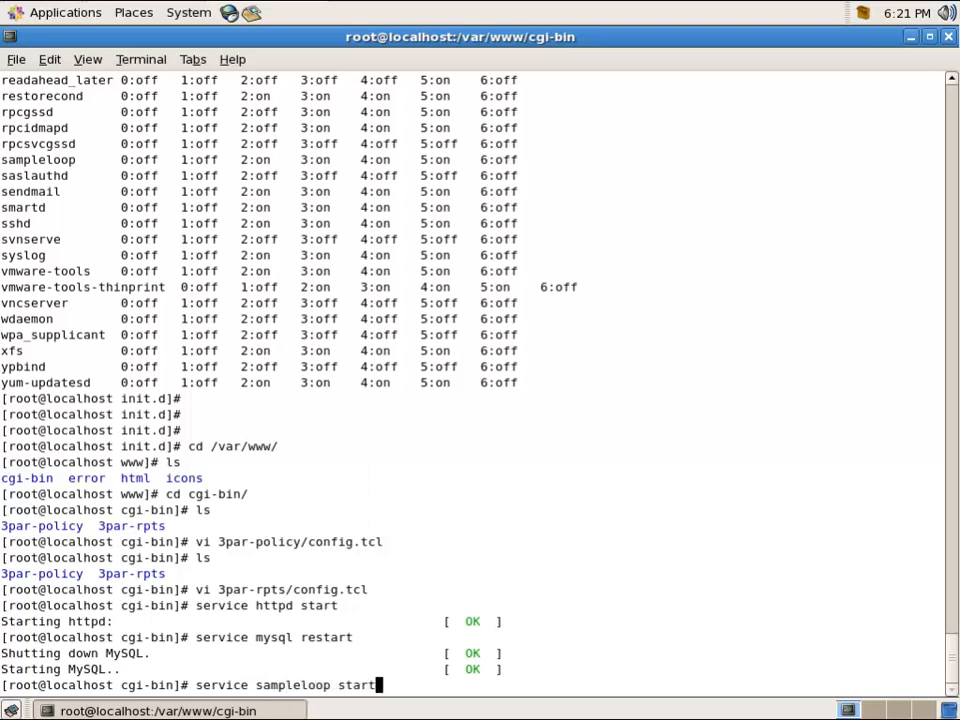
key("Return")
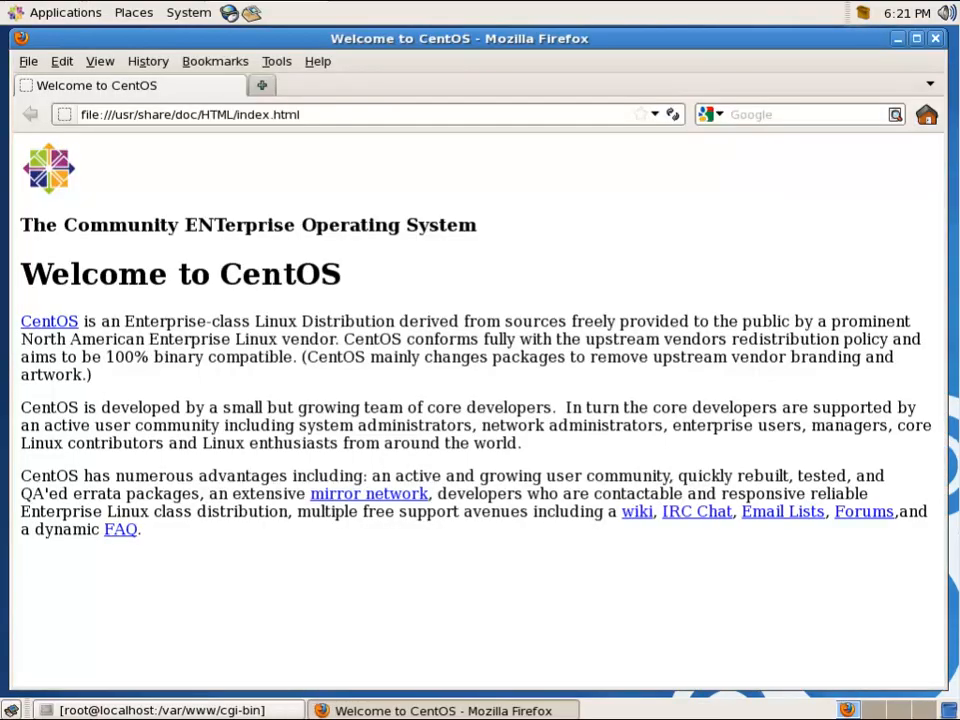
Load localhost/3par/ in Firefox to reach the System Reporter main menu
left_click(190, 114)
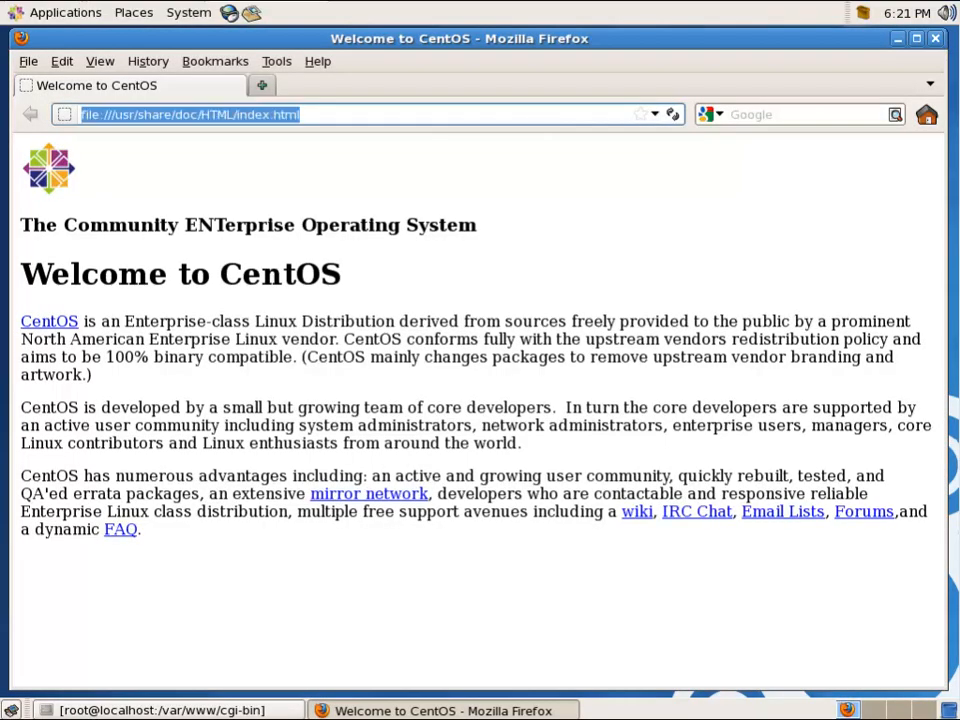
type("loclhost/")
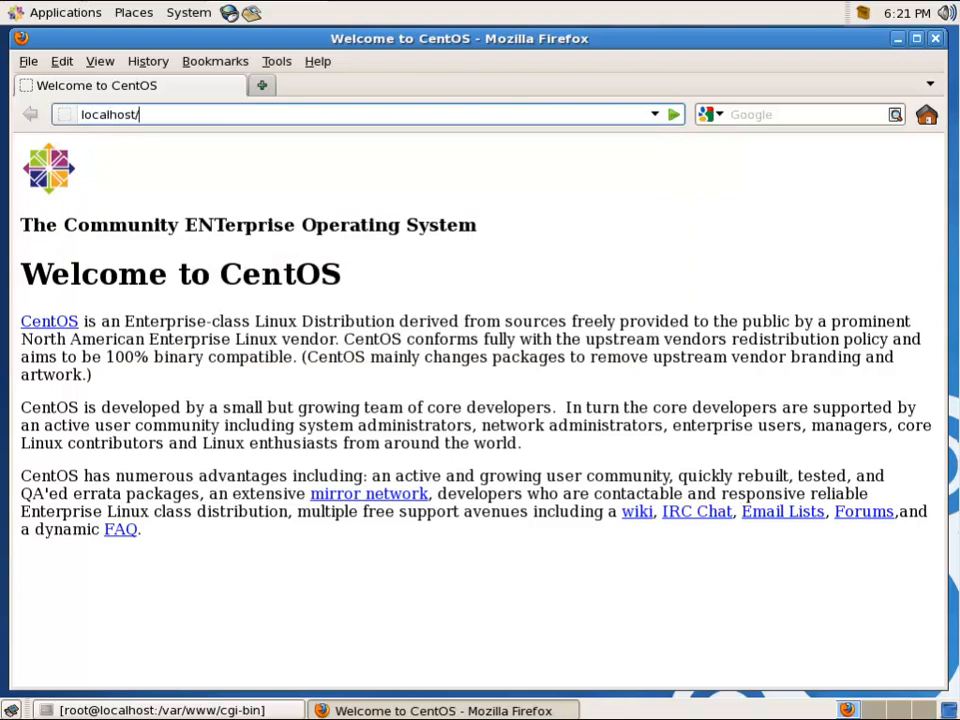
type("localhost/3par/")
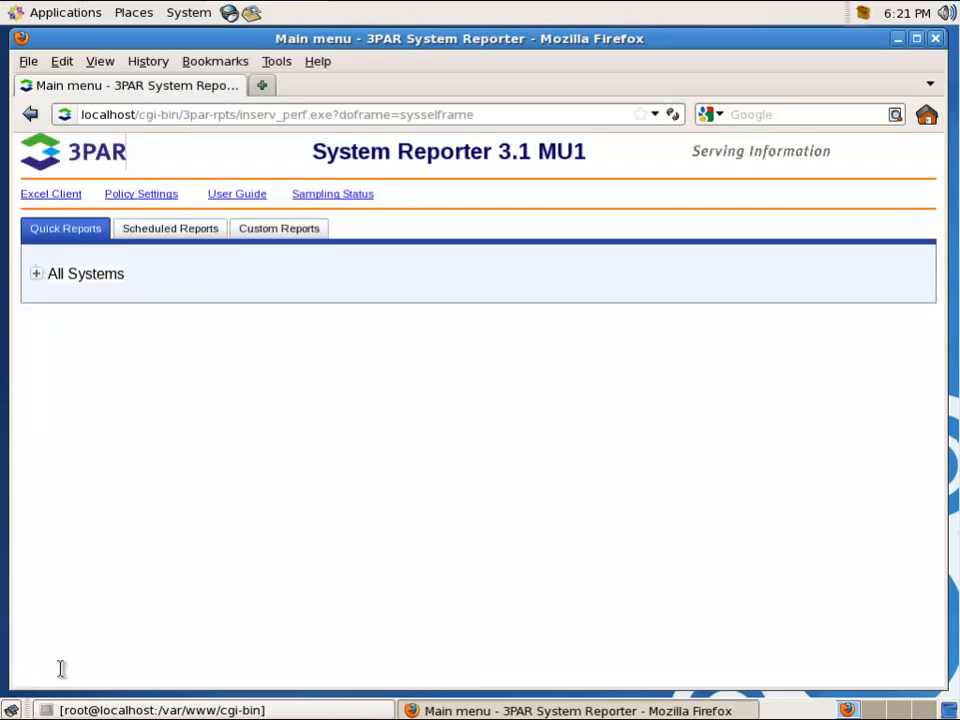
mouse_move(140, 194)
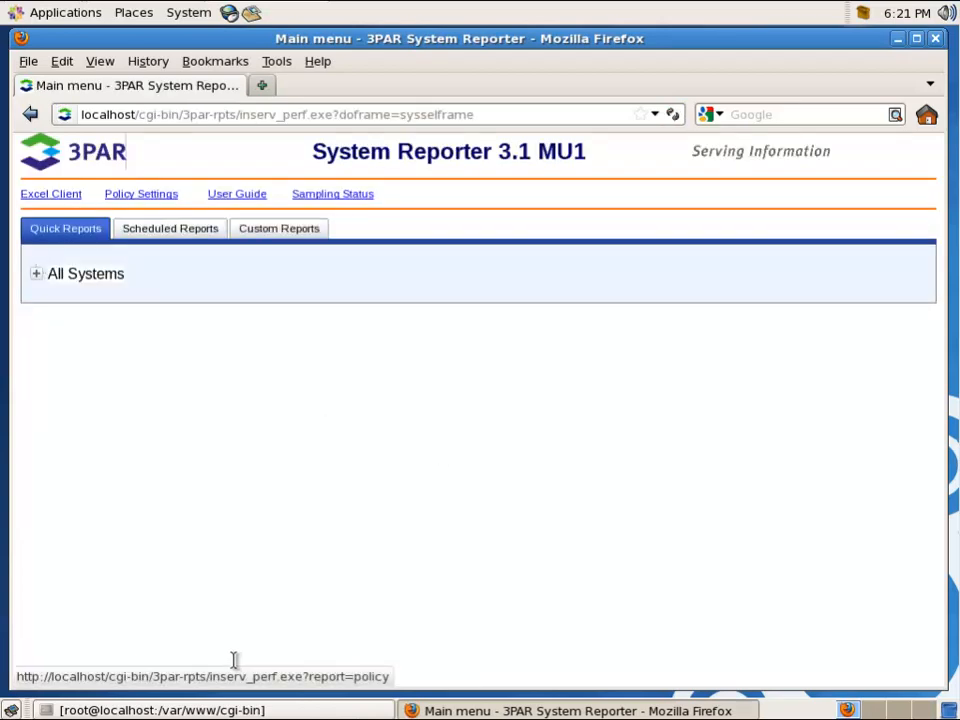
View the Policy Settings InServ Systems list in a second tab, then return to the main menu
left_click(140, 192)
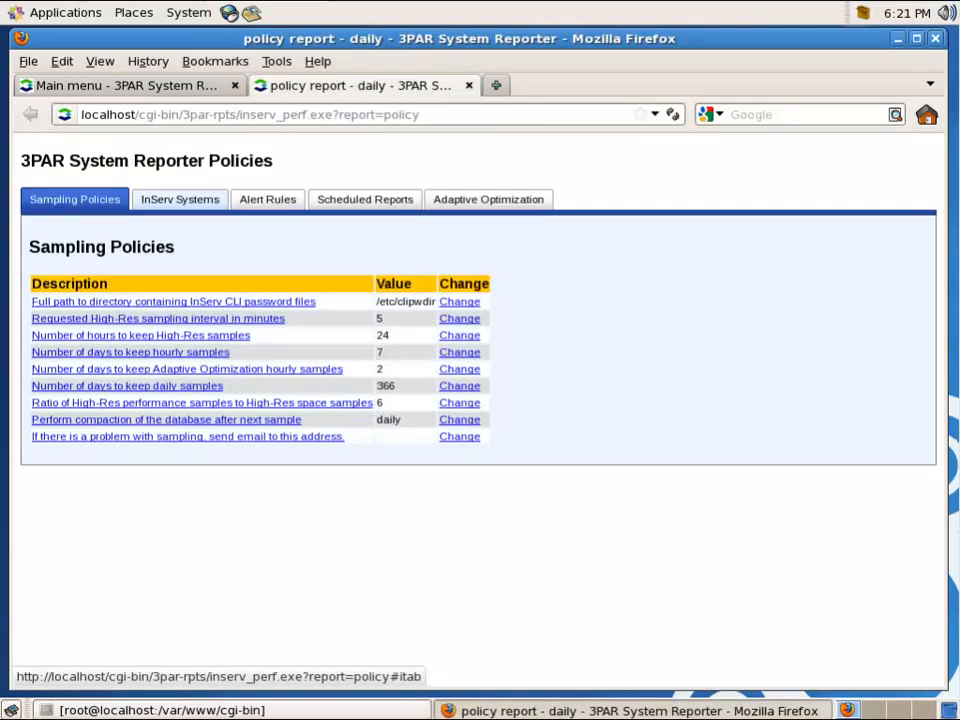
left_click(180, 200)
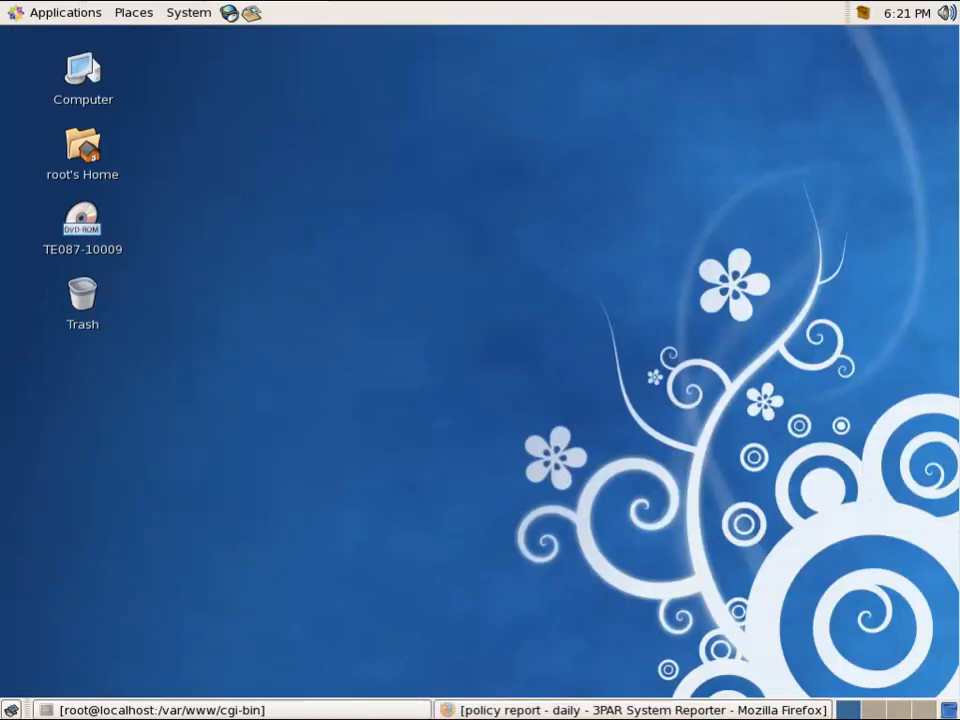
left_click(644, 710)
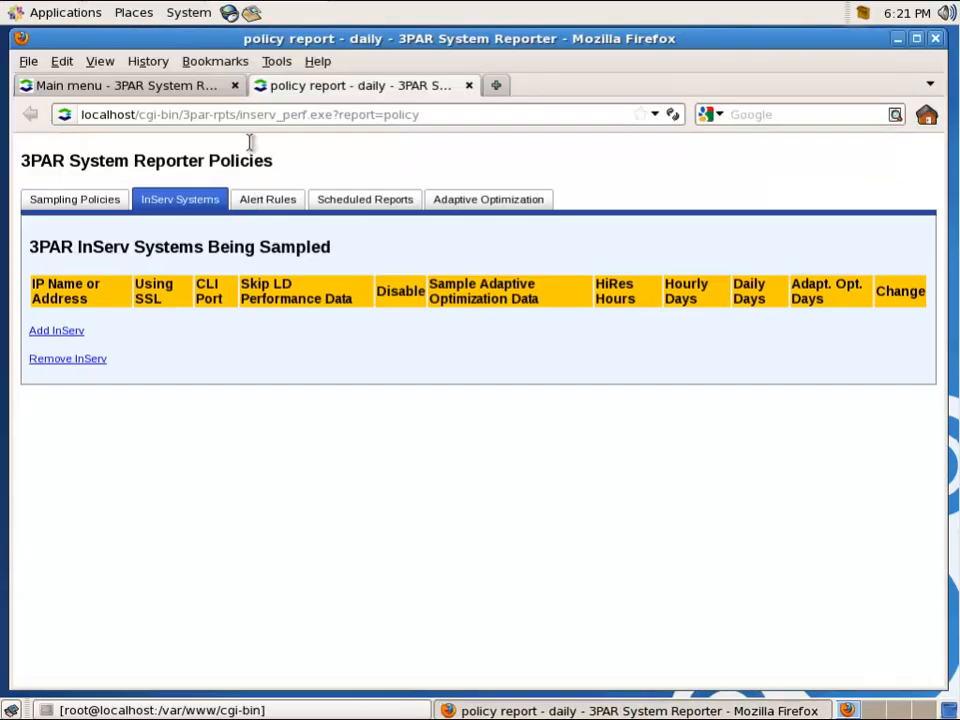
left_click(130, 84)
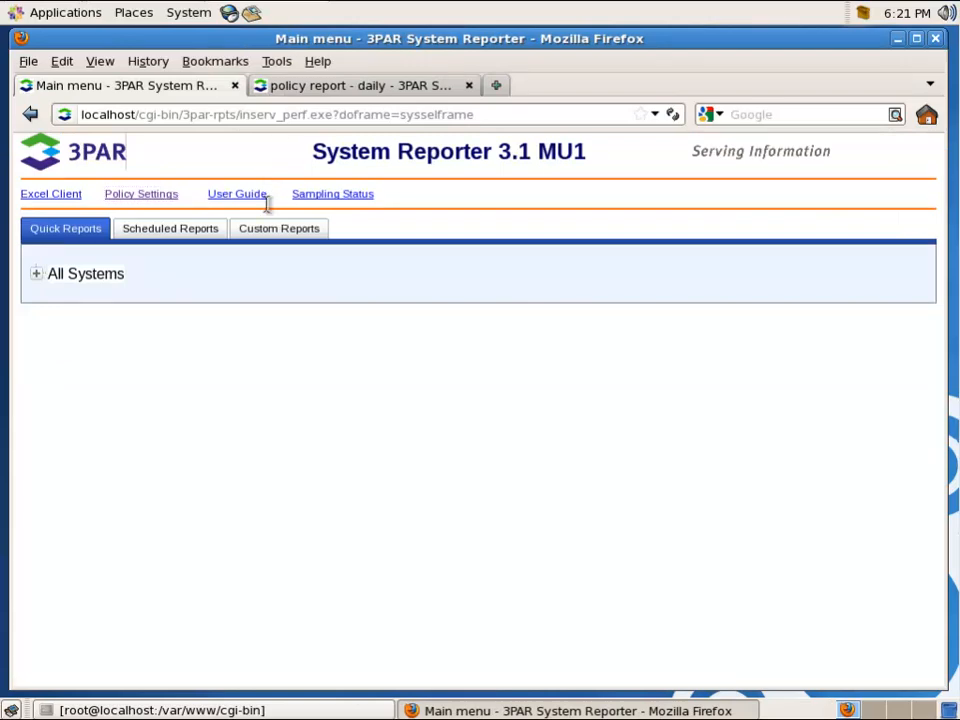